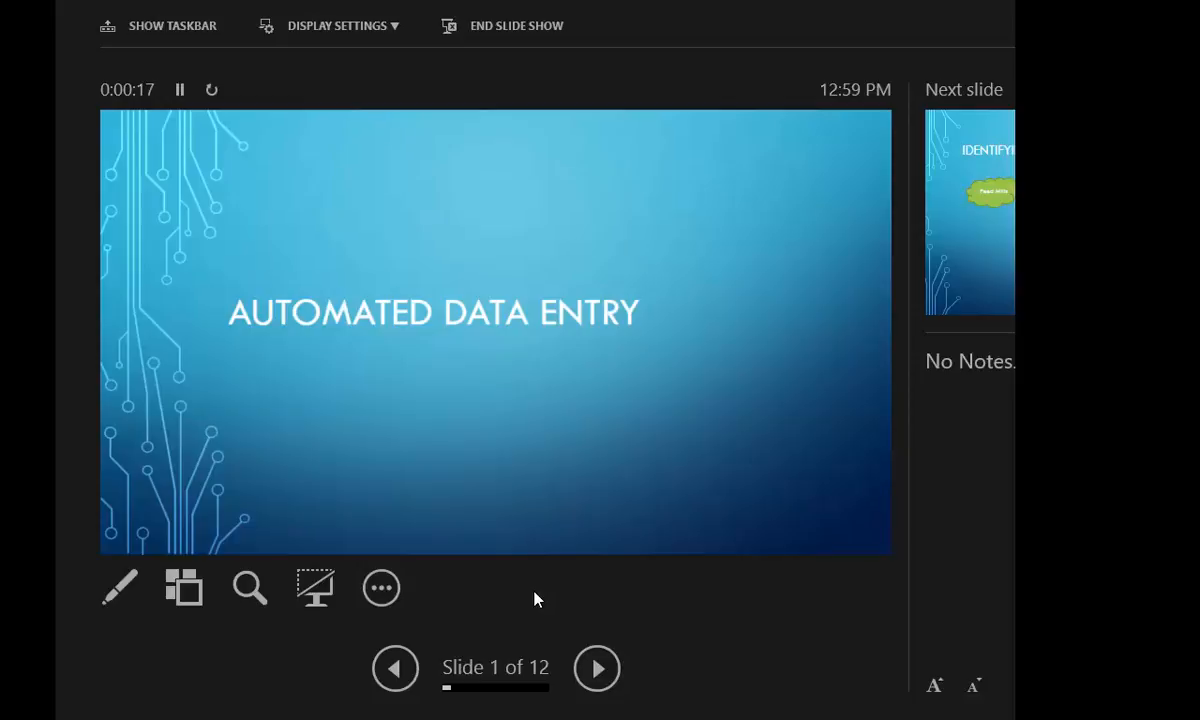
Step: Advance the slide show to slide 2, Identifying Your Data Sources
click(597, 668)
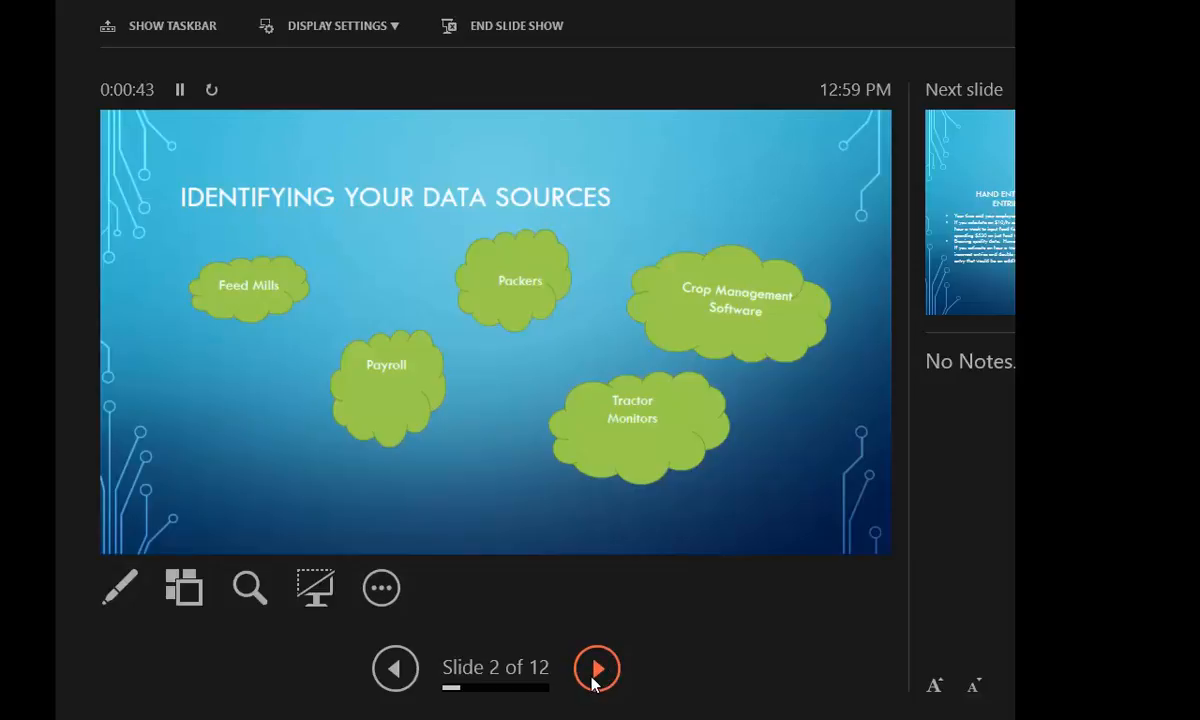
Step: Advance to slide 3, Time Is Money, comparing hand entry with importing
click(597, 668)
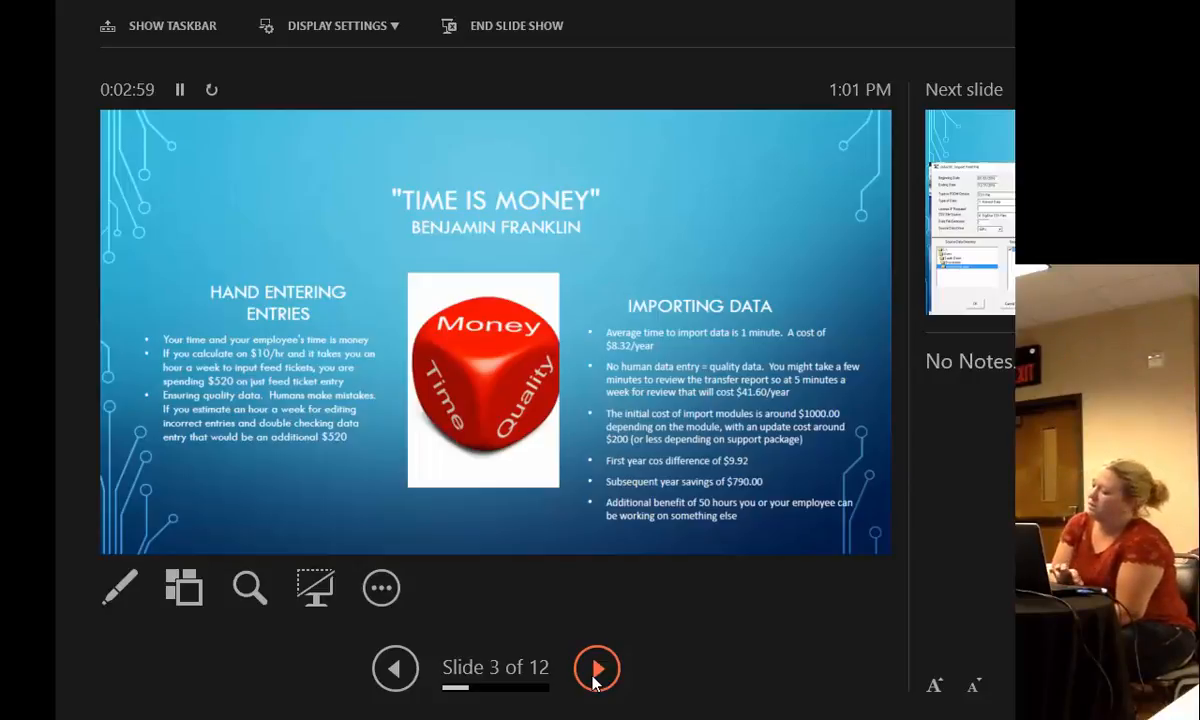
Step: Advance to slide 4, MACH Interface, with import field file screenshots
click(597, 668)
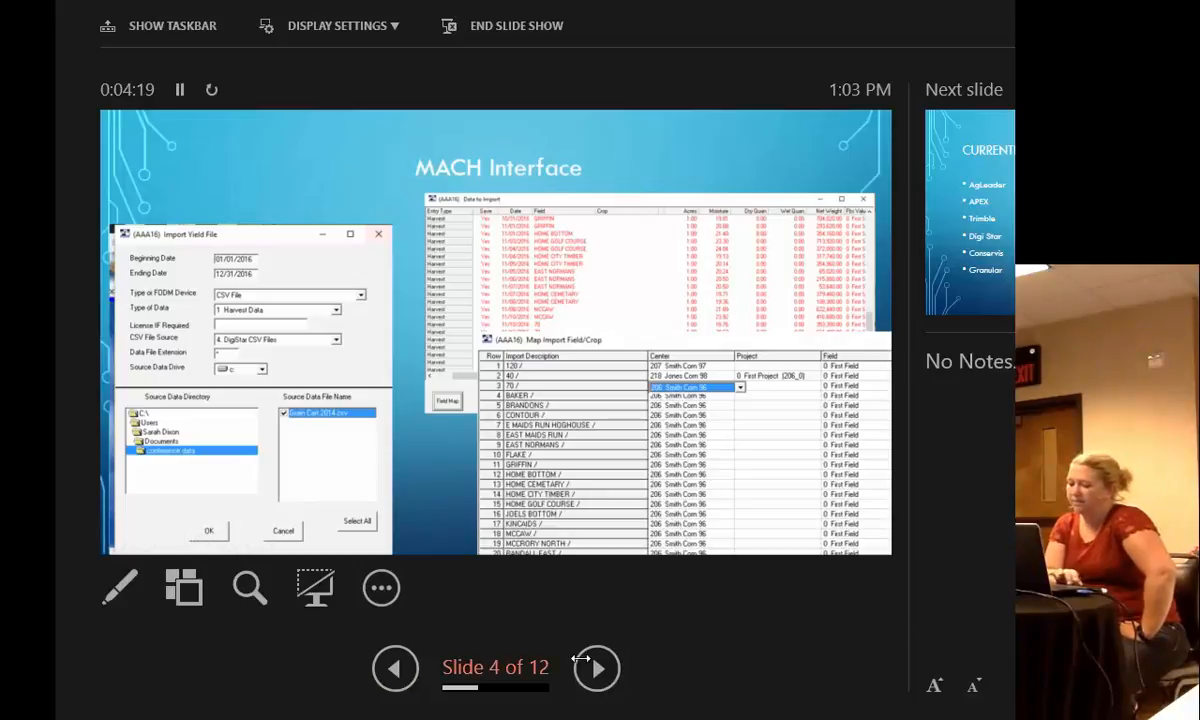
Step: Advance to slide 5, listing AgLeader, APEX, Trimble, Digi Star, Conservis and Granular
click(596, 668)
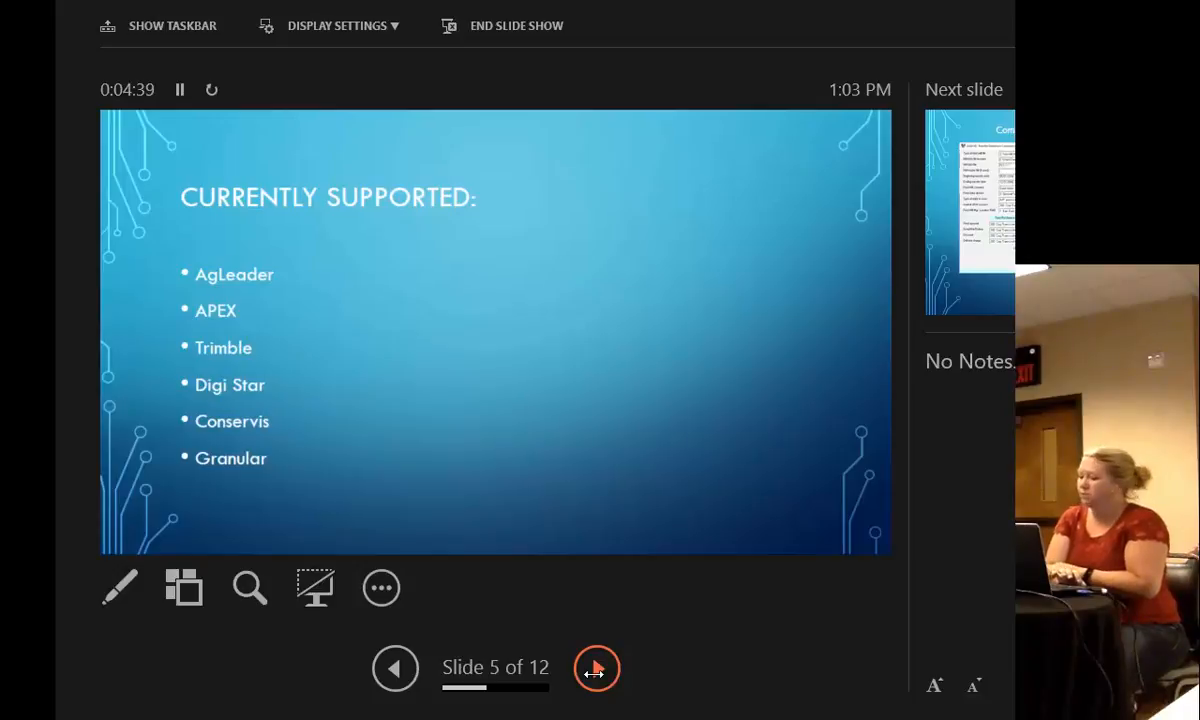
Step: Advance to slide 6, Commercial Mill, with feed mill transfer screenshots
click(597, 668)
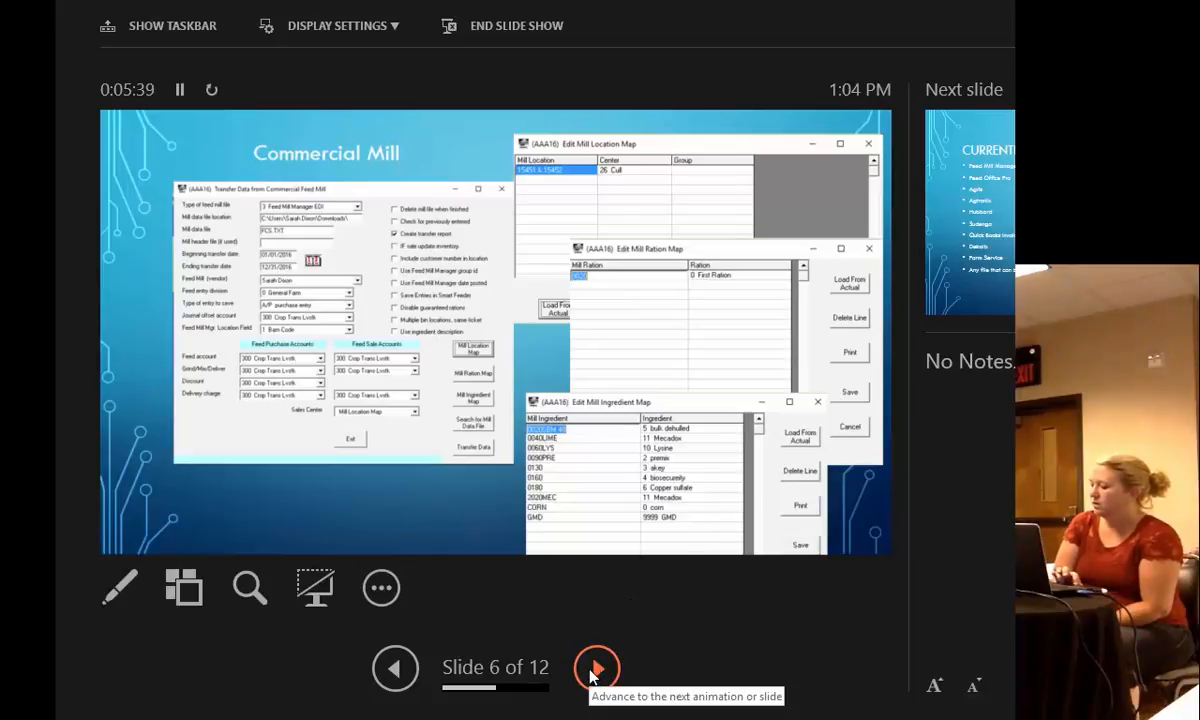
Step: Advance to slide 7, listing Feed Mill Manager, Agris and Dekalb
click(596, 668)
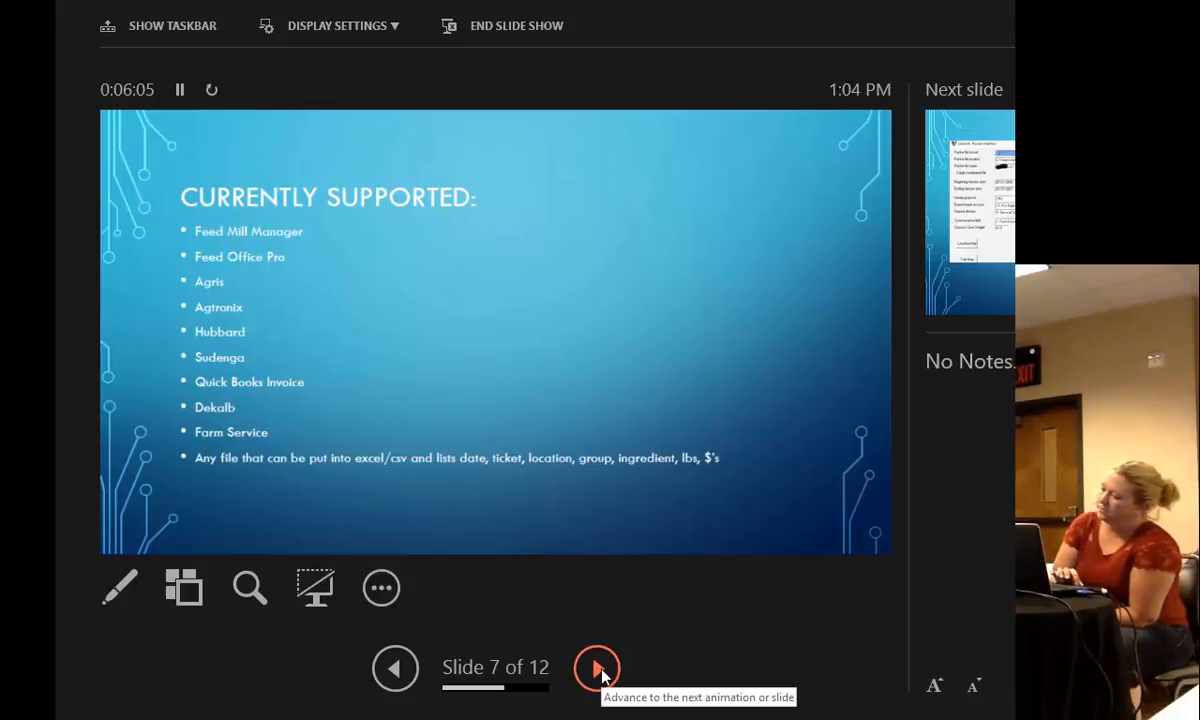
click(598, 668)
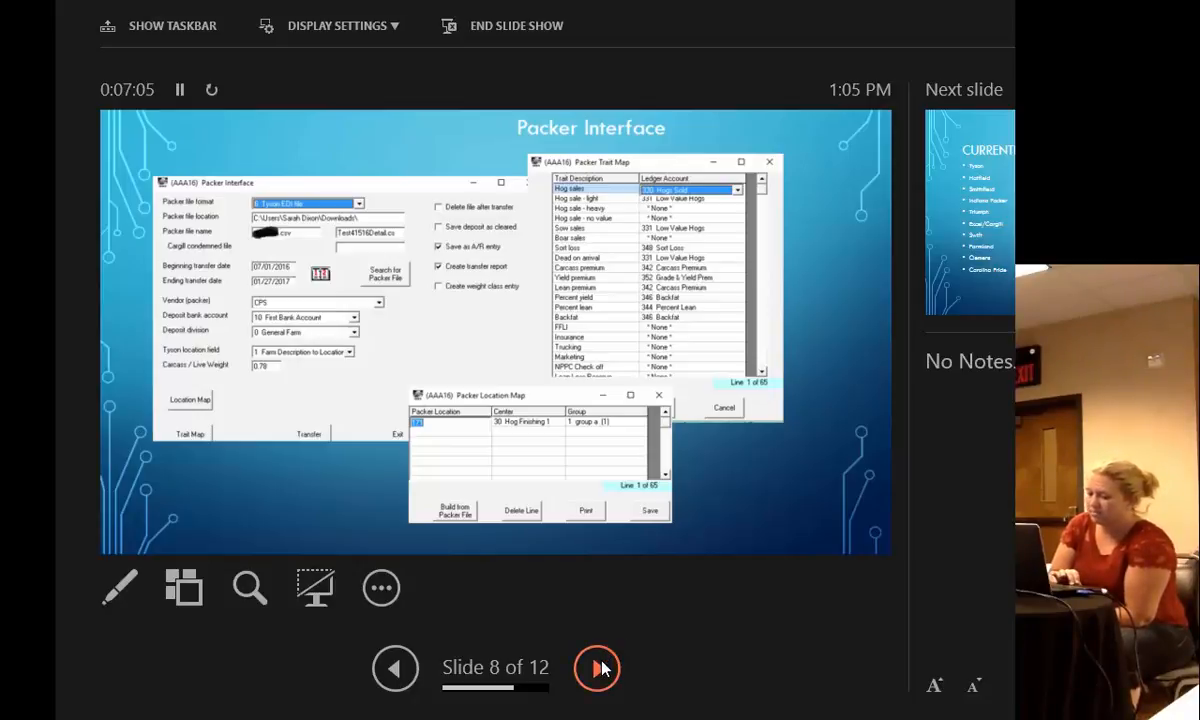
mouse_move(598, 668)
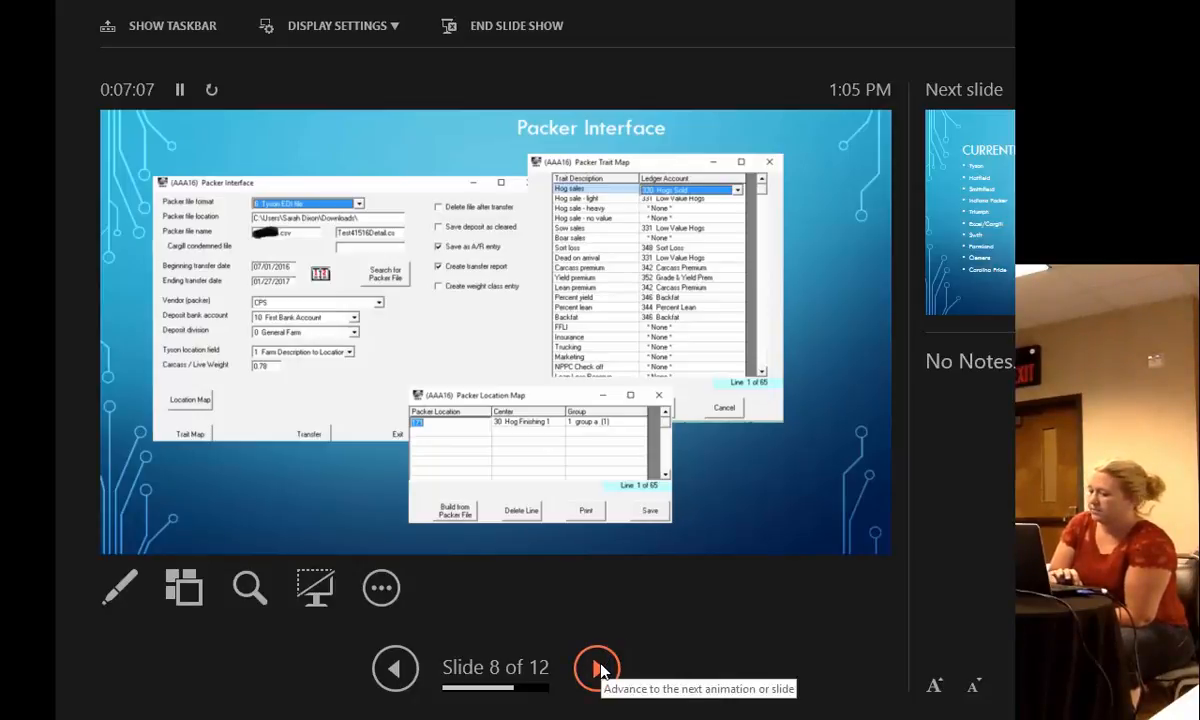
Step: Advance to slide 9, listing packers such as Tyson, Hatfield and Smithfield
click(597, 668)
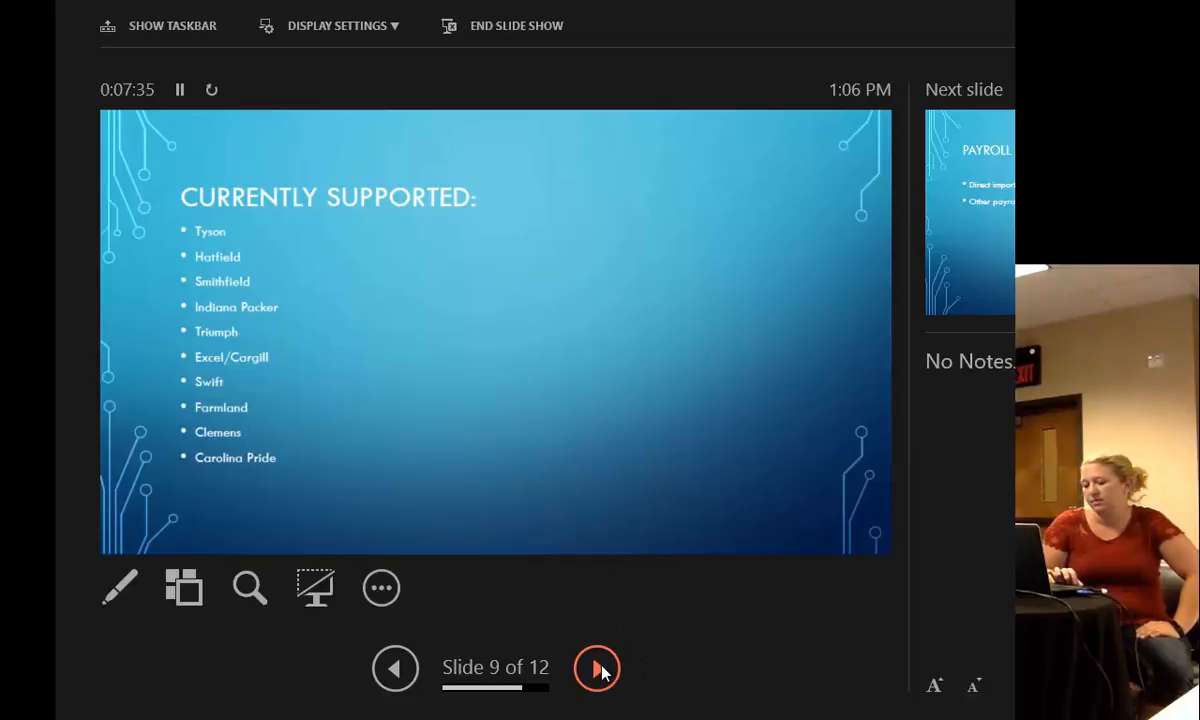
Step: Advance past slide 10, Payroll, to slide 11
click(598, 668)
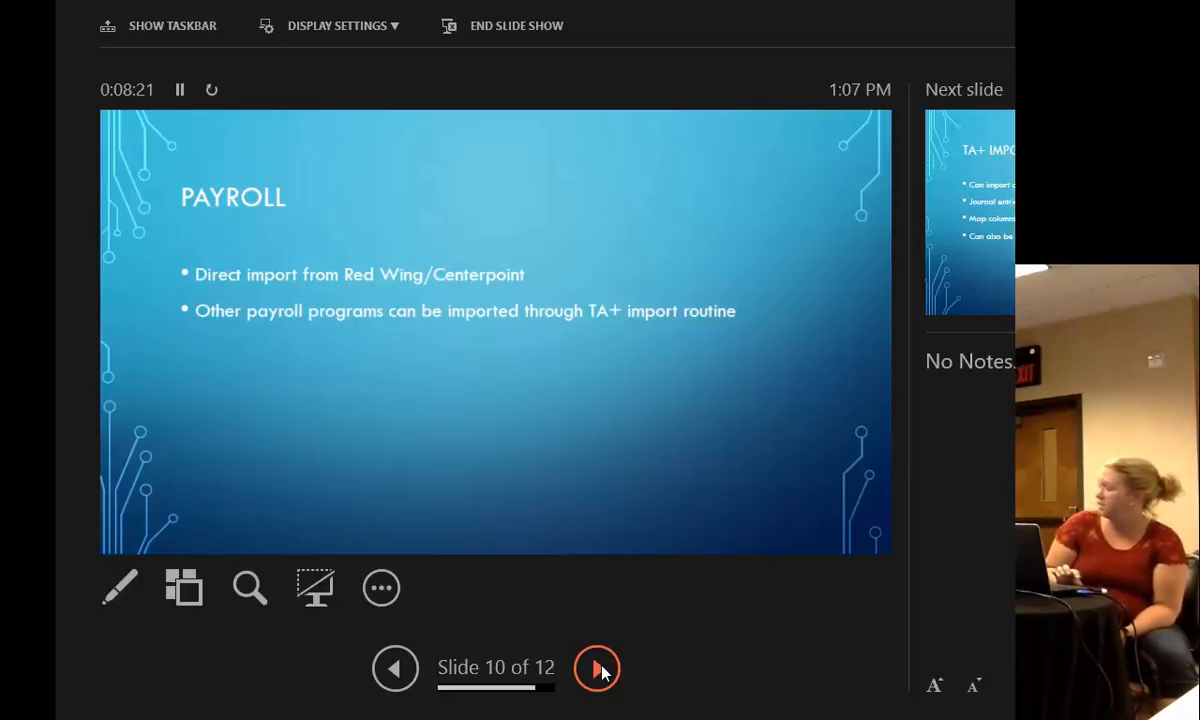
click(598, 668)
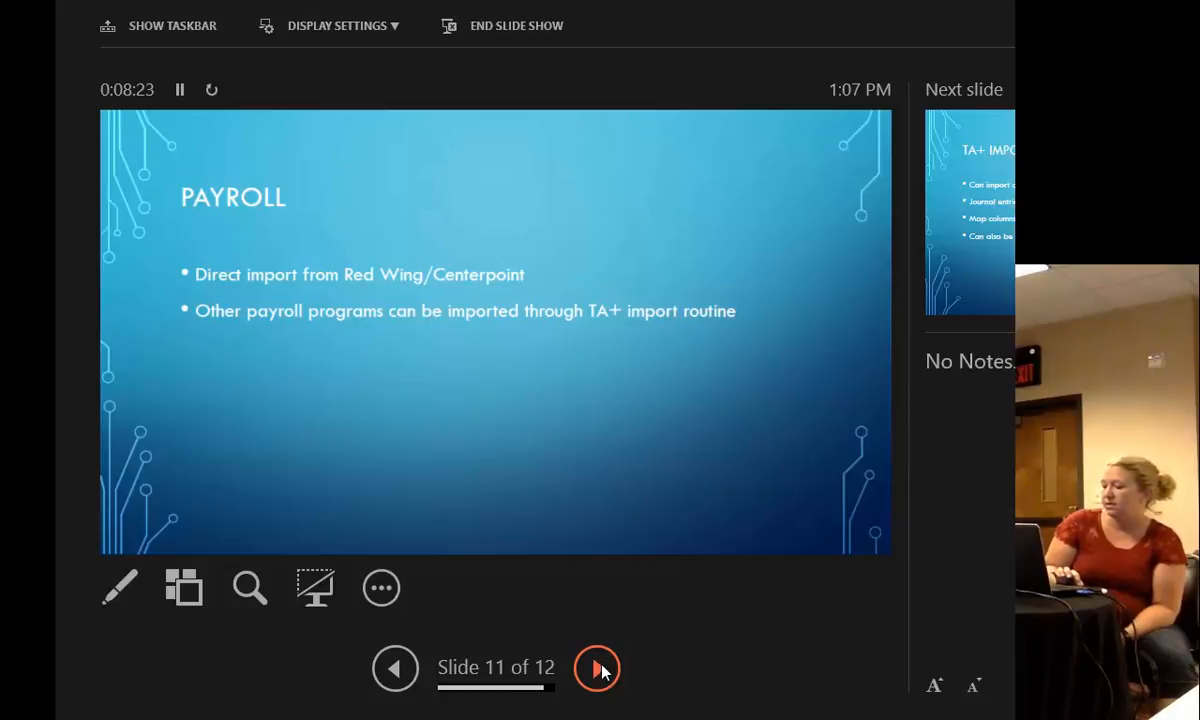
Step: Display the TA+ Import/Export slide covering Excel and CSV imports
click(597, 668)
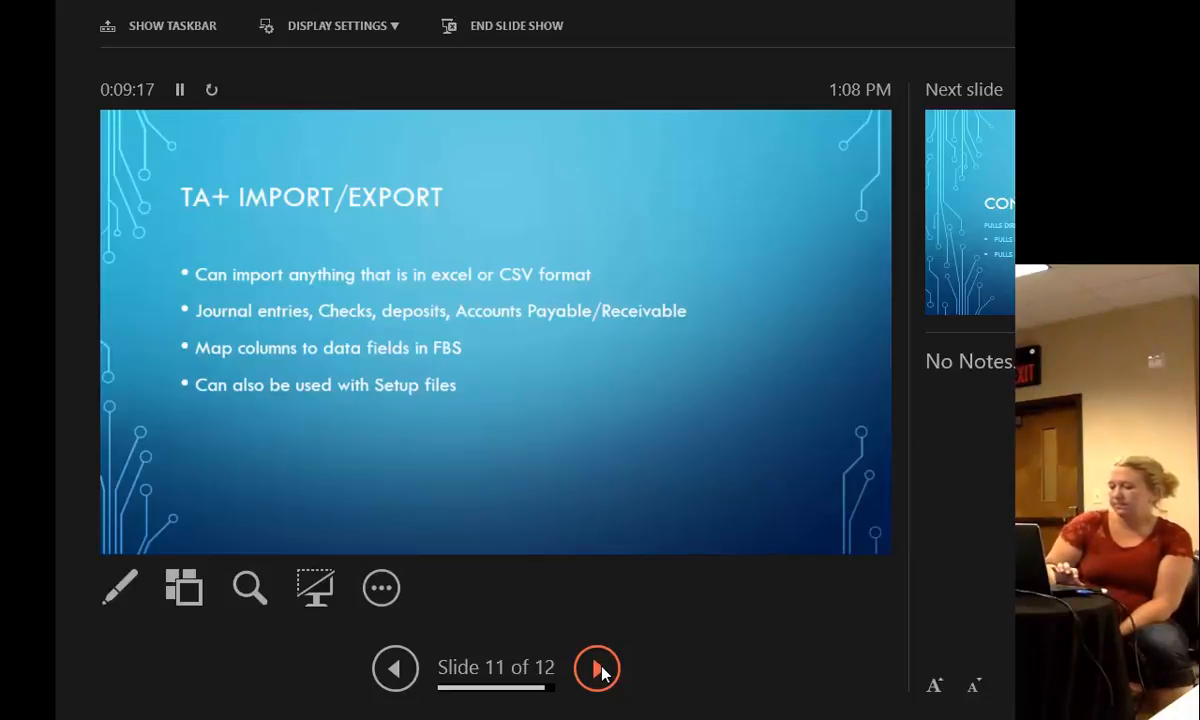
mouse_move(978, 167)
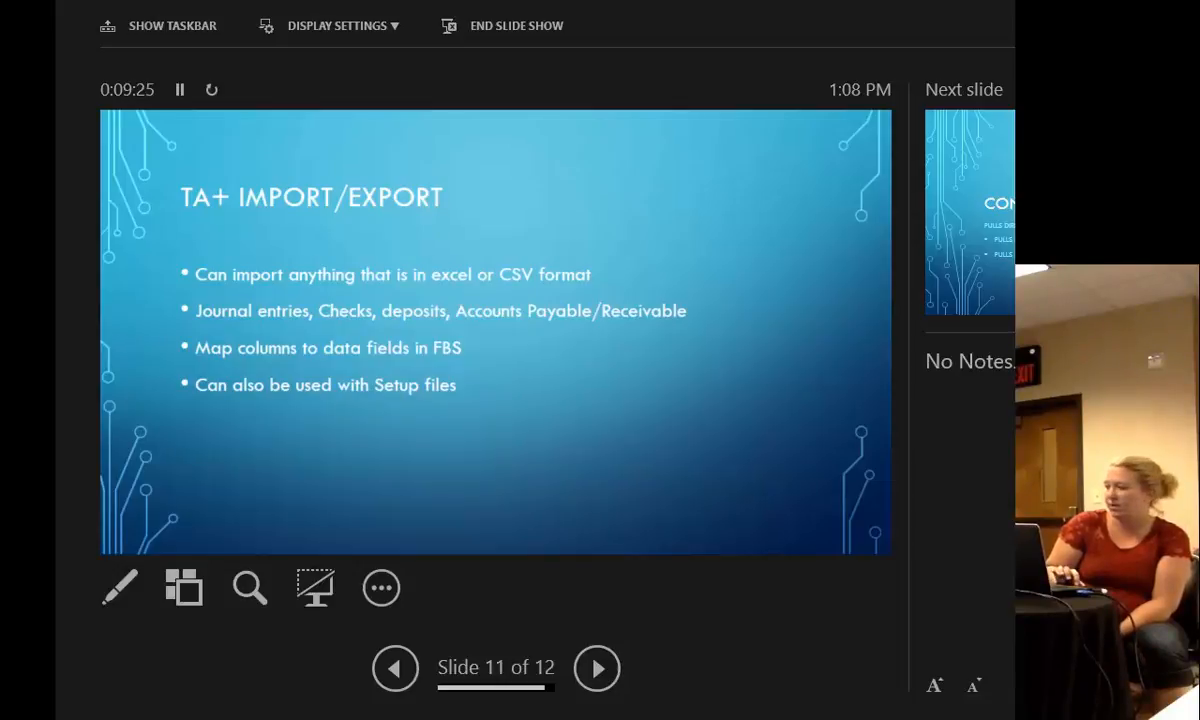
Step: End the slide show and open Input > Import/Export Data > Feed Mill Interface
click(516, 25)
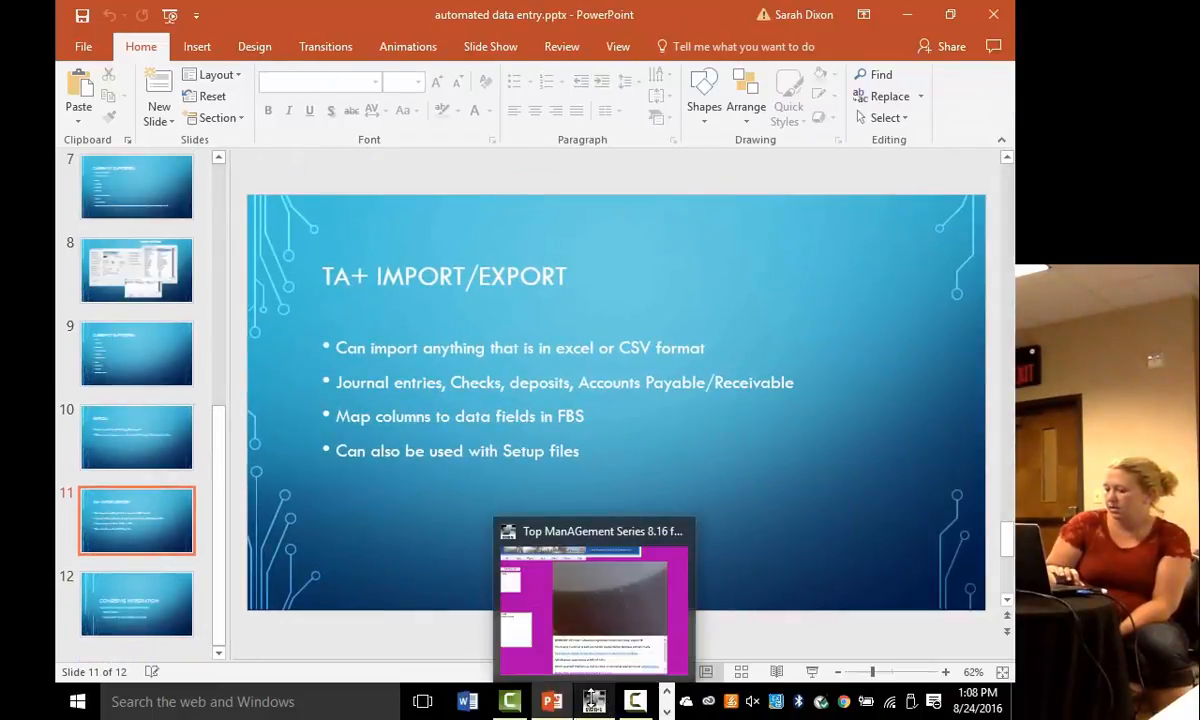
click(593, 600)
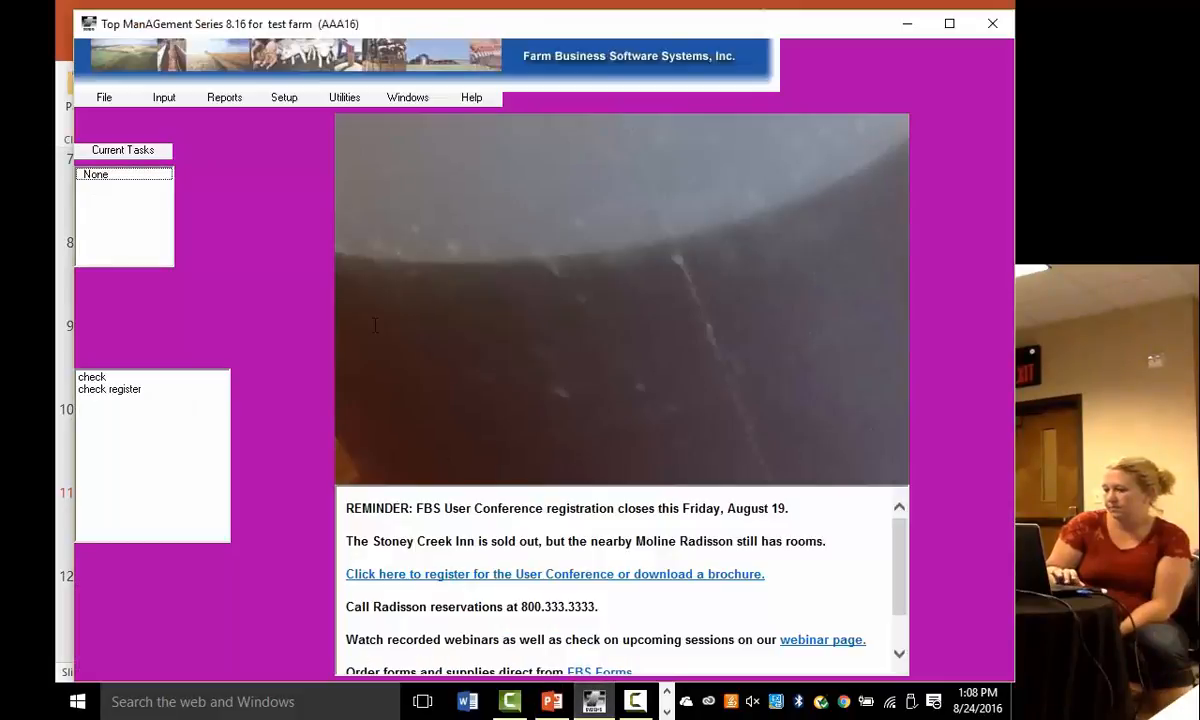
click(164, 97)
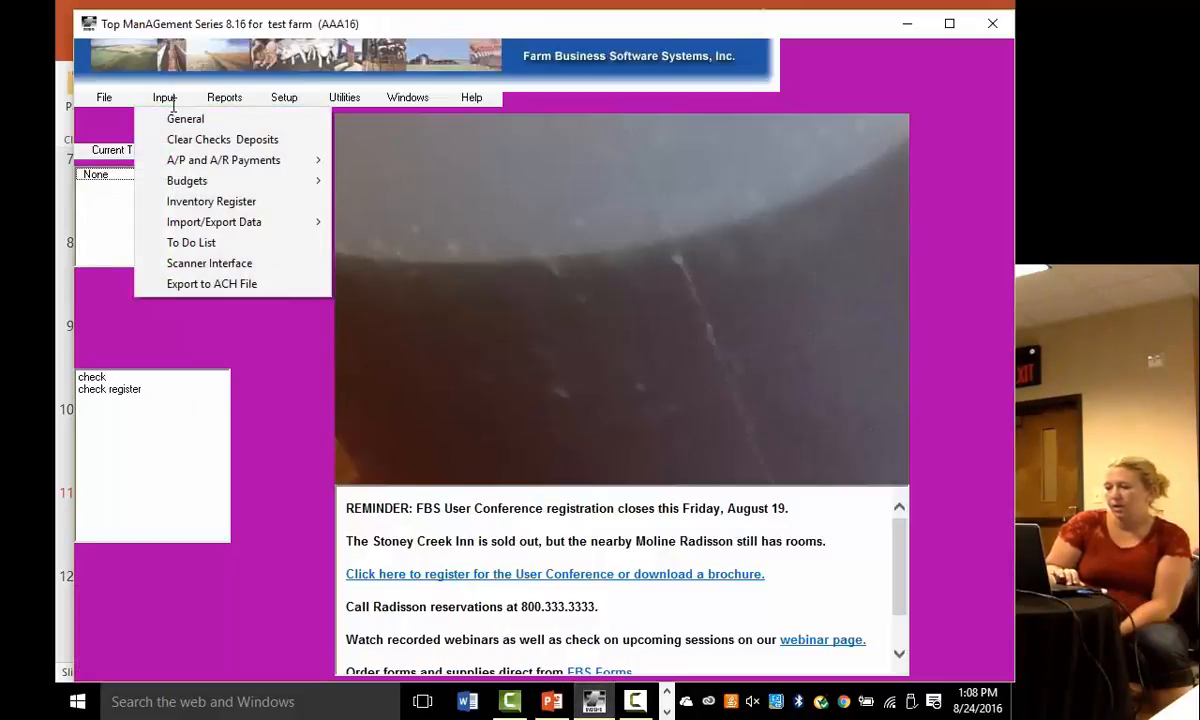
mouse_move(211, 201)
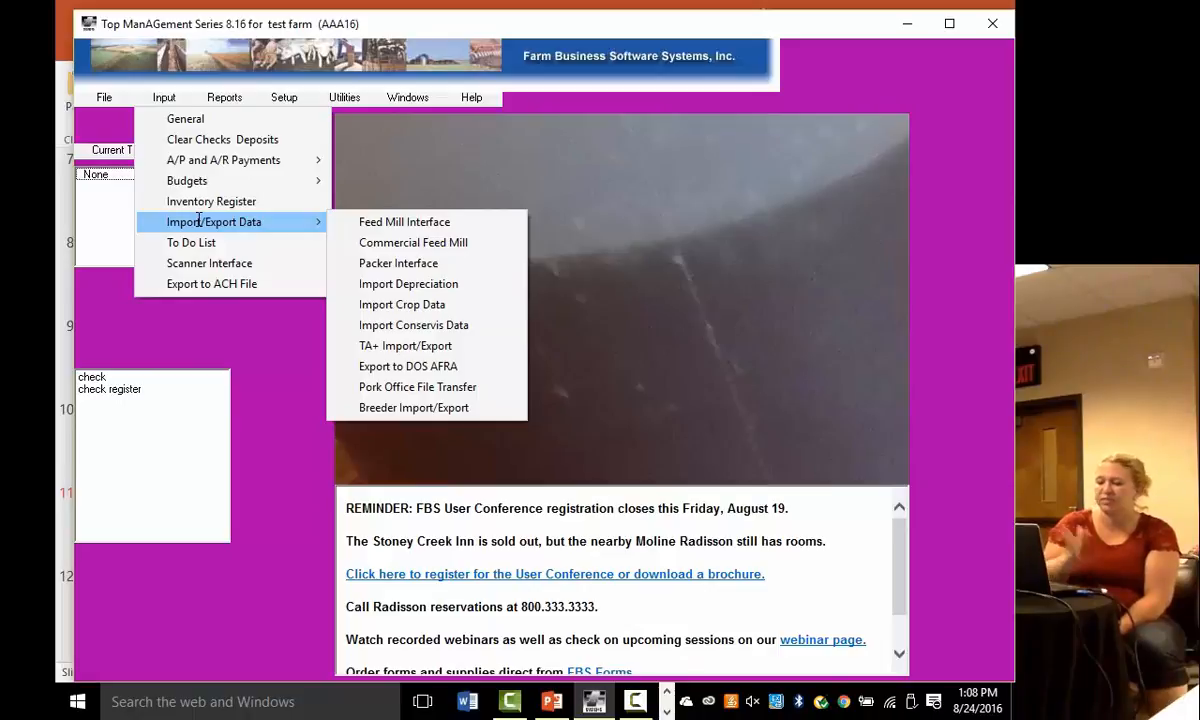
mouse_move(258, 218)
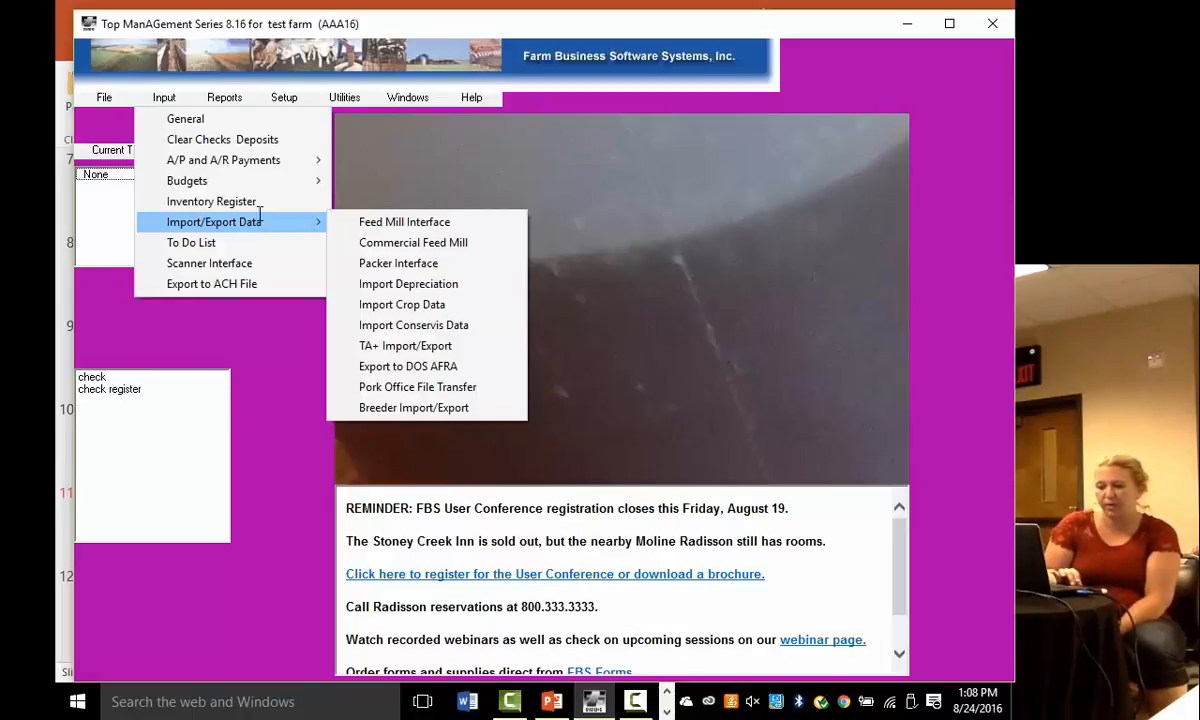
mouse_move(404, 221)
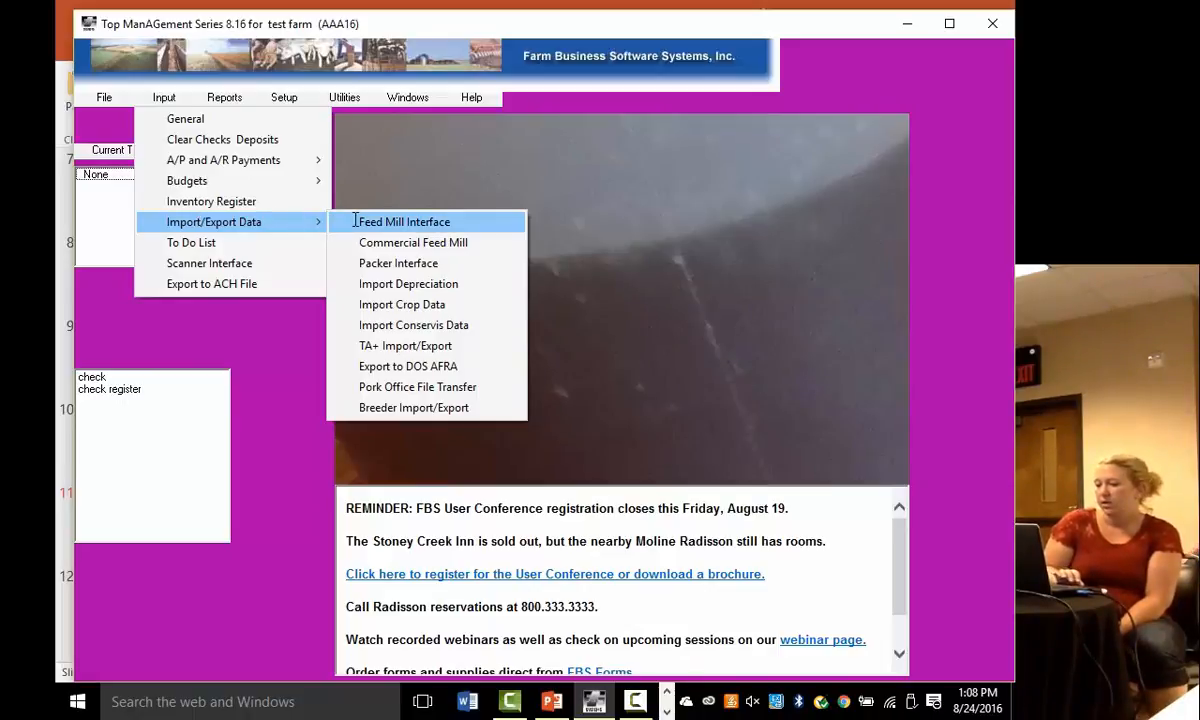
click(403, 221)
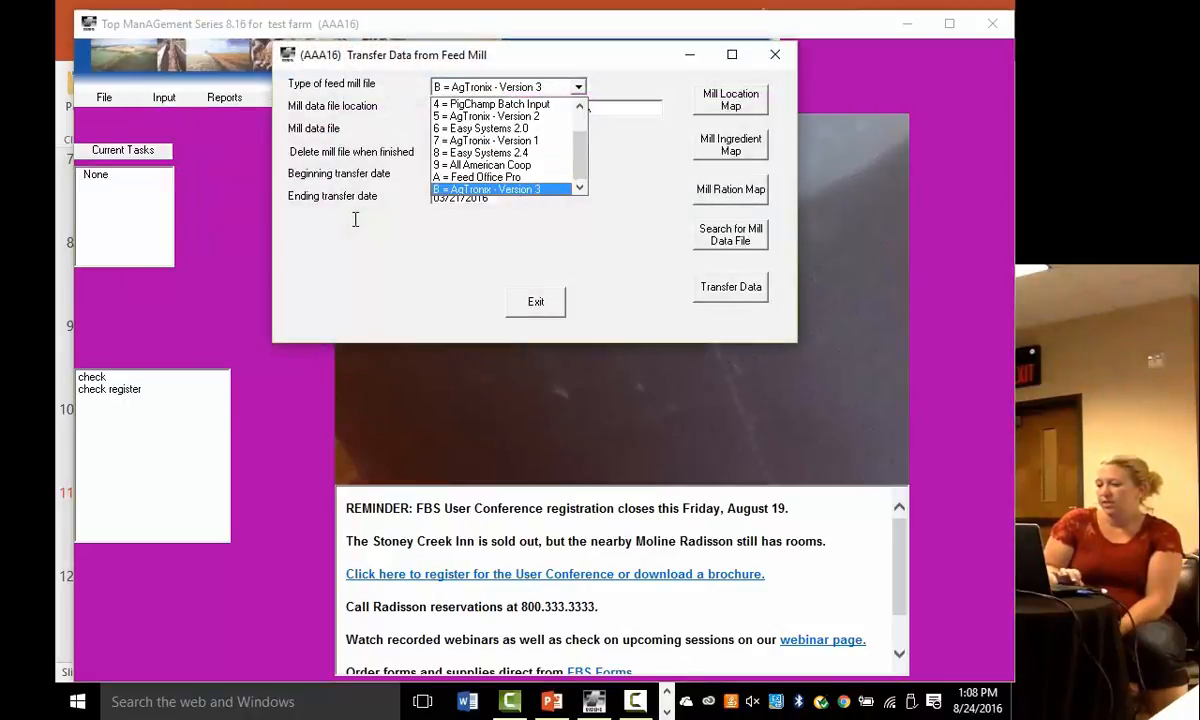
Step: Reposition the feed mill transfer window, check its file types, and open Mill Ration Map
click(490, 189)
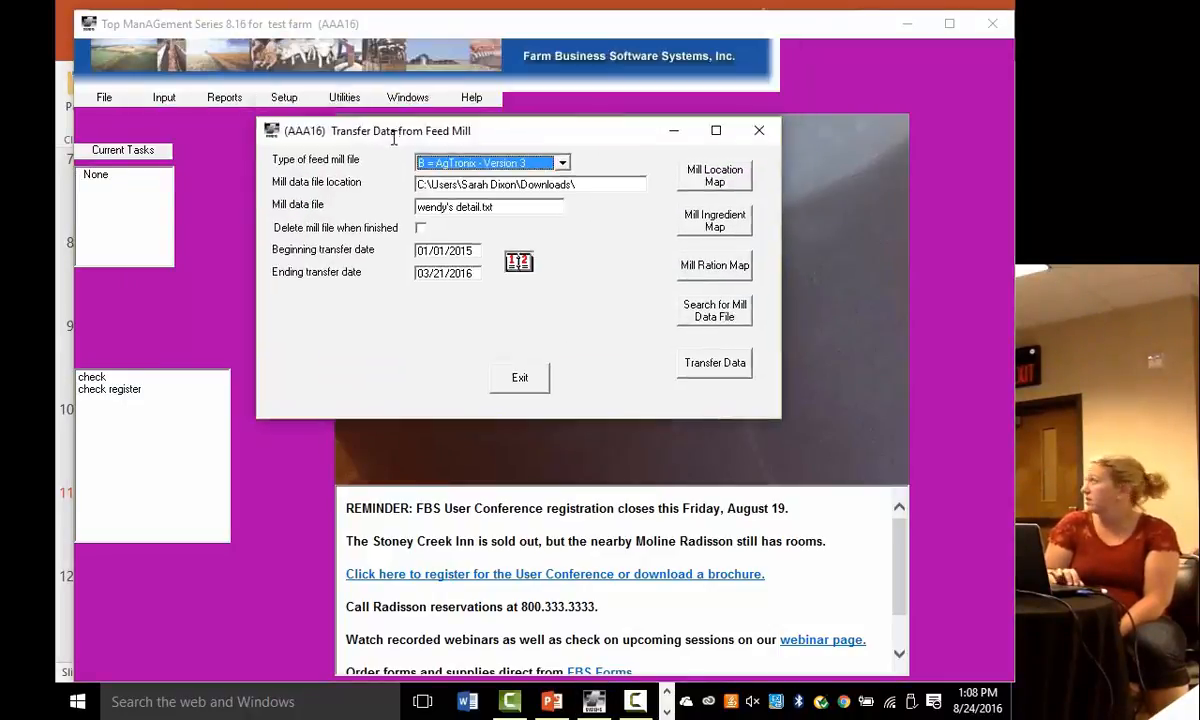
drag(400, 130, 400, 220)
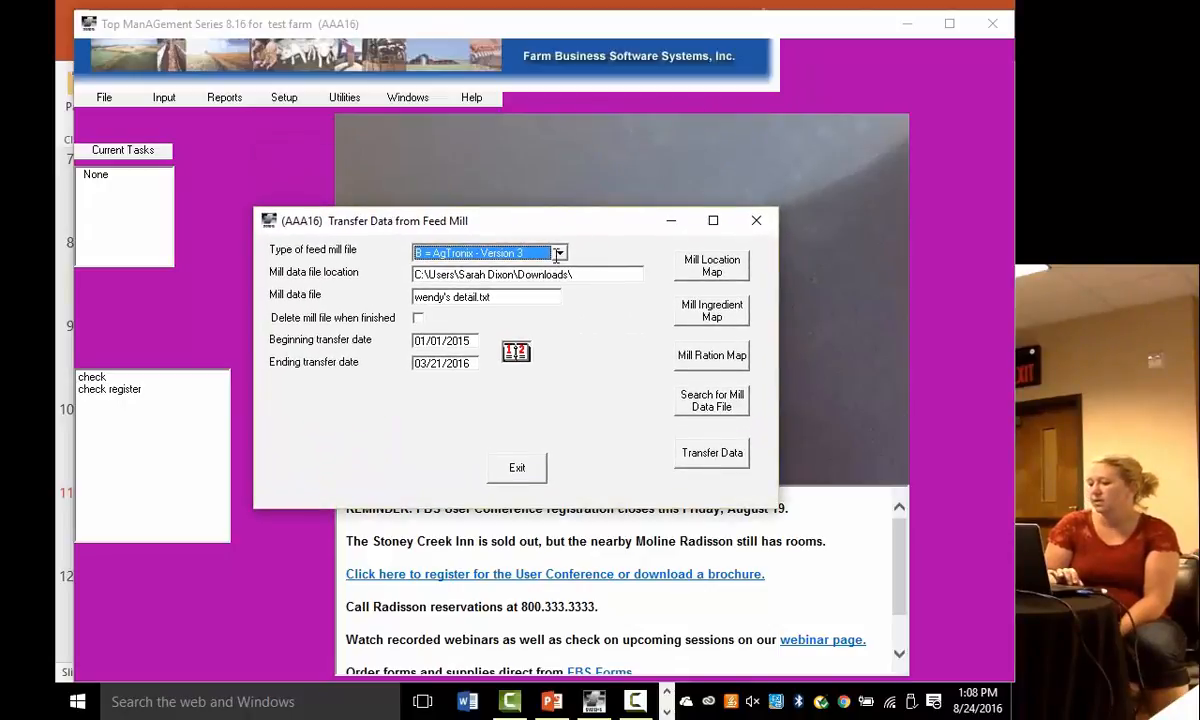
click(559, 252)
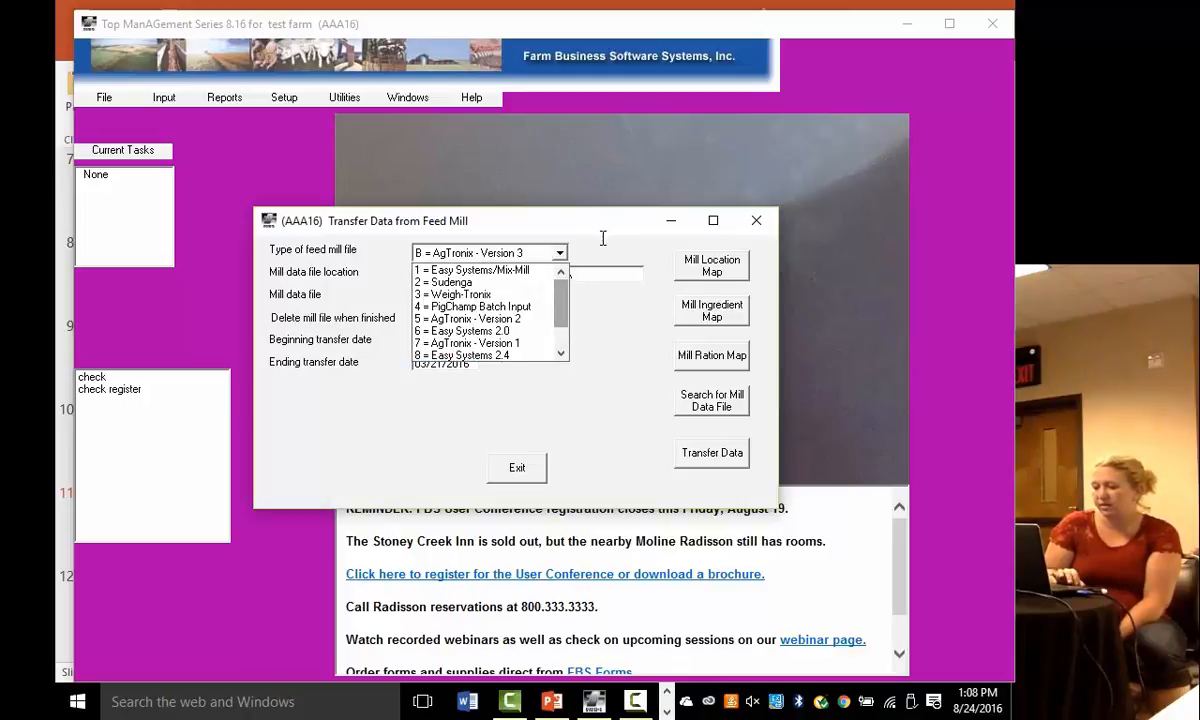
click(489, 252)
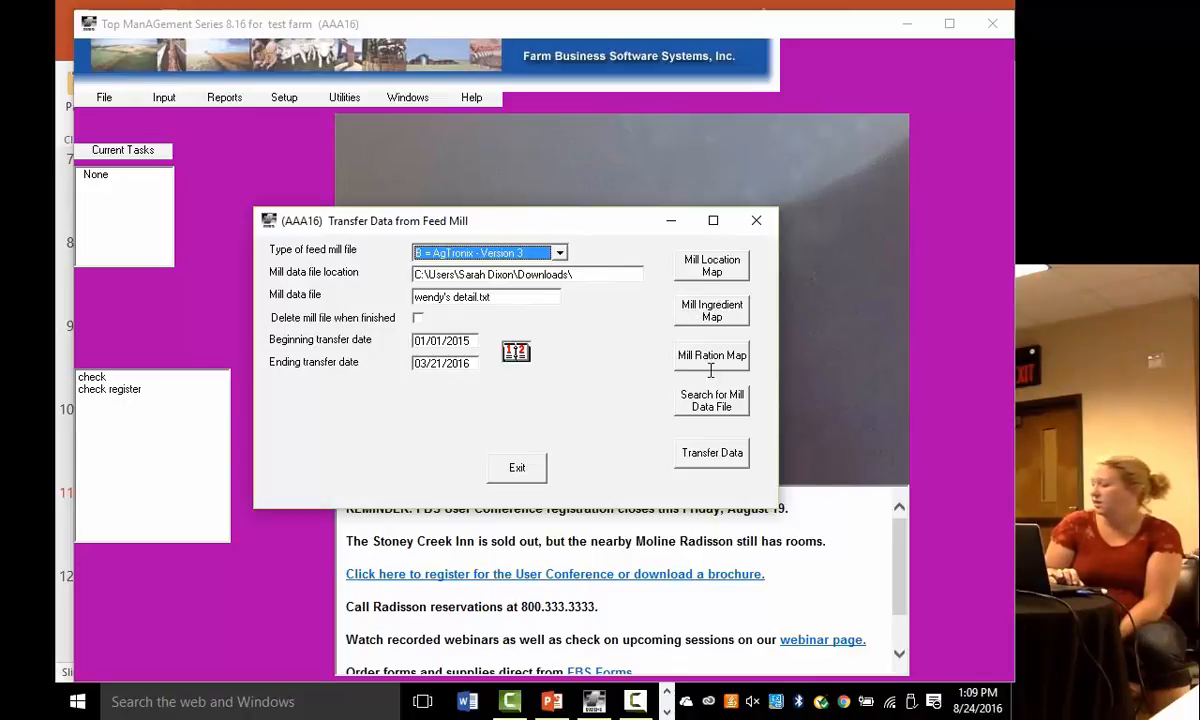
click(711, 355)
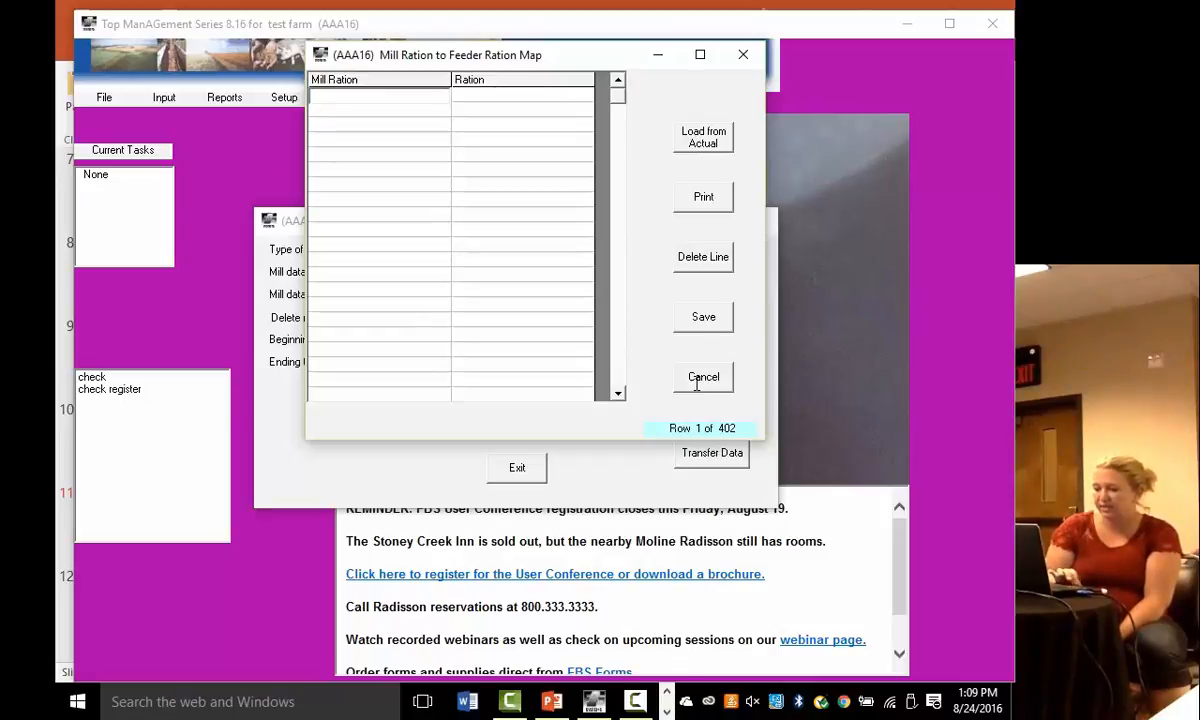
Step: Cancel the ration map, then review and cancel the Mill Ingredient Map
click(703, 377)
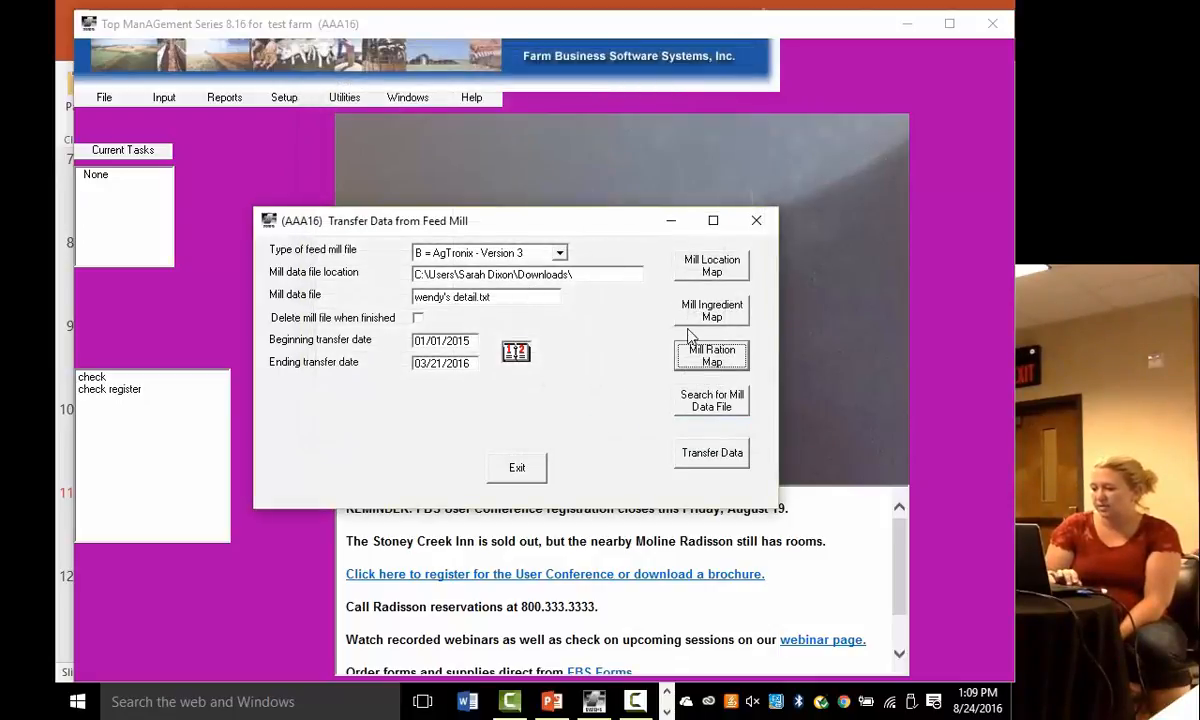
click(711, 310)
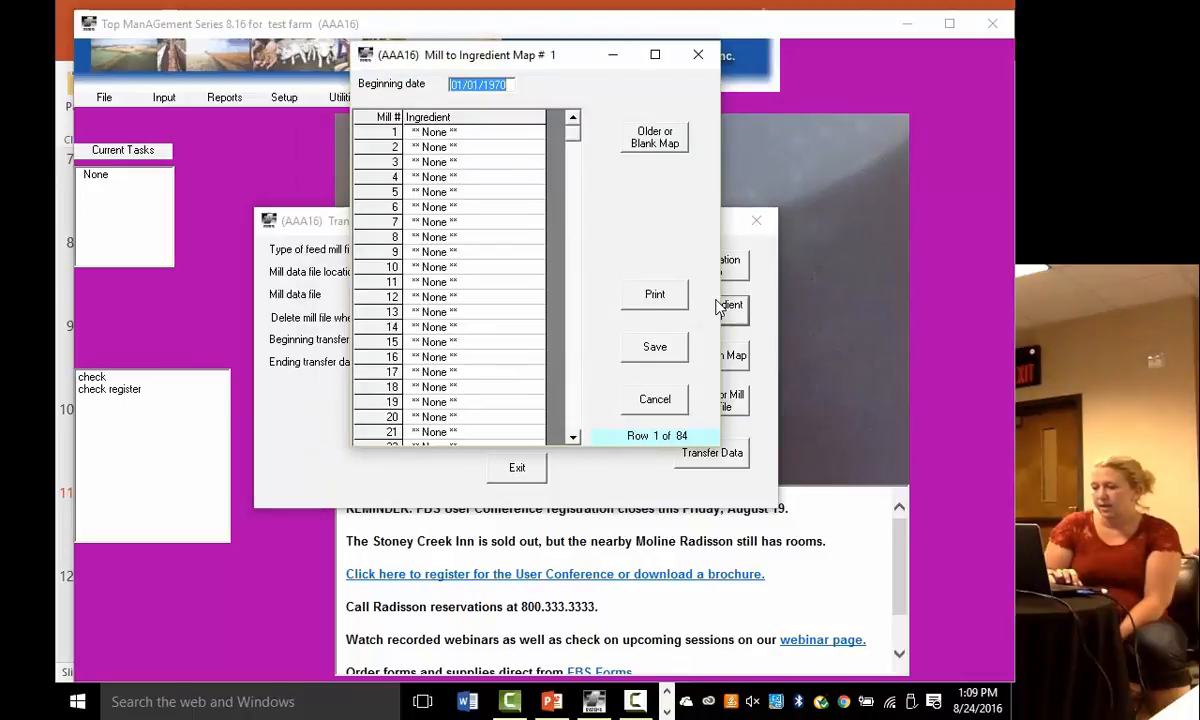
mouse_move(600, 100)
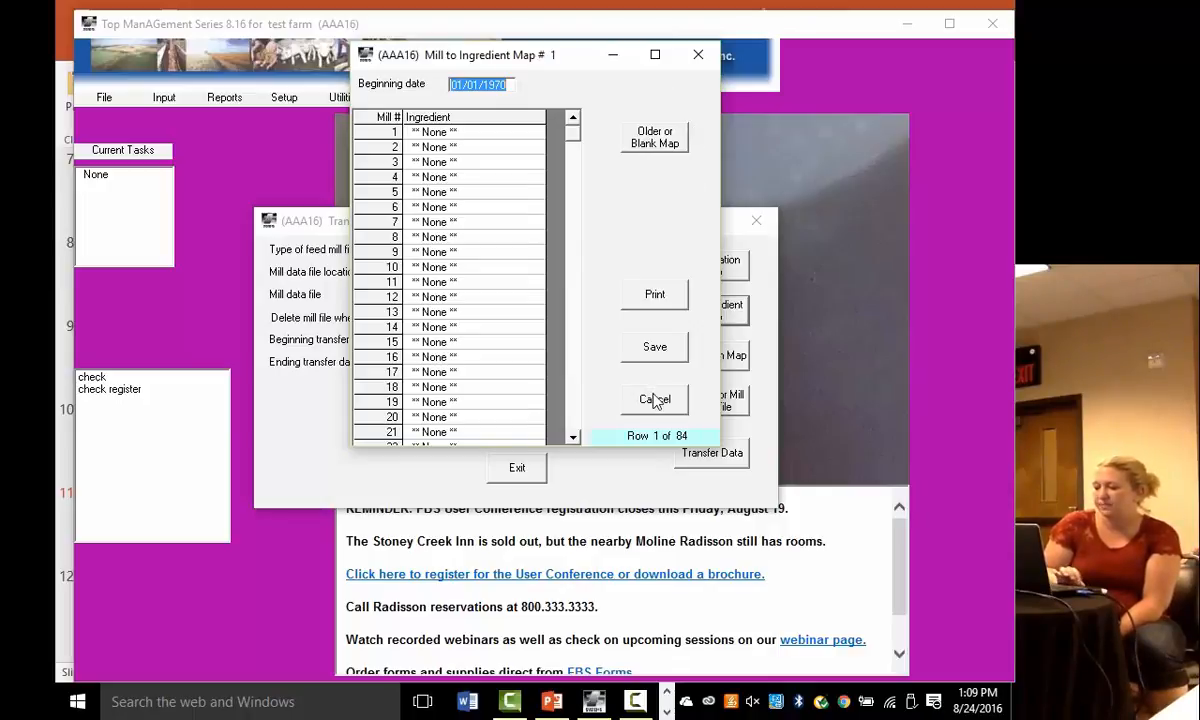
click(654, 399)
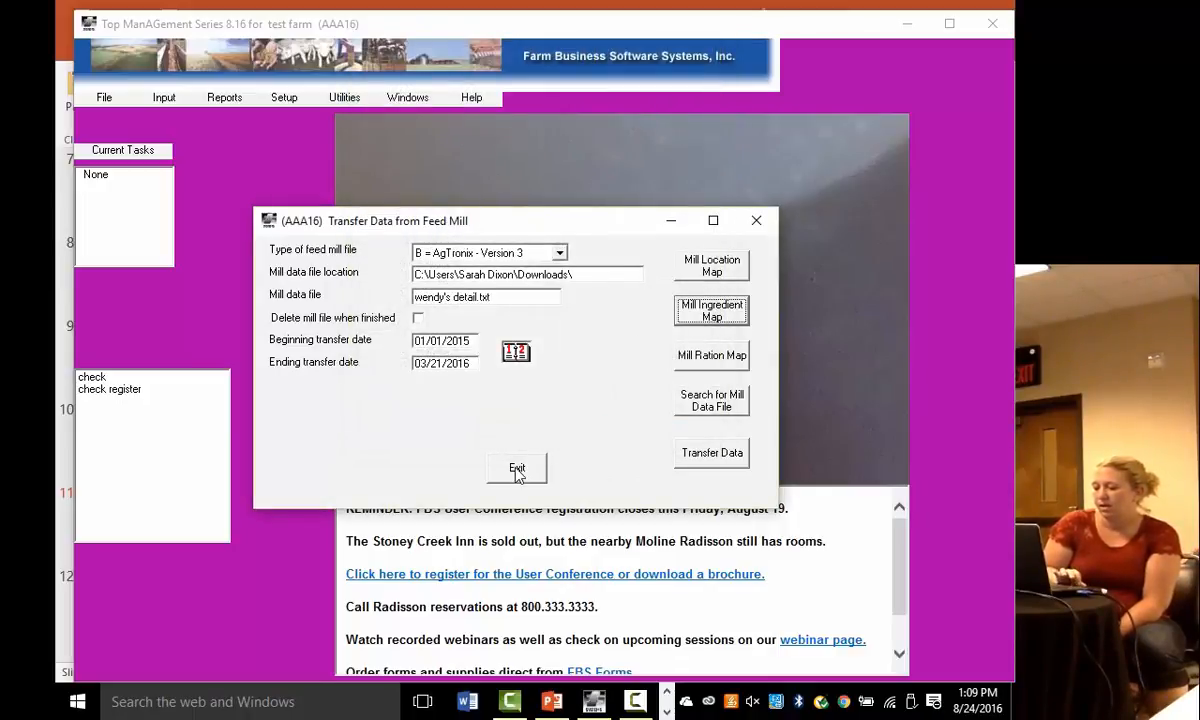
Step: Exit to Input > Import/Export Data > Commercial Feed Mill and open its Mill Ingredient Map
click(517, 468)
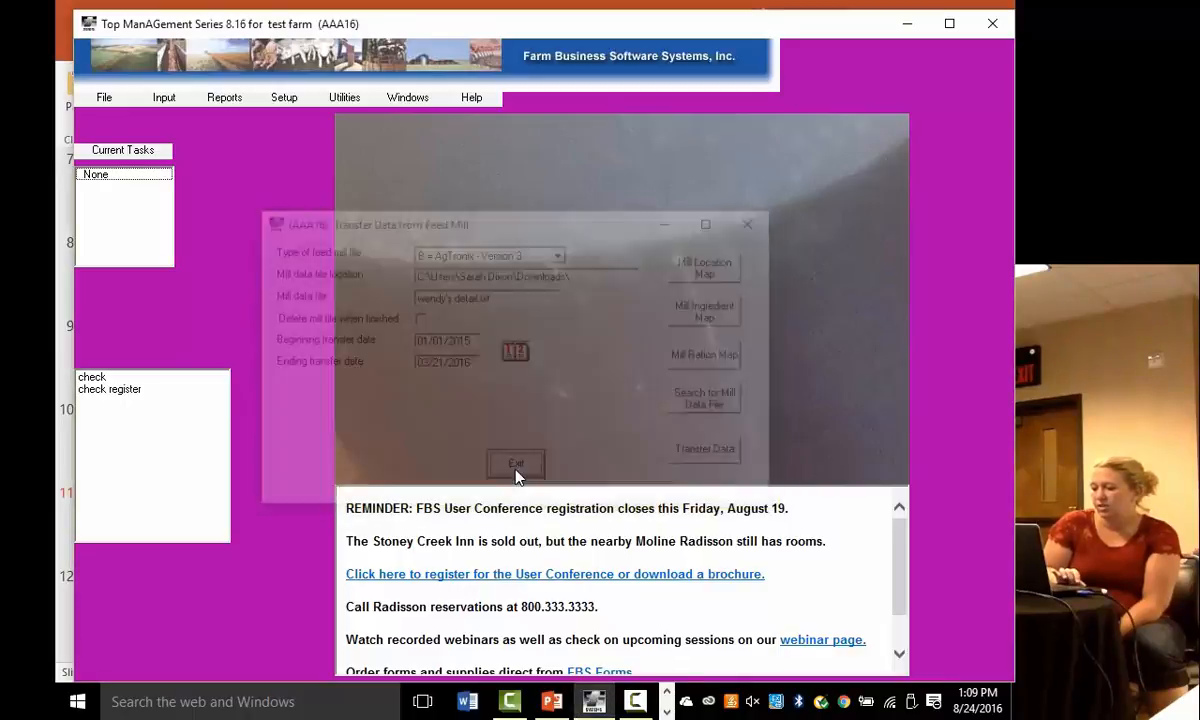
click(163, 97)
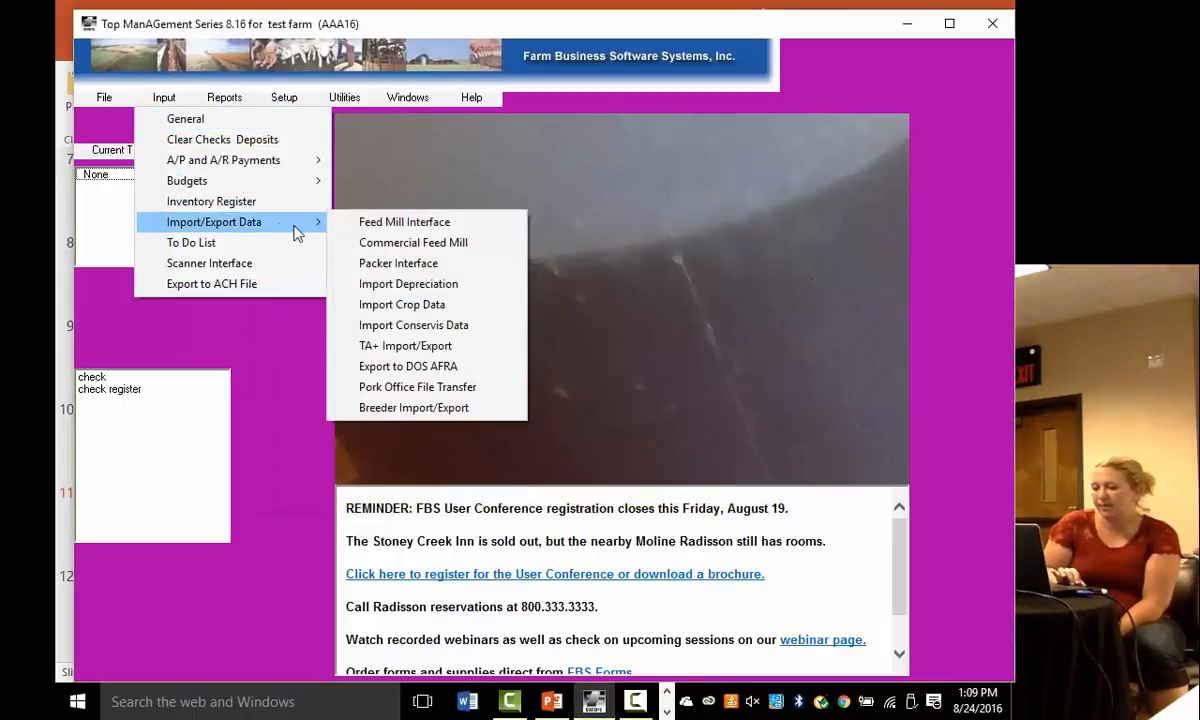
click(413, 242)
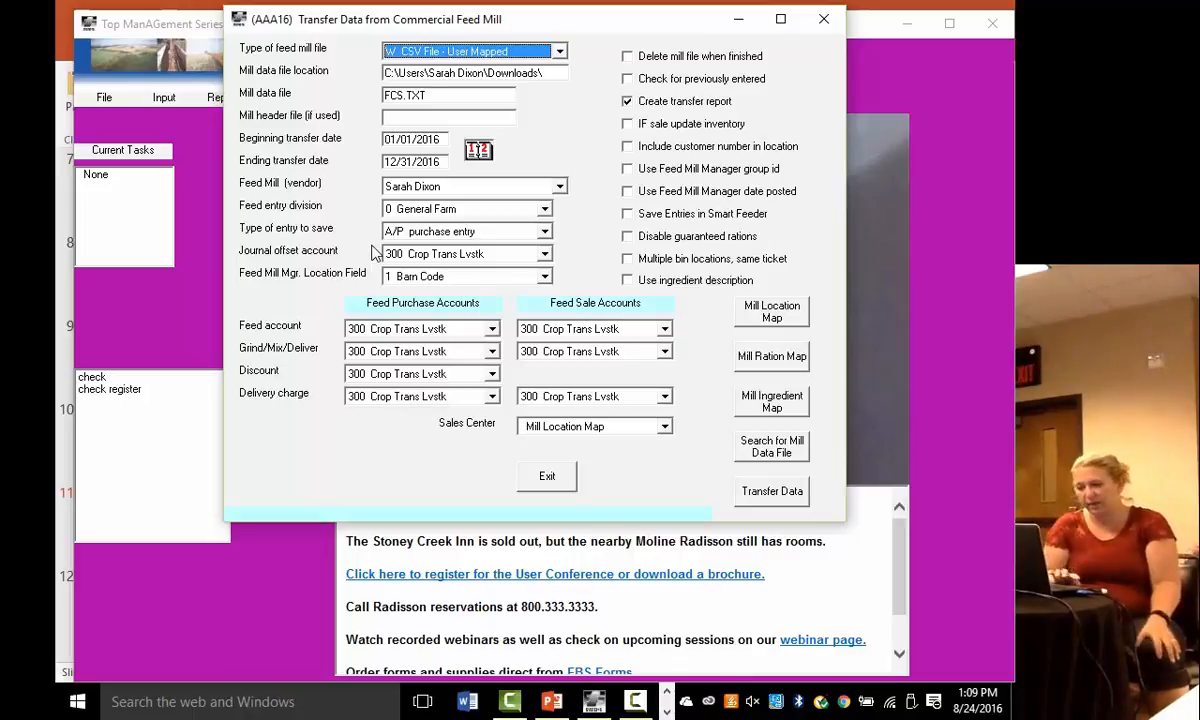
mouse_move(720, 348)
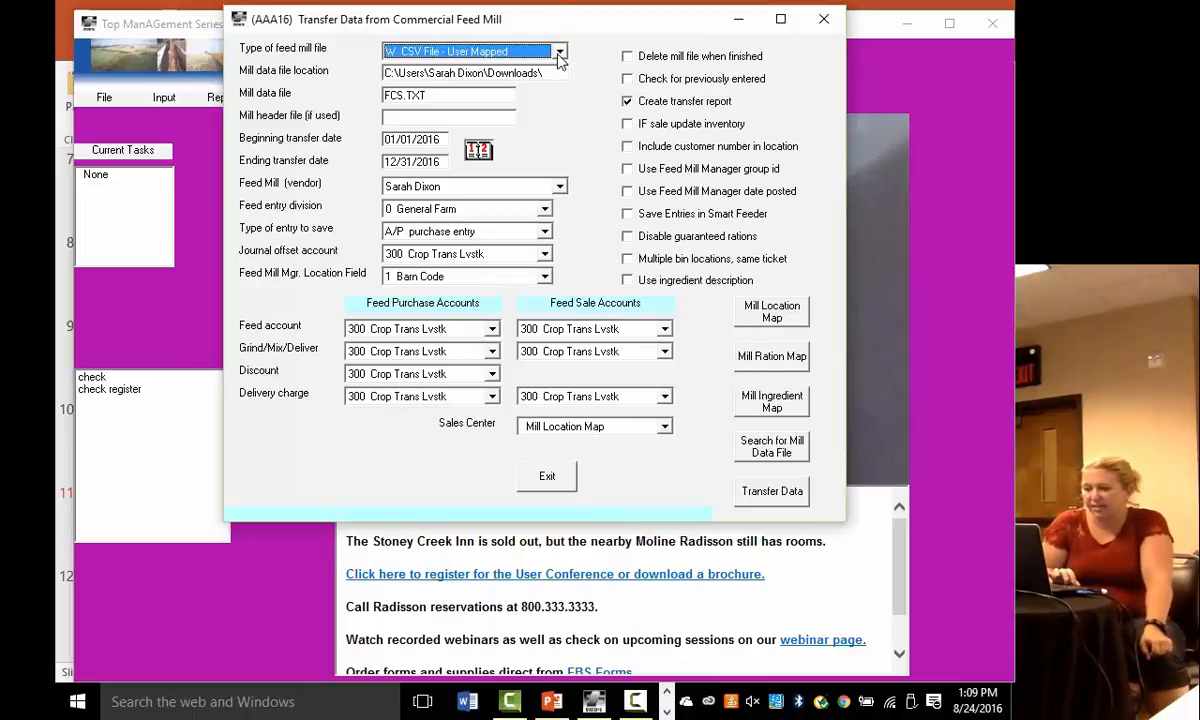
click(560, 51)
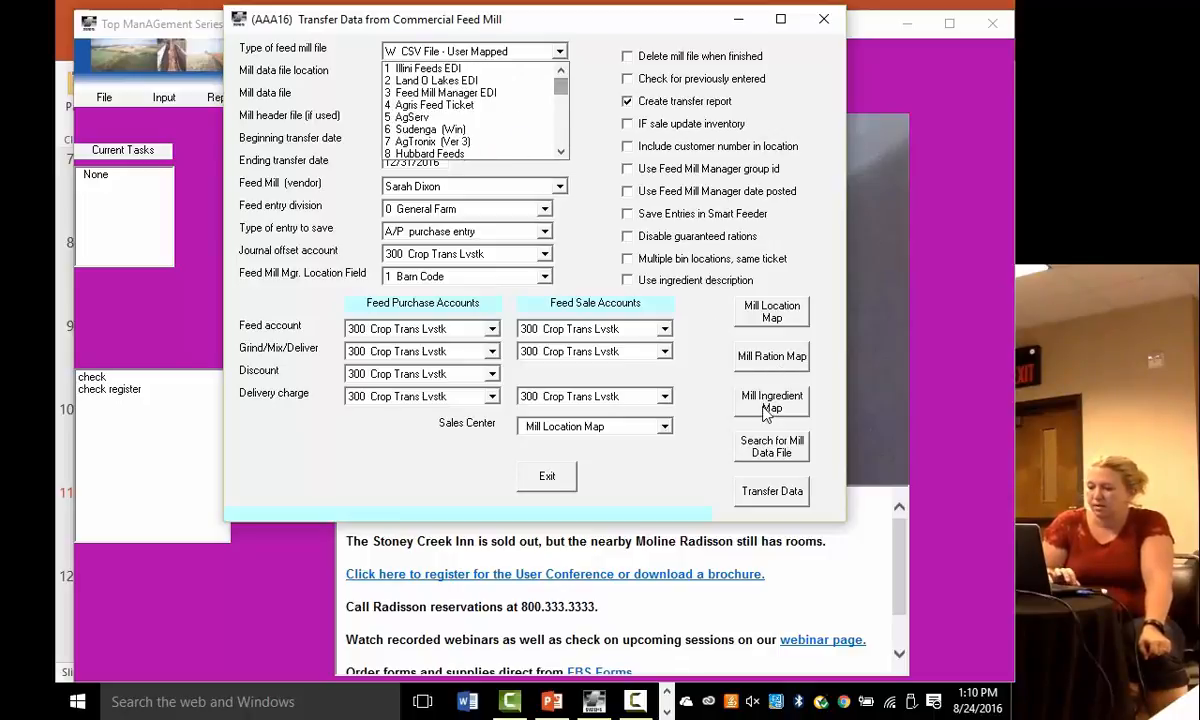
click(771, 401)
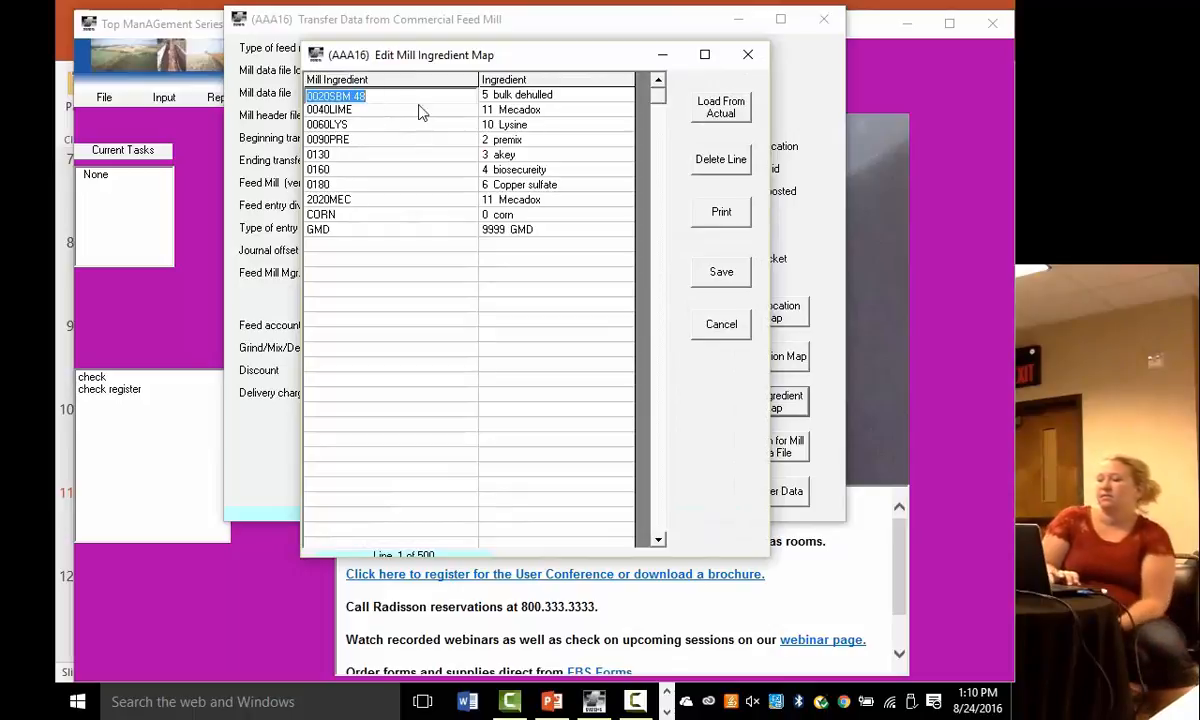
mouse_move(385, 185)
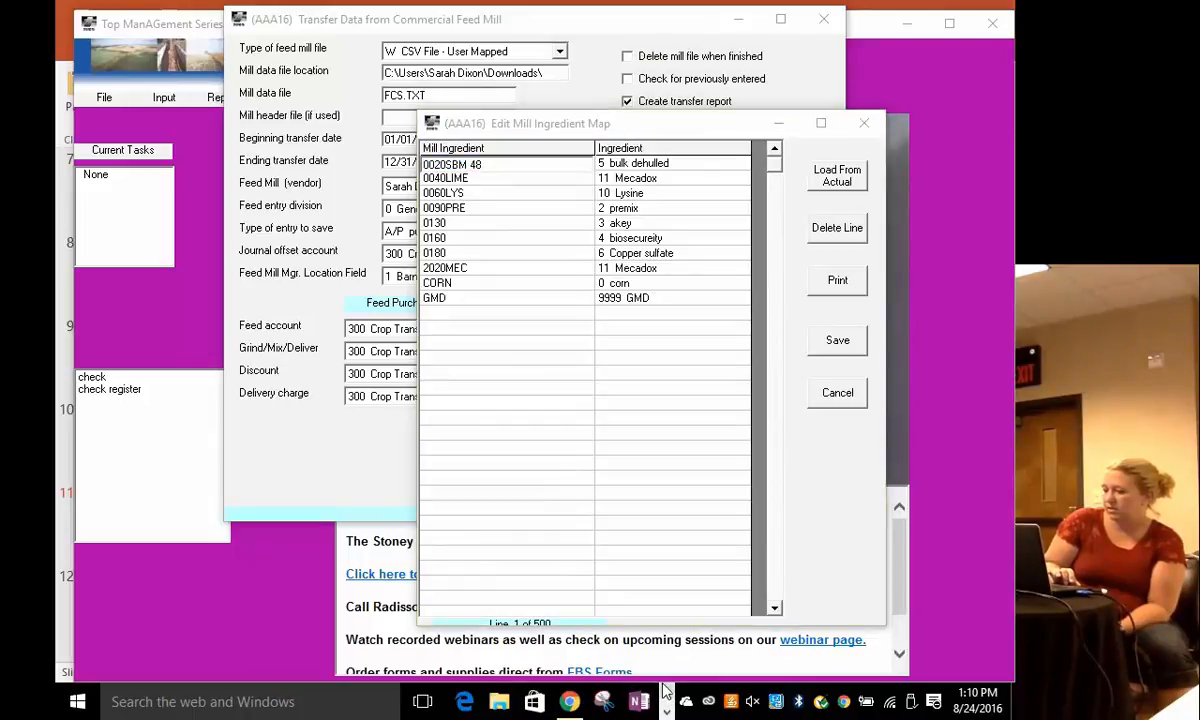
Step: Search Downloads for 'fcs', review FCS.TXT's ingredient names in Notepad, and close it
click(498, 701)
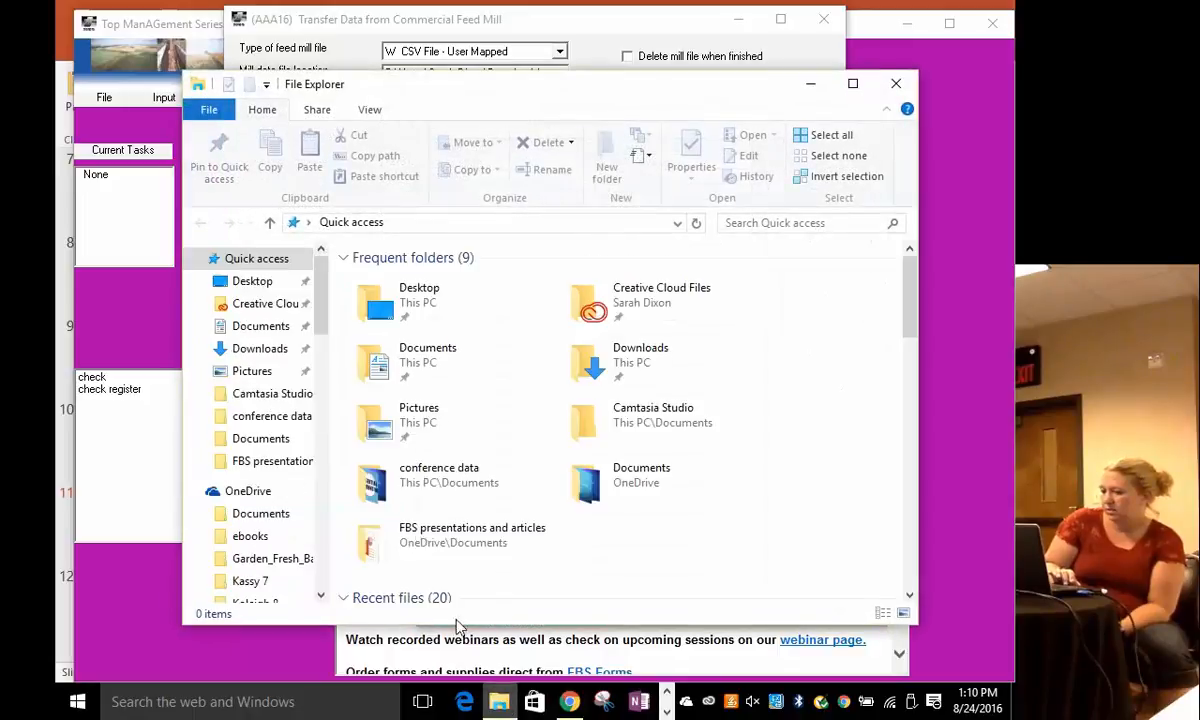
click(260, 348)
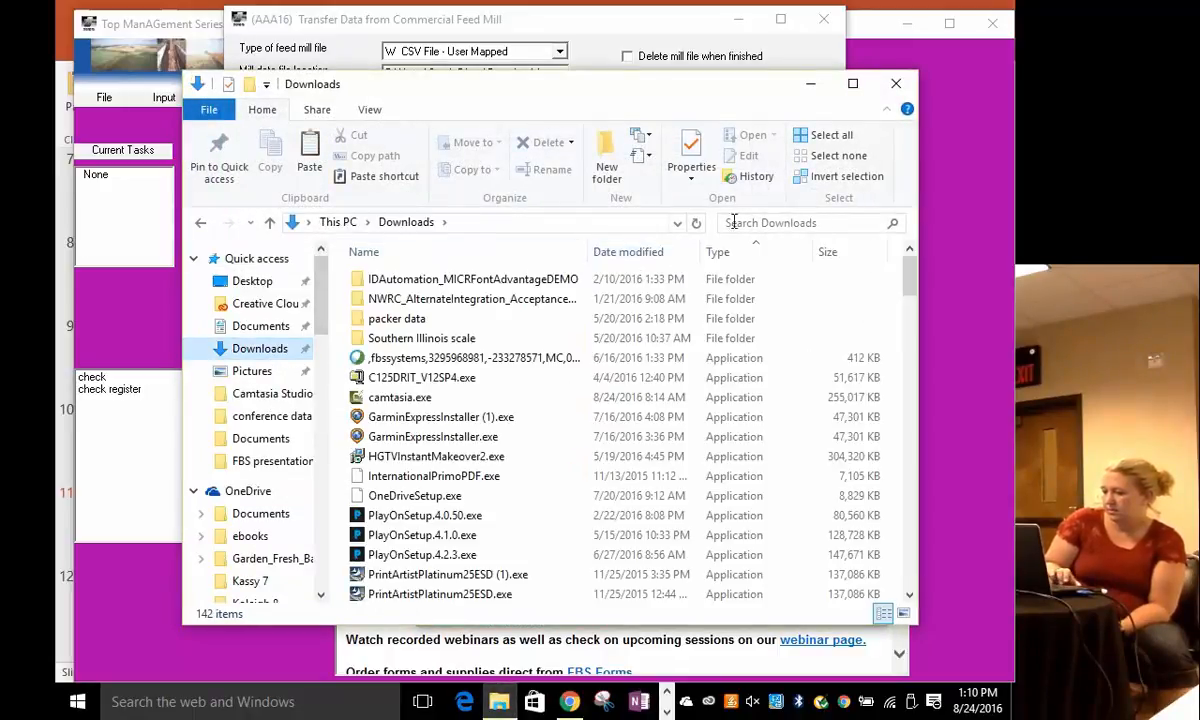
text(fcs)
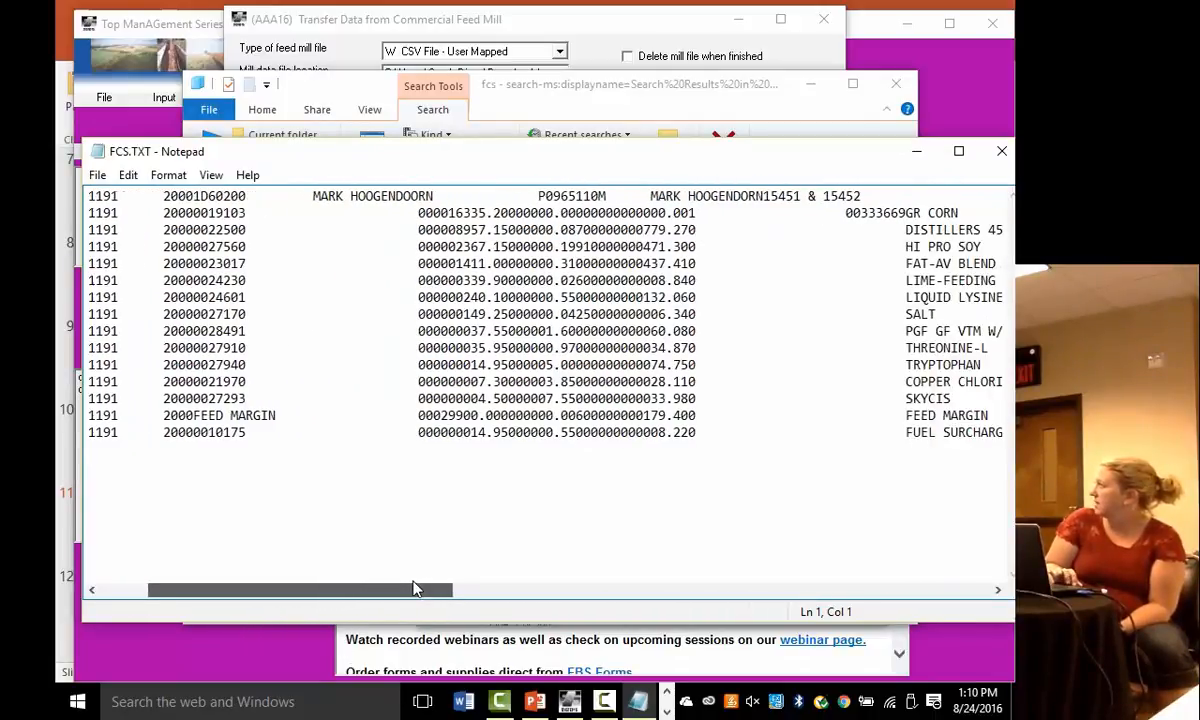
scroll(right, 3)
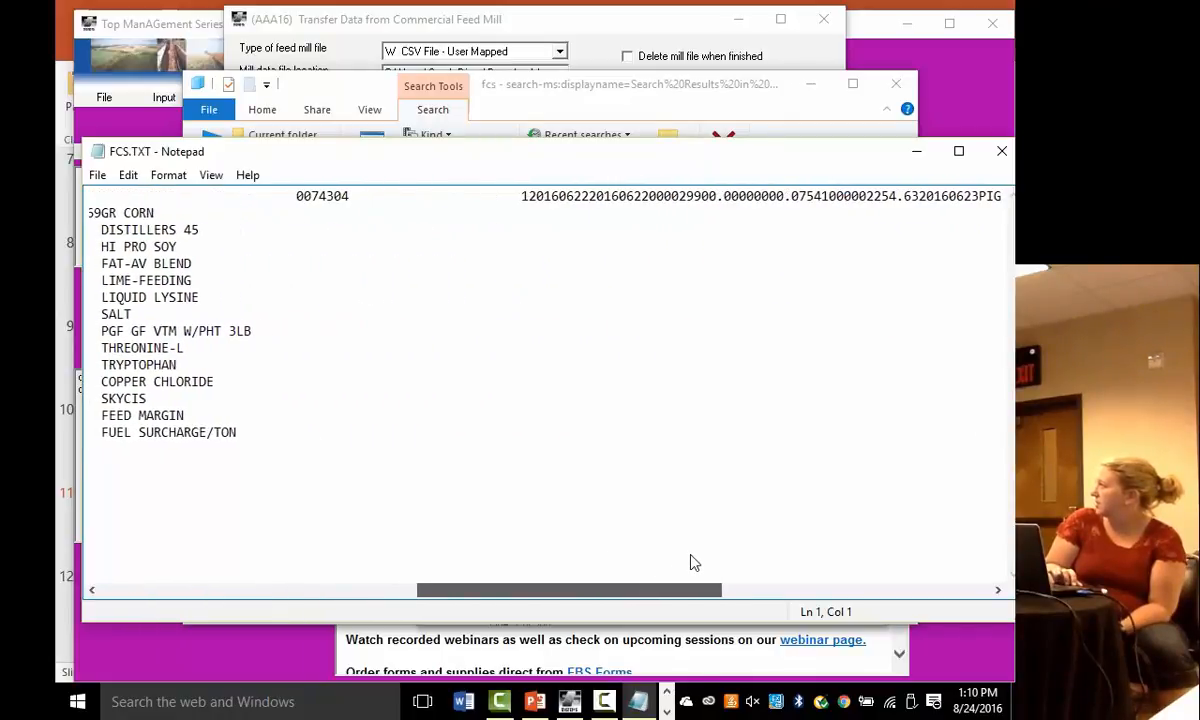
scroll(left, 3)
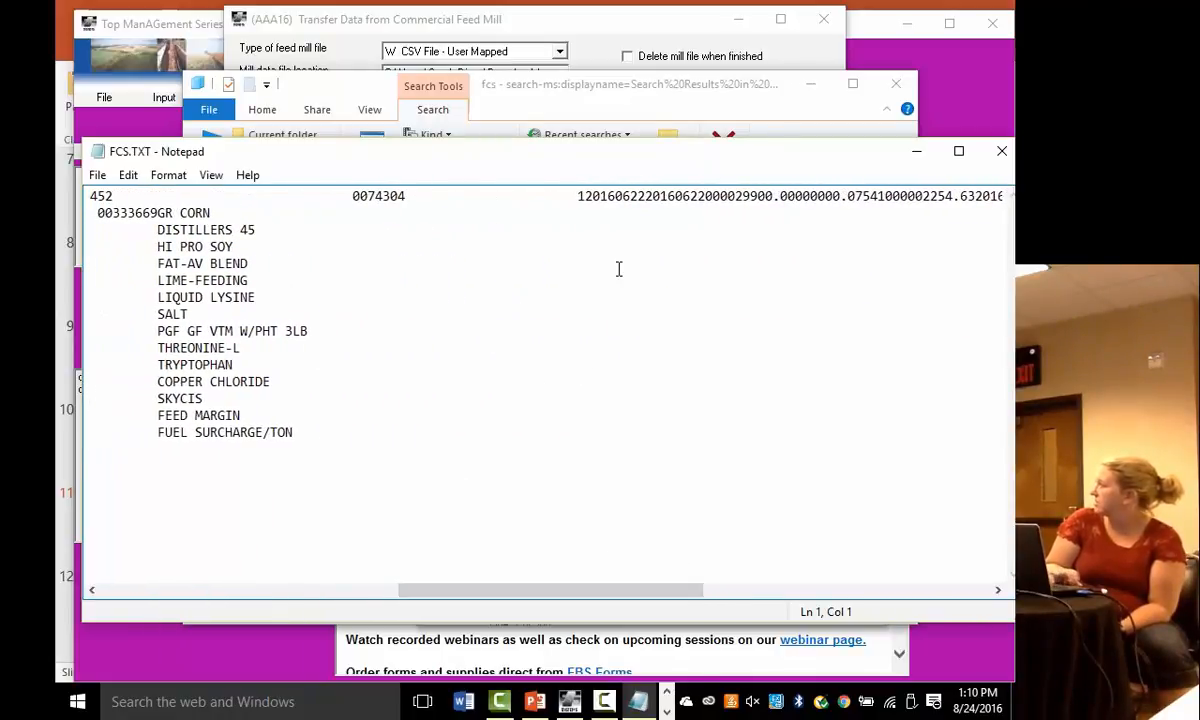
mouse_move(1001, 151)
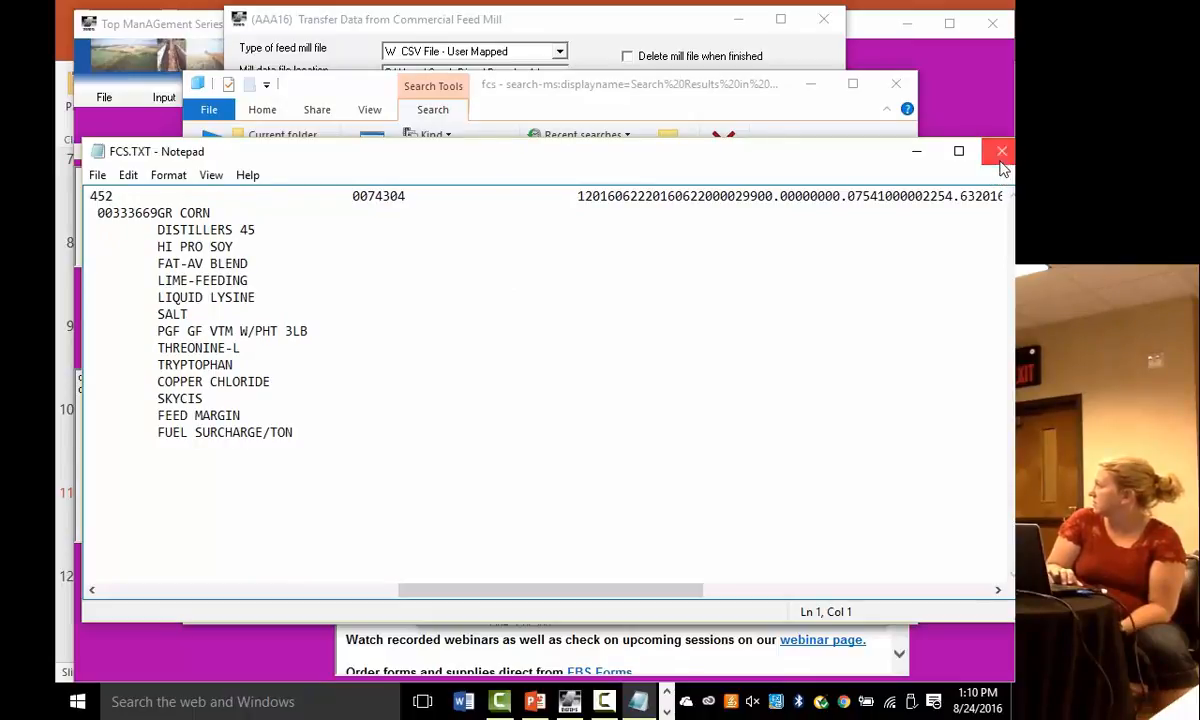
mouse_move(1000, 151)
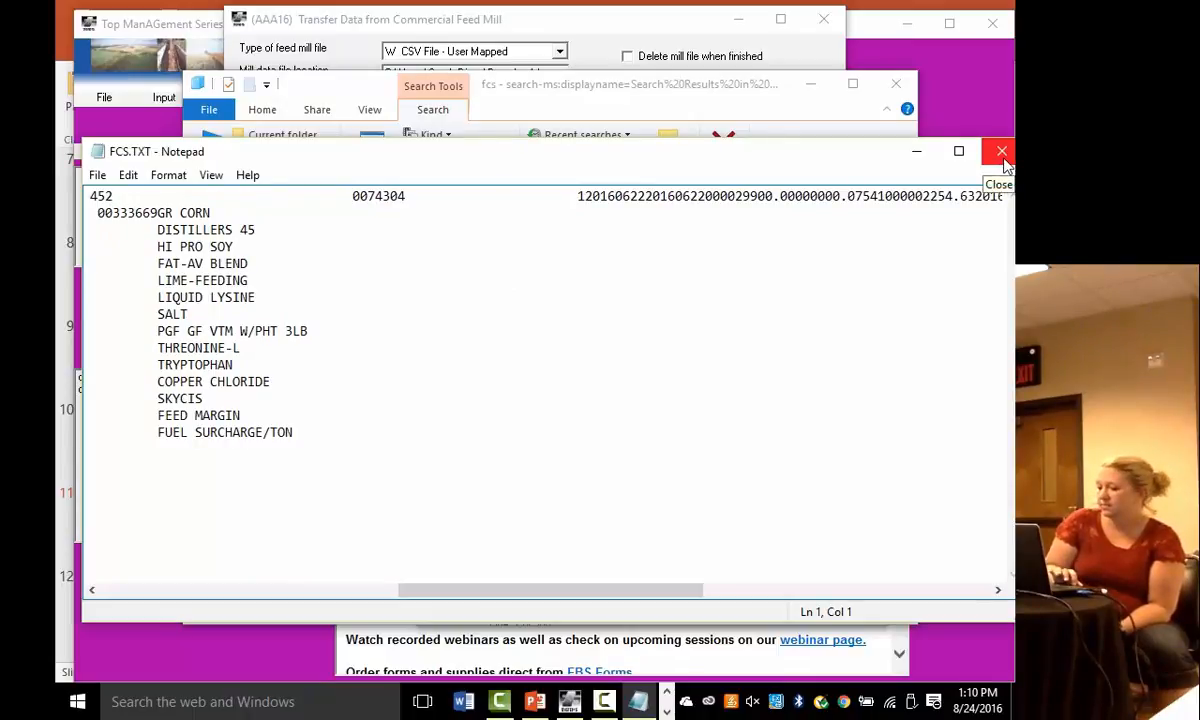
click(1000, 151)
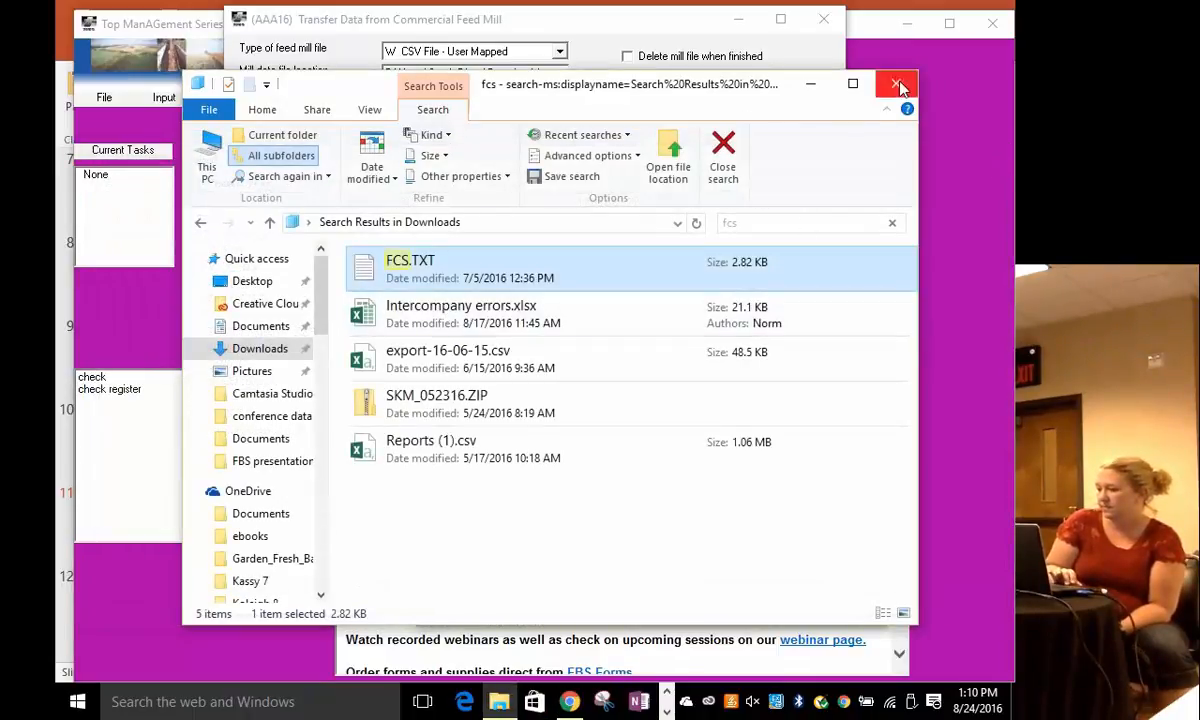
Step: Close the File Explorer search results and cancel the commercial mill ingredient map
click(897, 84)
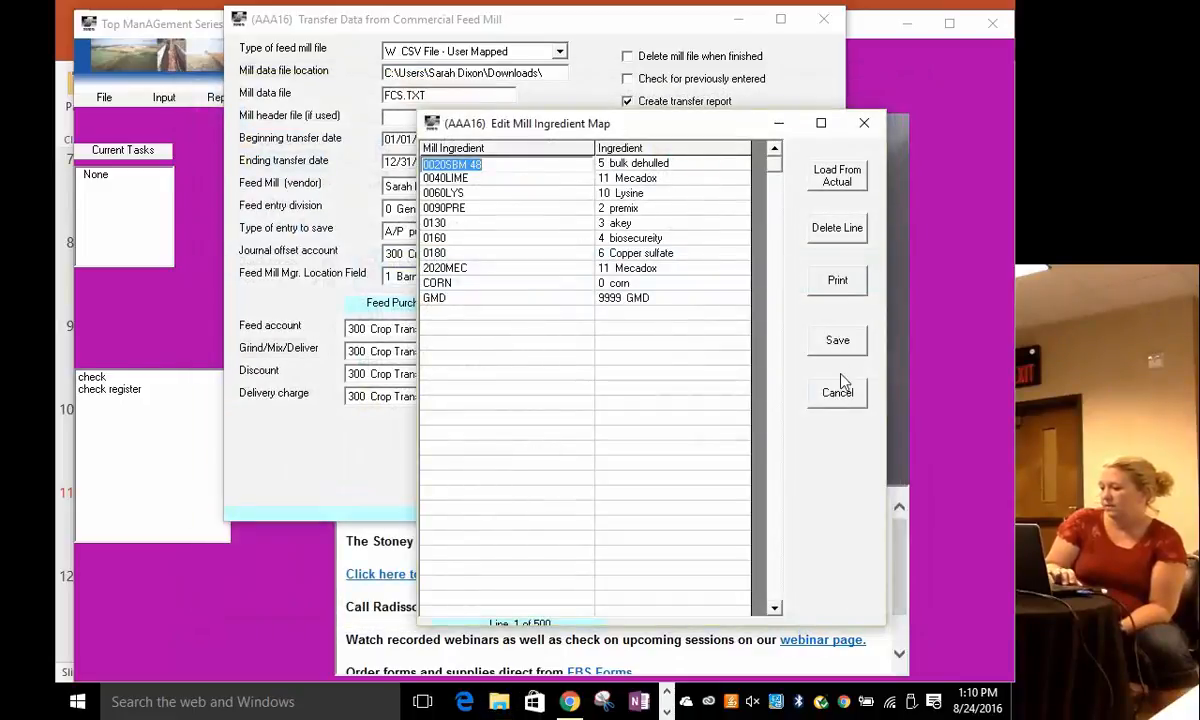
click(837, 392)
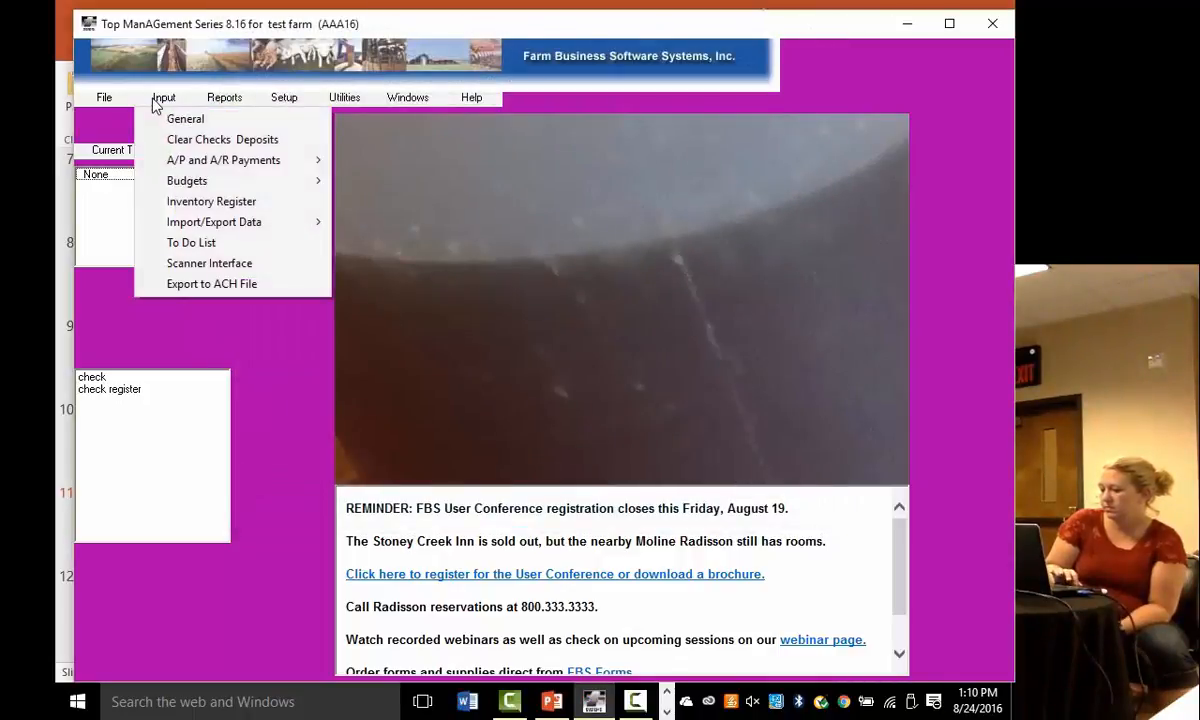
mouse_move(213, 221)
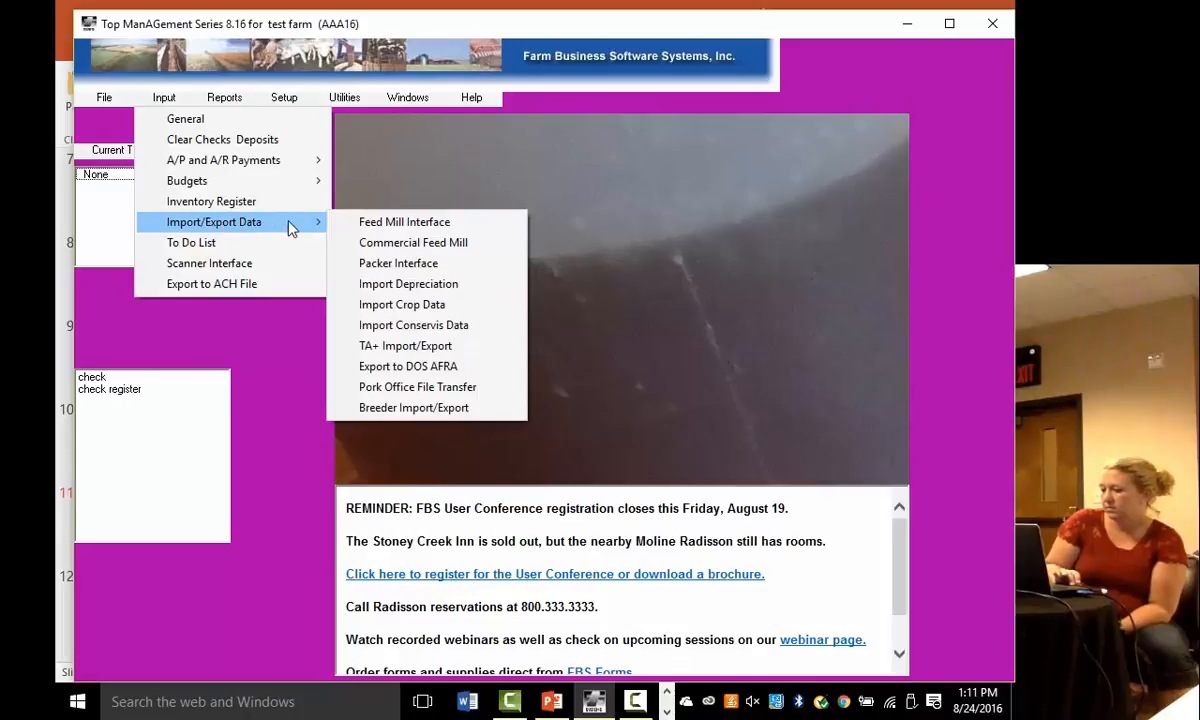
mouse_move(398, 263)
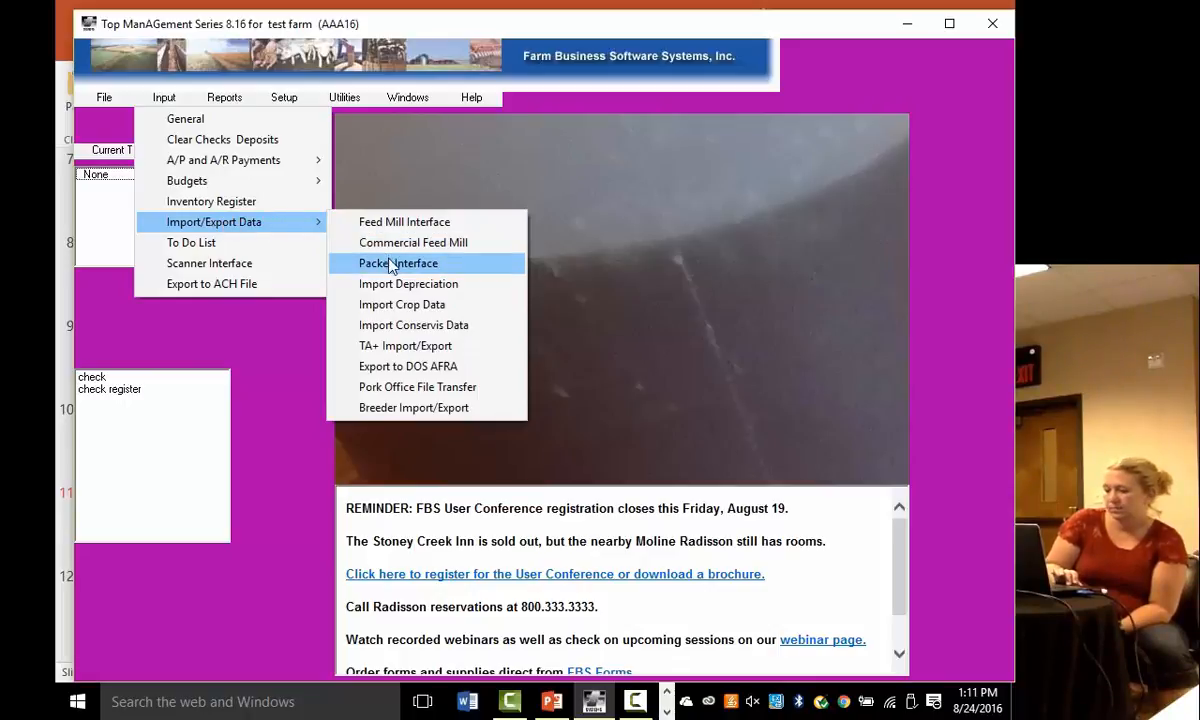
Step: Set Import Crop Data to CSV File, 2 Application Data, with the Conservis application log source
click(397, 262)
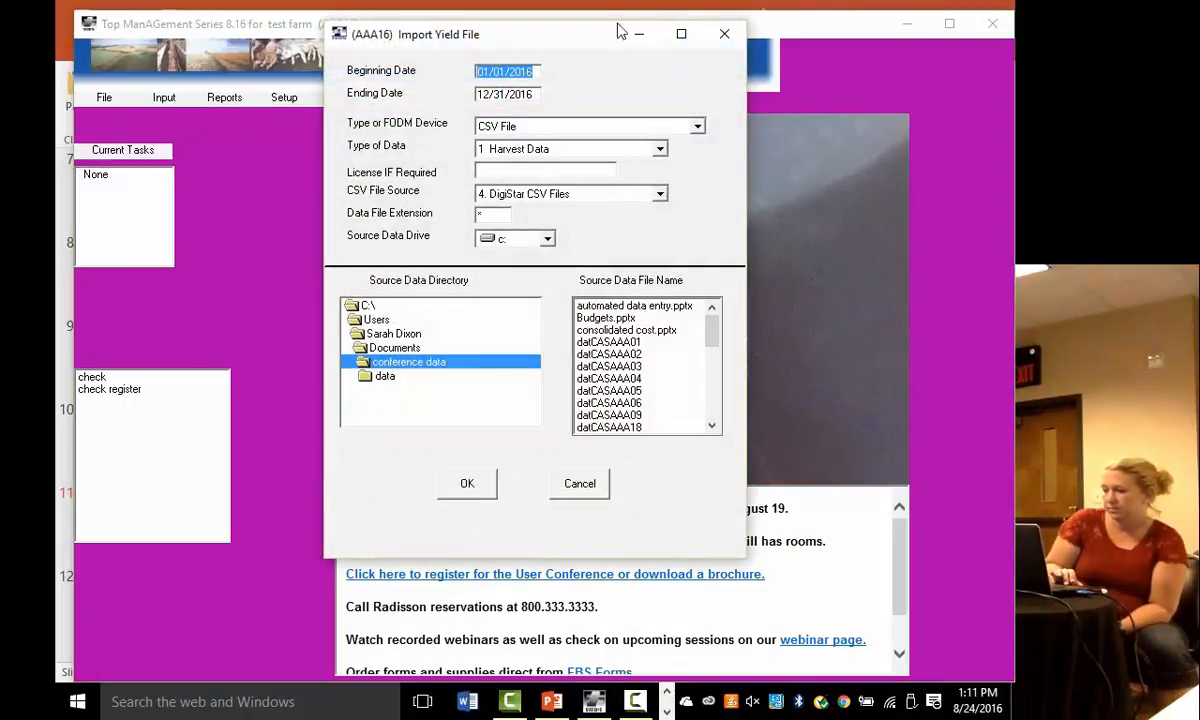
mouse_move(611, 55)
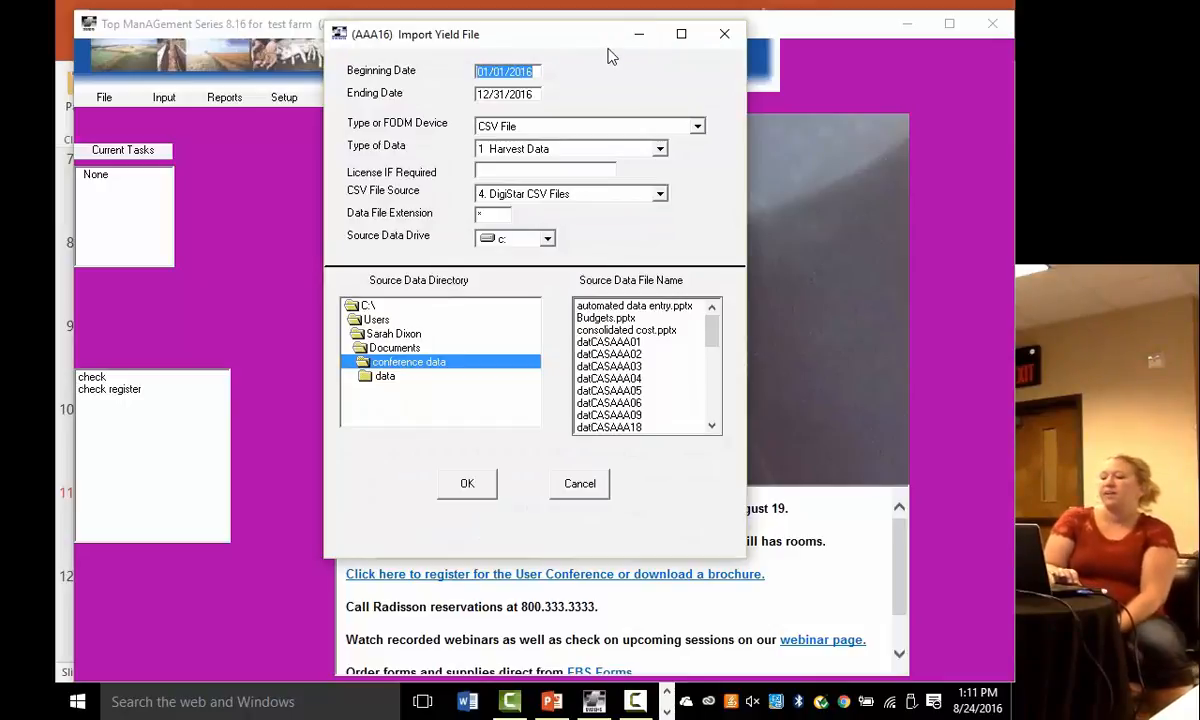
mouse_move(698, 130)
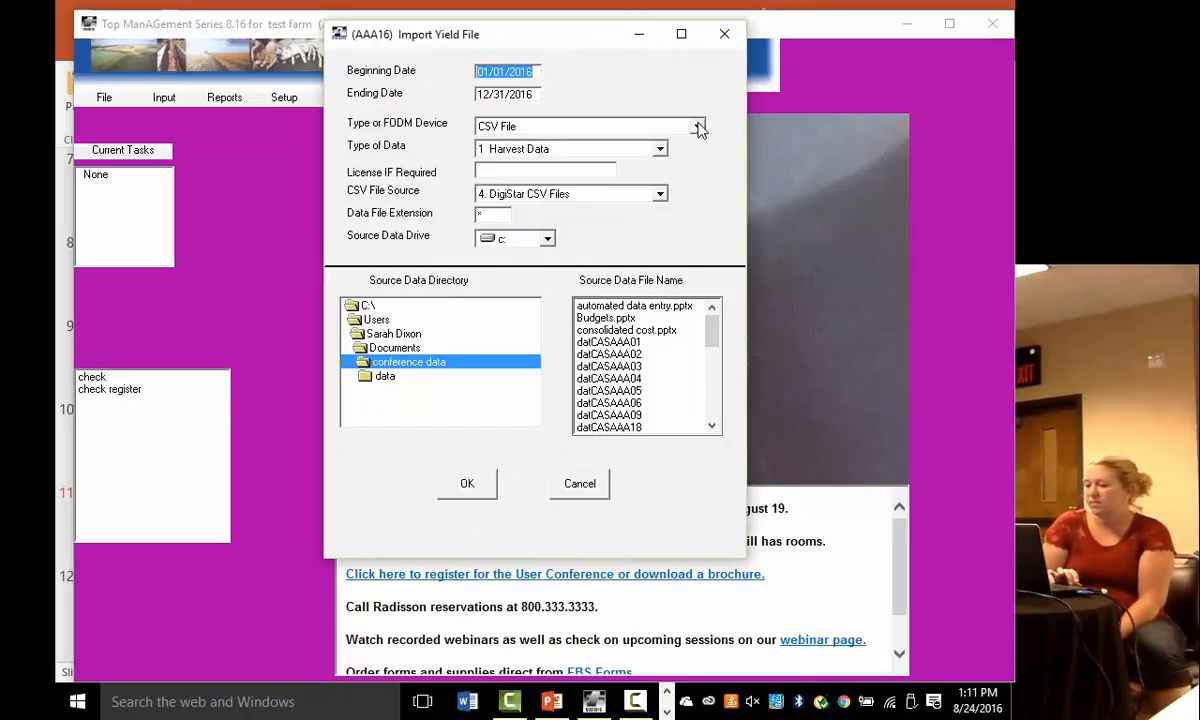
click(699, 126)
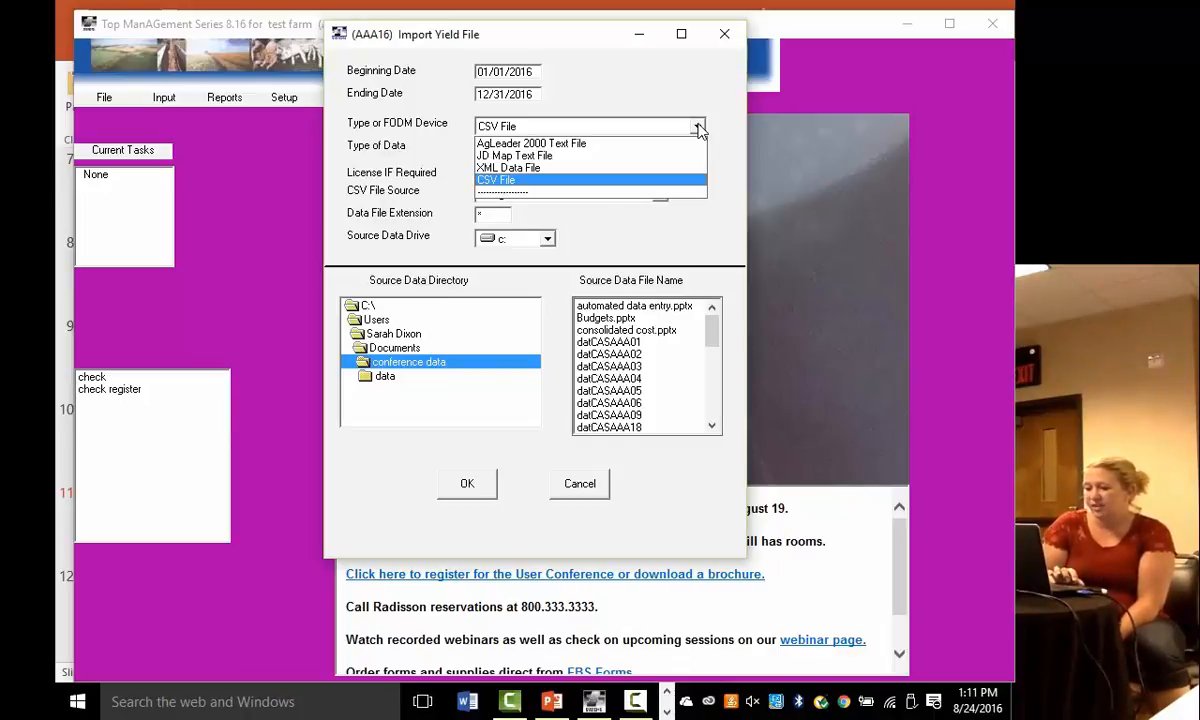
mouse_move(507, 167)
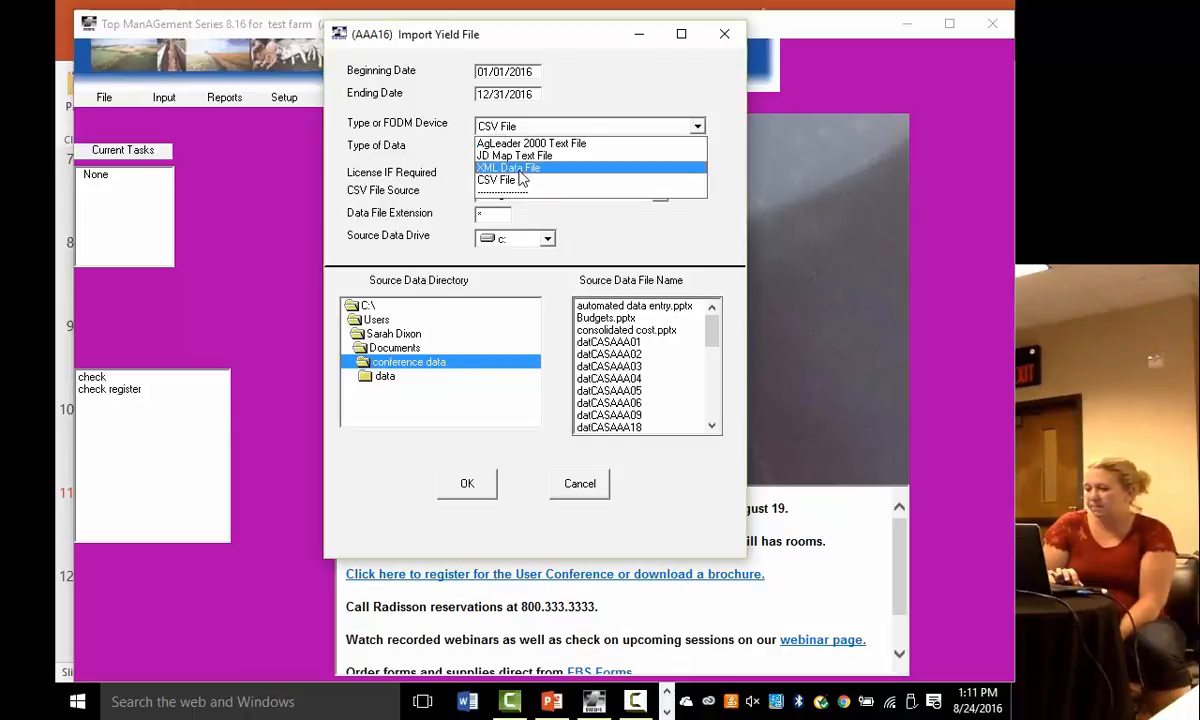
click(500, 180)
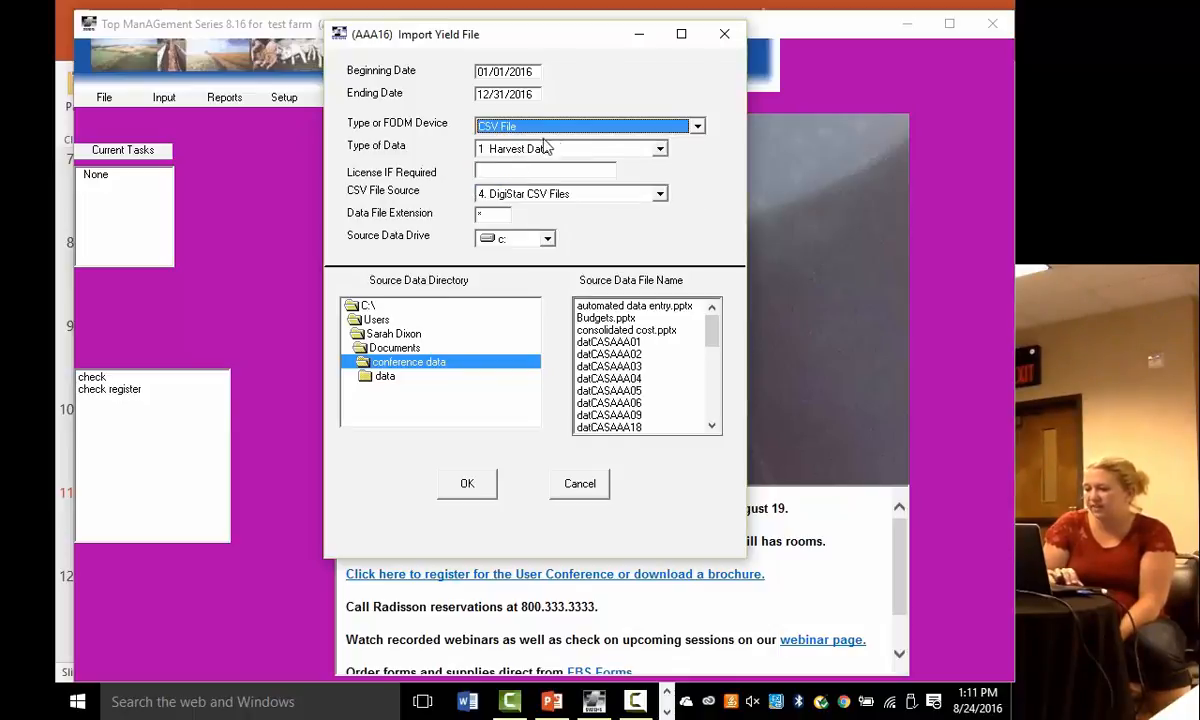
click(660, 148)
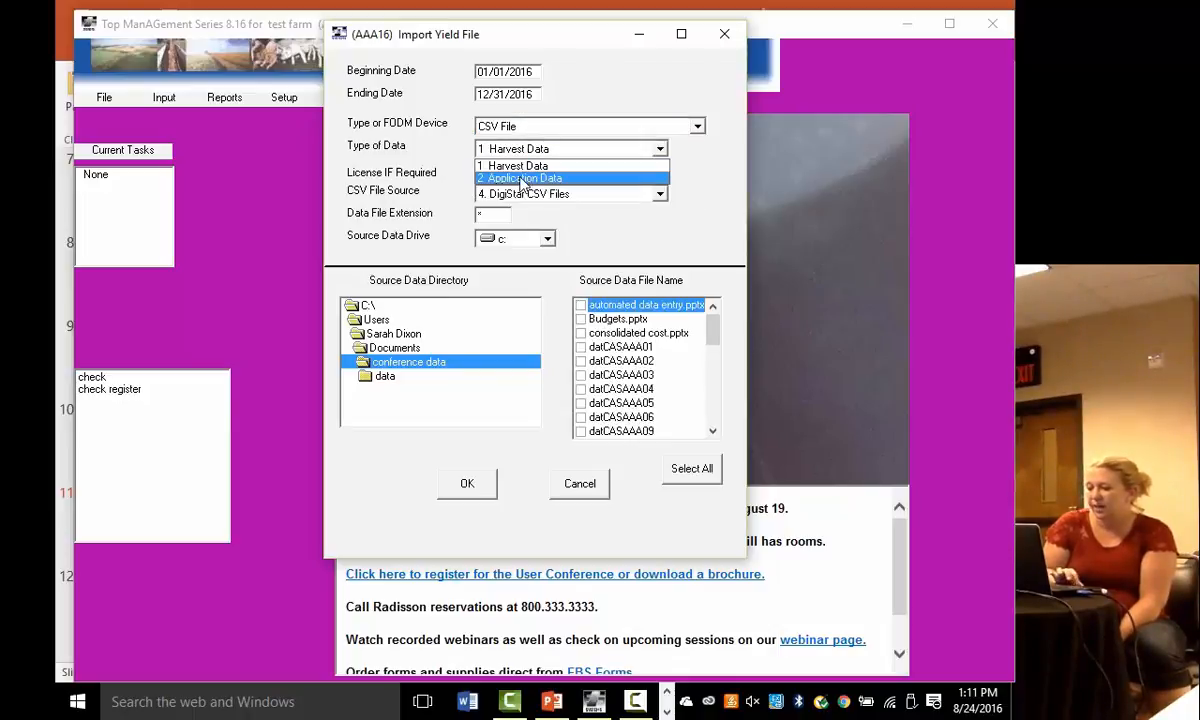
click(697, 126)
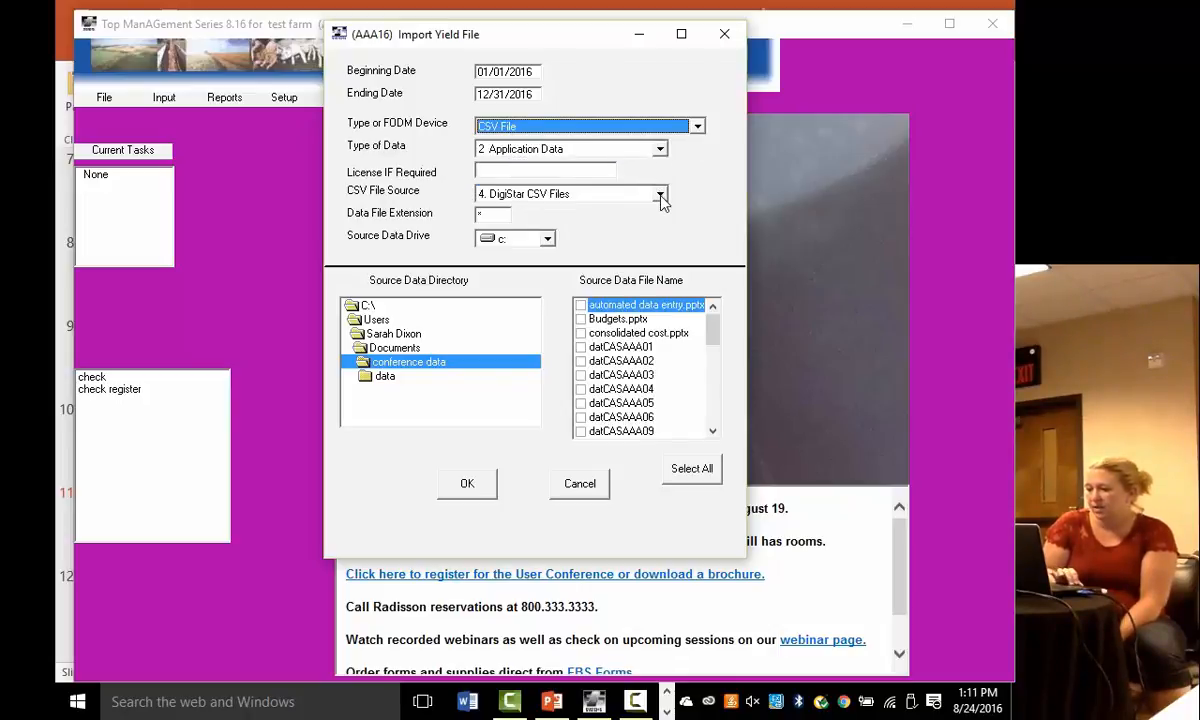
click(660, 194)
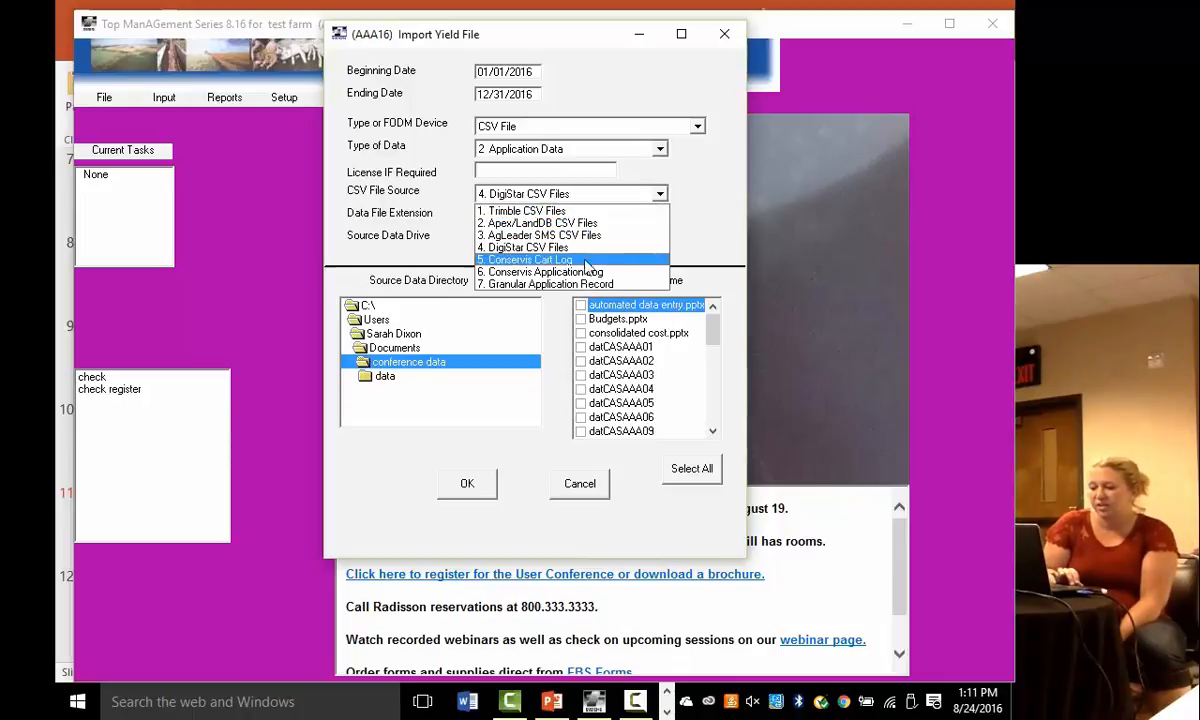
mouse_move(570, 271)
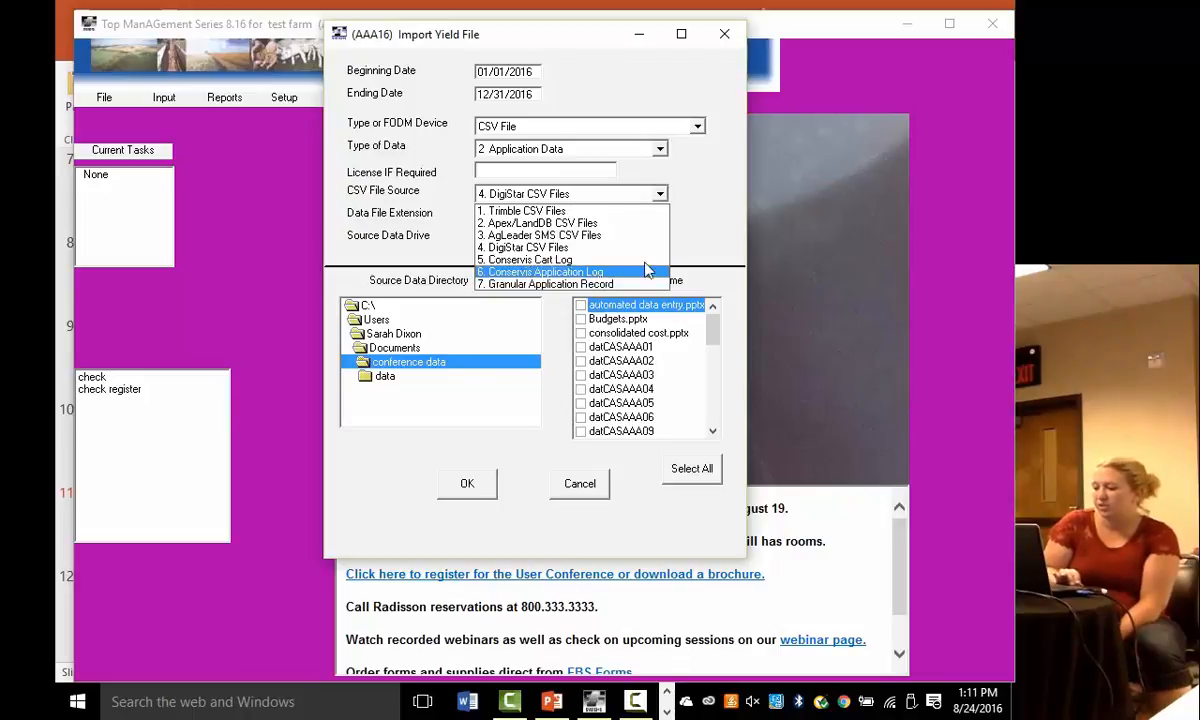
click(522, 247)
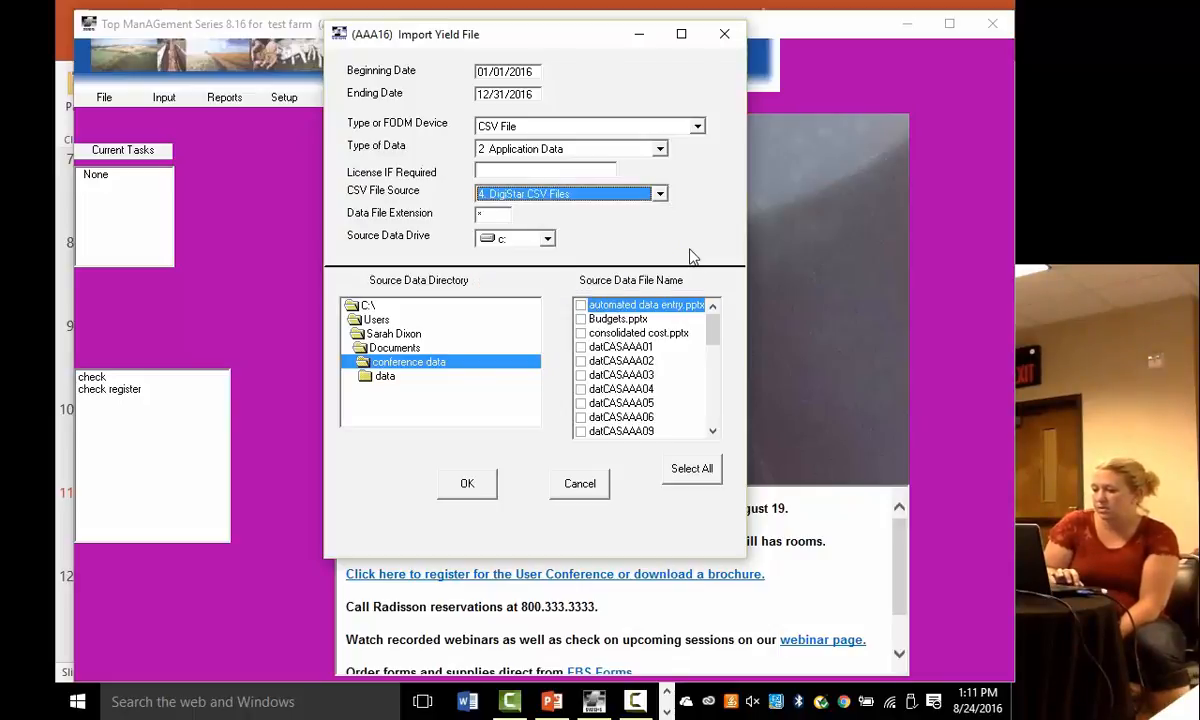
mouse_move(685, 200)
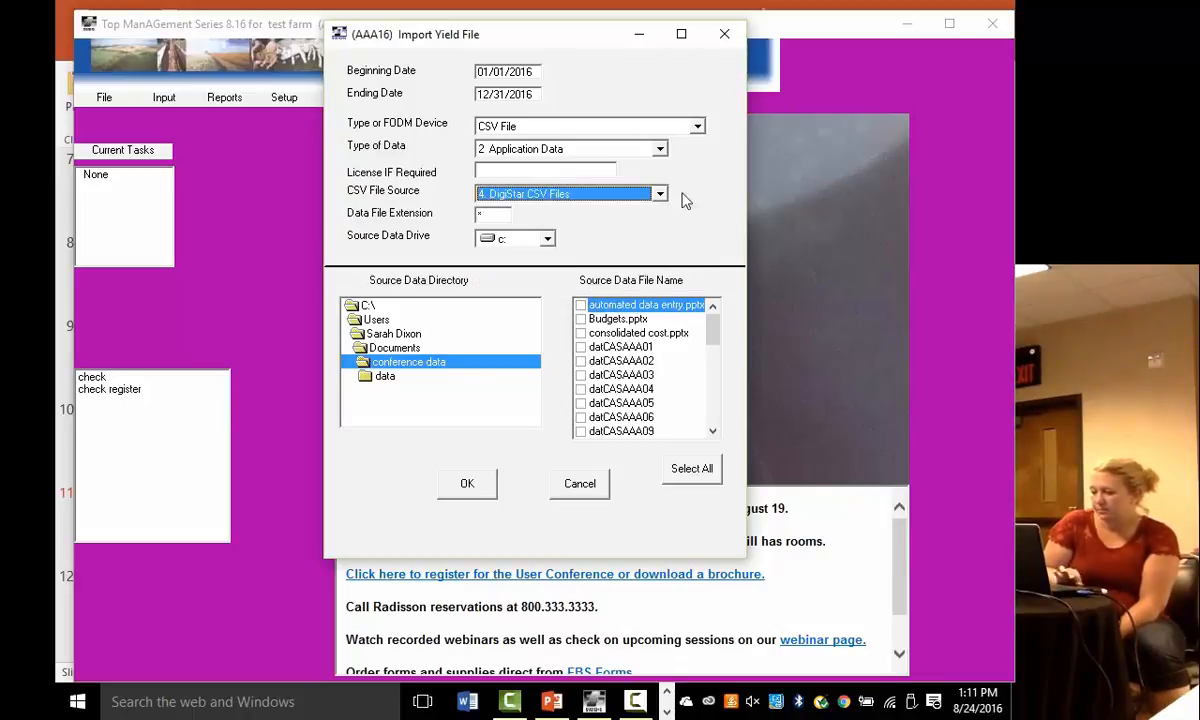
mouse_move(437, 387)
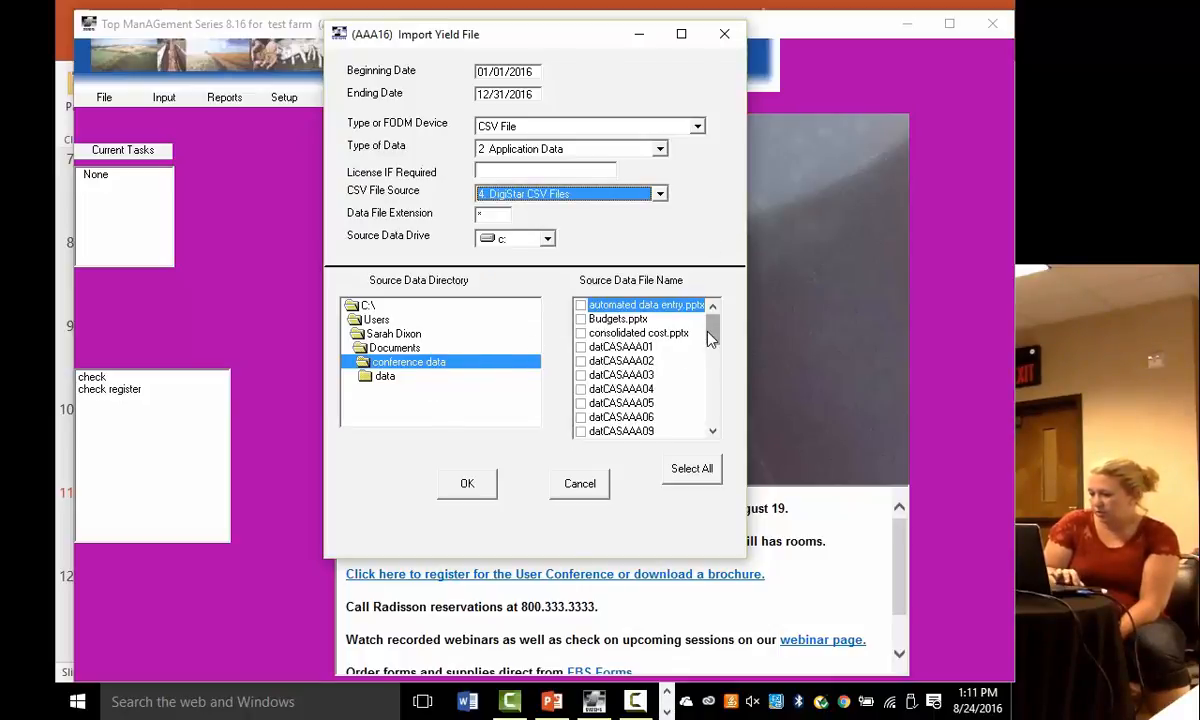
Step: Scroll the source file list and tick Grain Cart 2014.csv for import
scroll(down, 3)
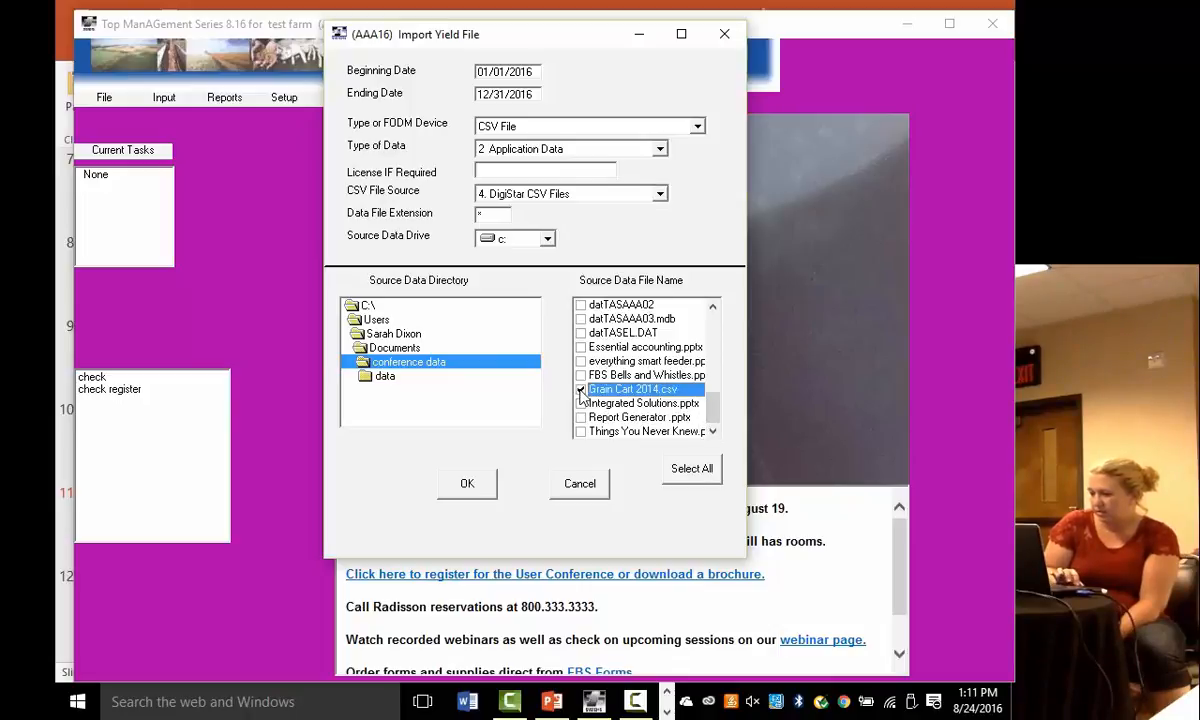
click(466, 483)
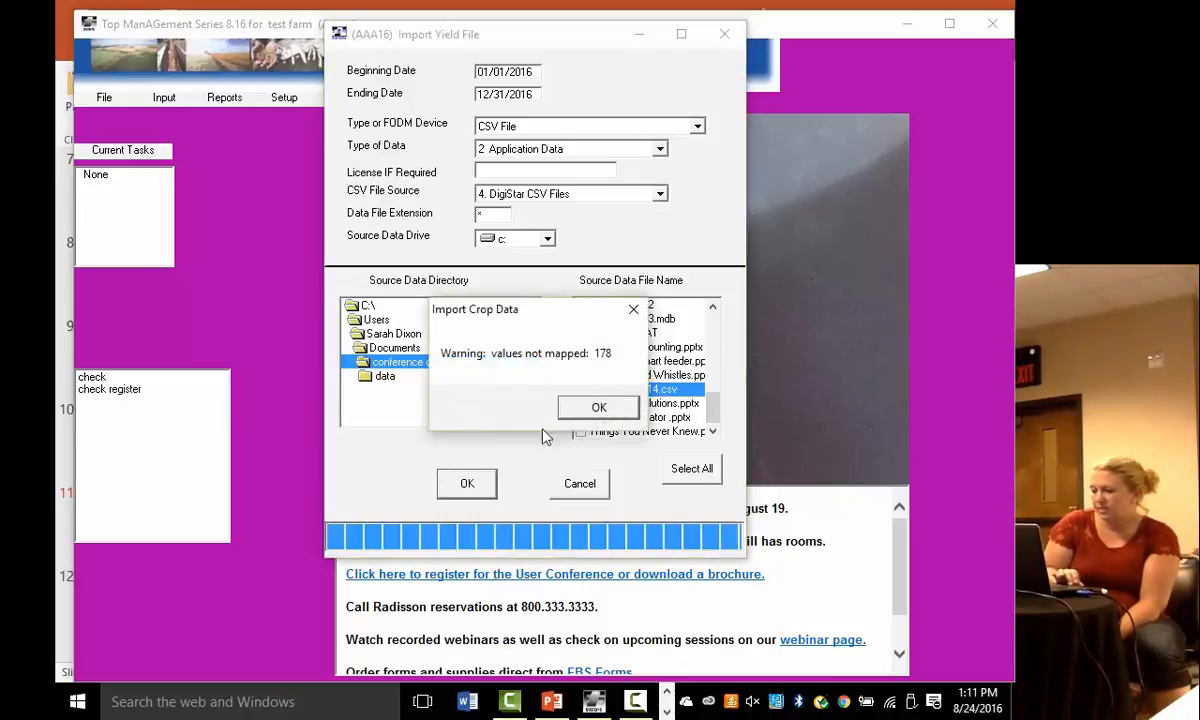
Step: Acknowledge the unmapped-values warning and assign BAKER to center 206 Smith Corn 96 in Field Map
click(598, 407)
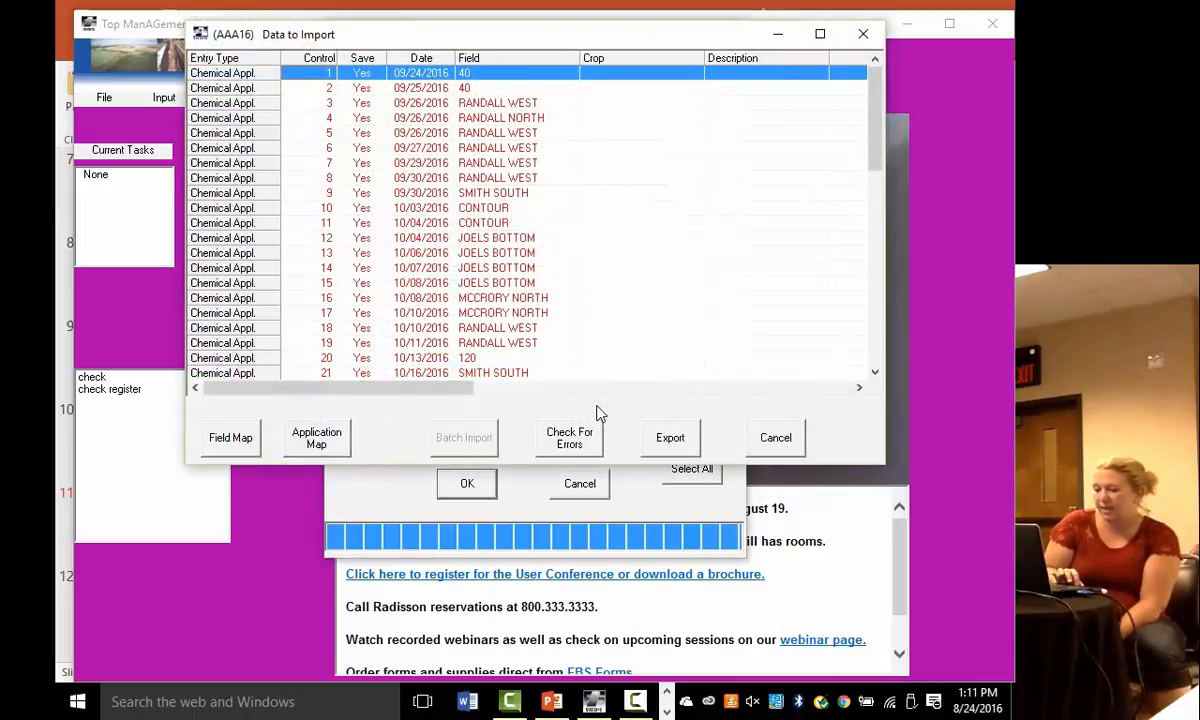
mouse_move(210, 452)
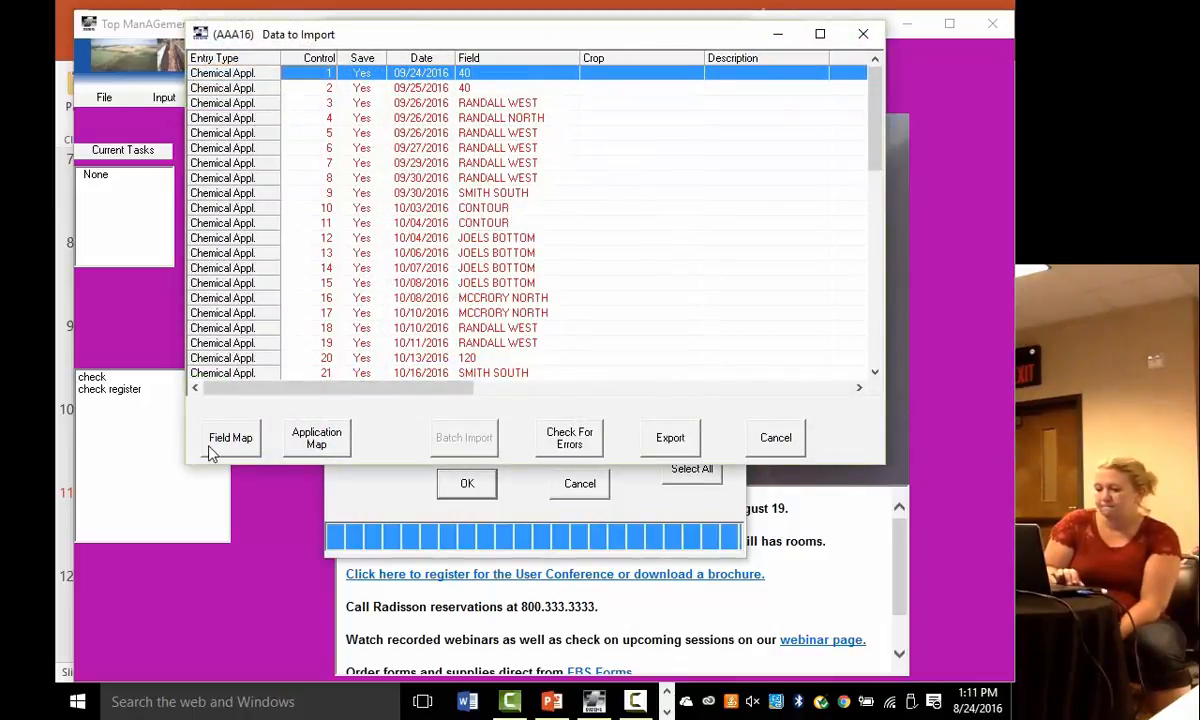
click(230, 437)
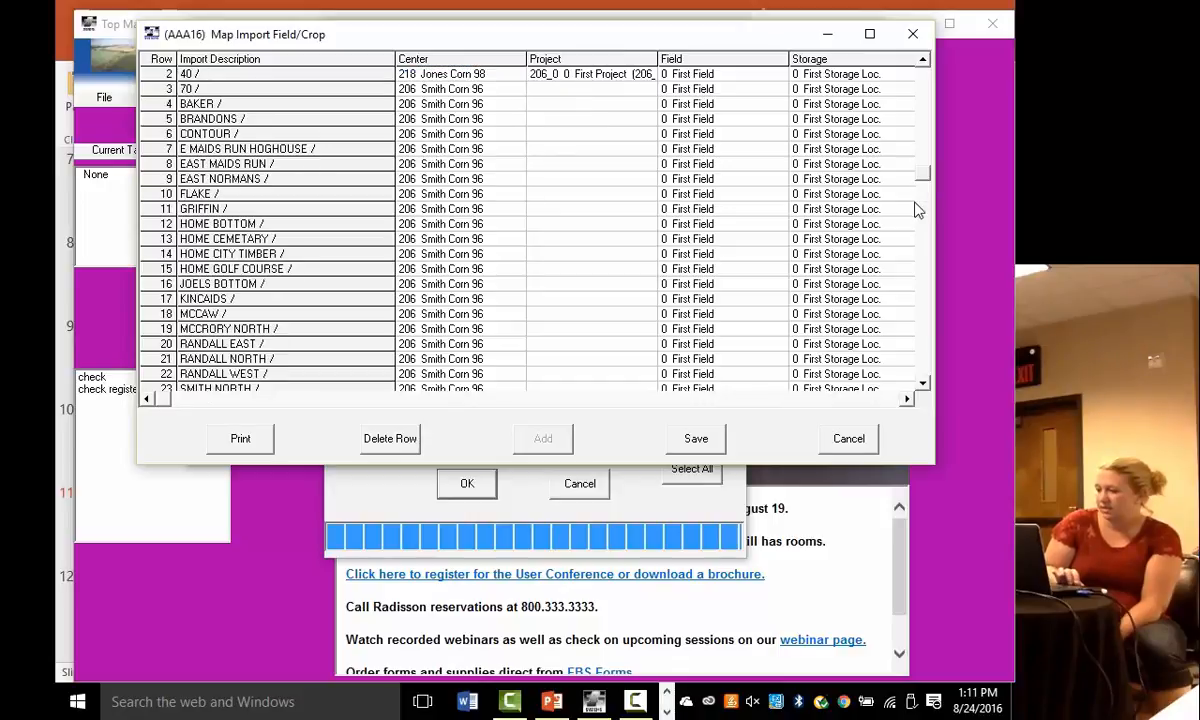
scroll(down, 3)
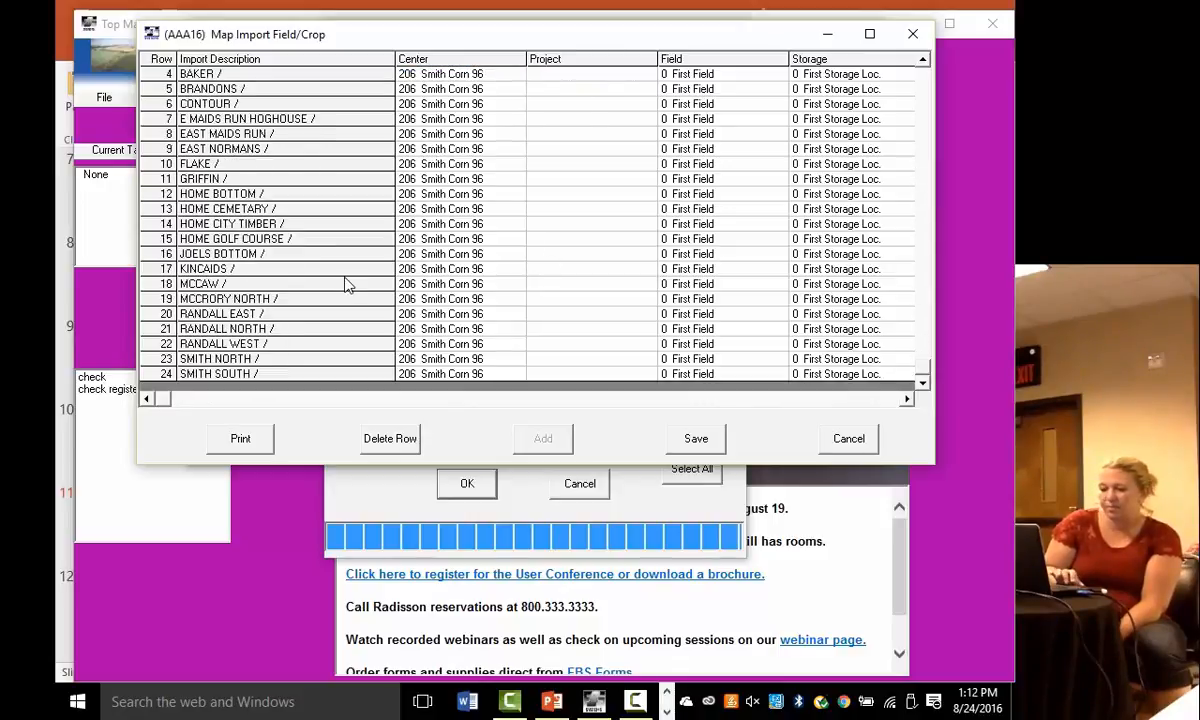
mouse_move(891, 217)
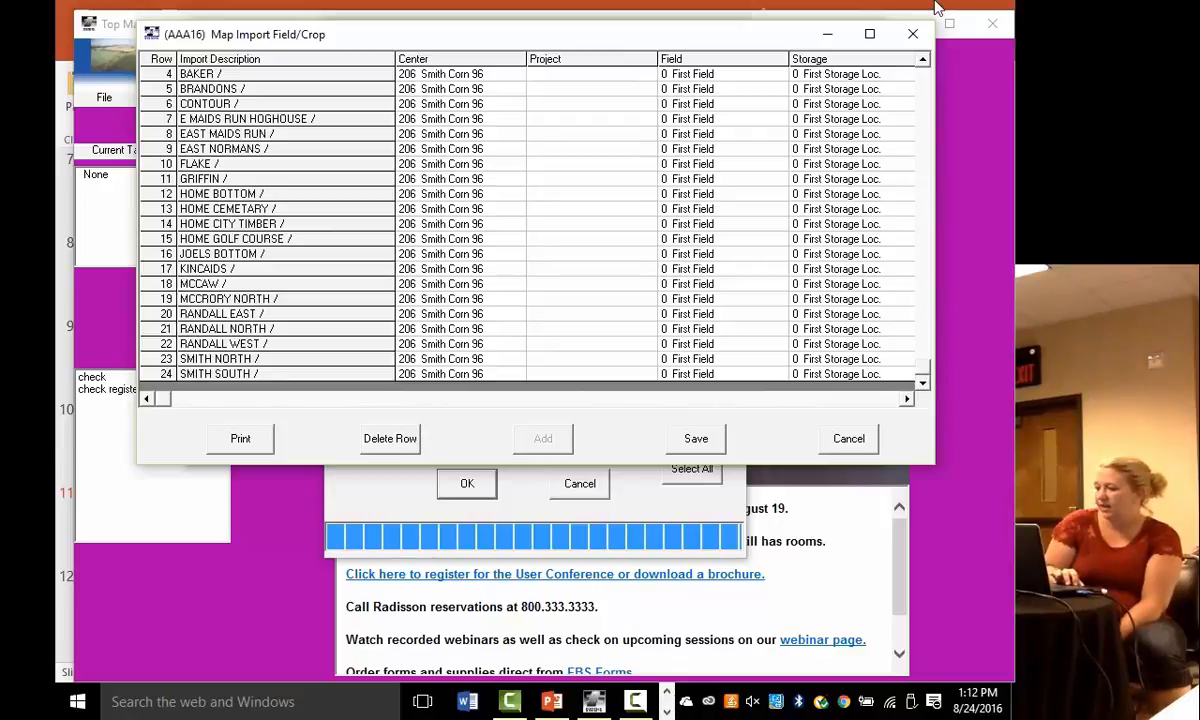
click(534, 75)
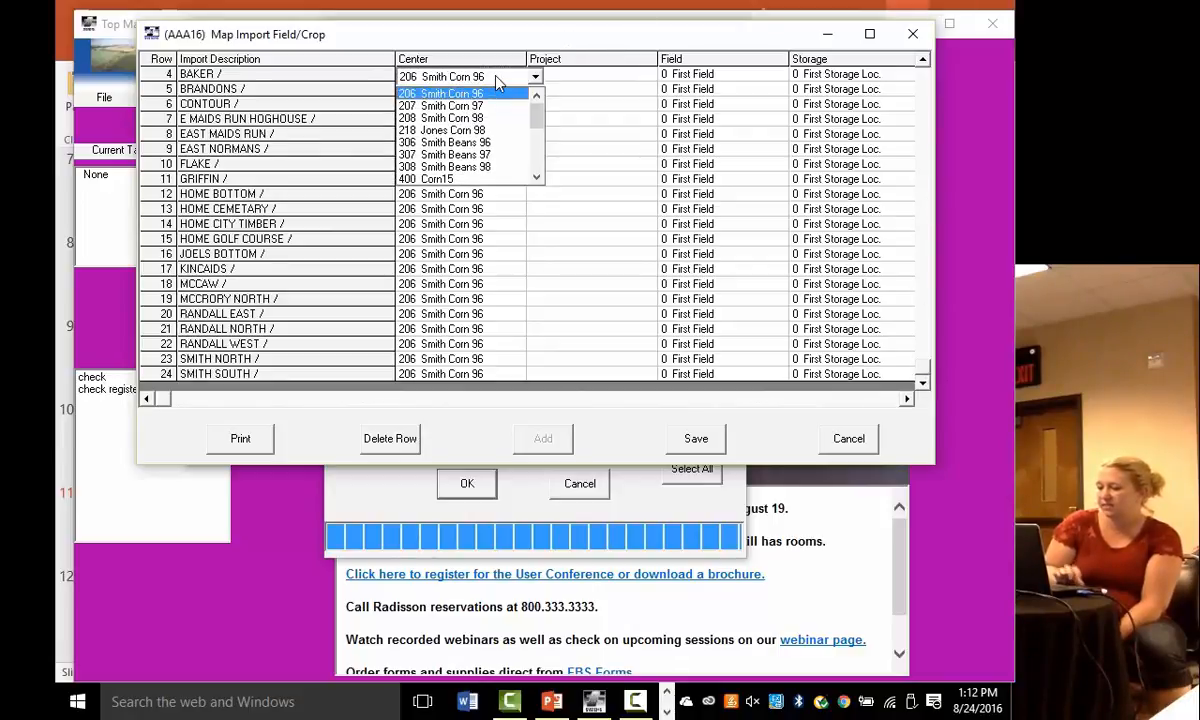
click(731, 76)
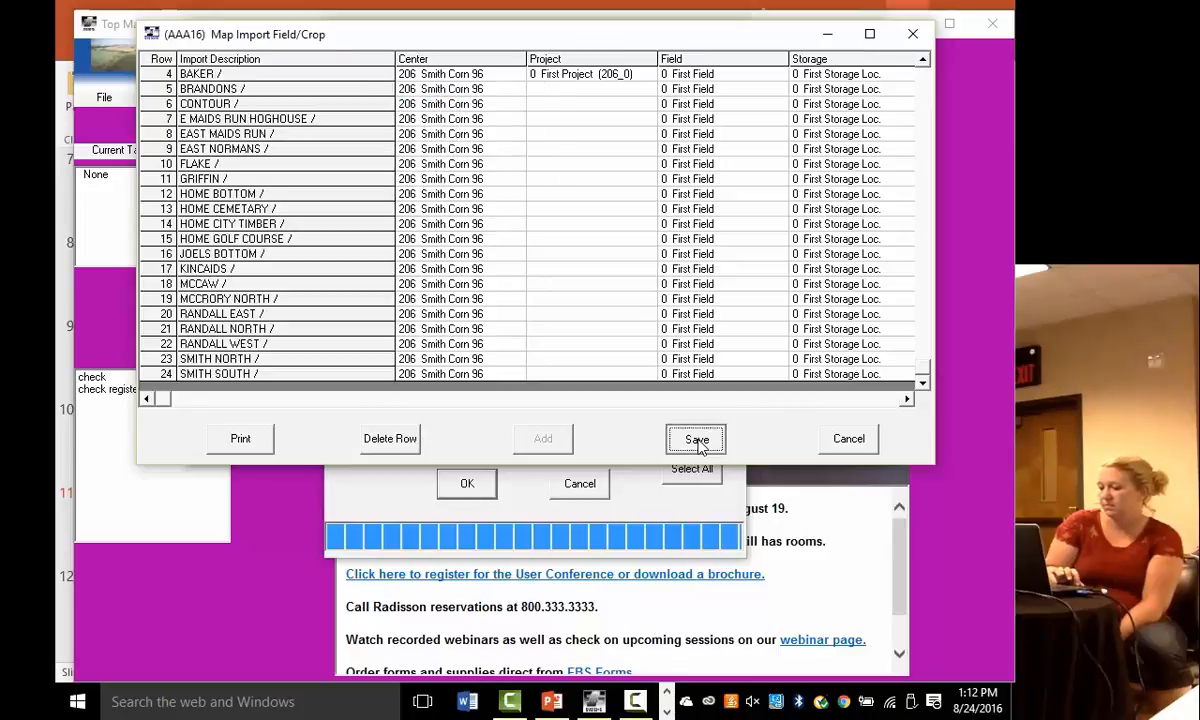
Step: Save the field mappings and set 10-34-0's entry type to F = Fertilizer Application
click(695, 439)
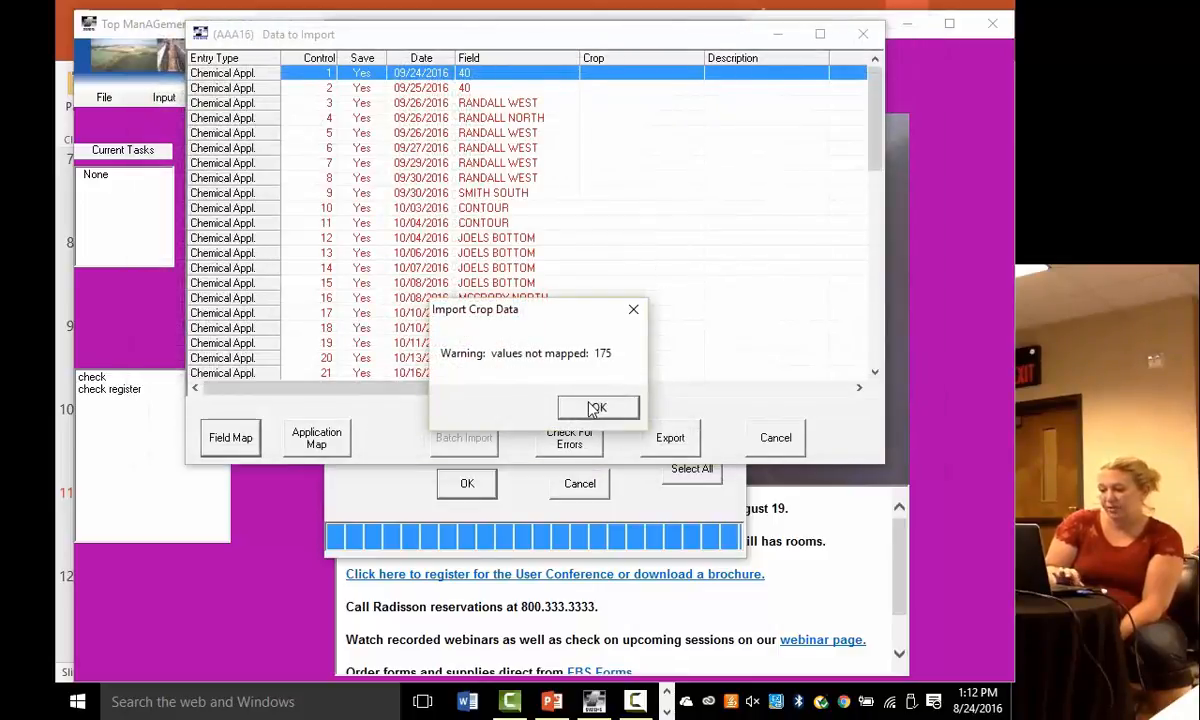
click(597, 408)
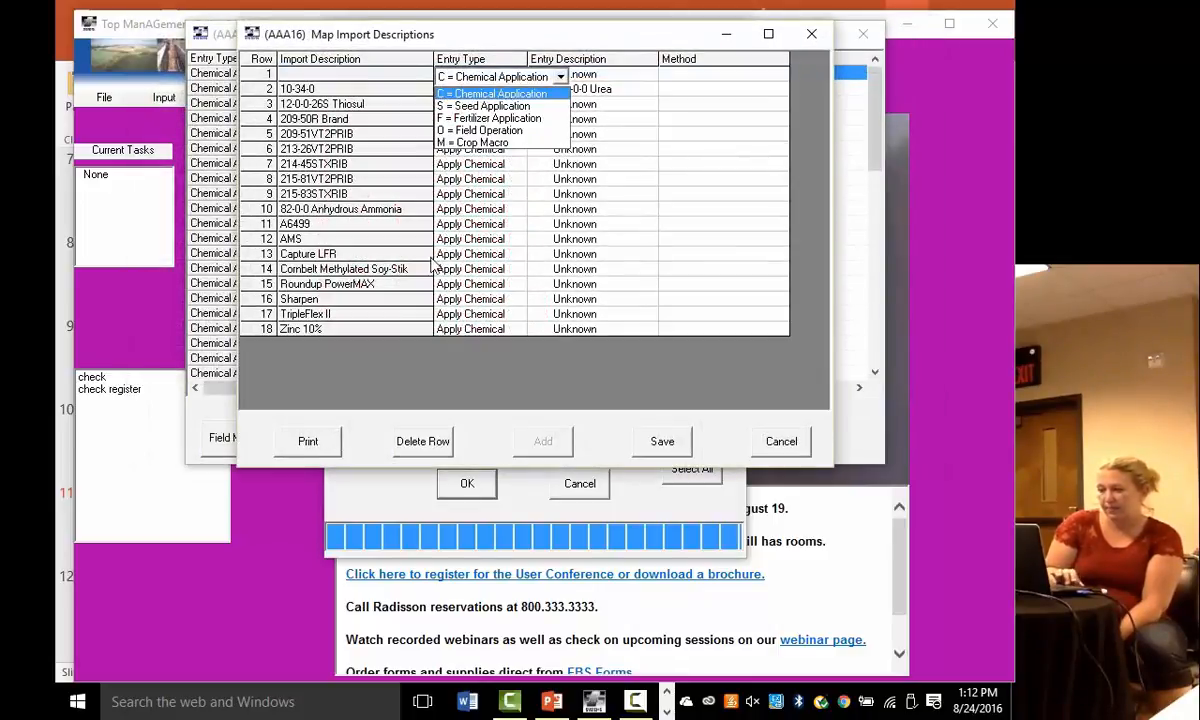
click(491, 93)
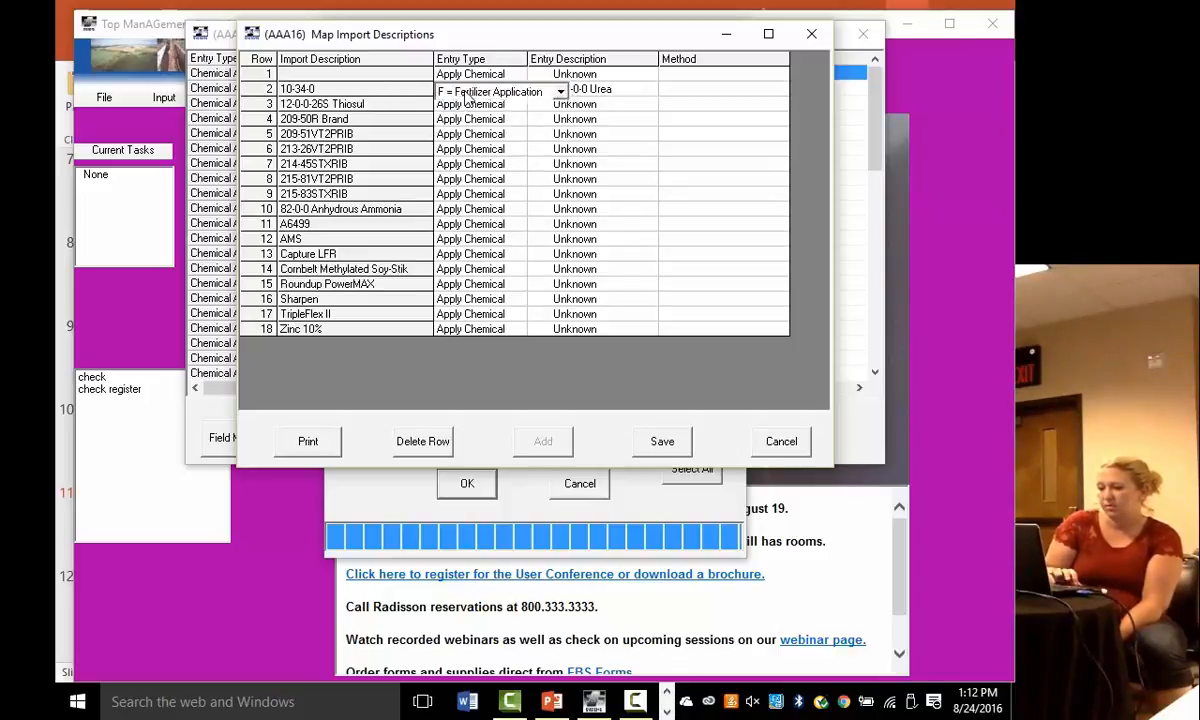
click(561, 91)
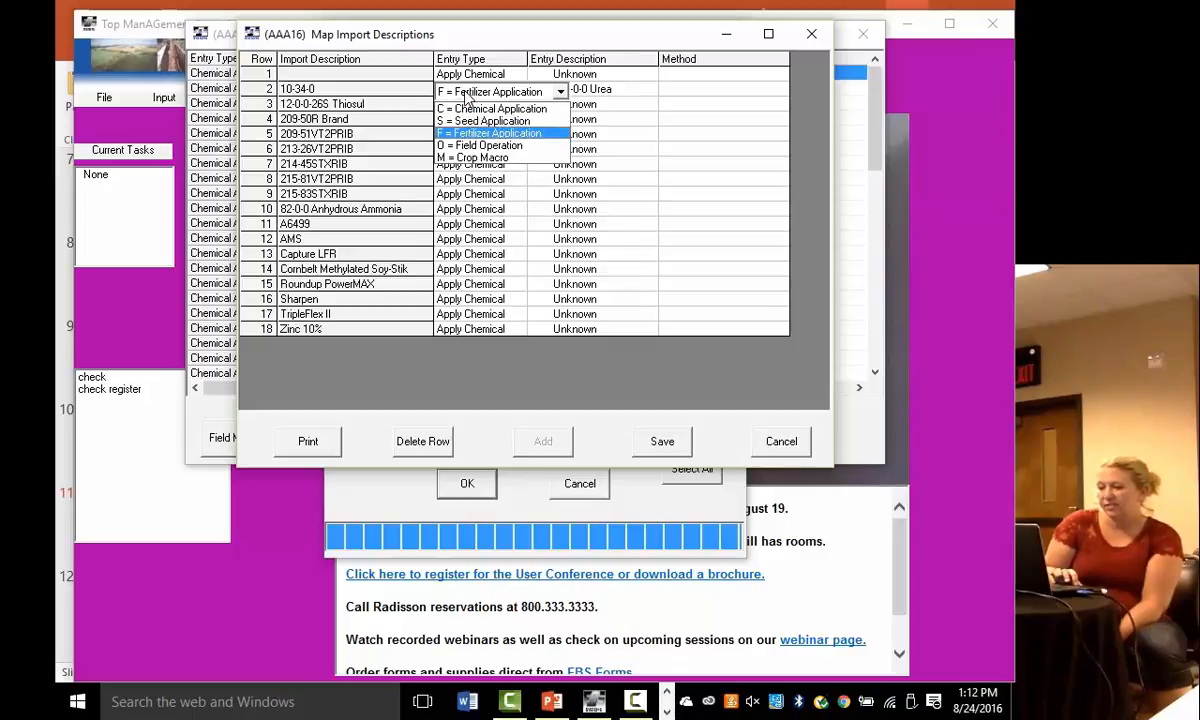
click(490, 133)
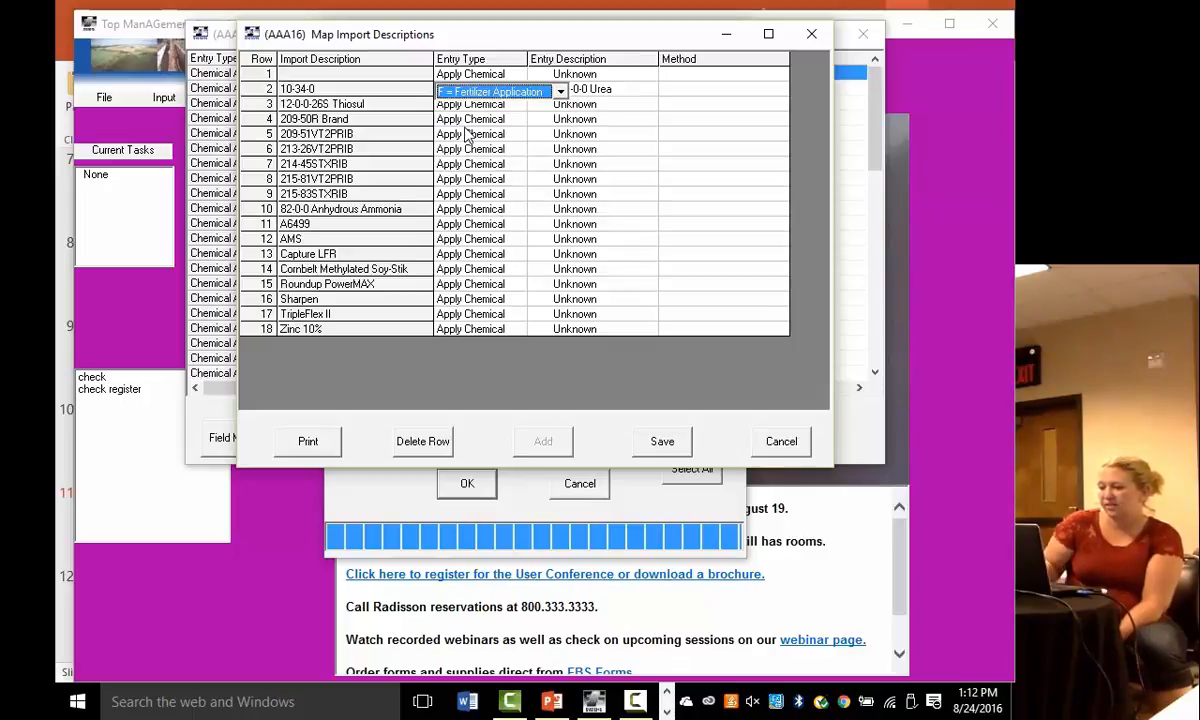
Step: Choose 21450 Tracite 10% Boron as the 10-34-0 product and save the mappings
click(660, 91)
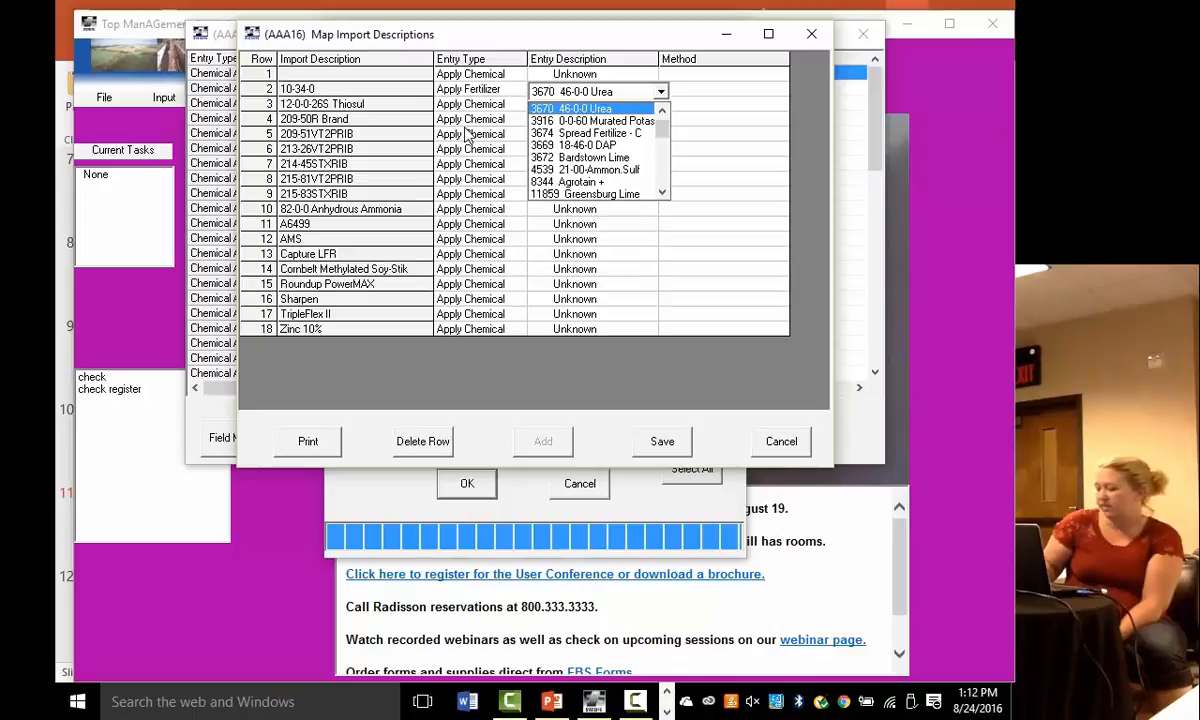
click(570, 181)
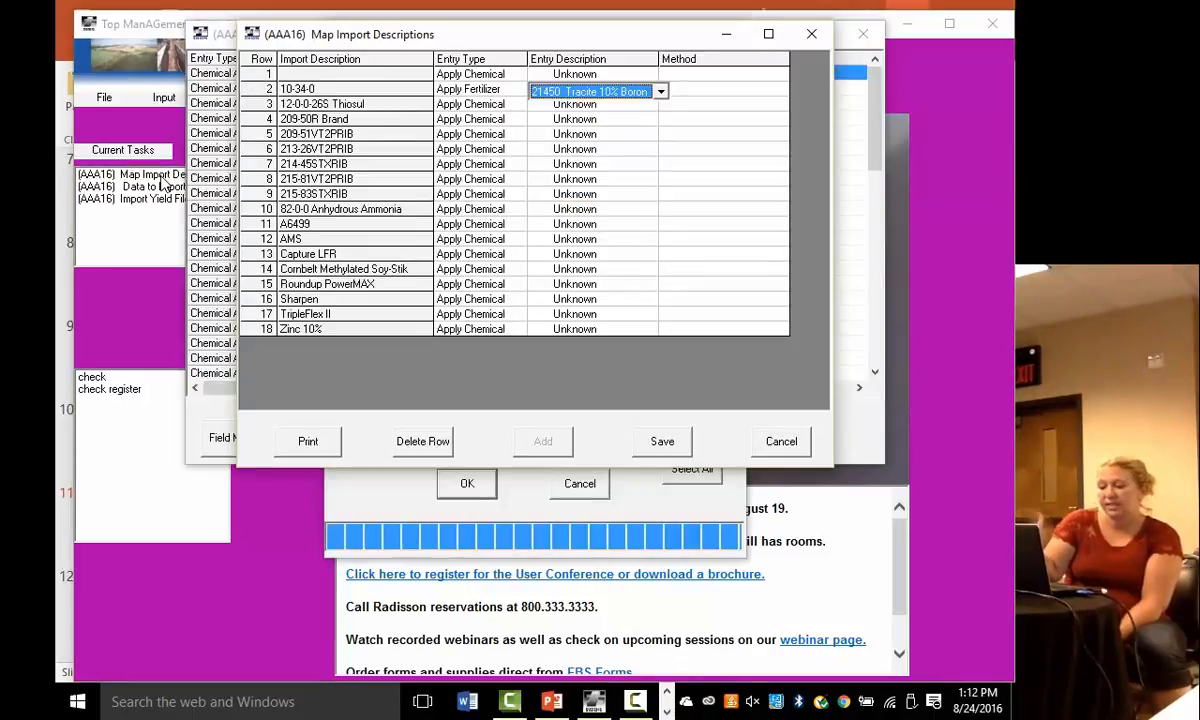
mouse_move(360, 178)
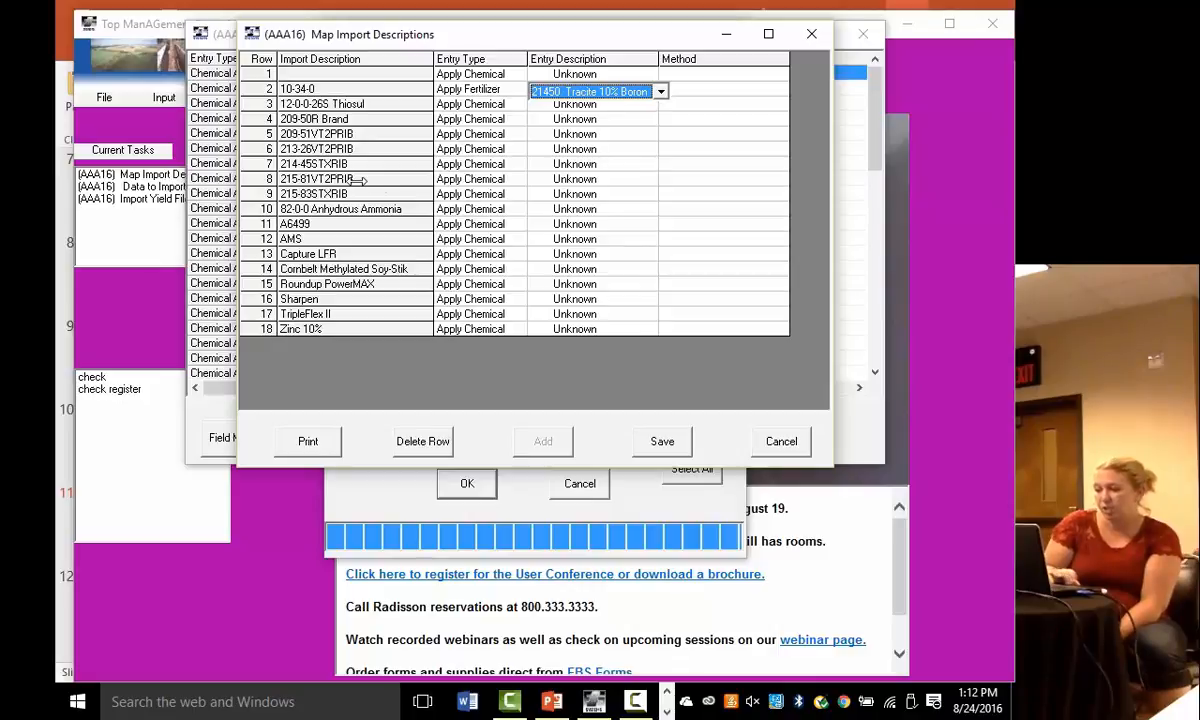
click(659, 91)
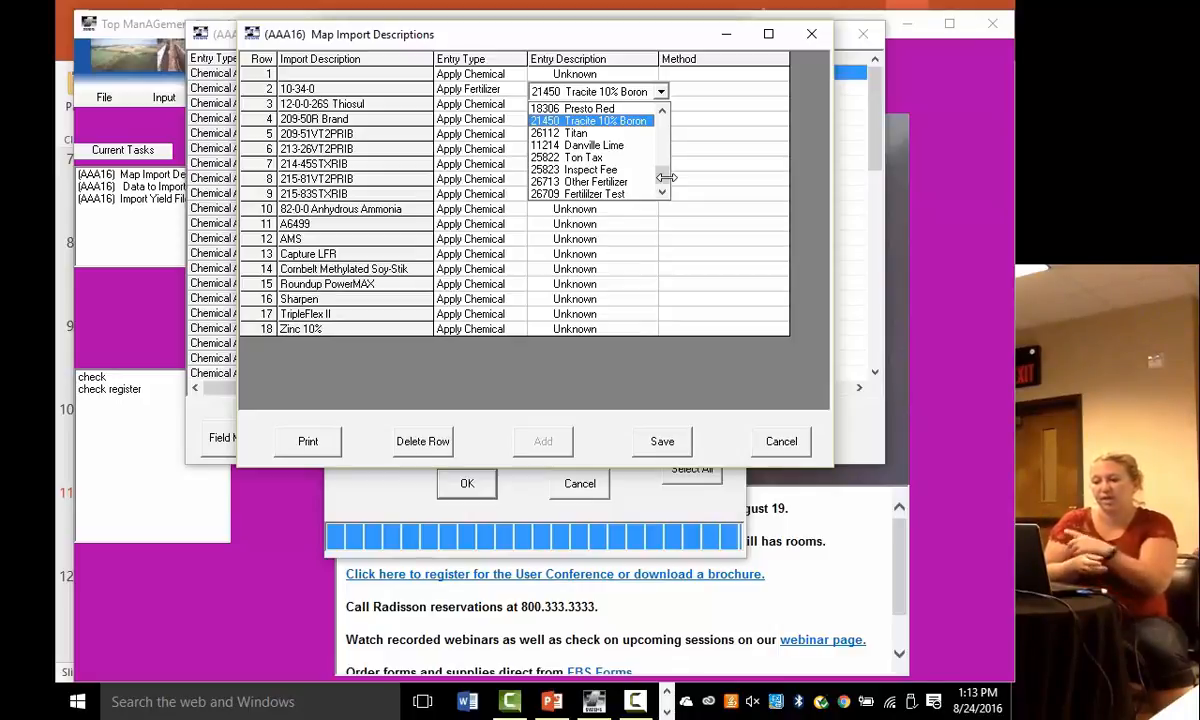
mouse_move(723, 178)
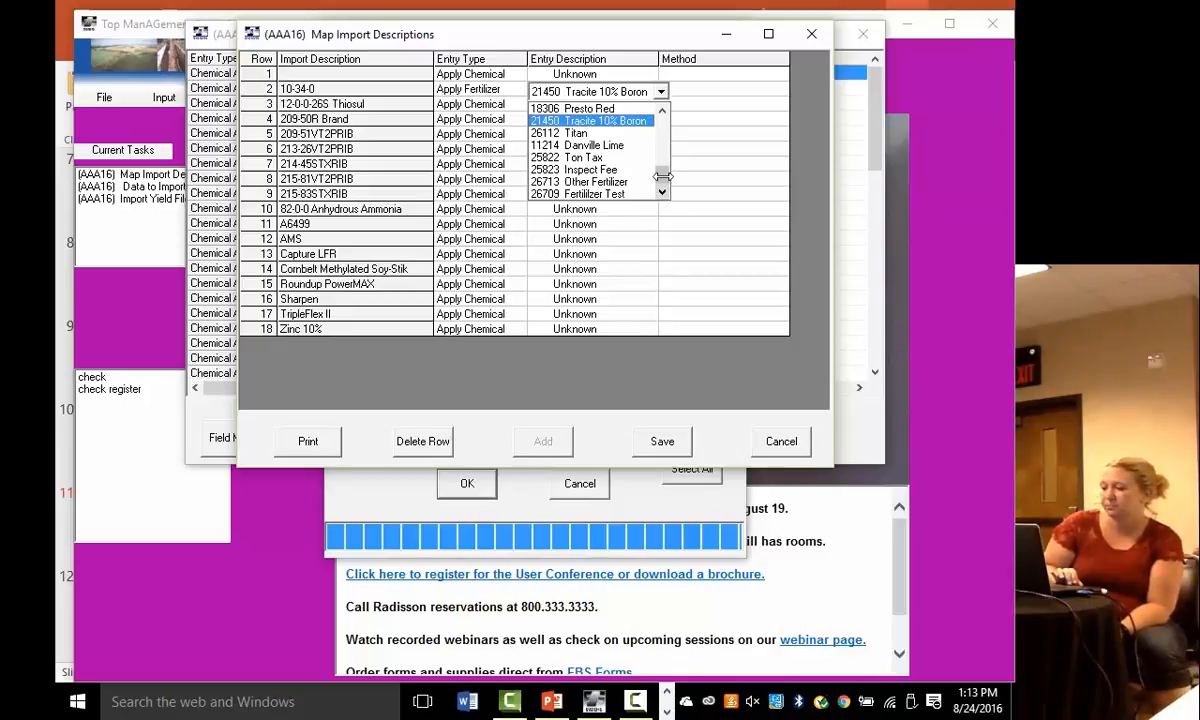
scroll(down, 3)
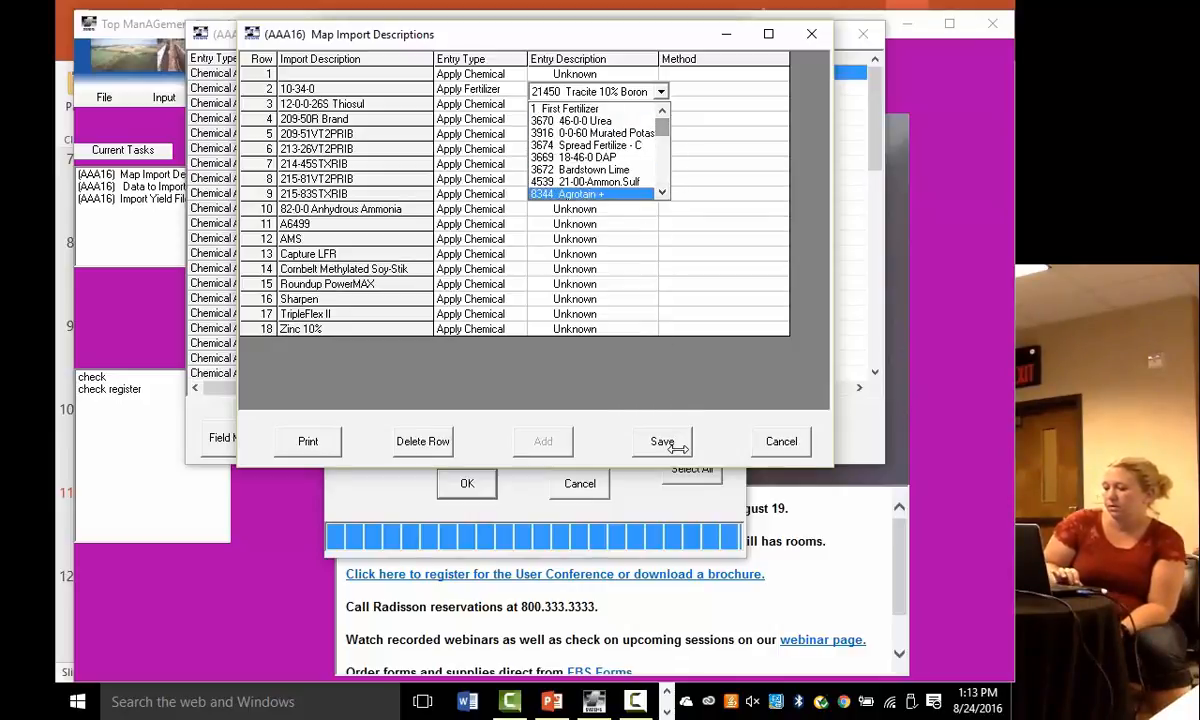
click(662, 441)
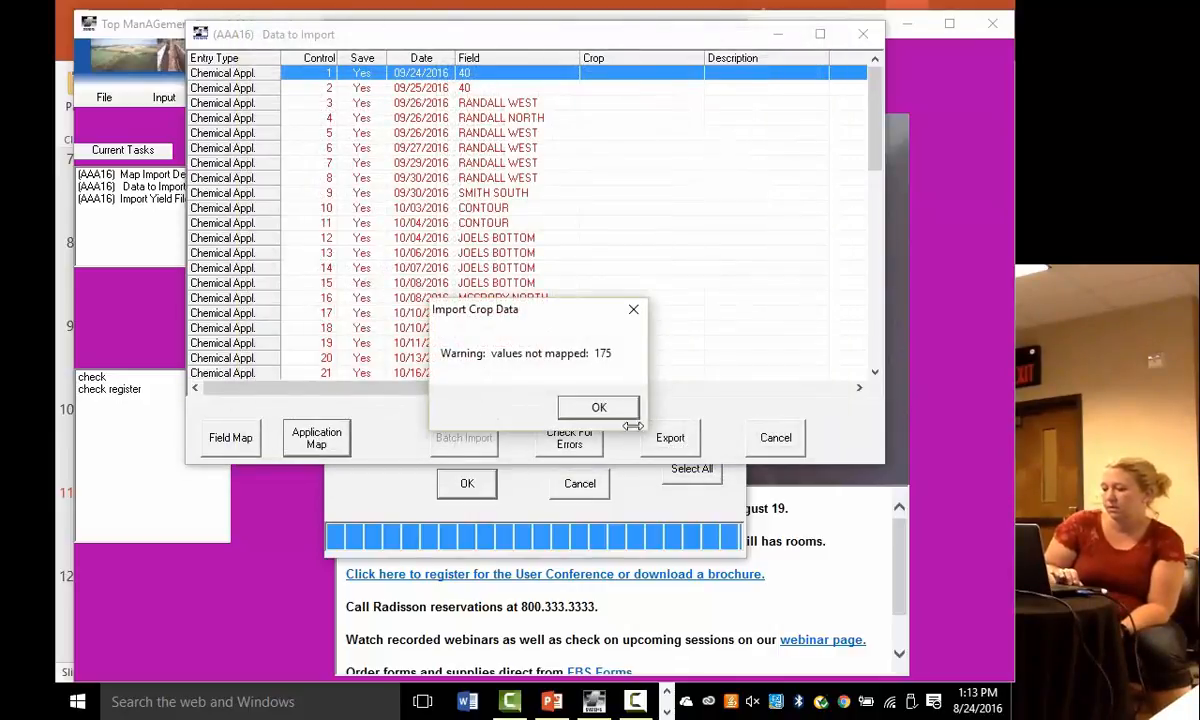
Step: Dismiss the unmapped-values warning and browse Input > Import/Export Data without choosing anything
click(598, 407)
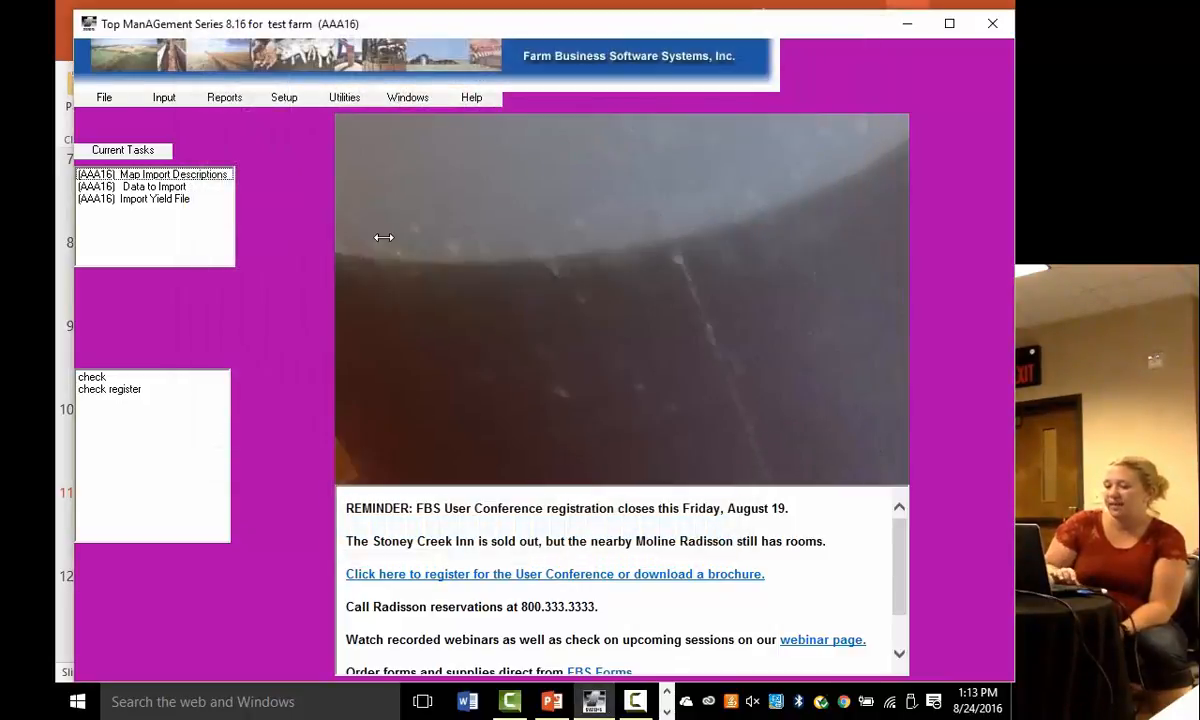
mouse_move(140, 150)
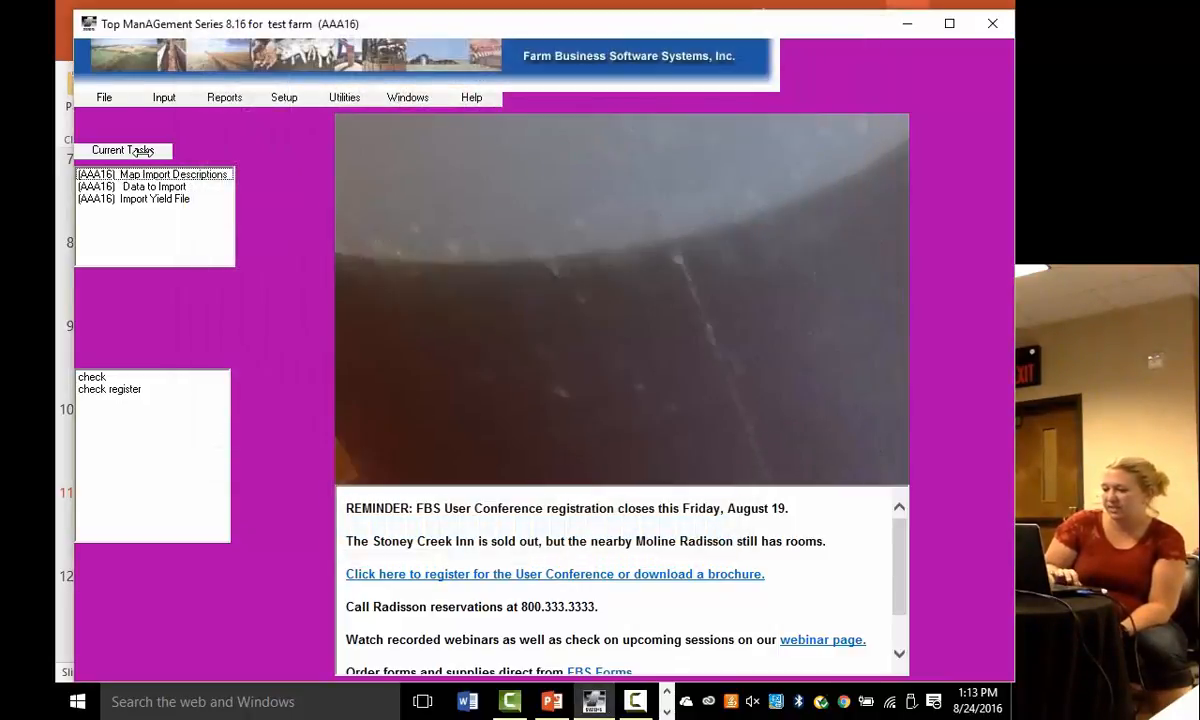
click(164, 97)
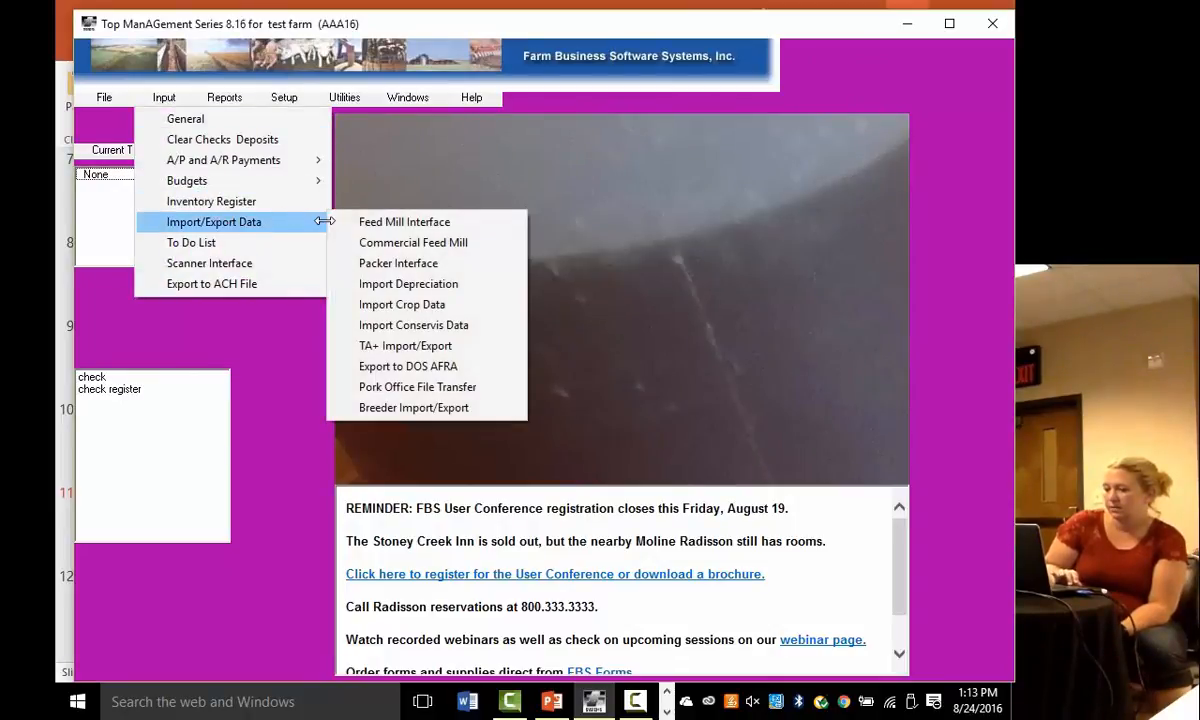
mouse_move(413, 324)
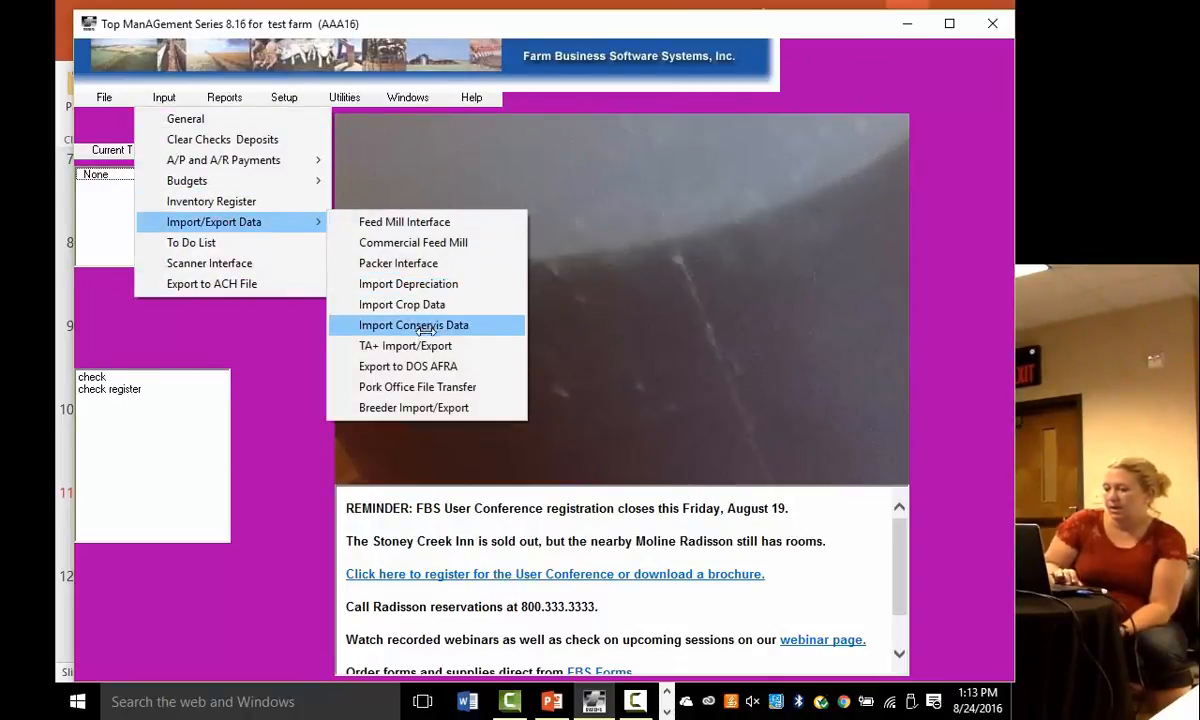
mouse_move(405, 345)
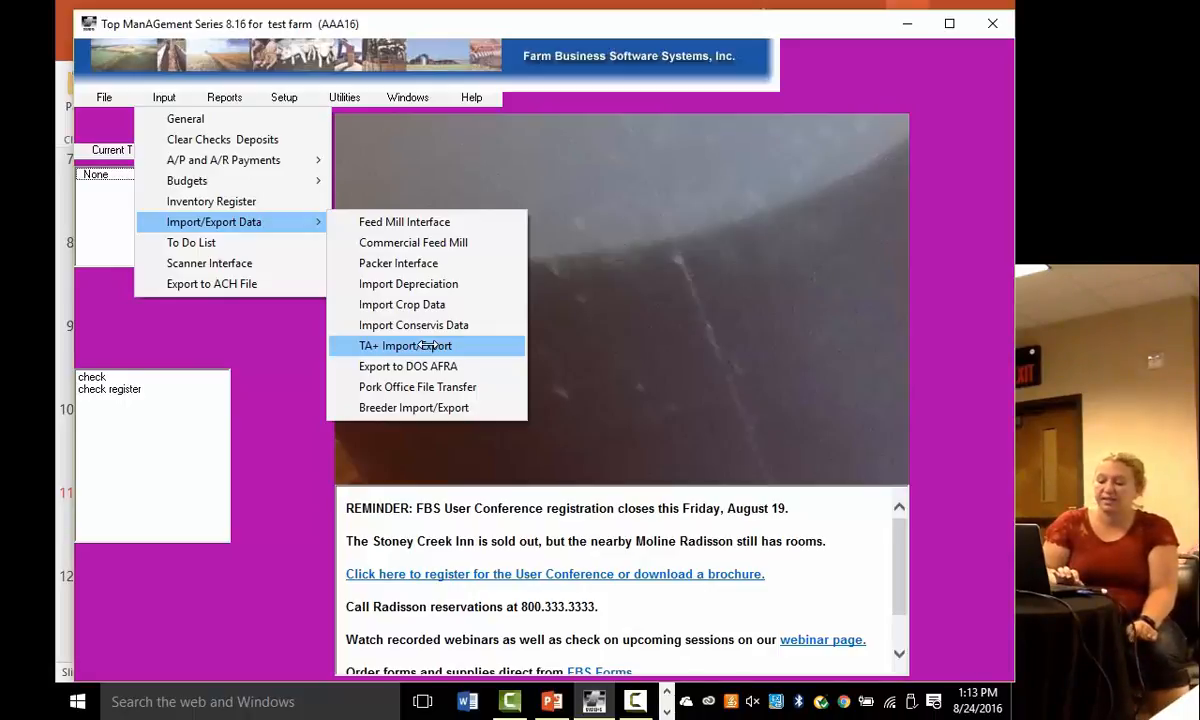
mouse_move(600, 254)
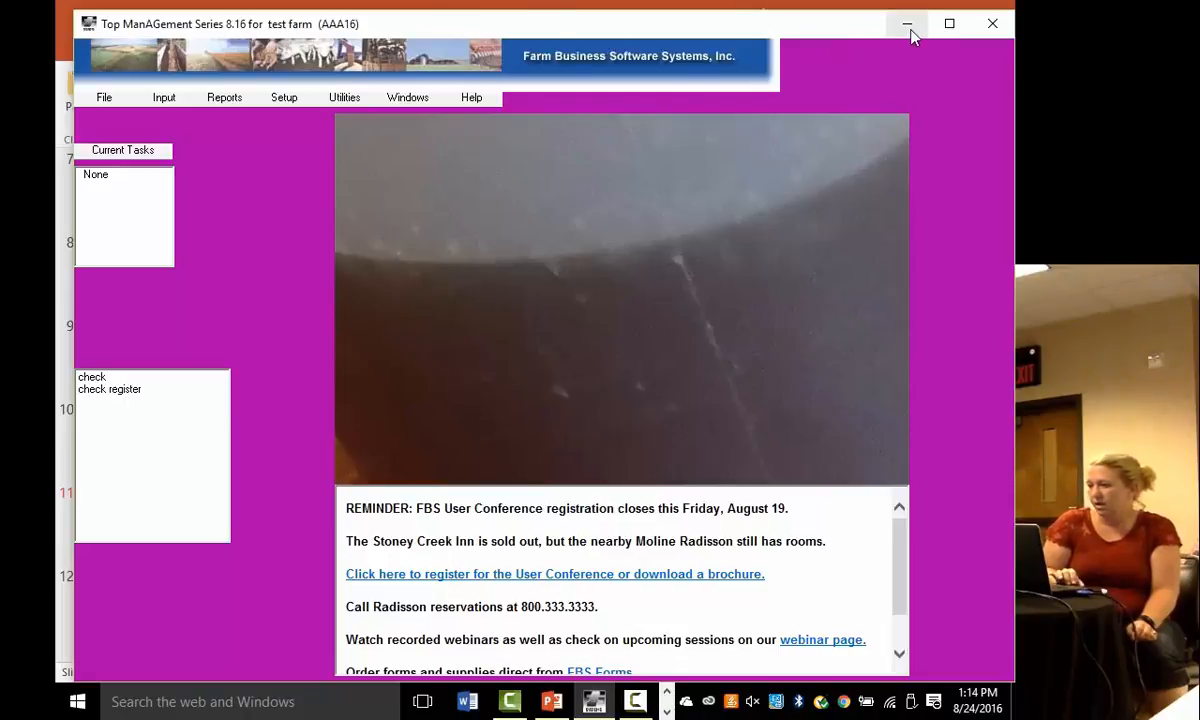
Step: Minimize Top ManAGement Series and bring the PowerPoint slides back to the front
click(907, 23)
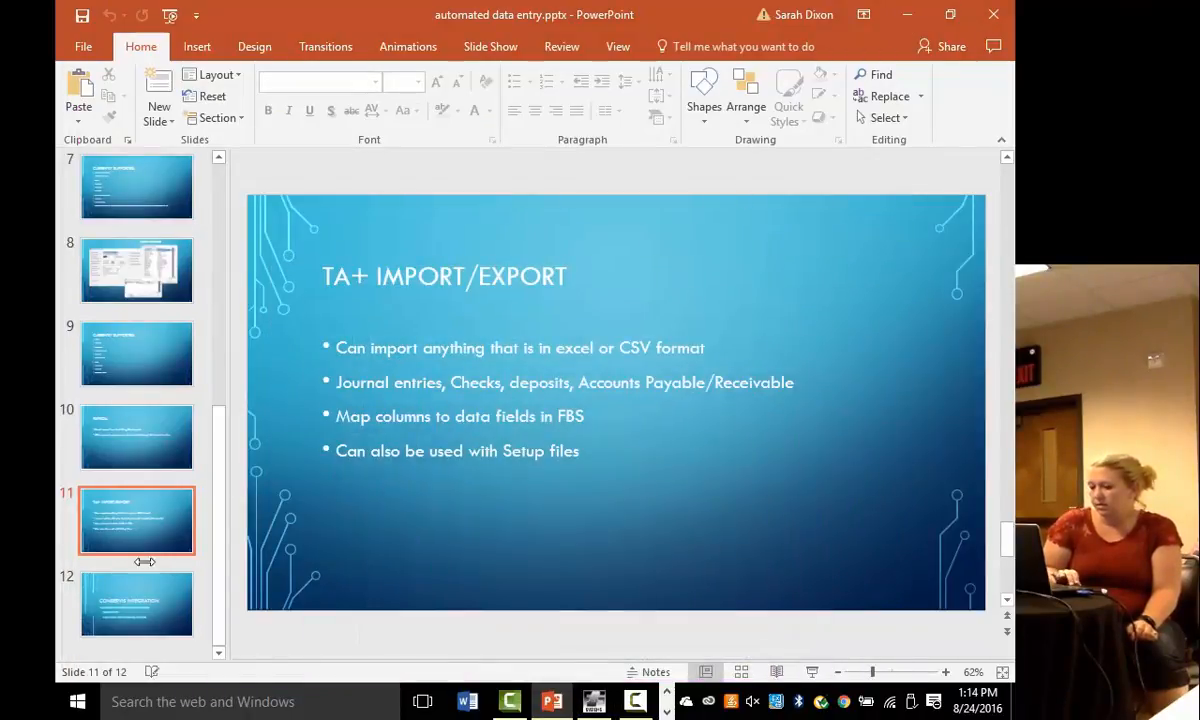
click(137, 603)
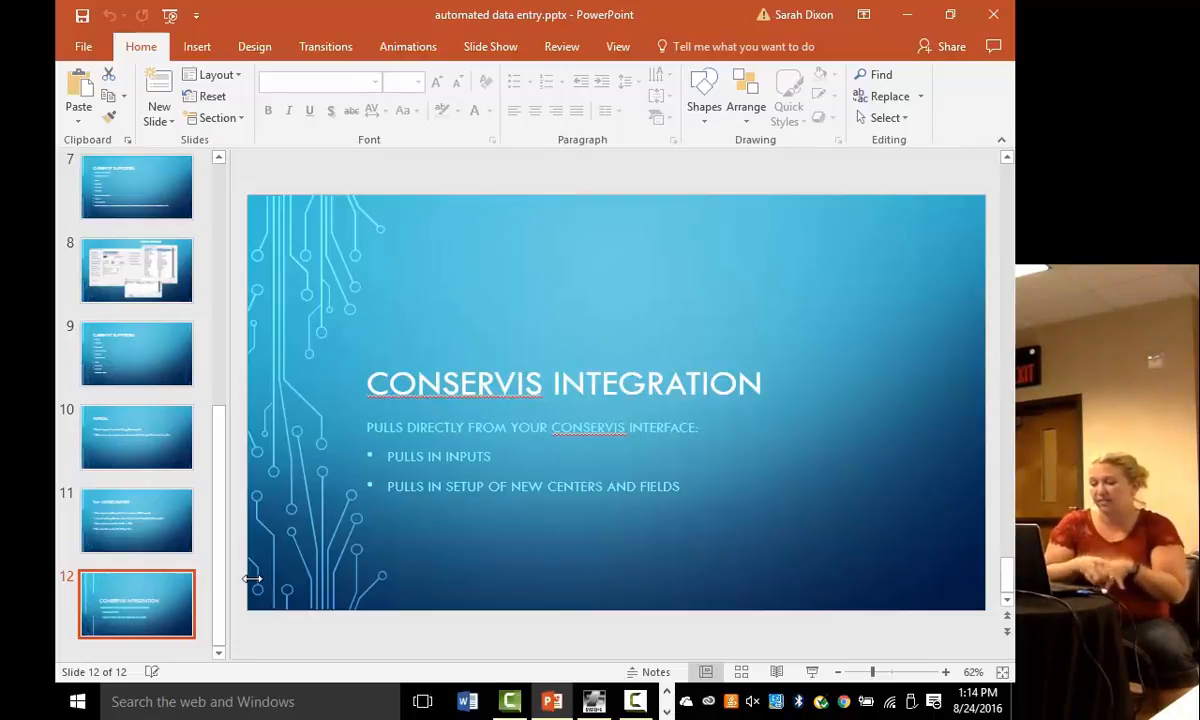
mouse_move(985, 16)
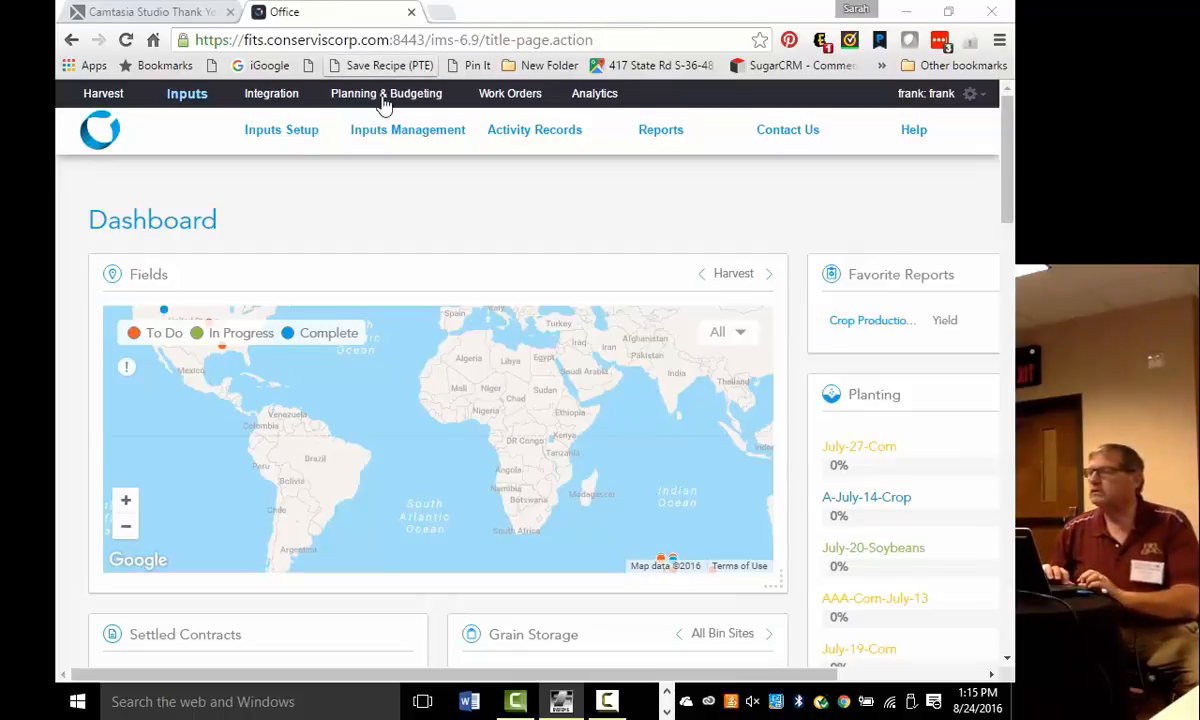
Step: Show the Conservis Inputs Management list of active inputs
click(281, 129)
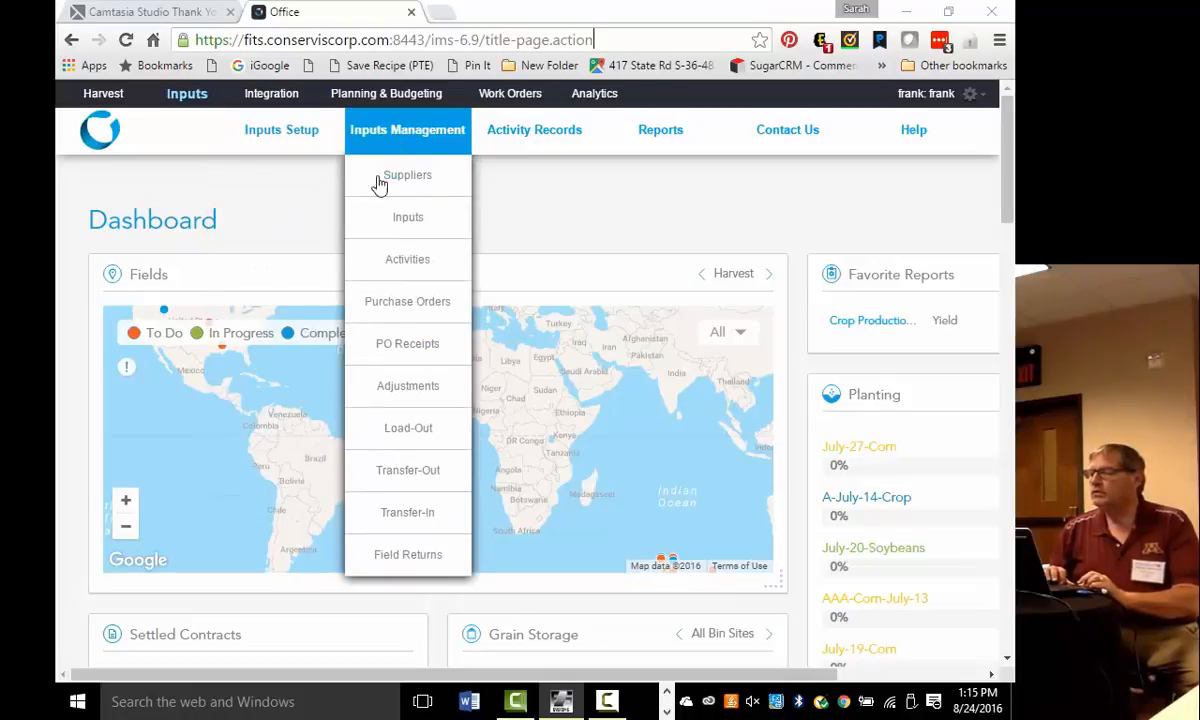
click(408, 217)
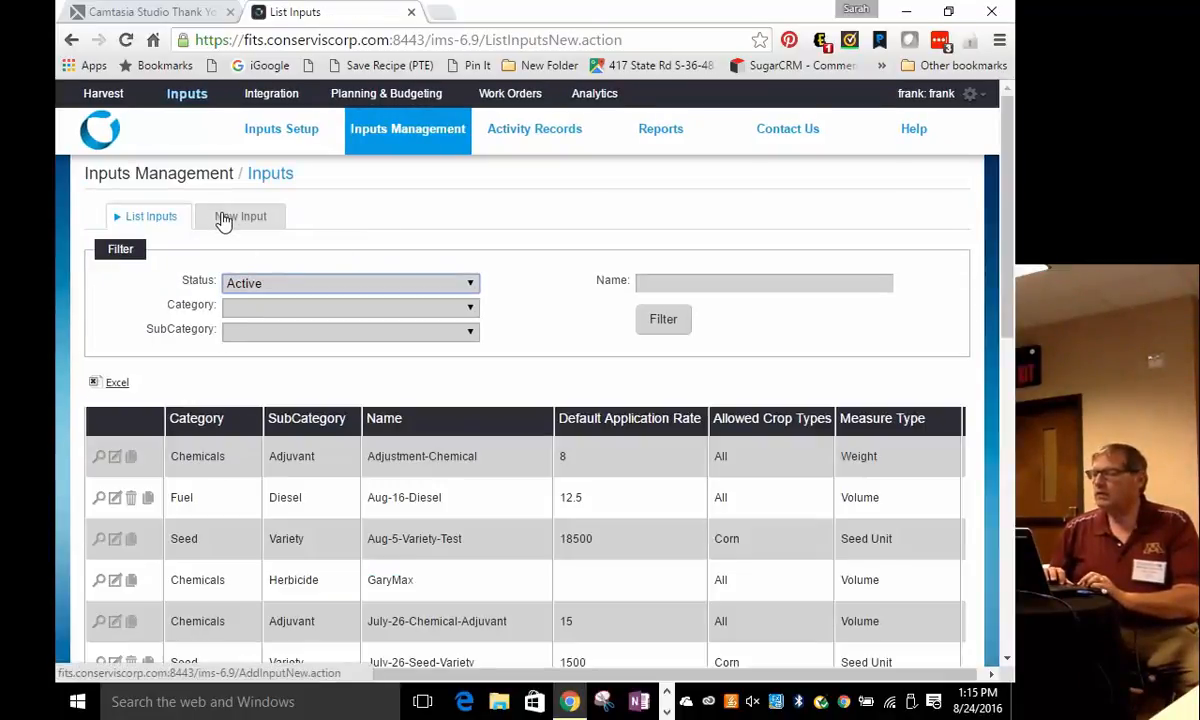
Step: Start a new Herbicide input named Roundup PowerMax with EPA number 888866
click(243, 216)
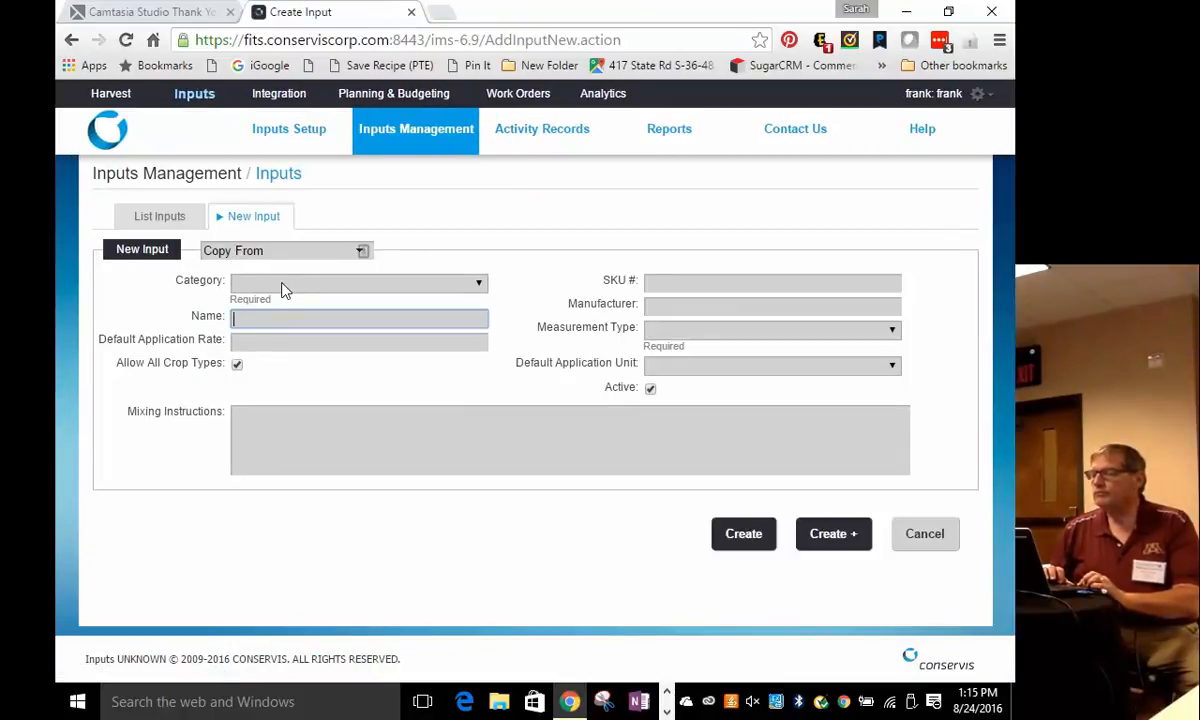
mouse_move(392, 268)
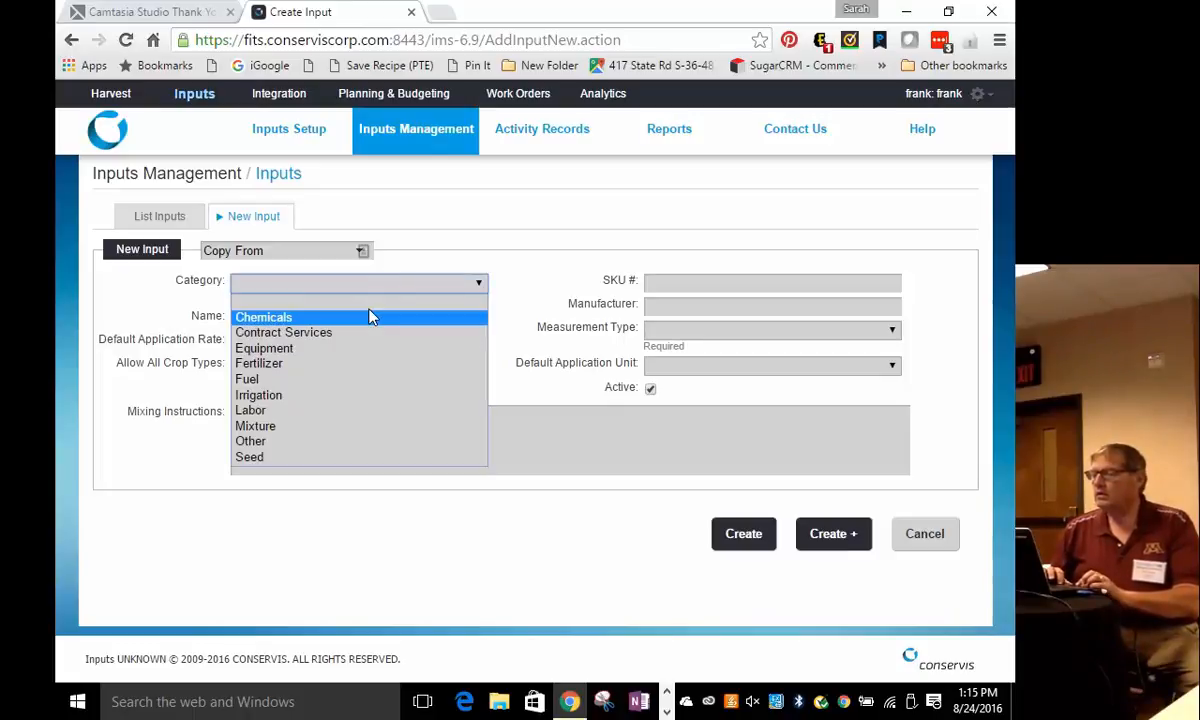
click(263, 317)
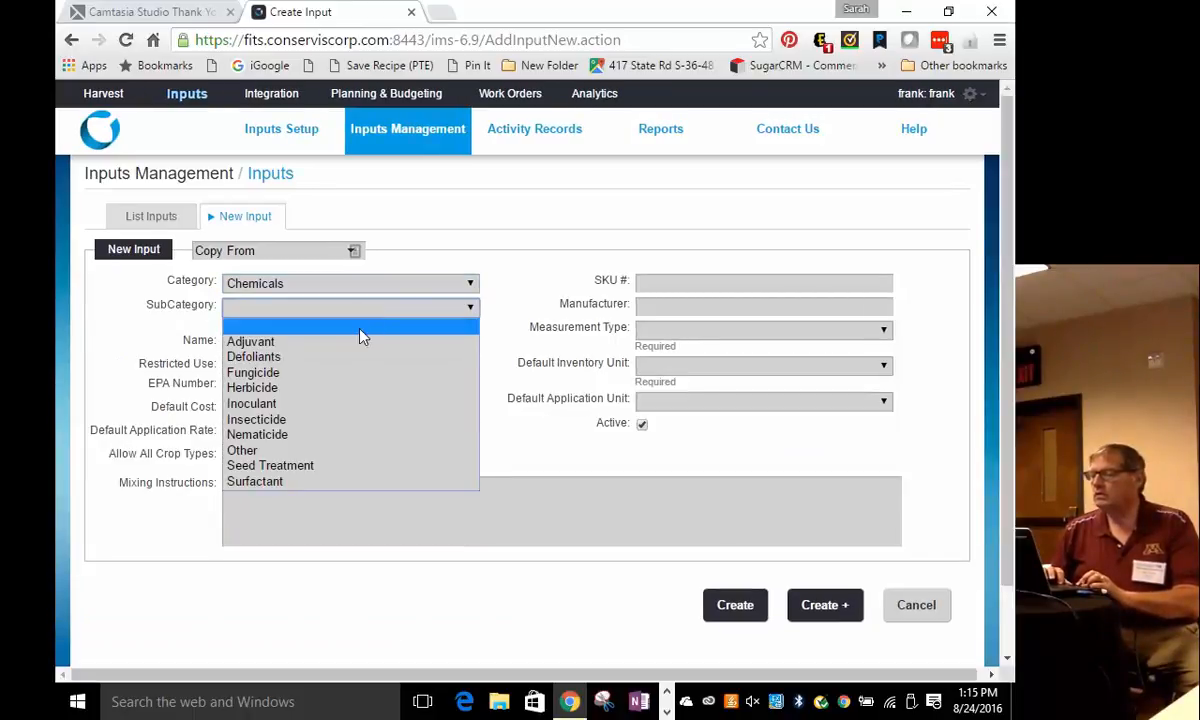
click(252, 387)
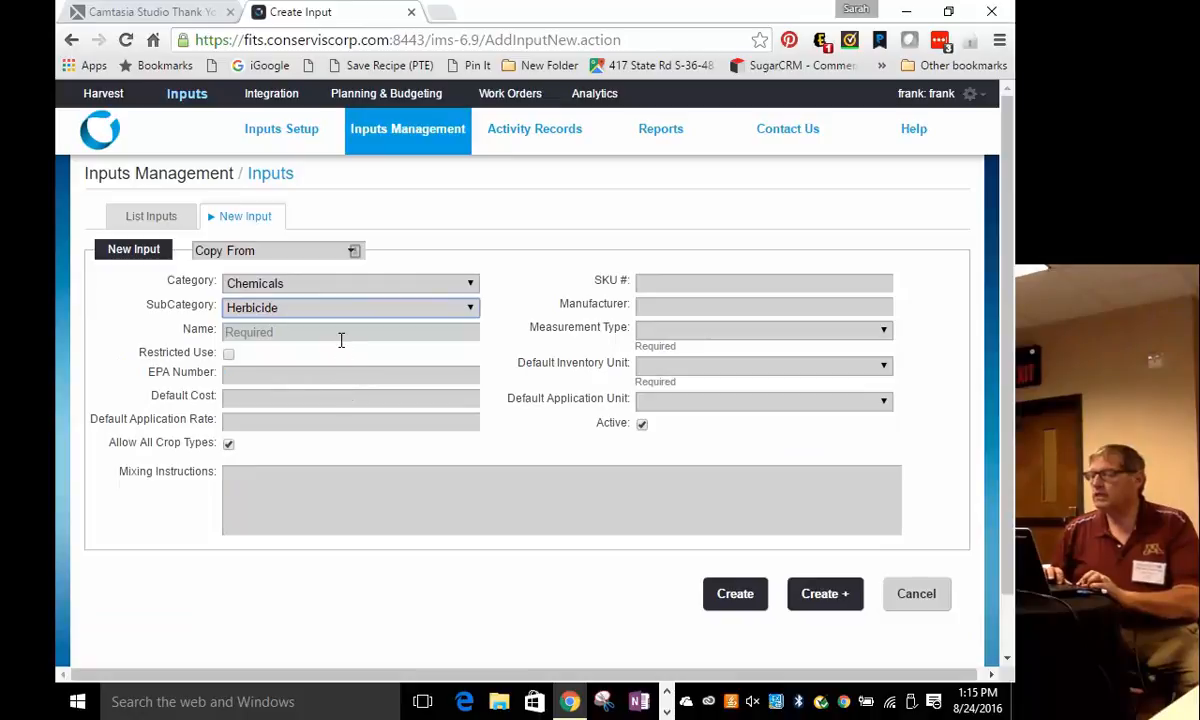
click(350, 331)
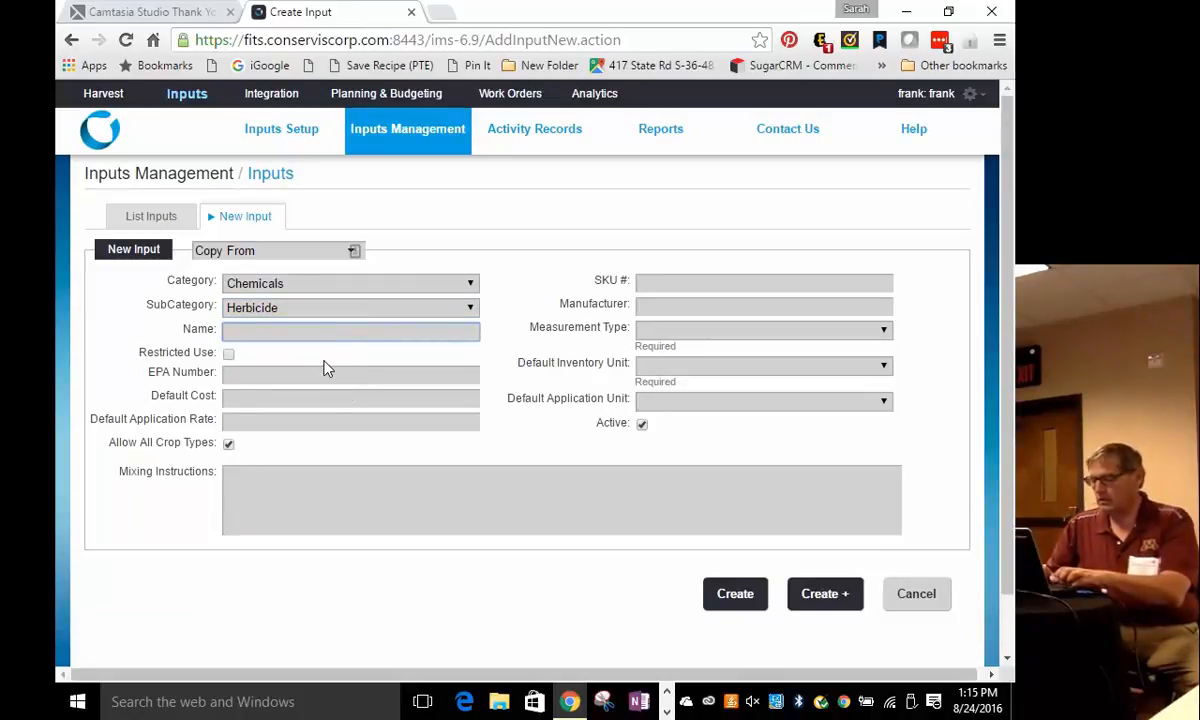
text(Rpimdil)
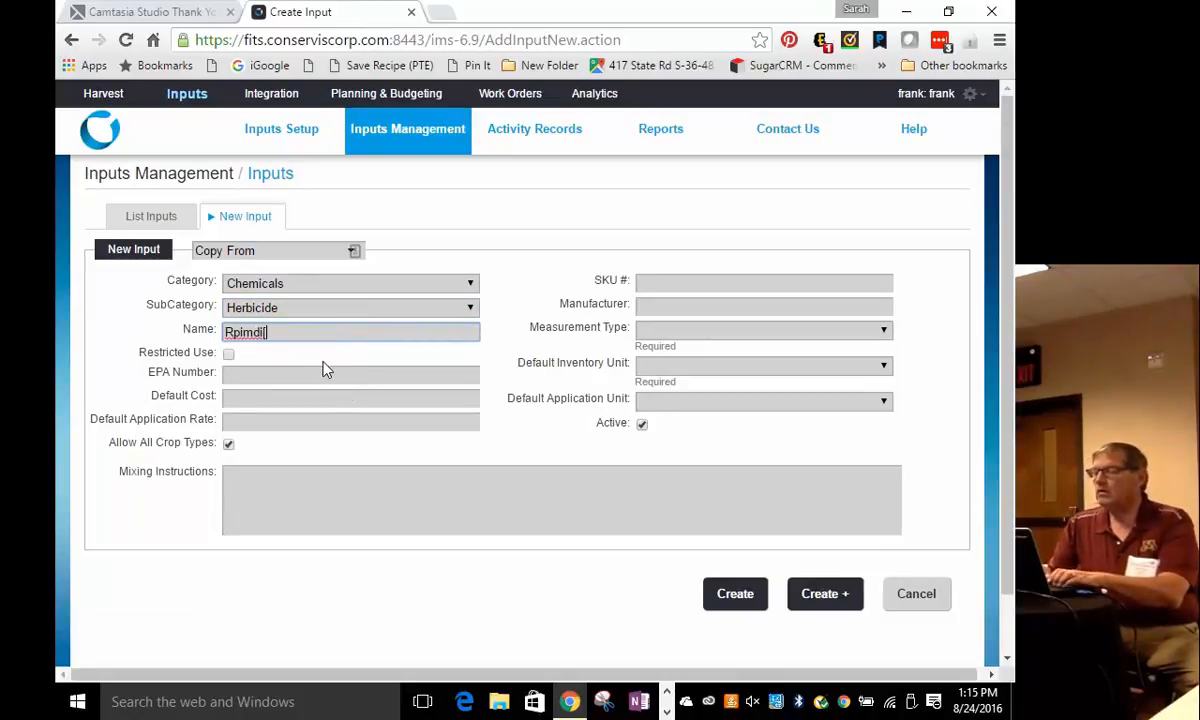
key(Backspace)
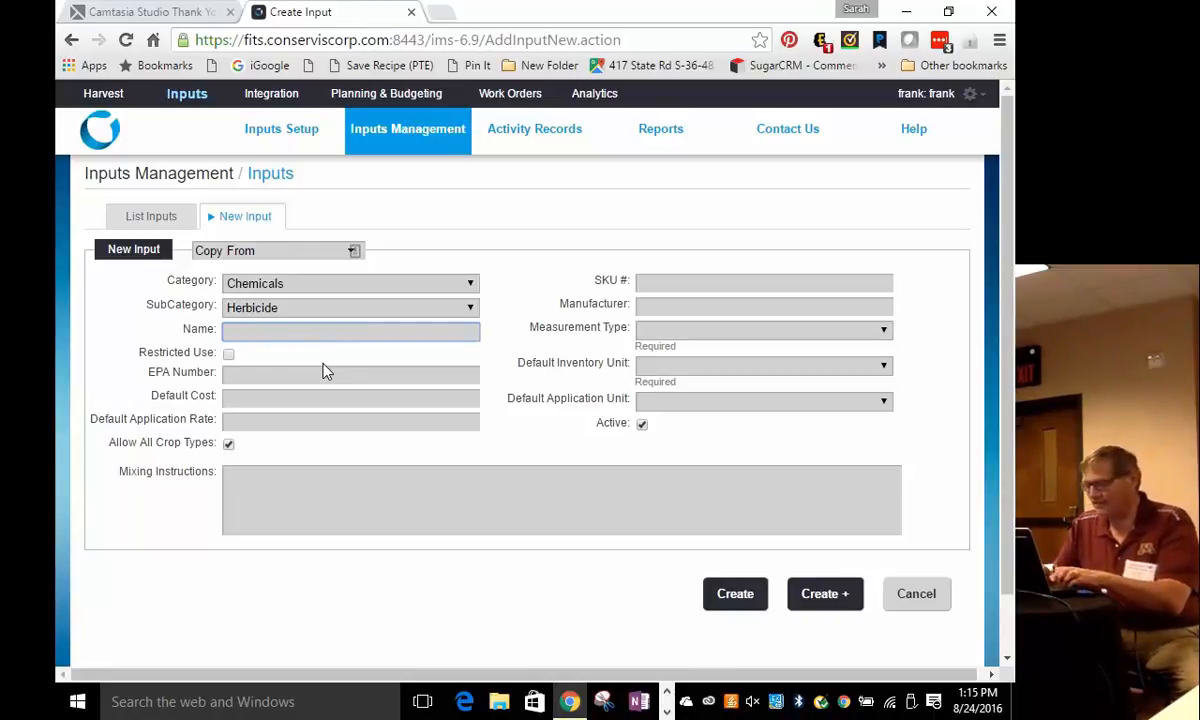
text(Roun)
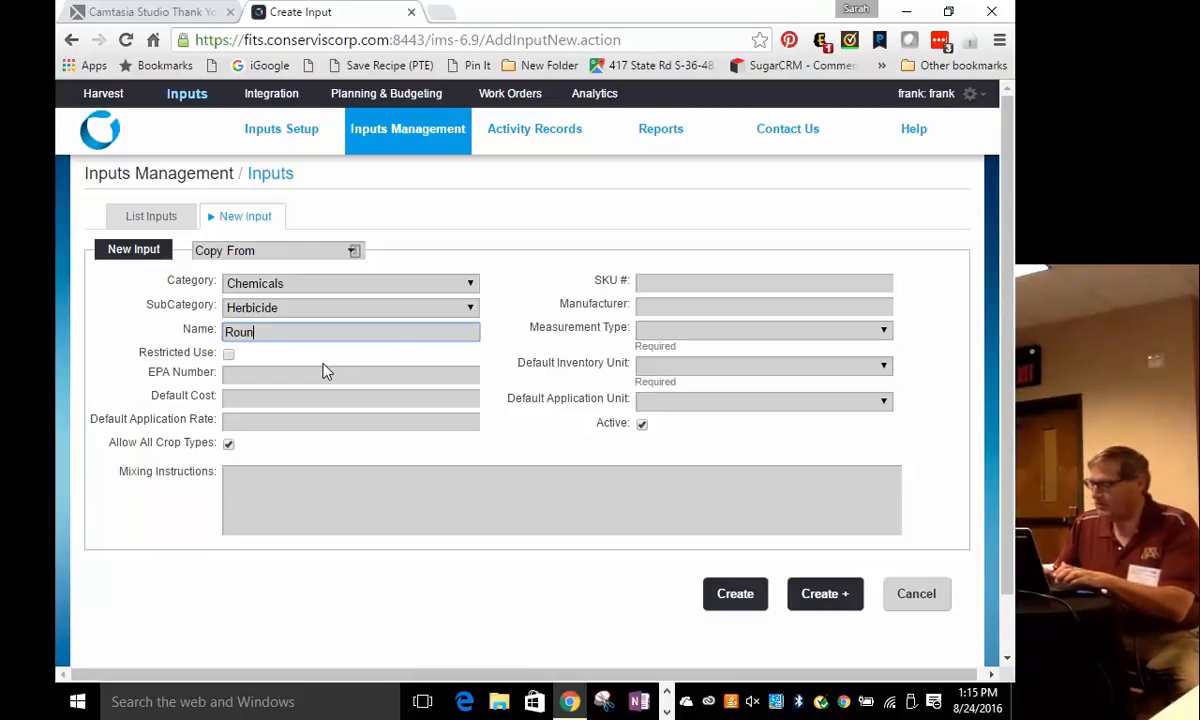
text(dup)
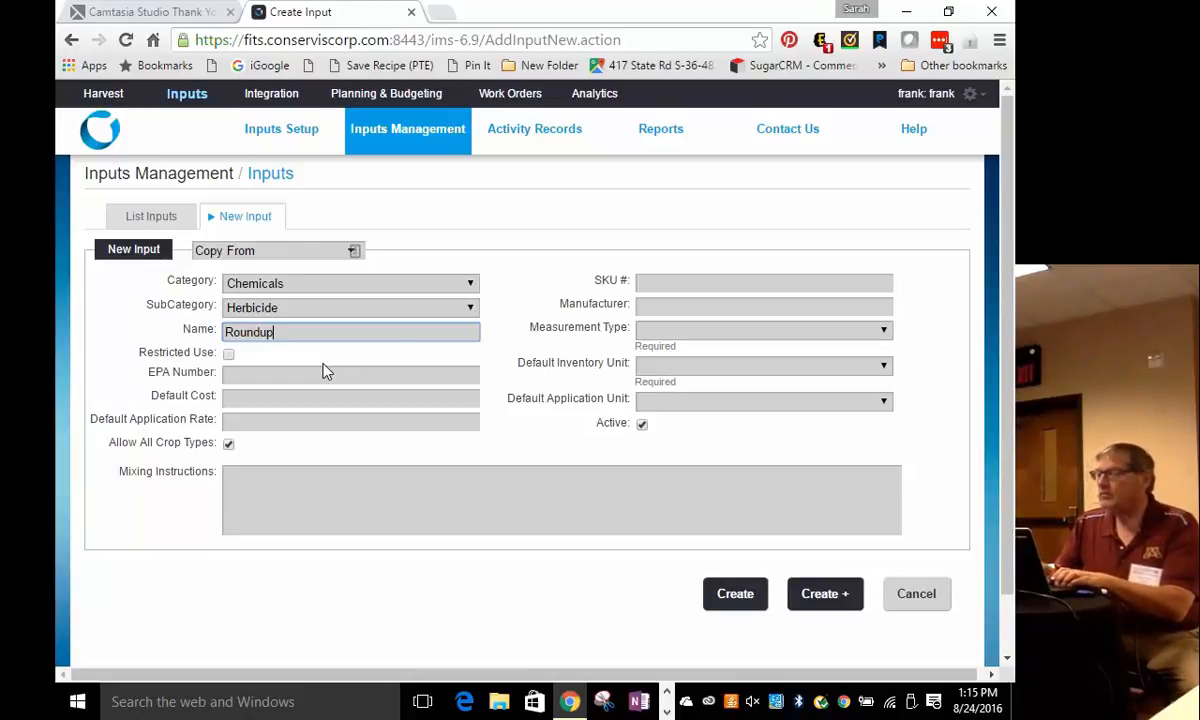
text(Pow)
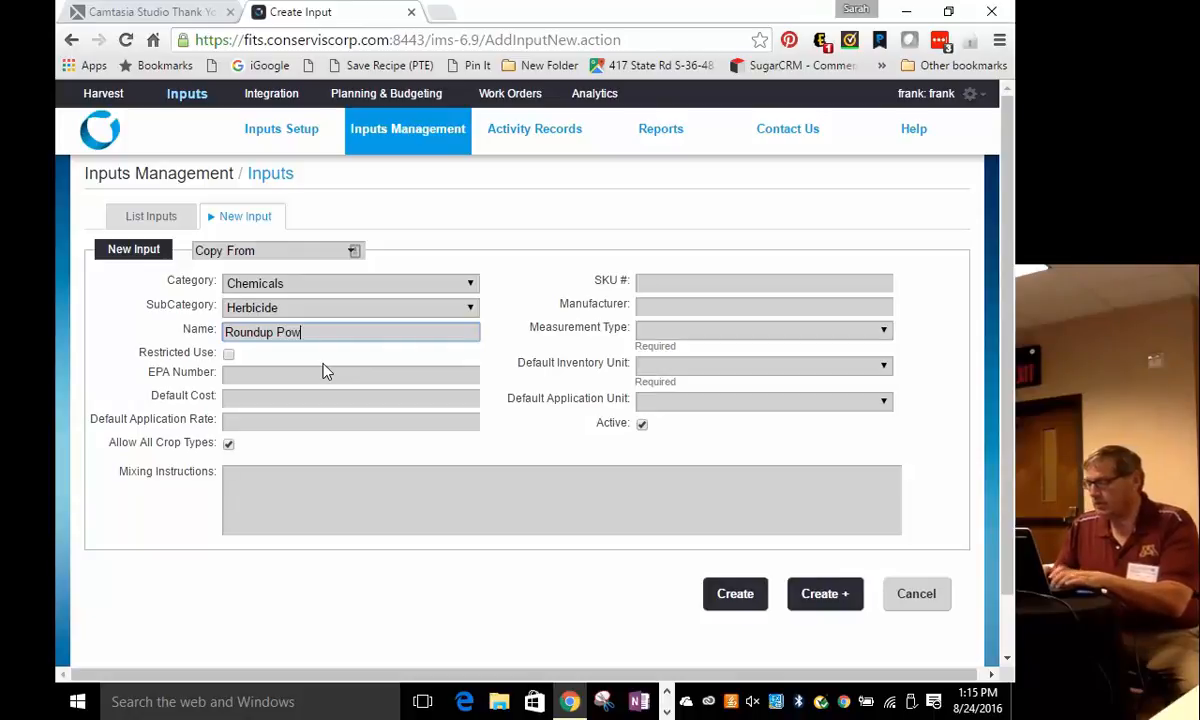
text(erMax)
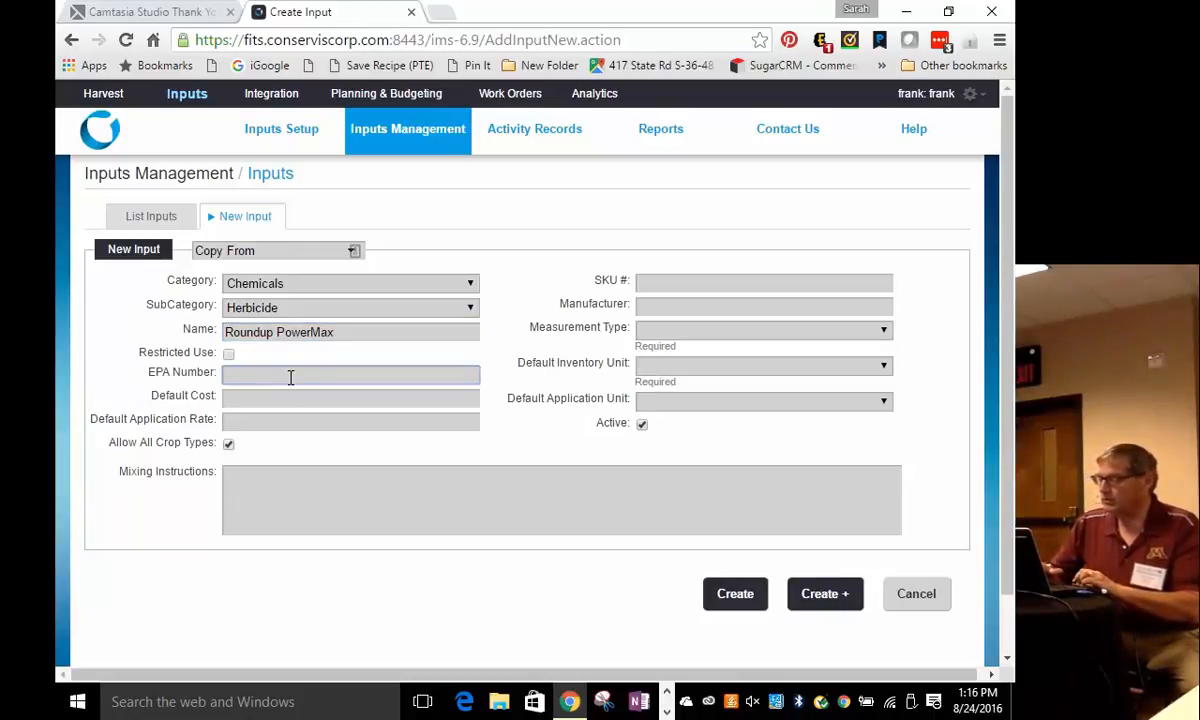
text(8888)
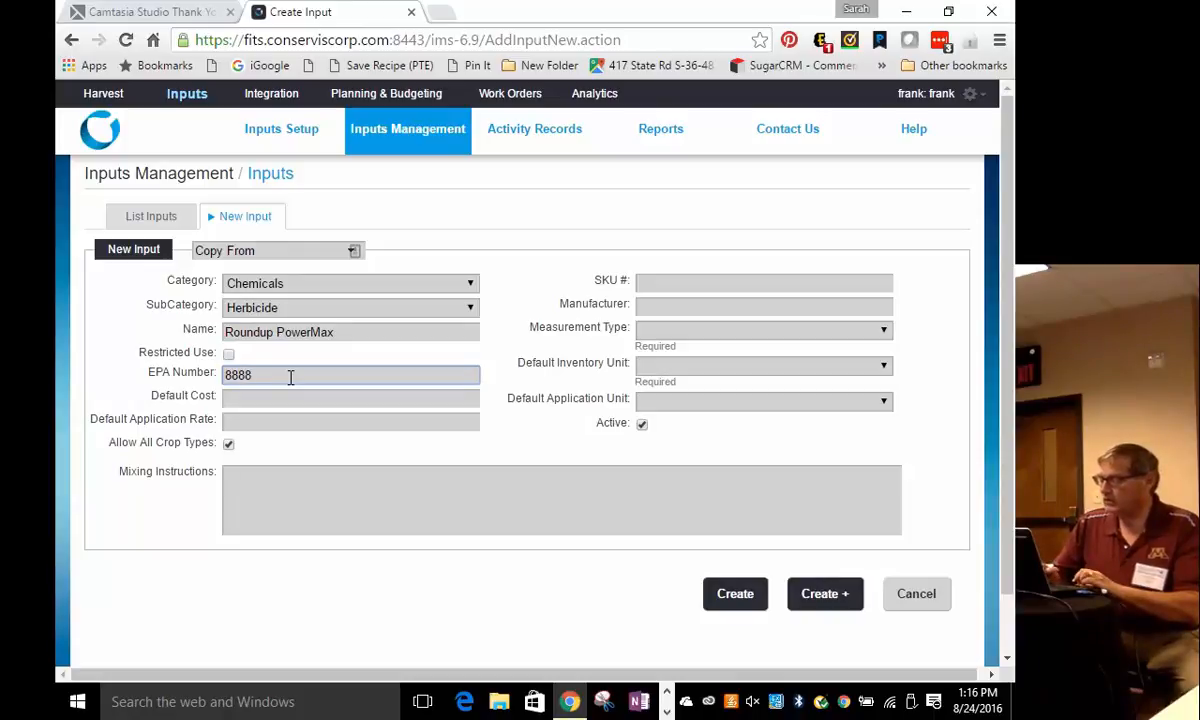
text(666)
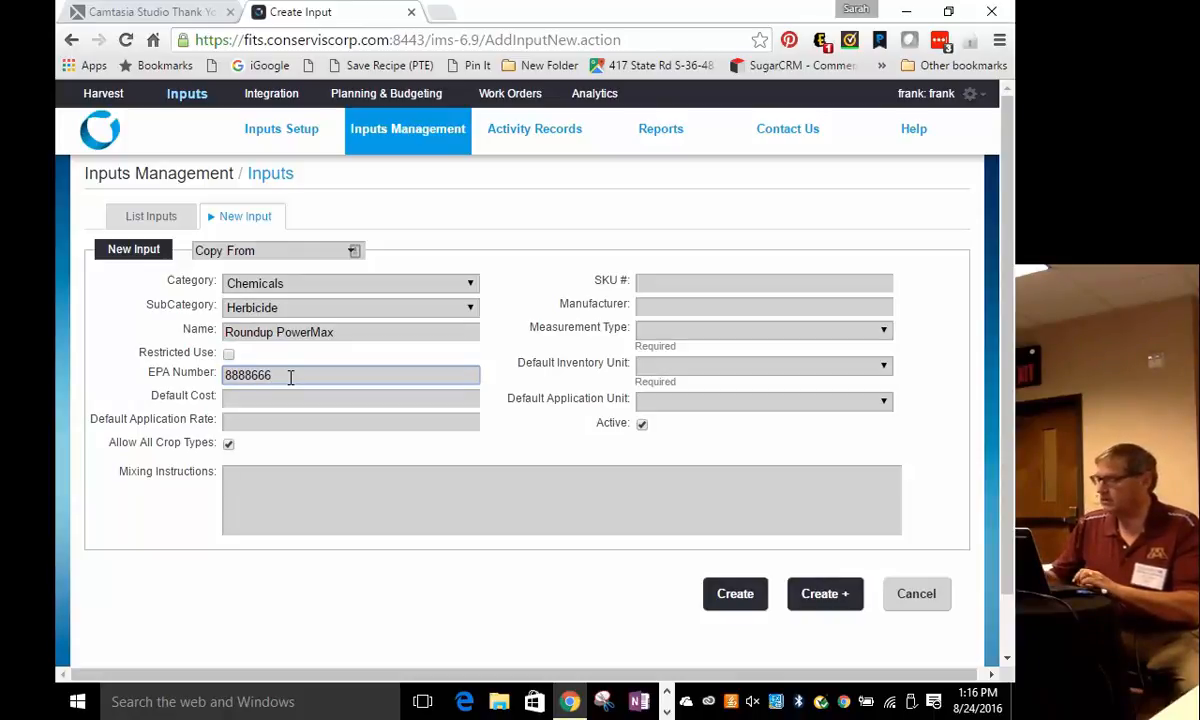
key(Backspace)
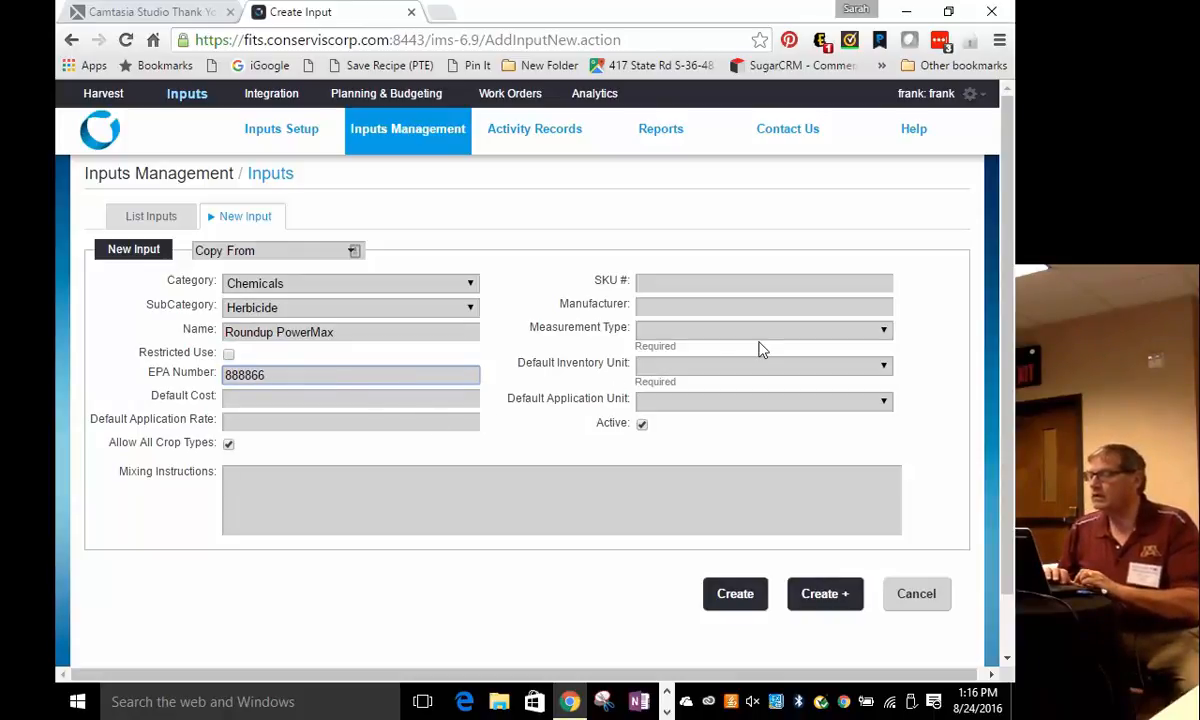
mouse_move(611, 386)
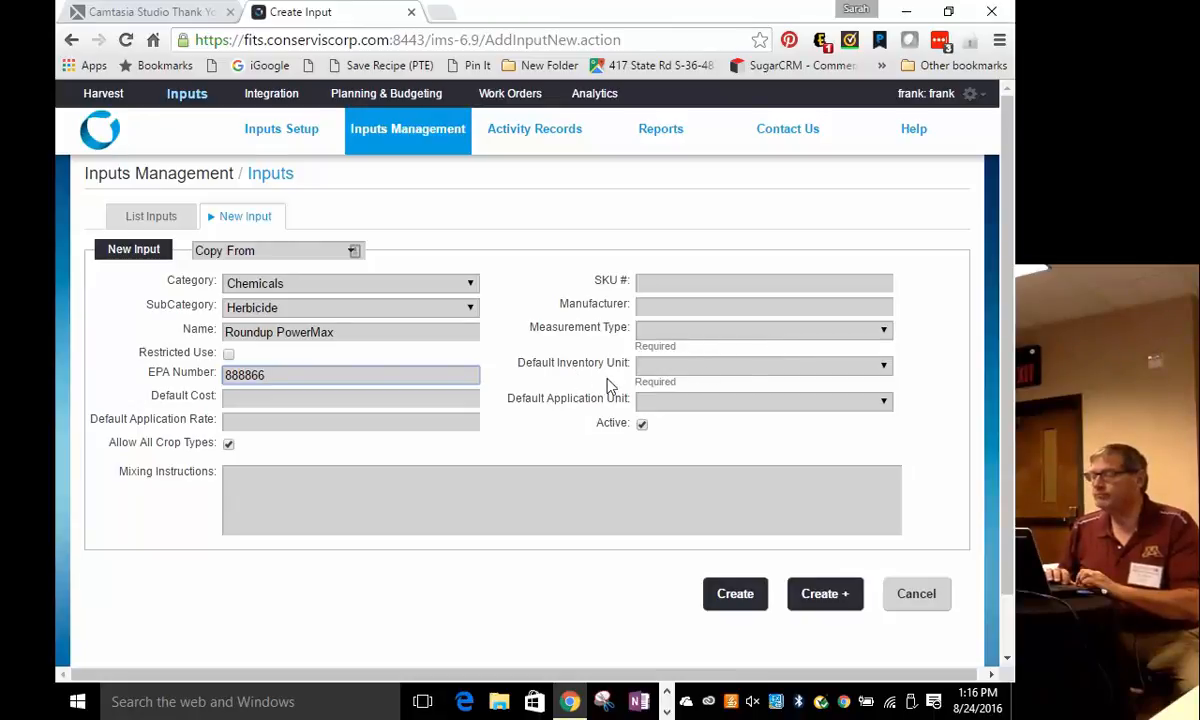
Step: Measure the input by Volume in Gallons, choose its application unit, and create it
click(762, 328)
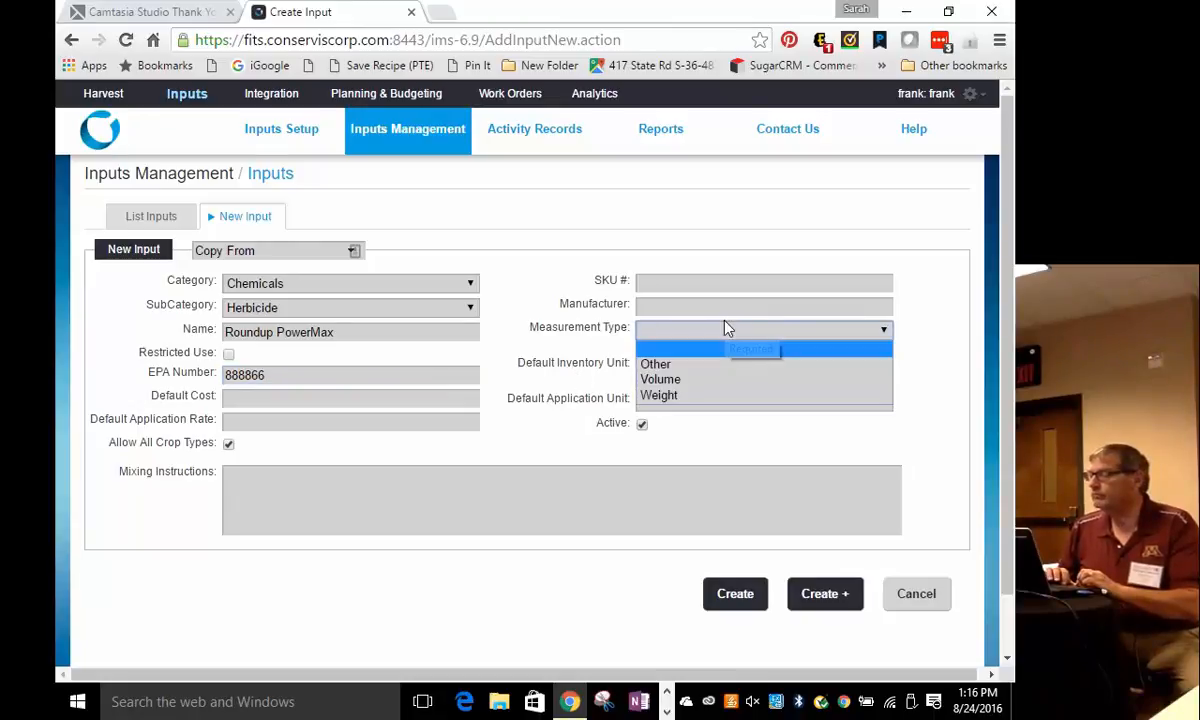
click(660, 379)
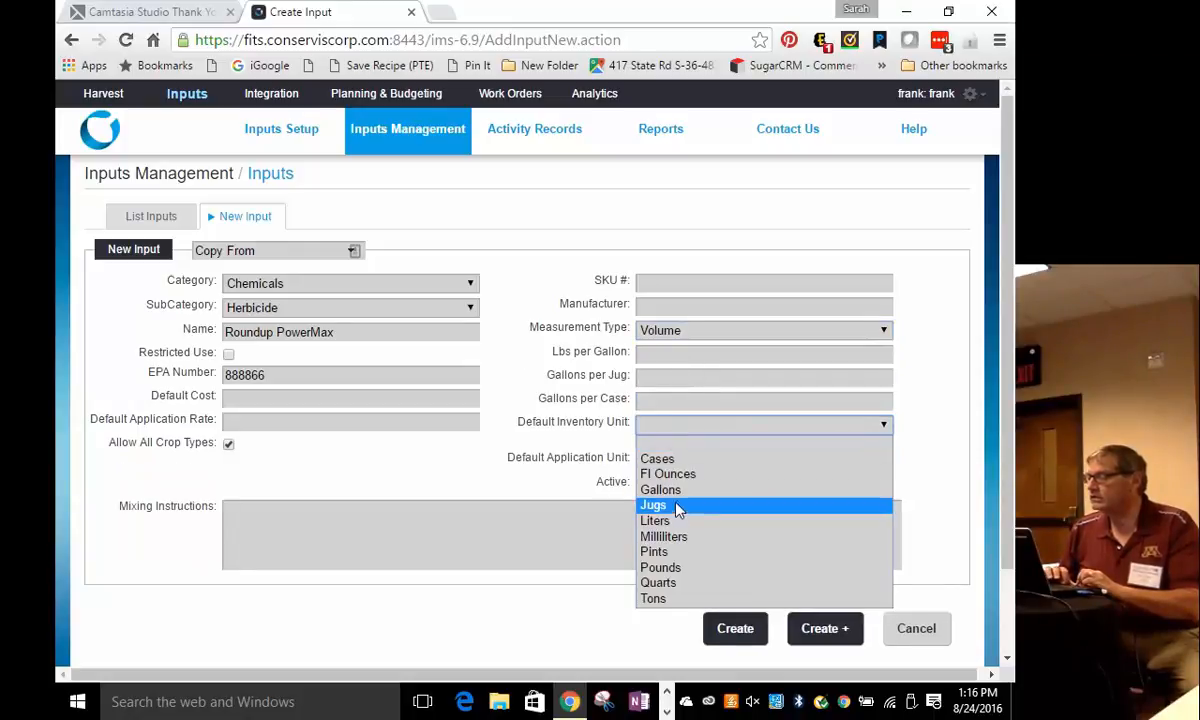
click(660, 489)
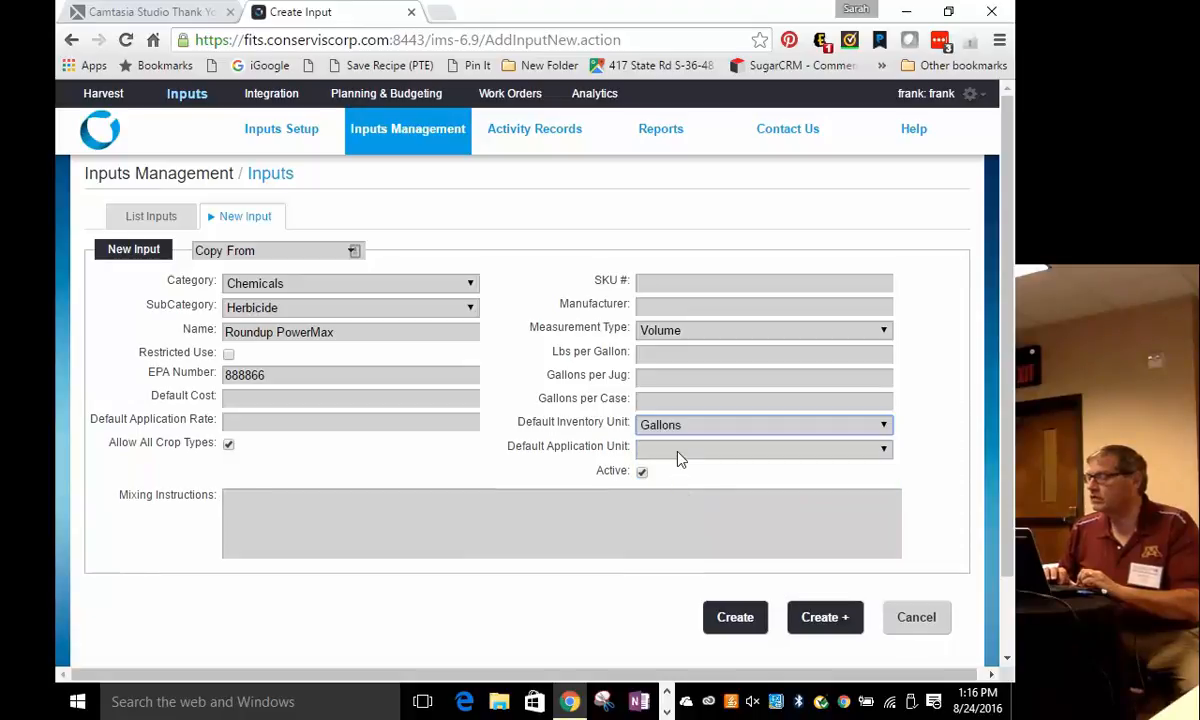
click(763, 448)
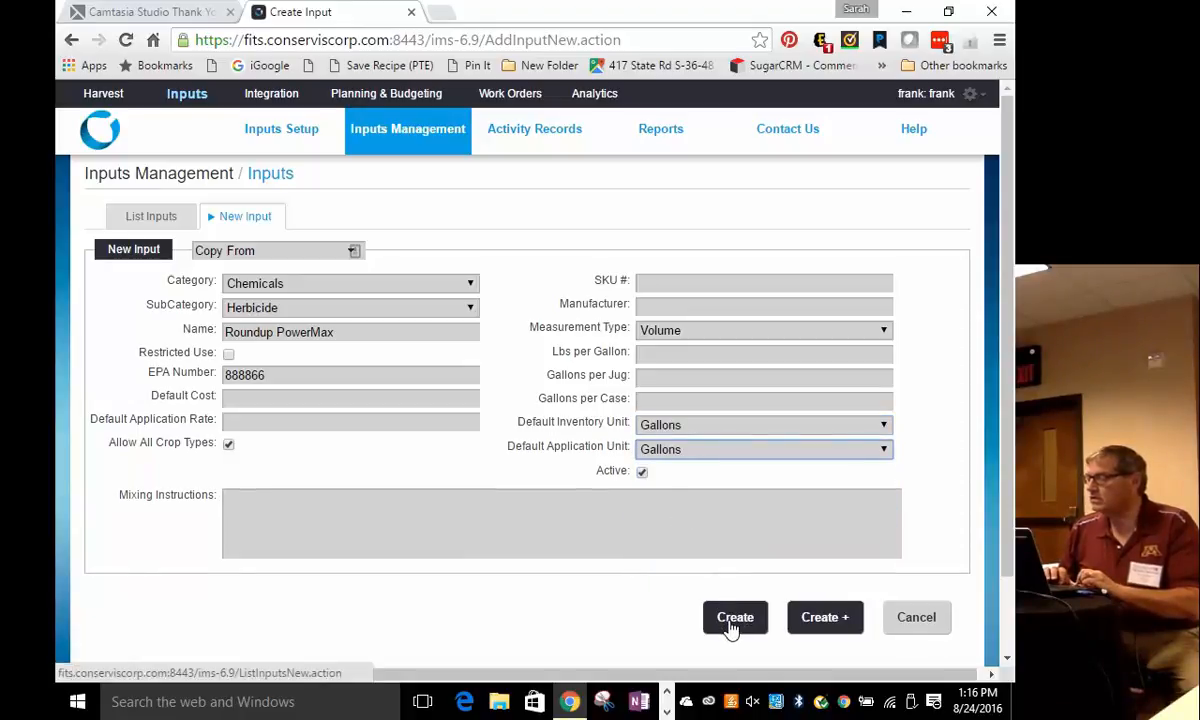
click(735, 617)
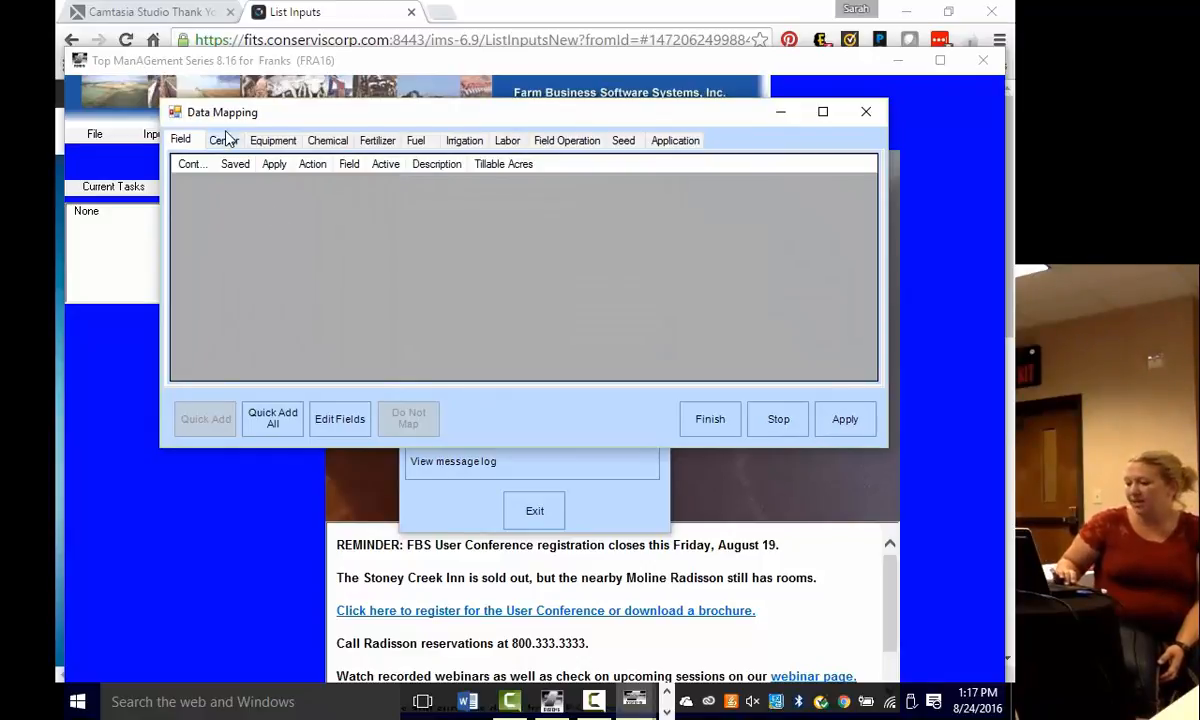
Step: Quick Add Roundup PowerMax under Chemical mappings as chemical 27901, then stop Data Mapping
click(222, 140)
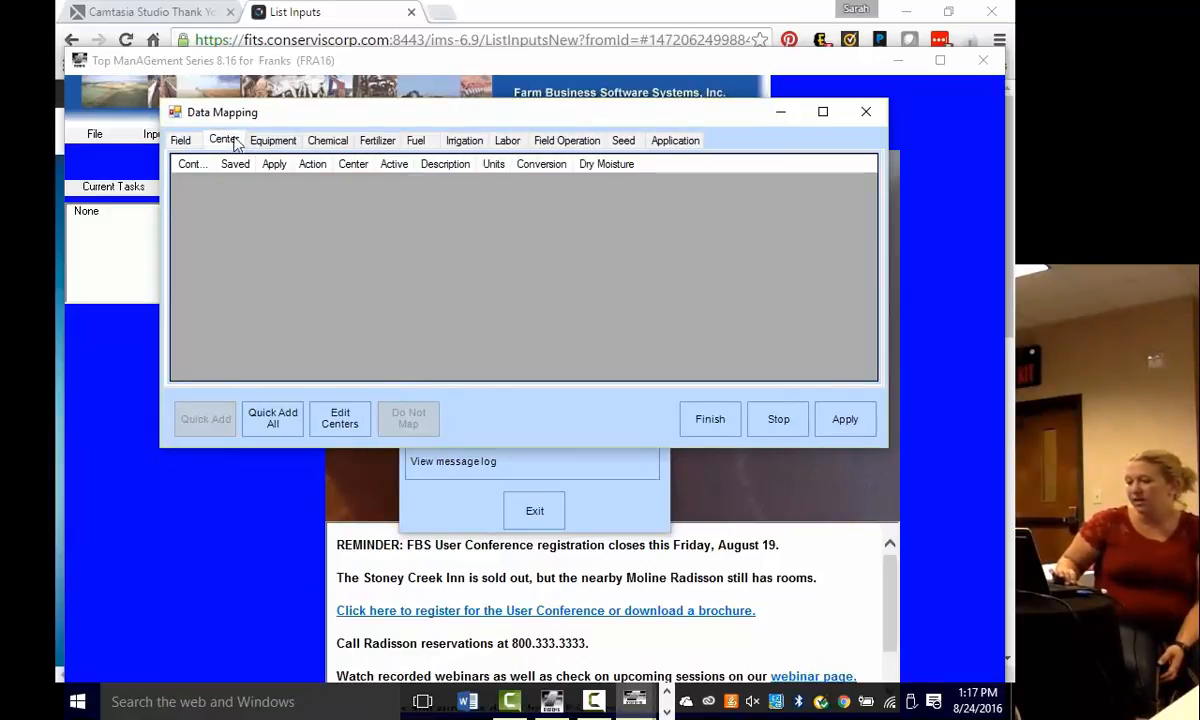
click(327, 140)
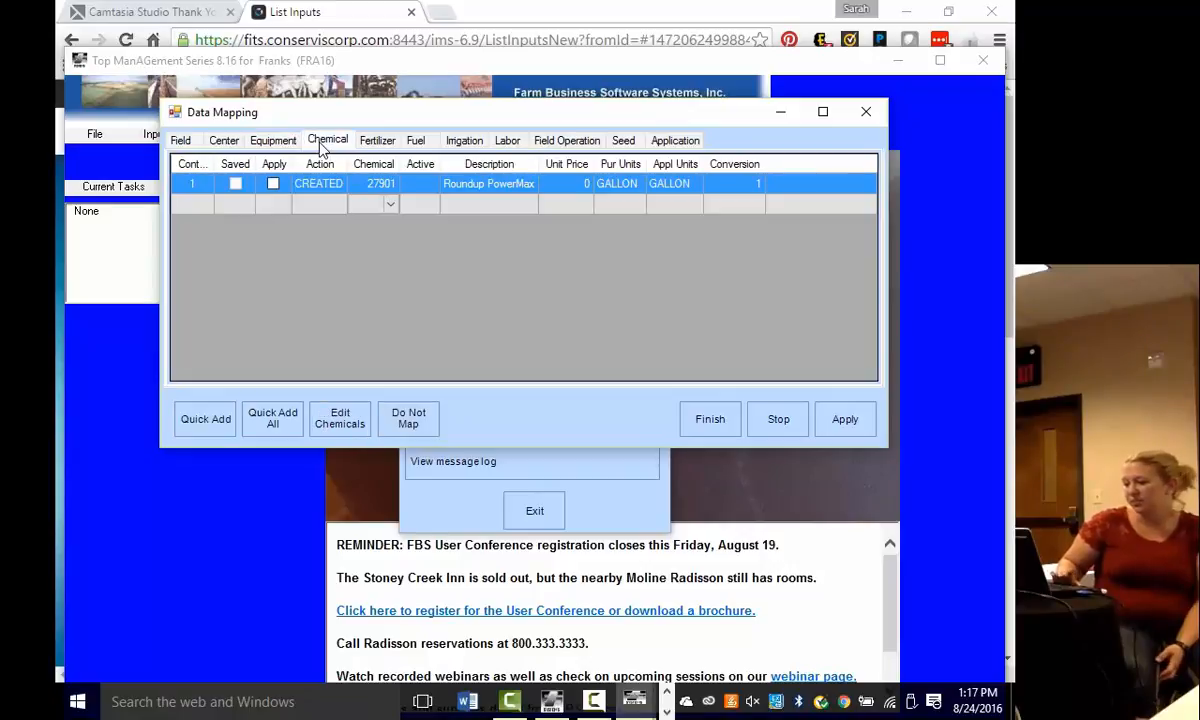
mouse_move(405, 183)
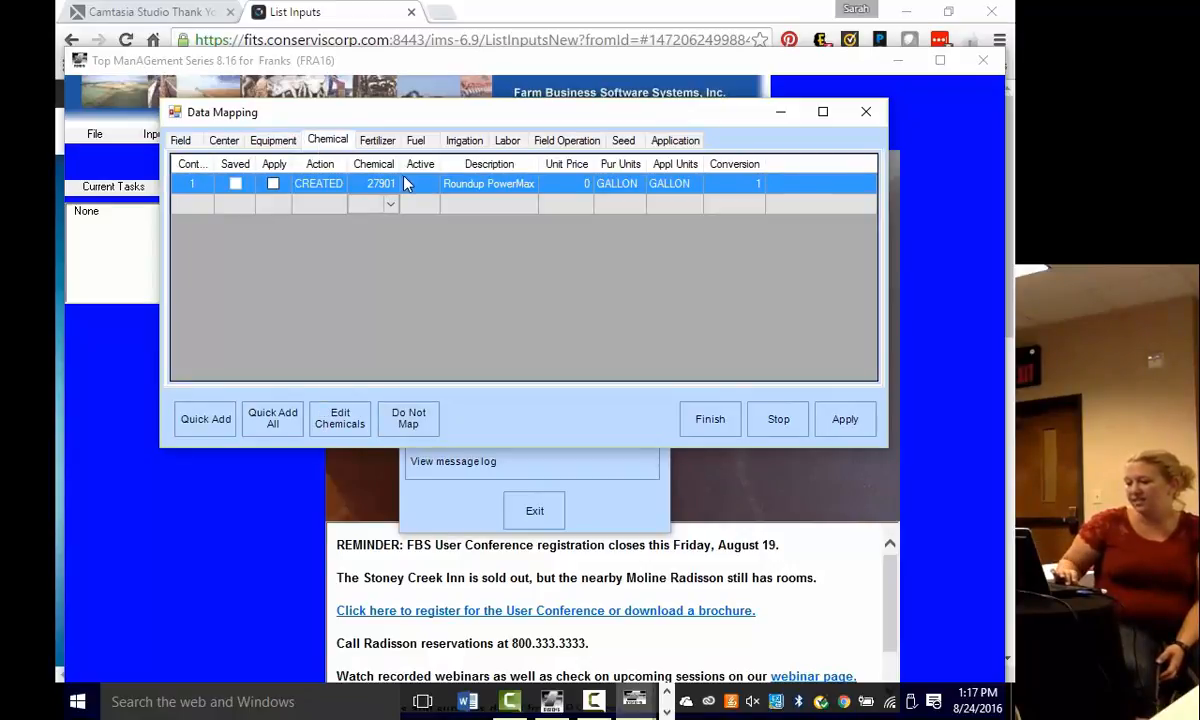
mouse_move(288, 259)
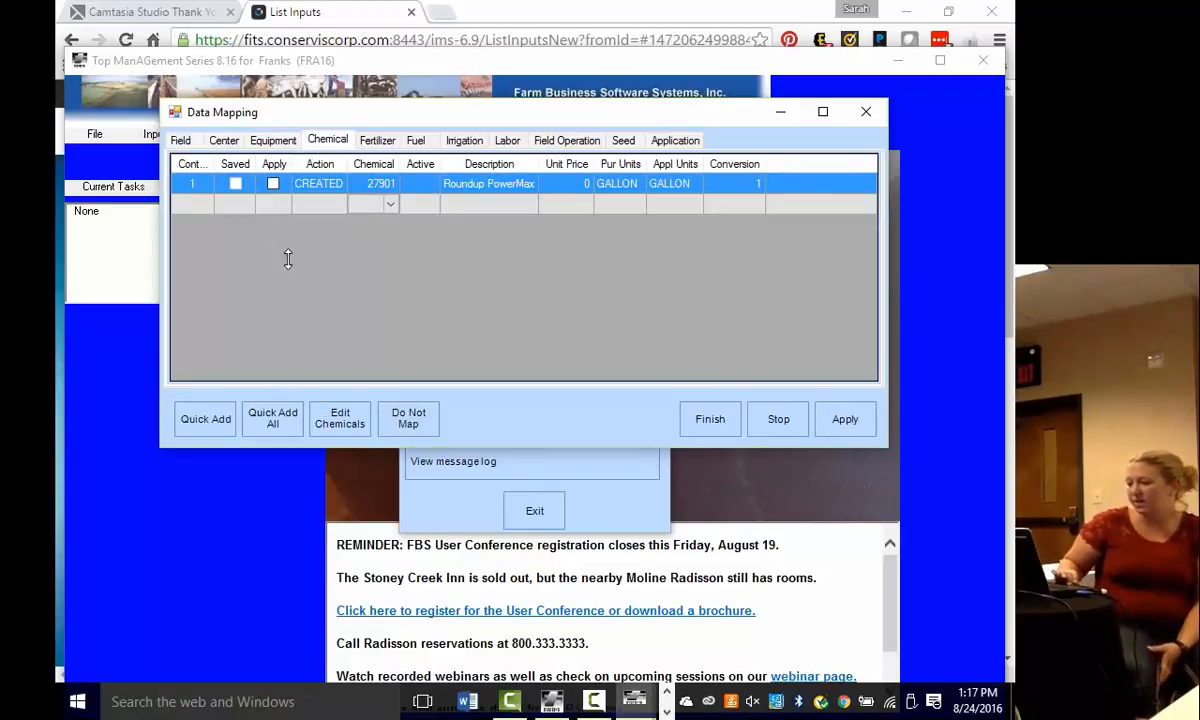
click(205, 418)
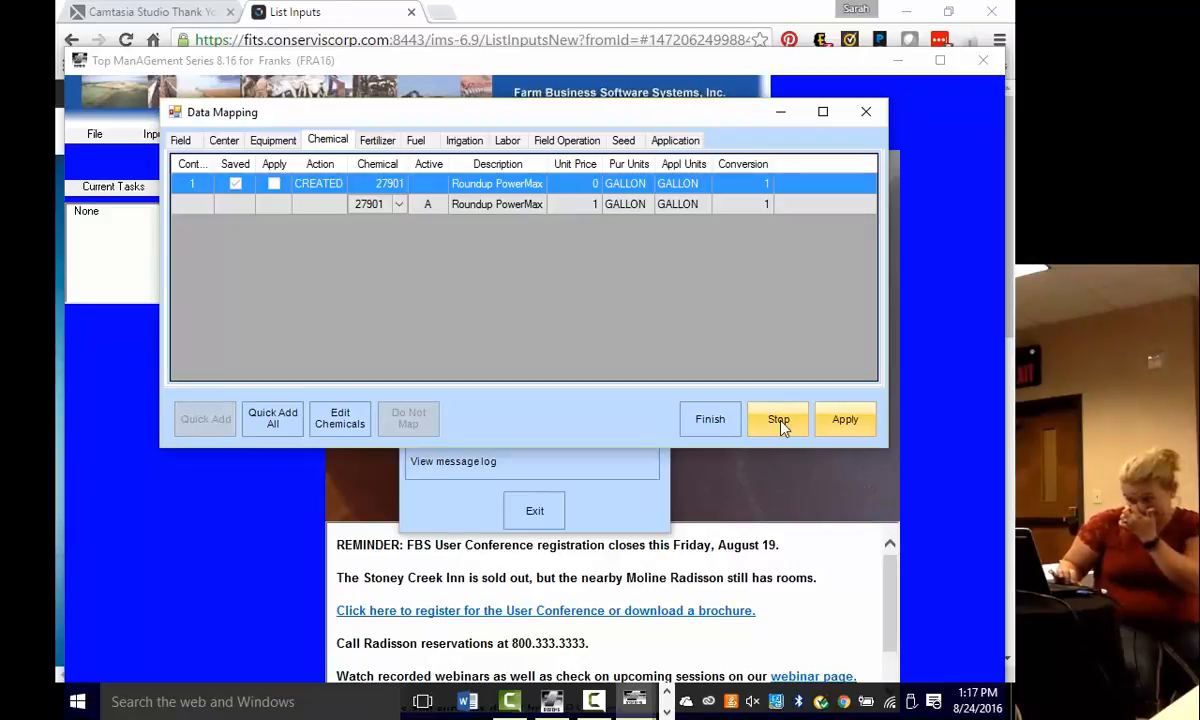
click(778, 419)
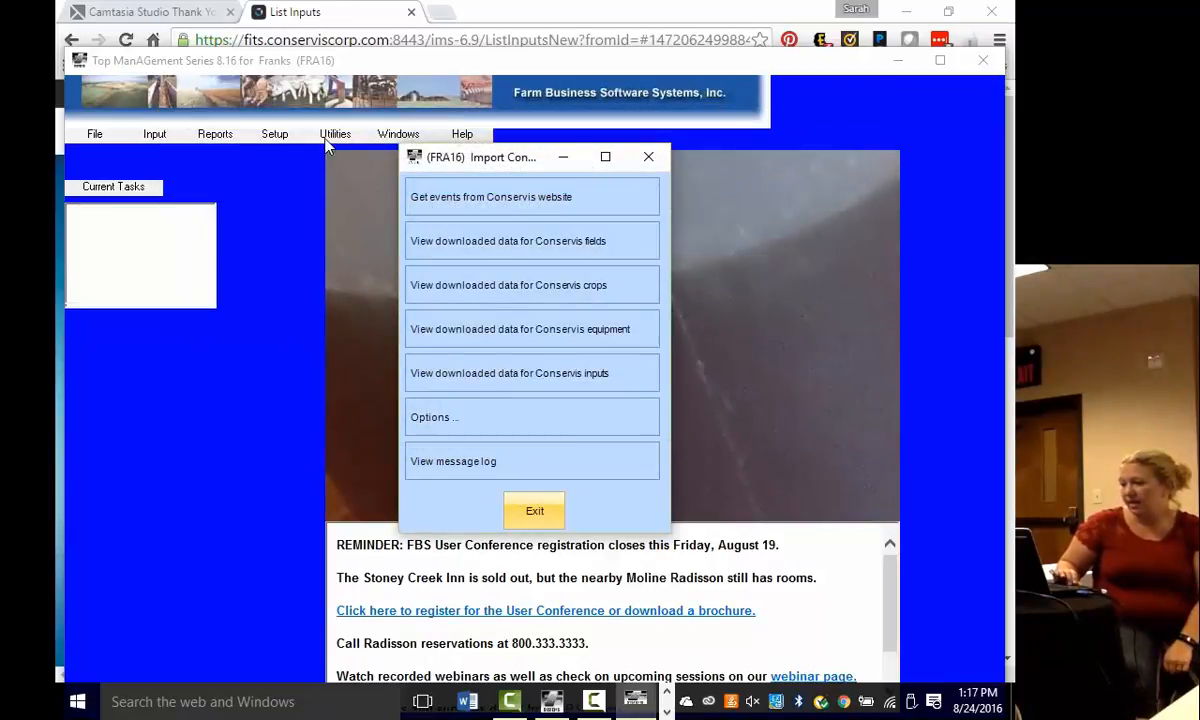
click(274, 133)
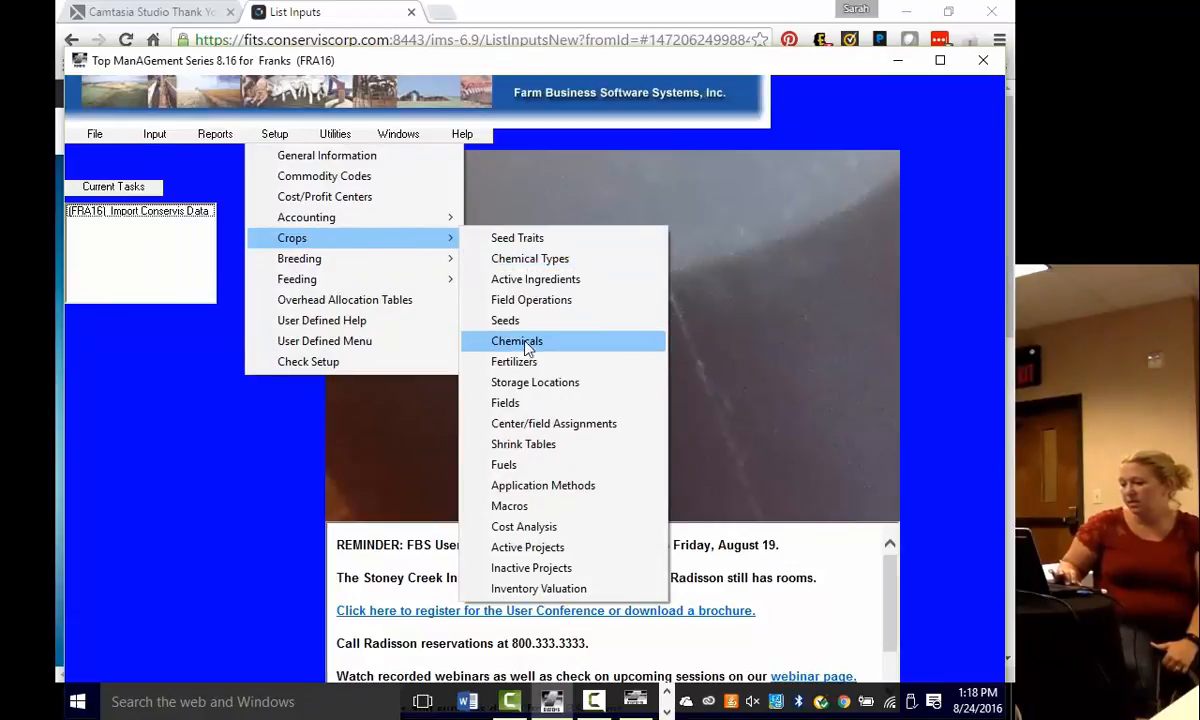
click(517, 341)
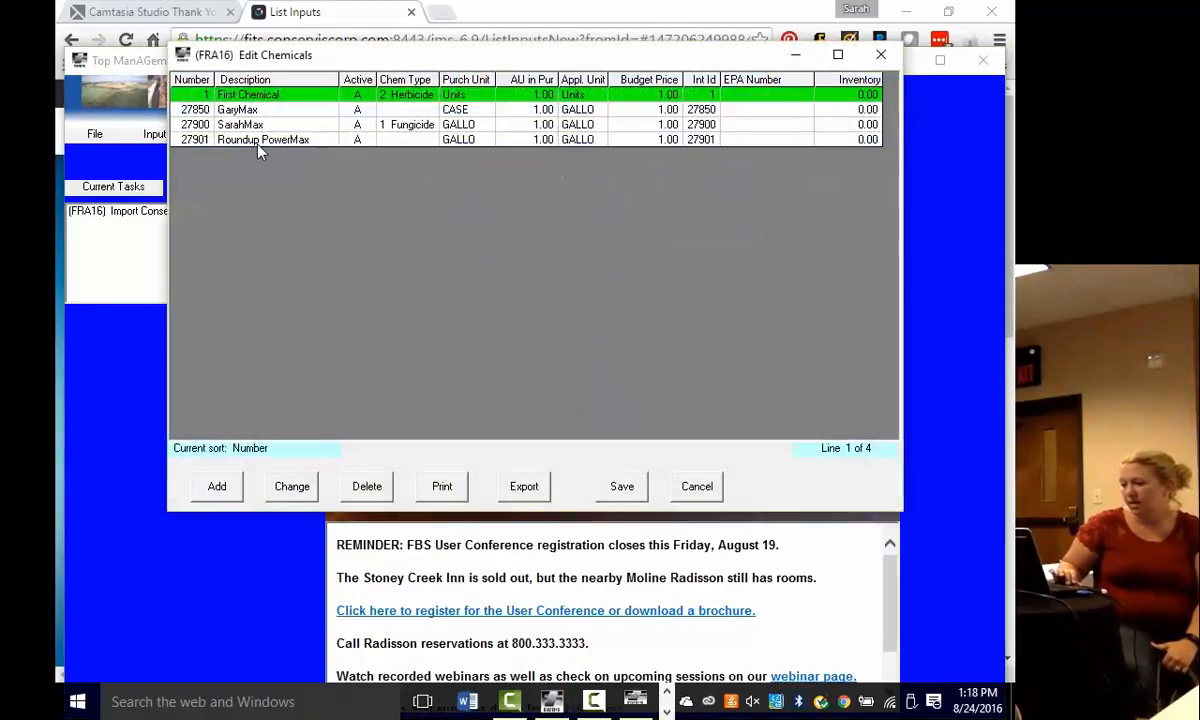
click(263, 139)
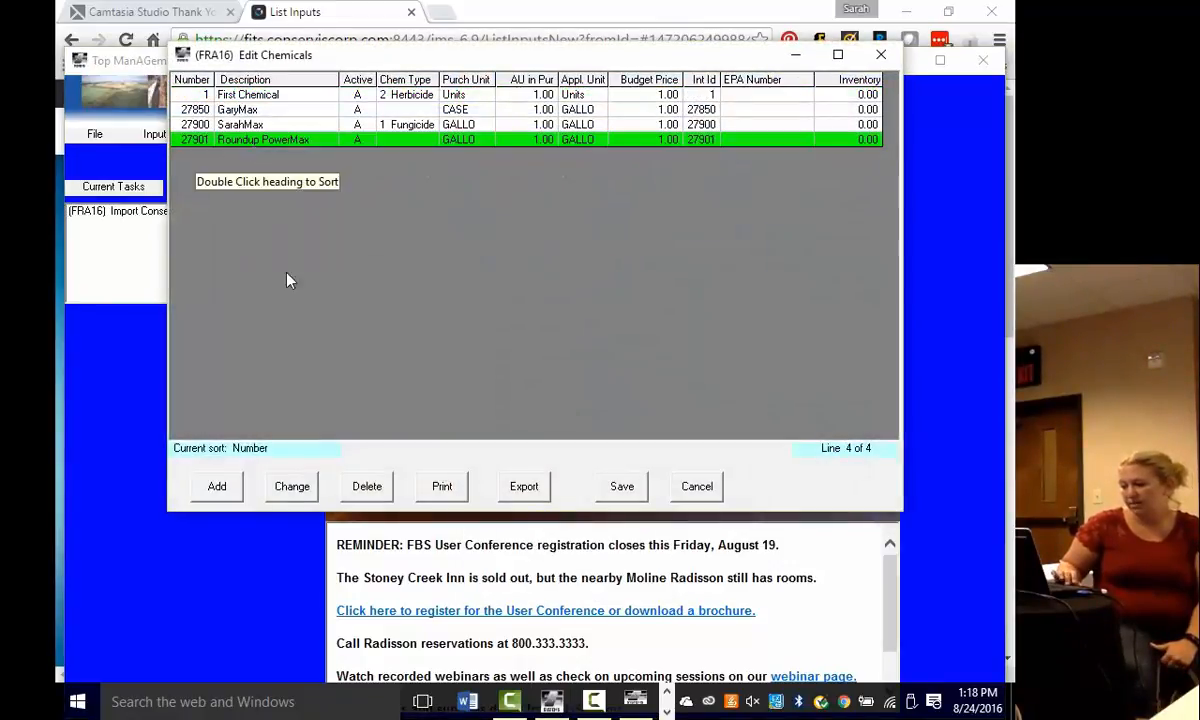
click(291, 486)
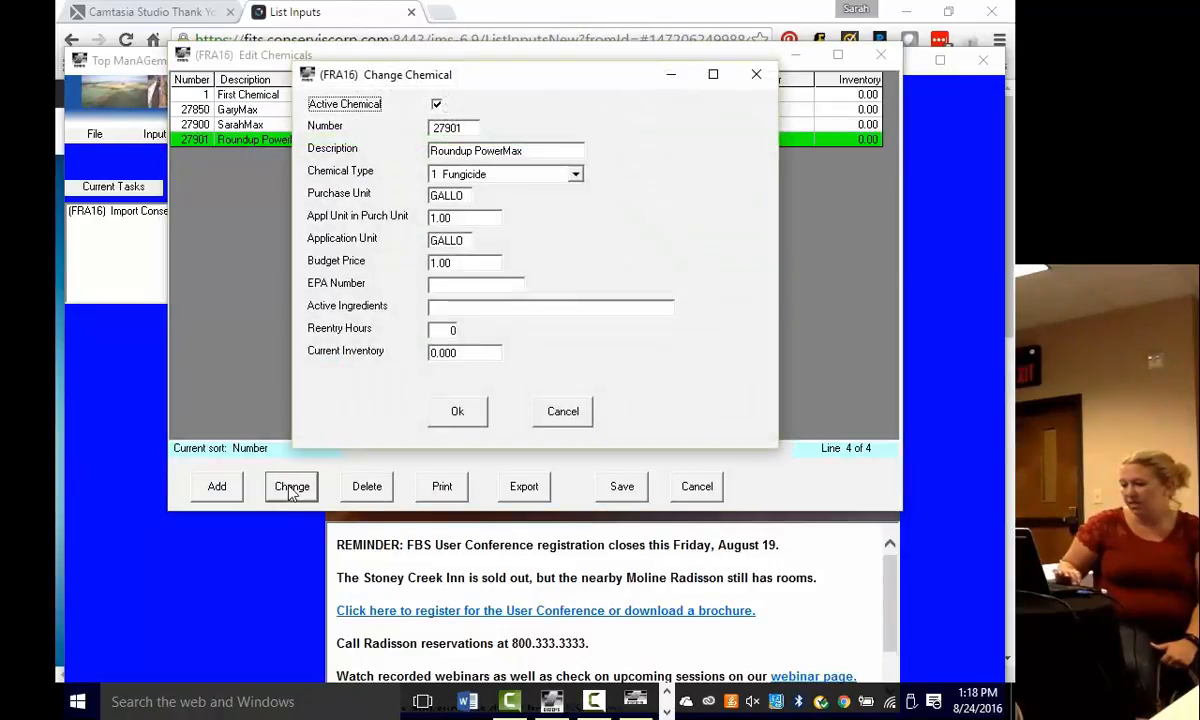
mouse_move(535, 207)
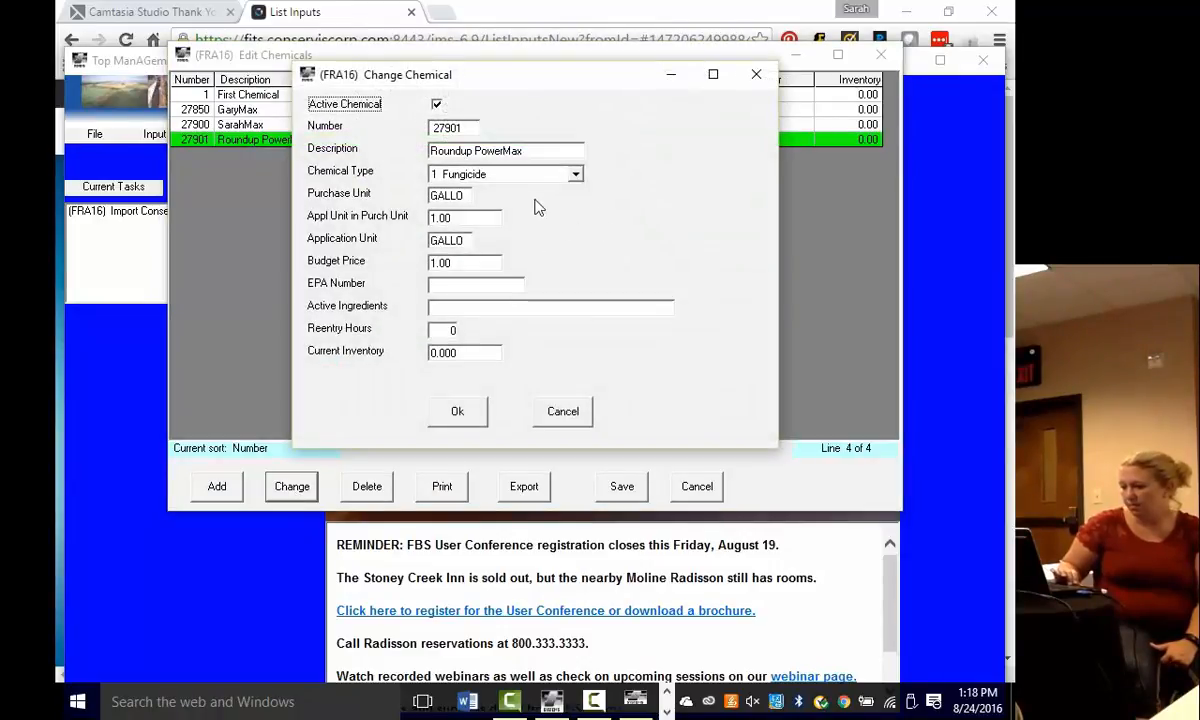
mouse_move(413, 266)
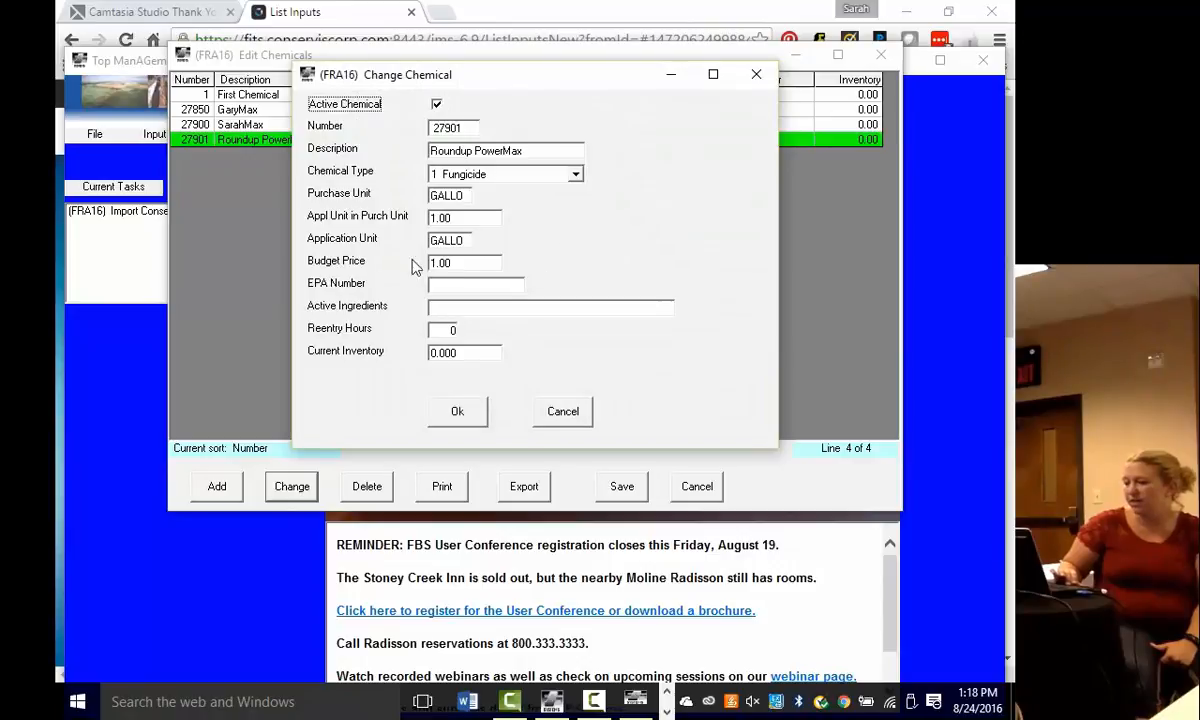
mouse_move(550, 178)
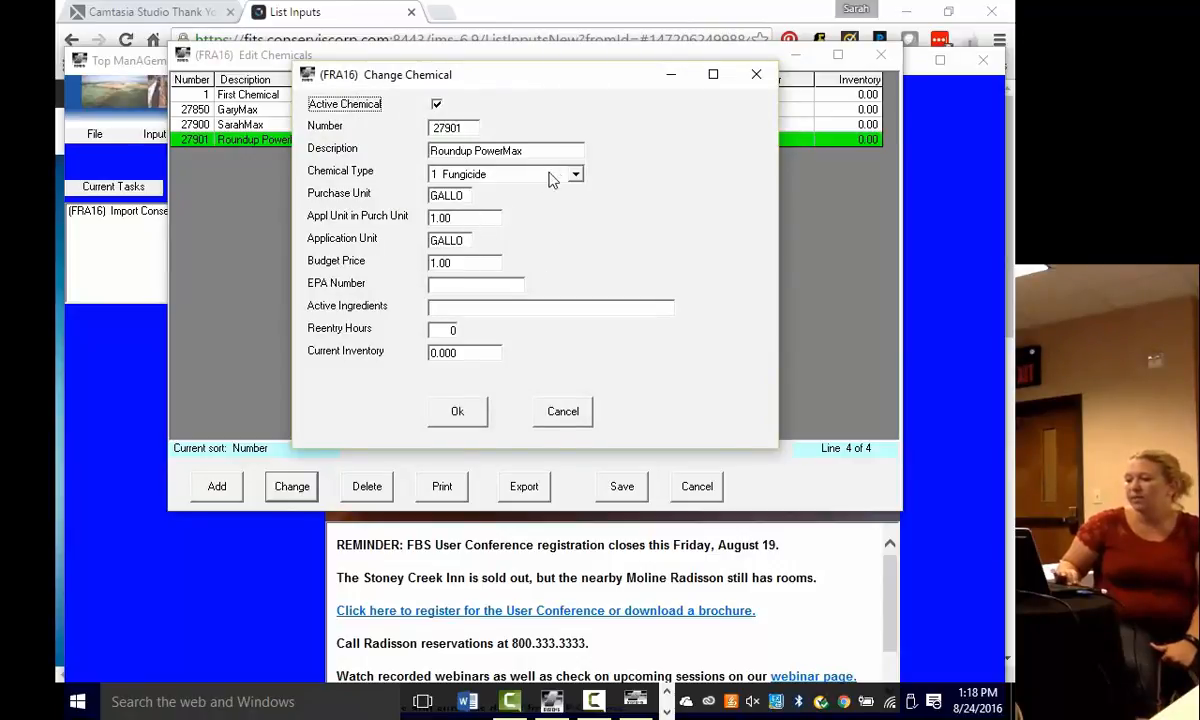
click(575, 174)
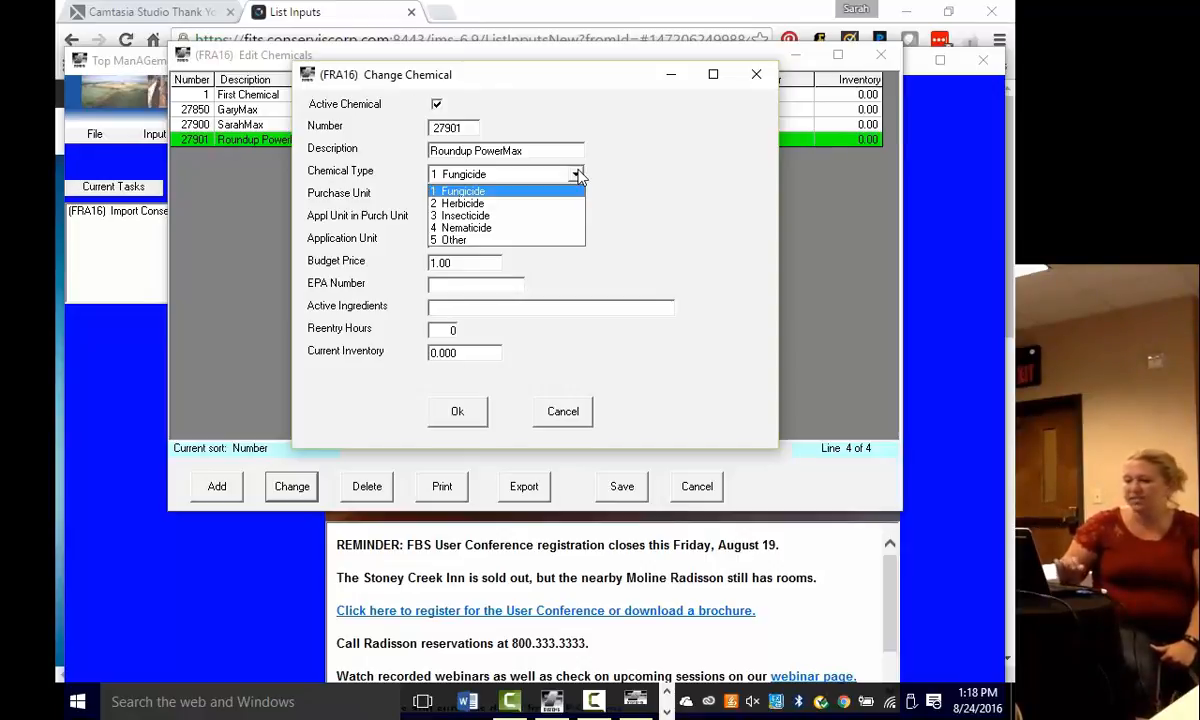
mouse_move(468, 197)
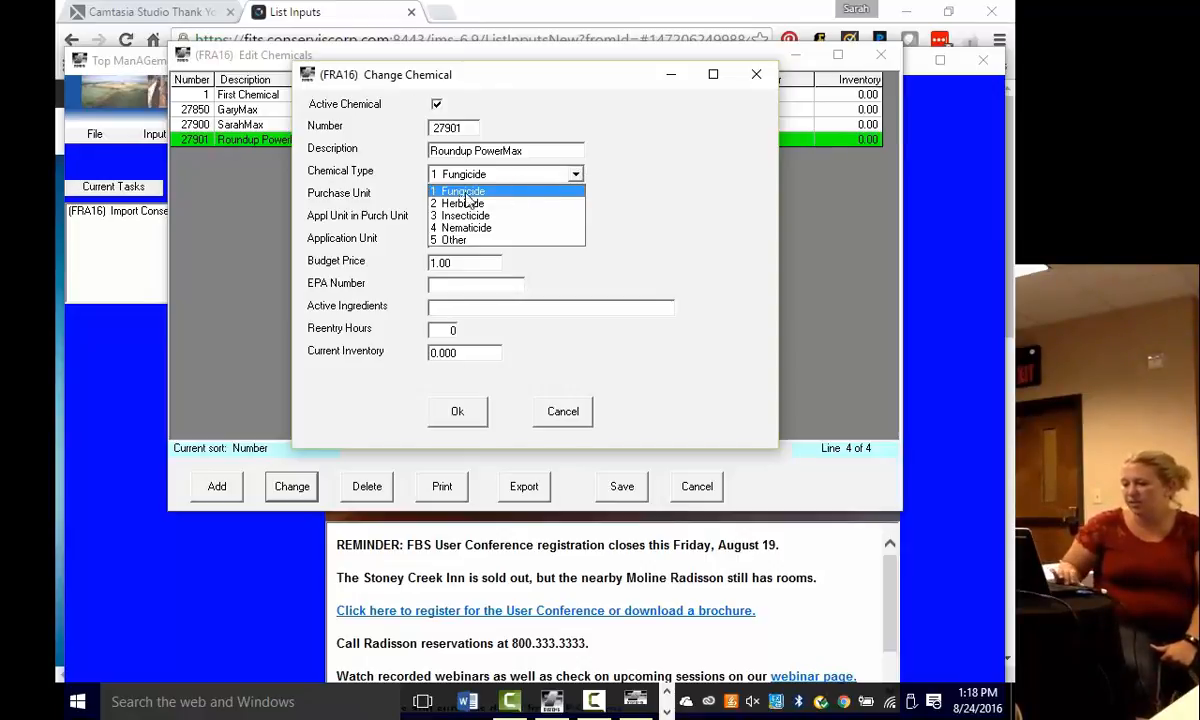
click(465, 191)
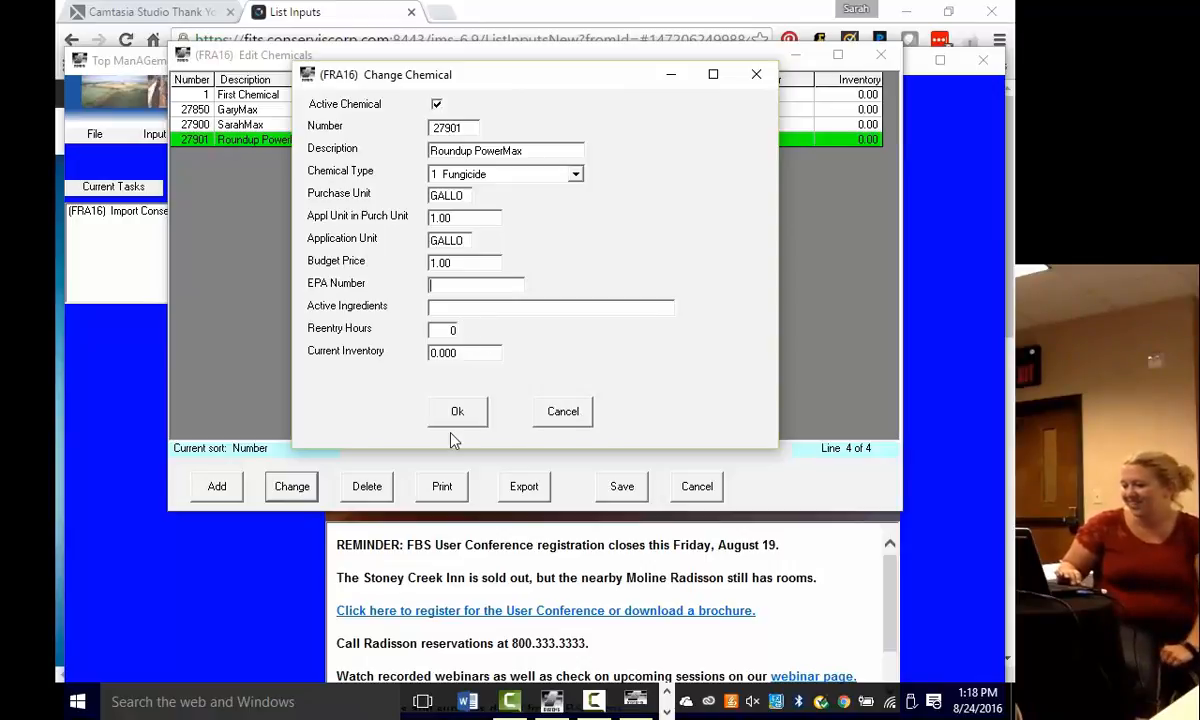
click(457, 411)
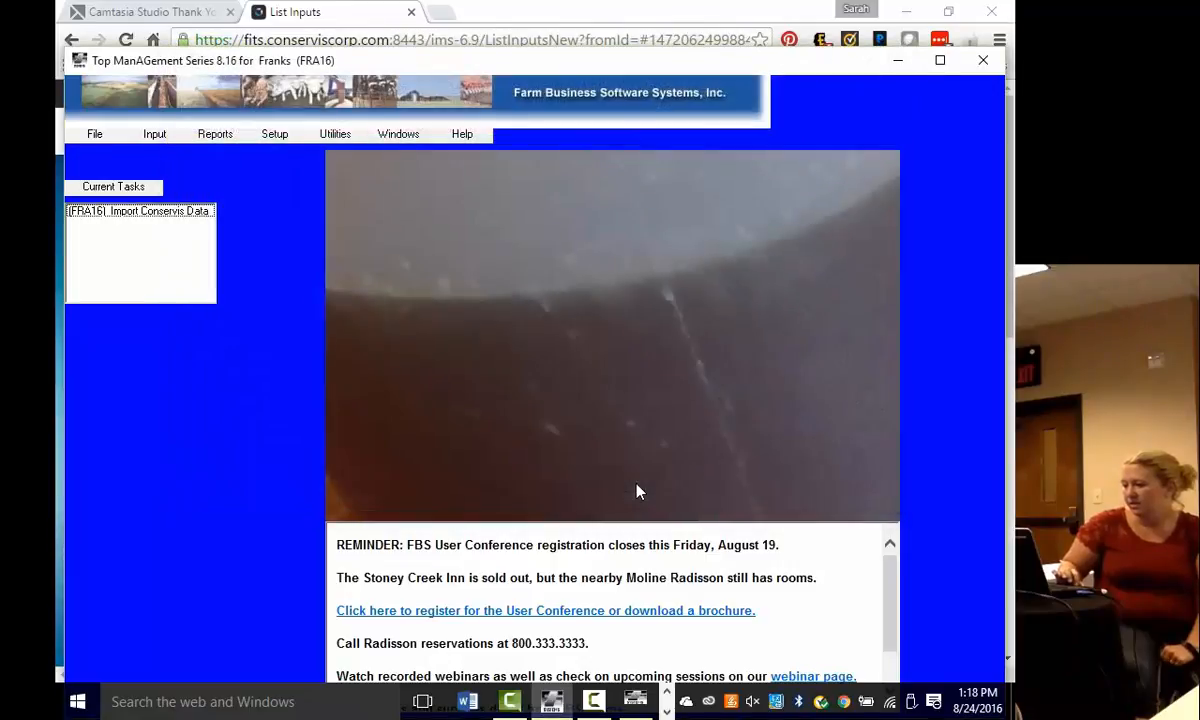
mouse_move(350, 24)
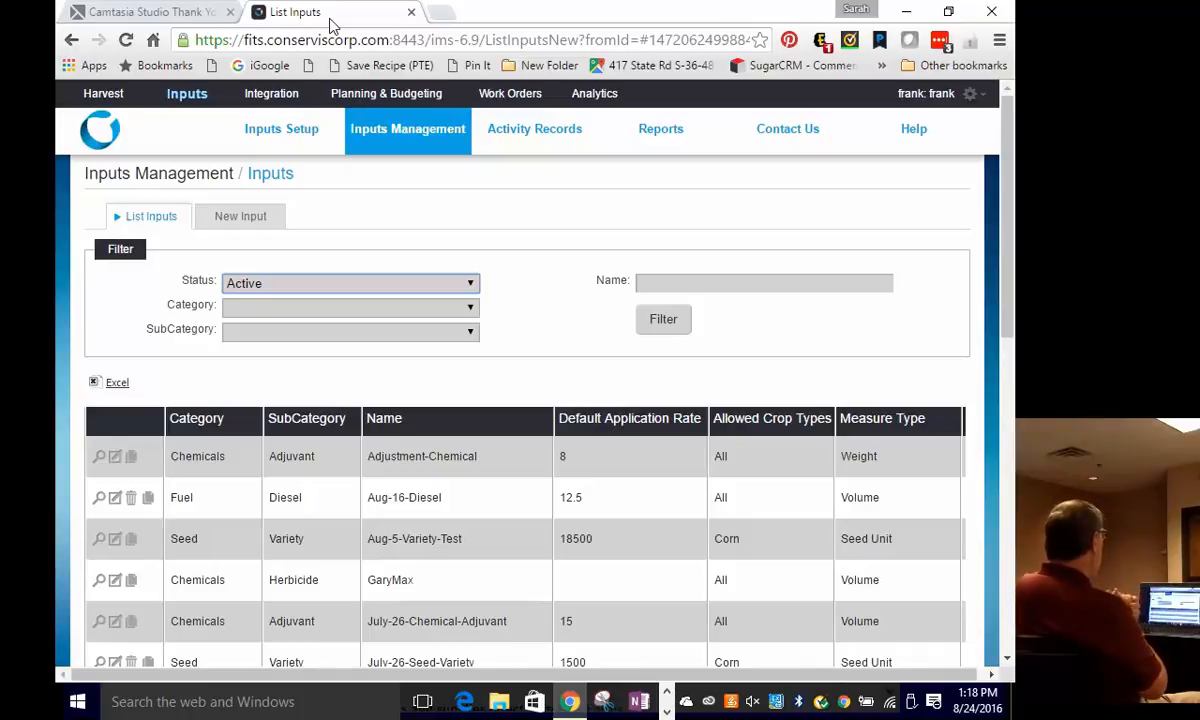
Step: Open the Activity Records spraying ticket list and begin a New Spraying Ticket
click(534, 128)
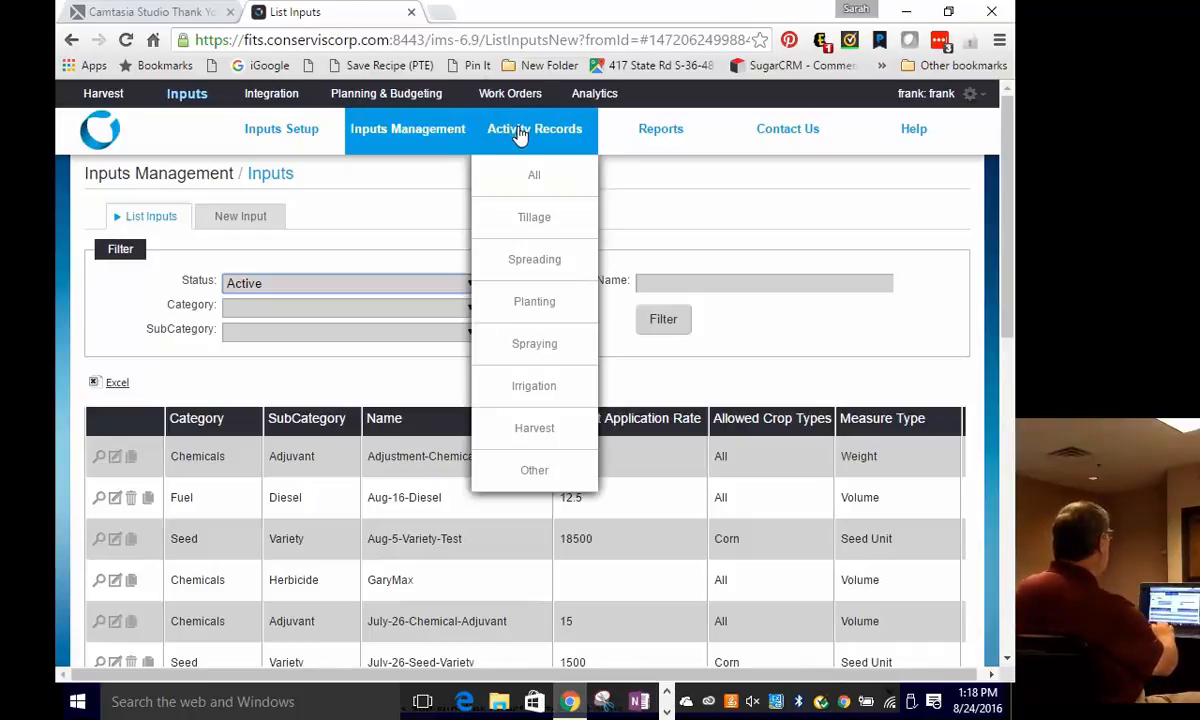
mouse_move(528, 320)
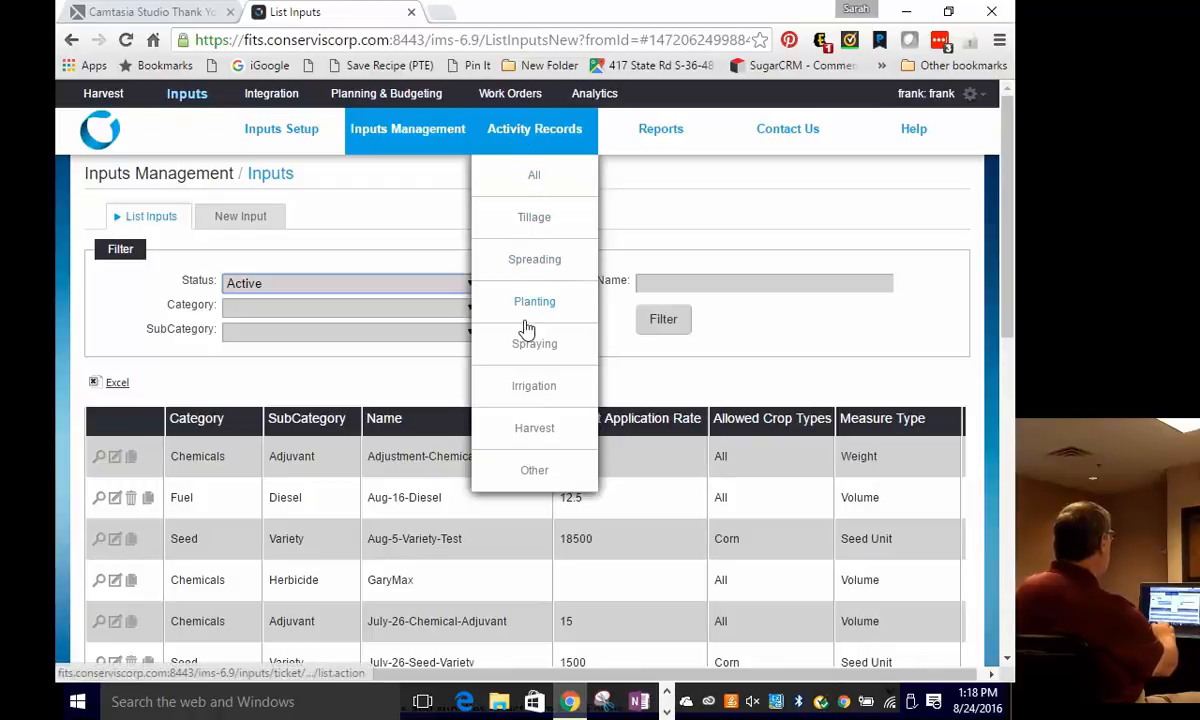
click(534, 343)
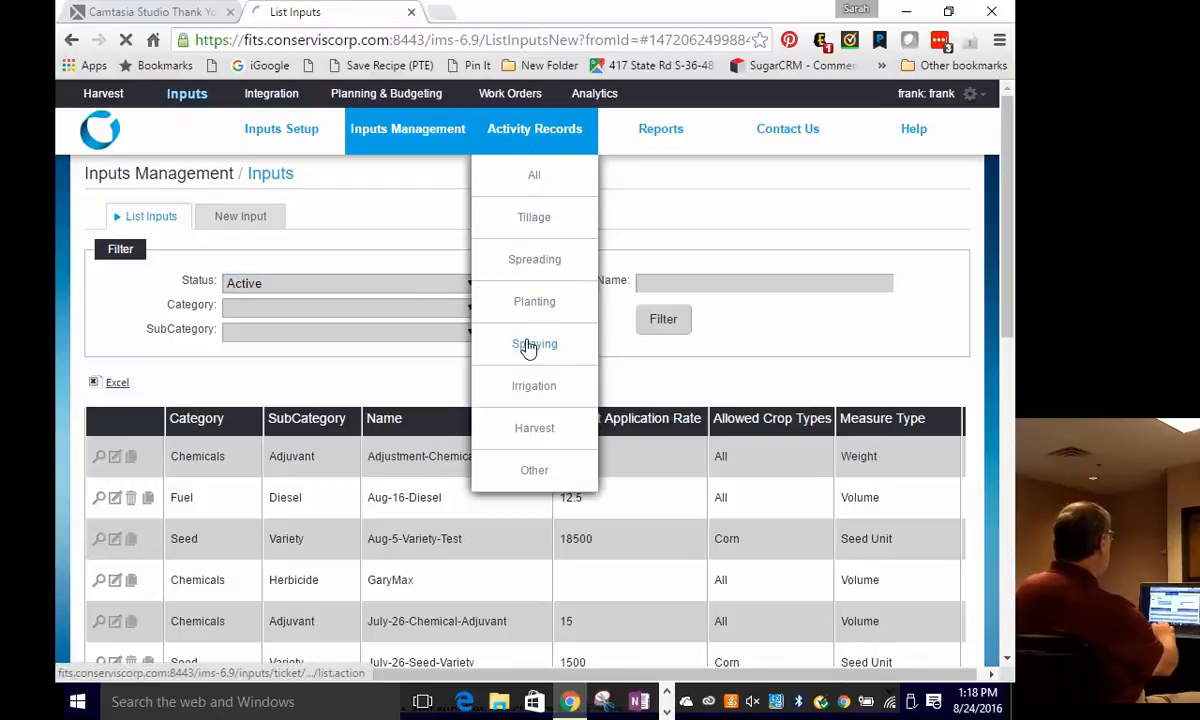
click(534, 343)
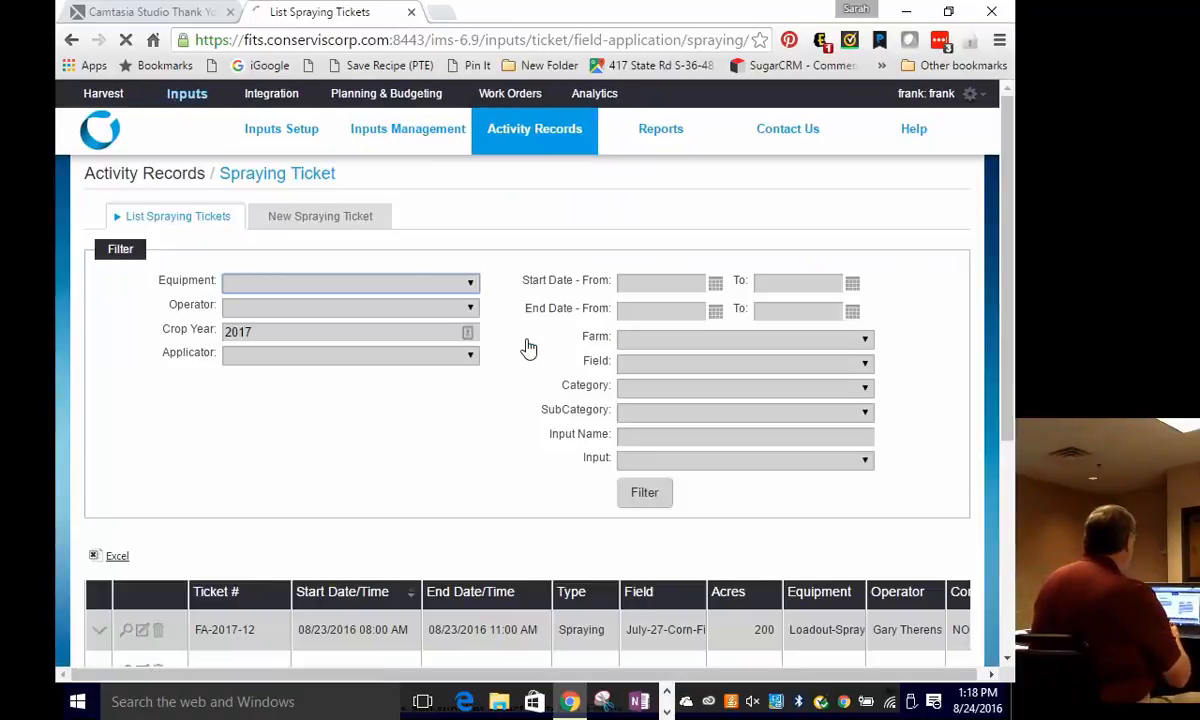
click(319, 216)
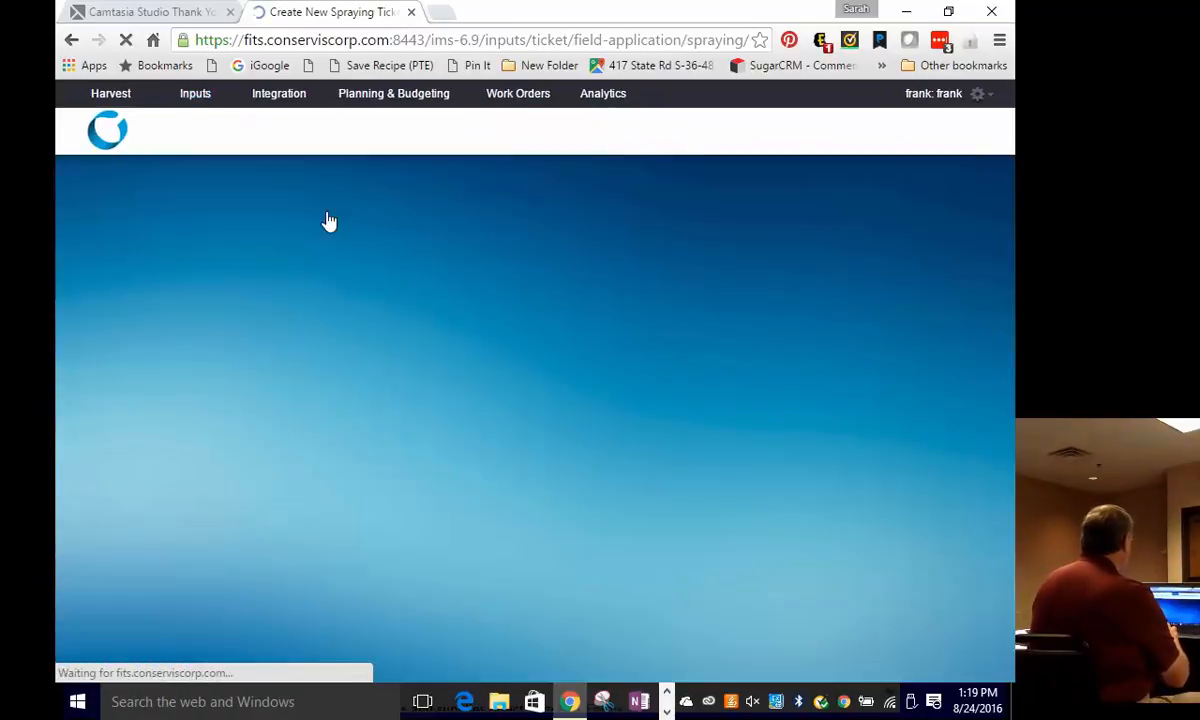
click(350, 308)
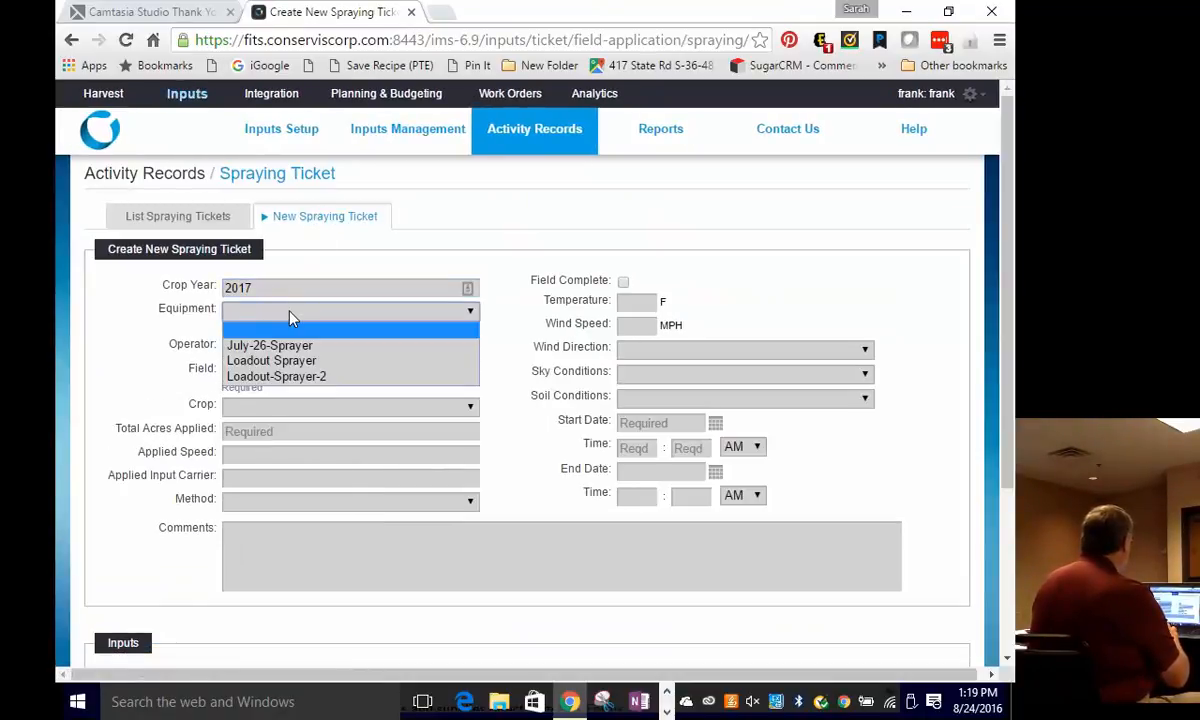
mouse_move(277, 376)
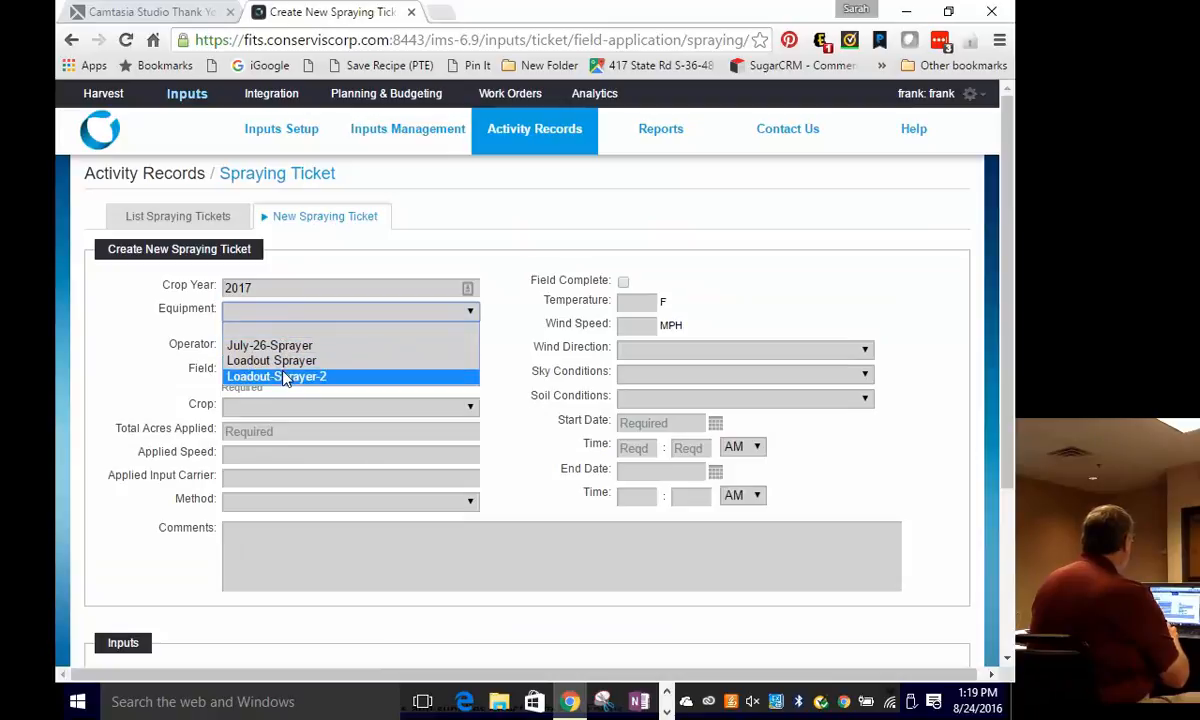
click(276, 376)
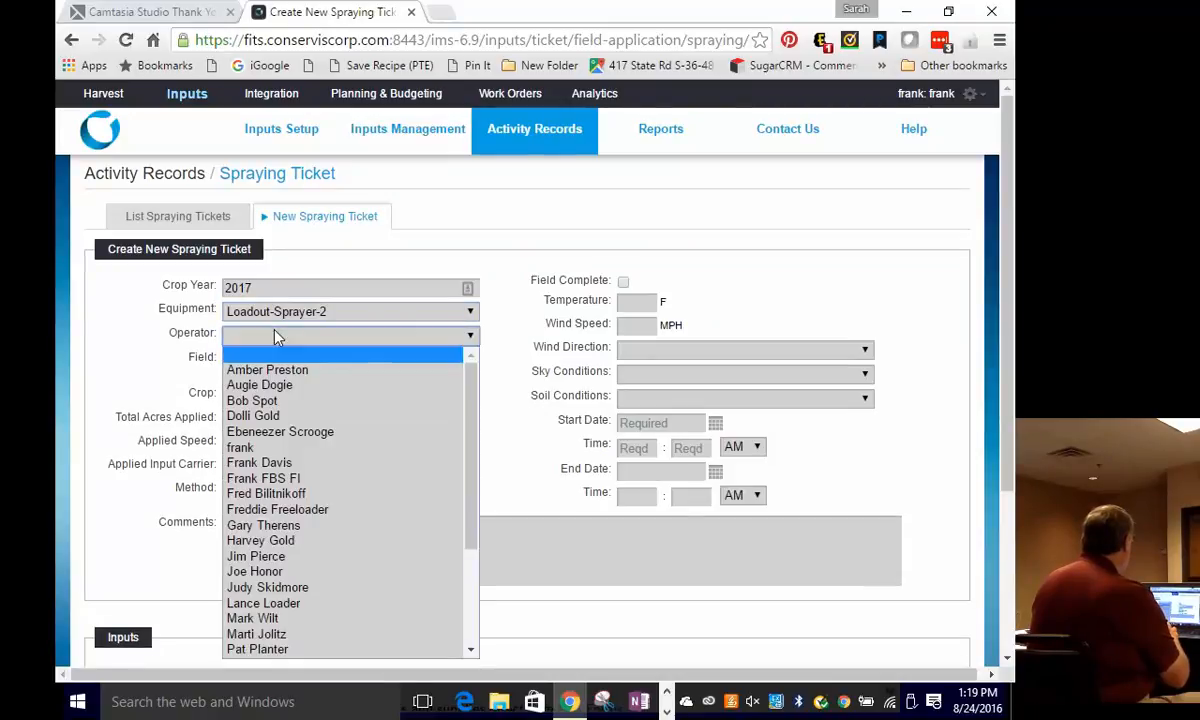
mouse_move(263, 525)
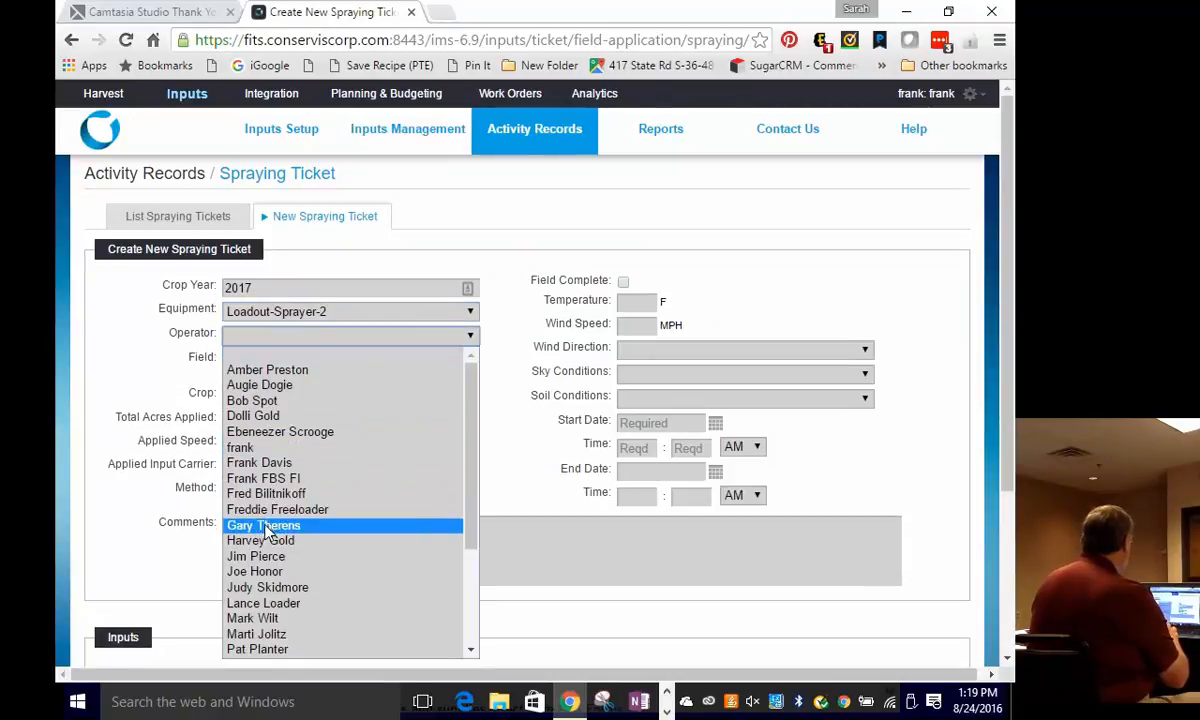
click(263, 525)
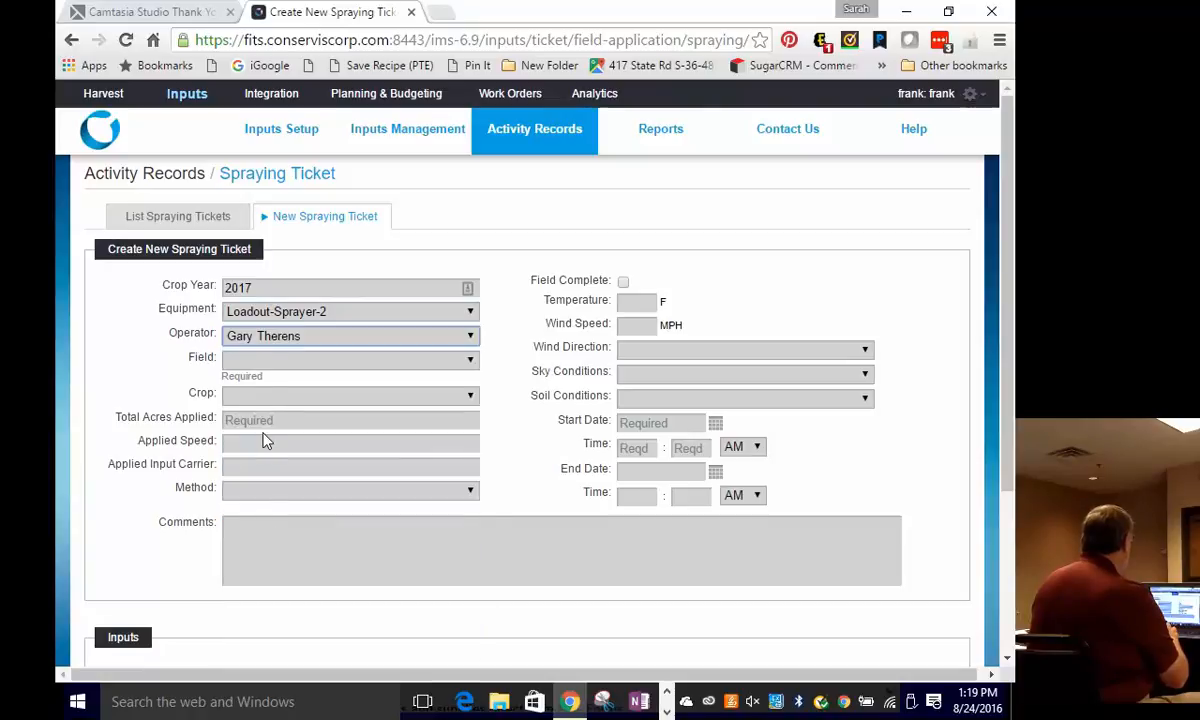
click(350, 359)
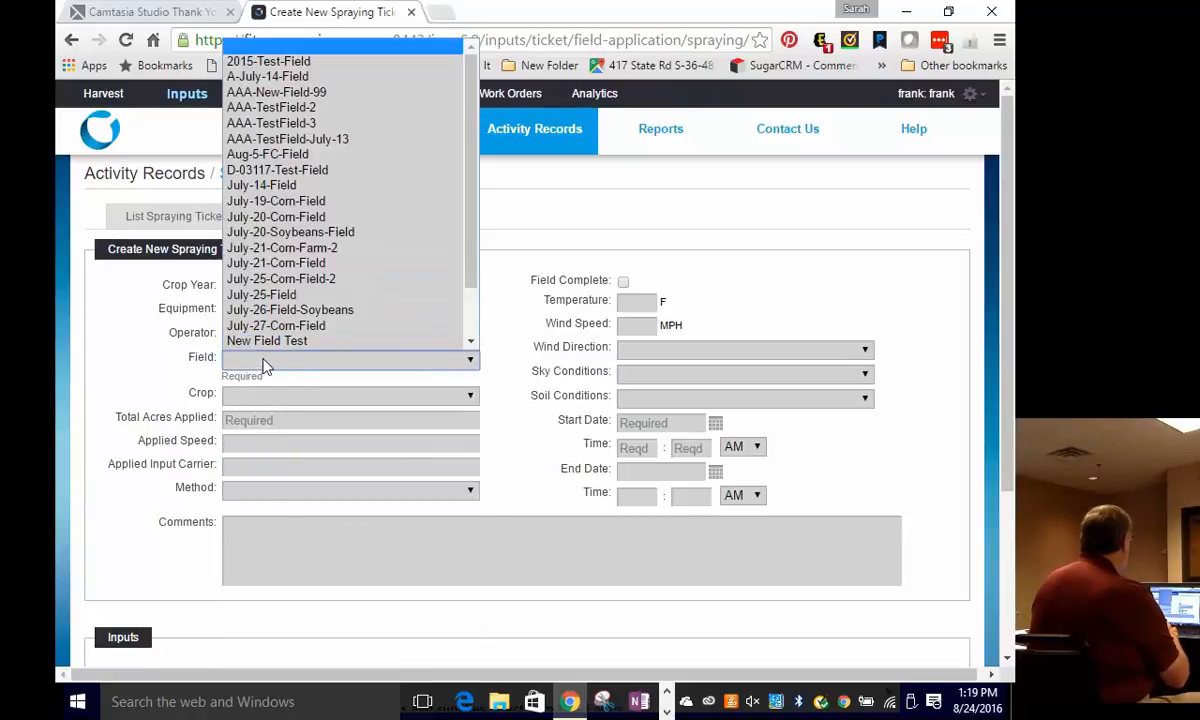
click(275, 325)
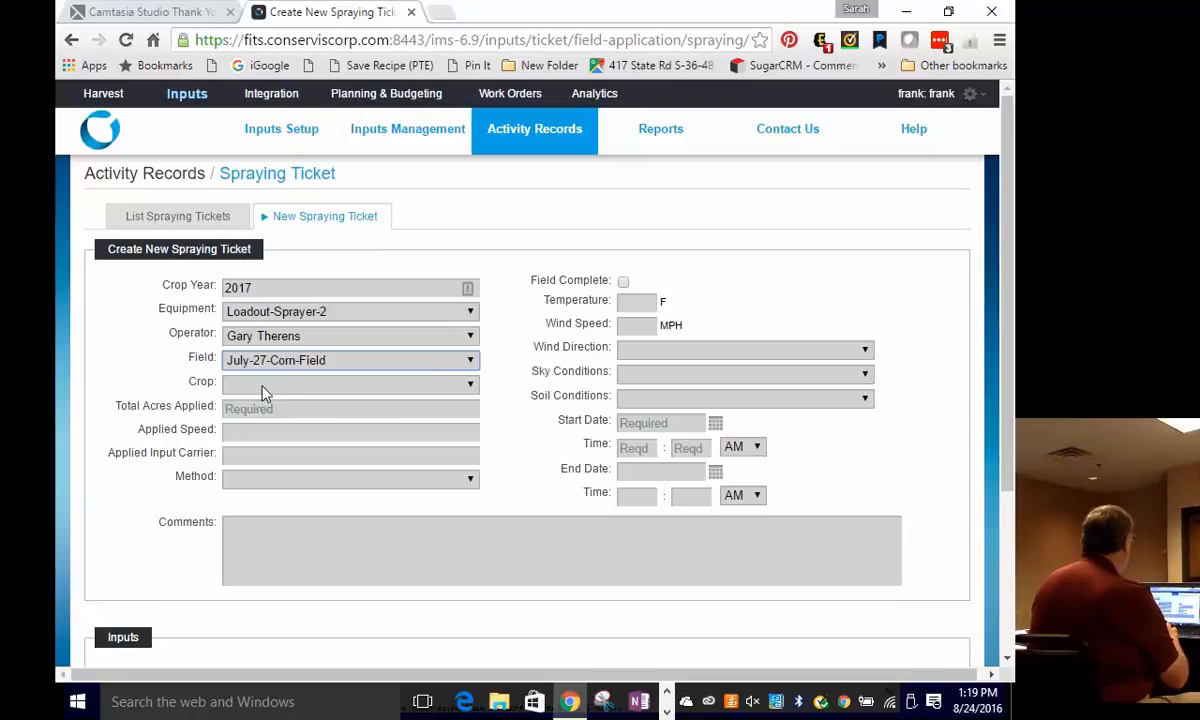
click(350, 384)
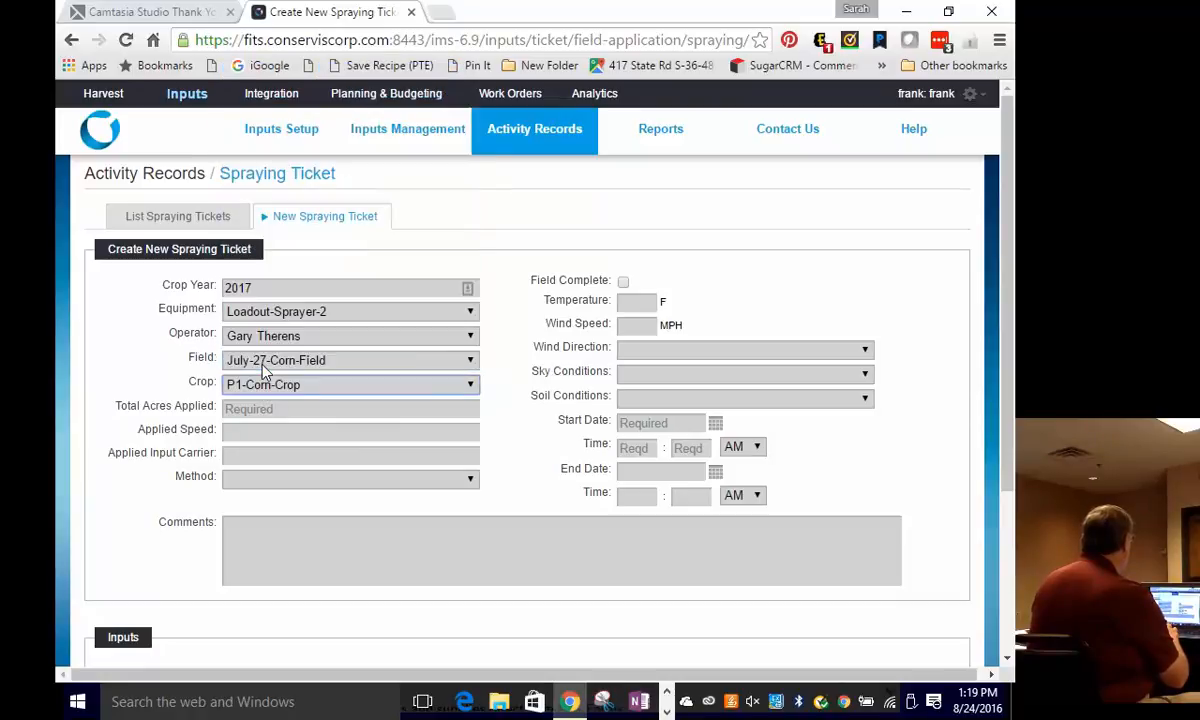
Step: Enter 200 acres applied, from 8:00 to 11:00 on 08/24/2016
click(350, 408)
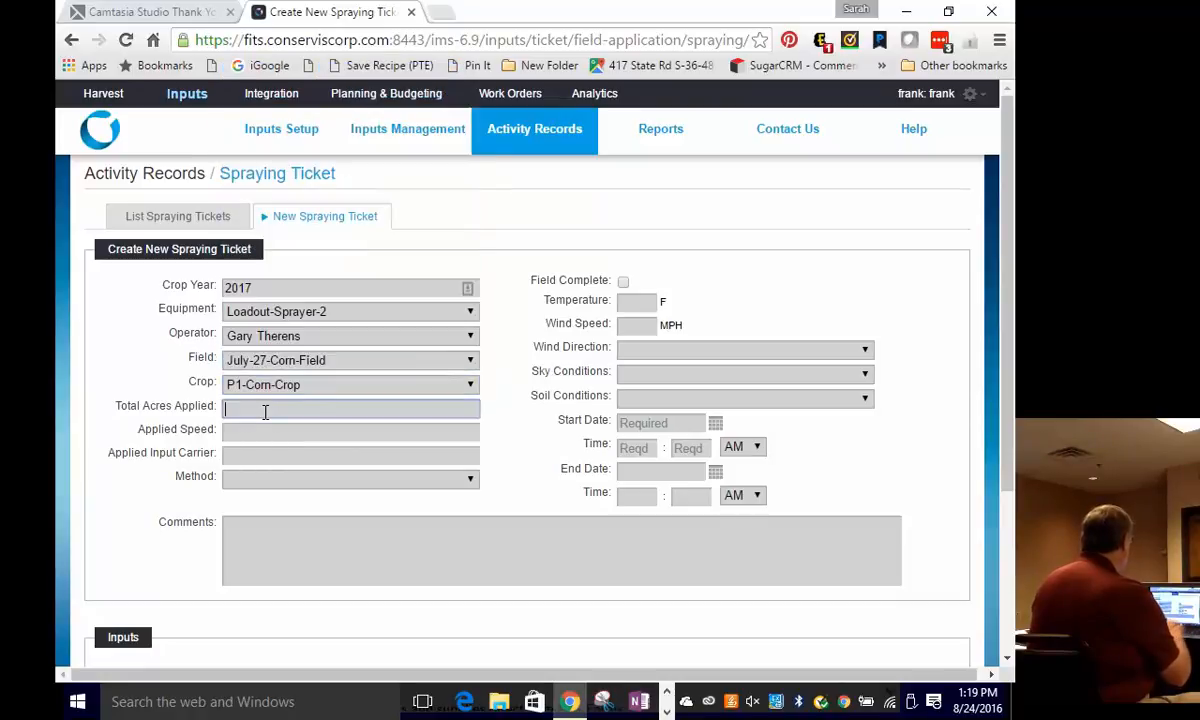
text(200)
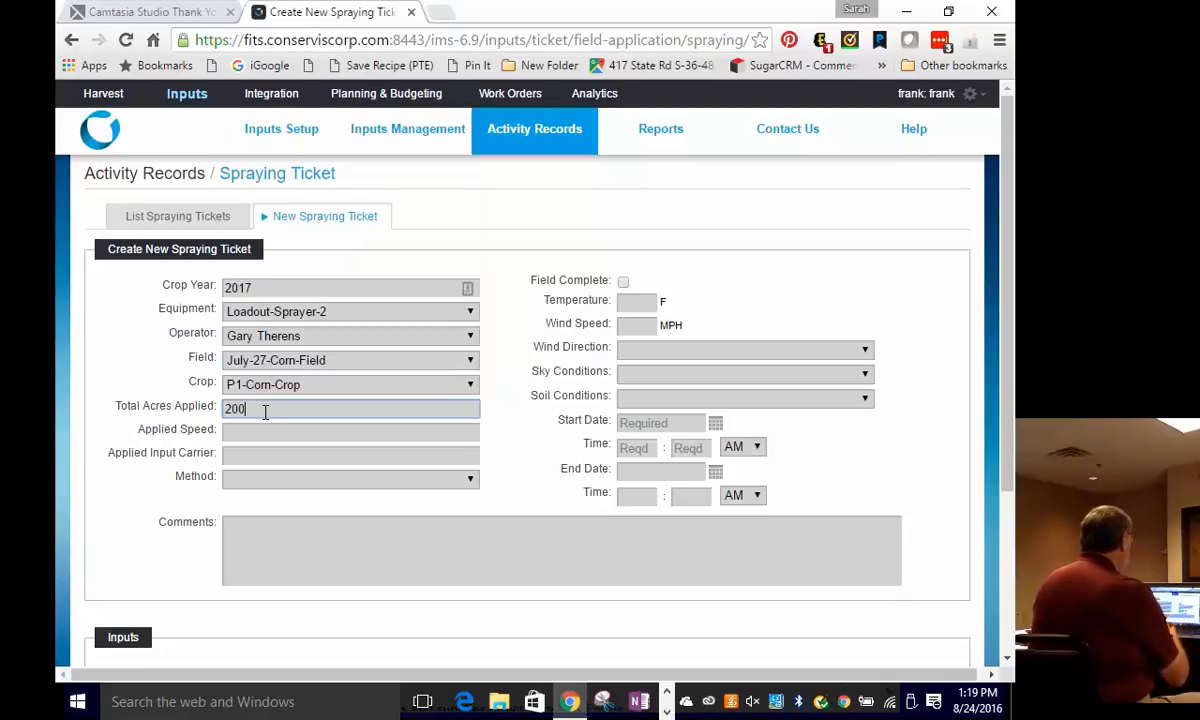
mouse_move(643, 438)
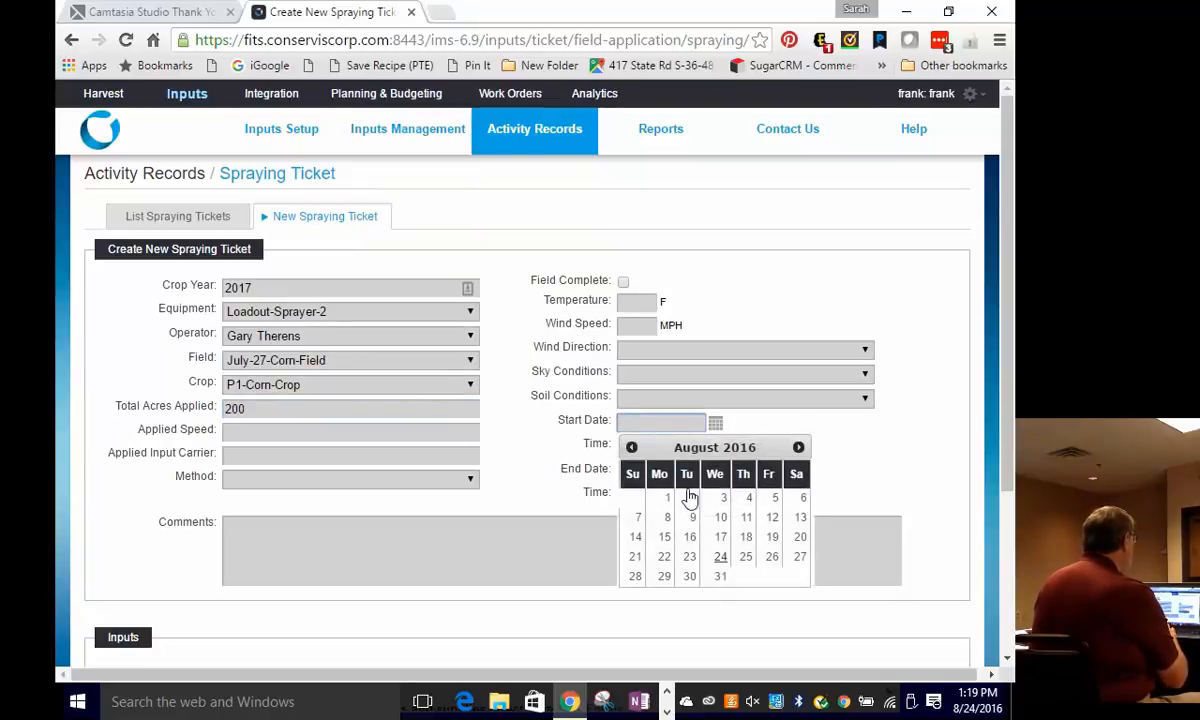
click(719, 556)
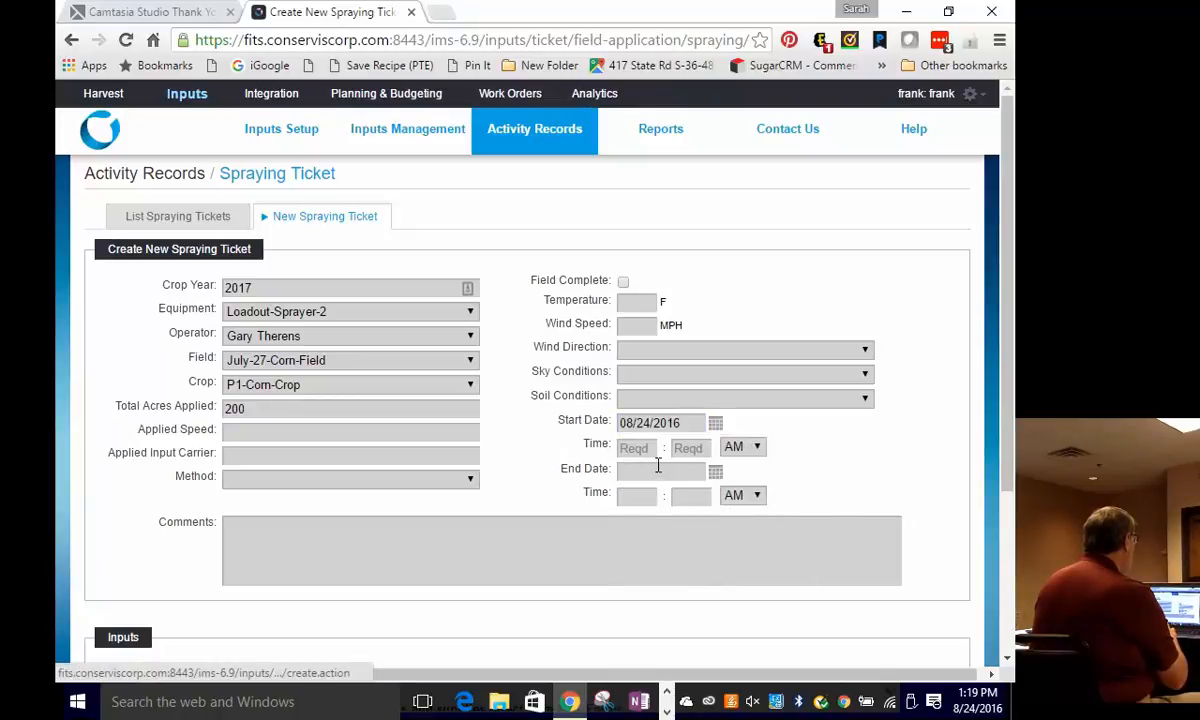
click(637, 447)
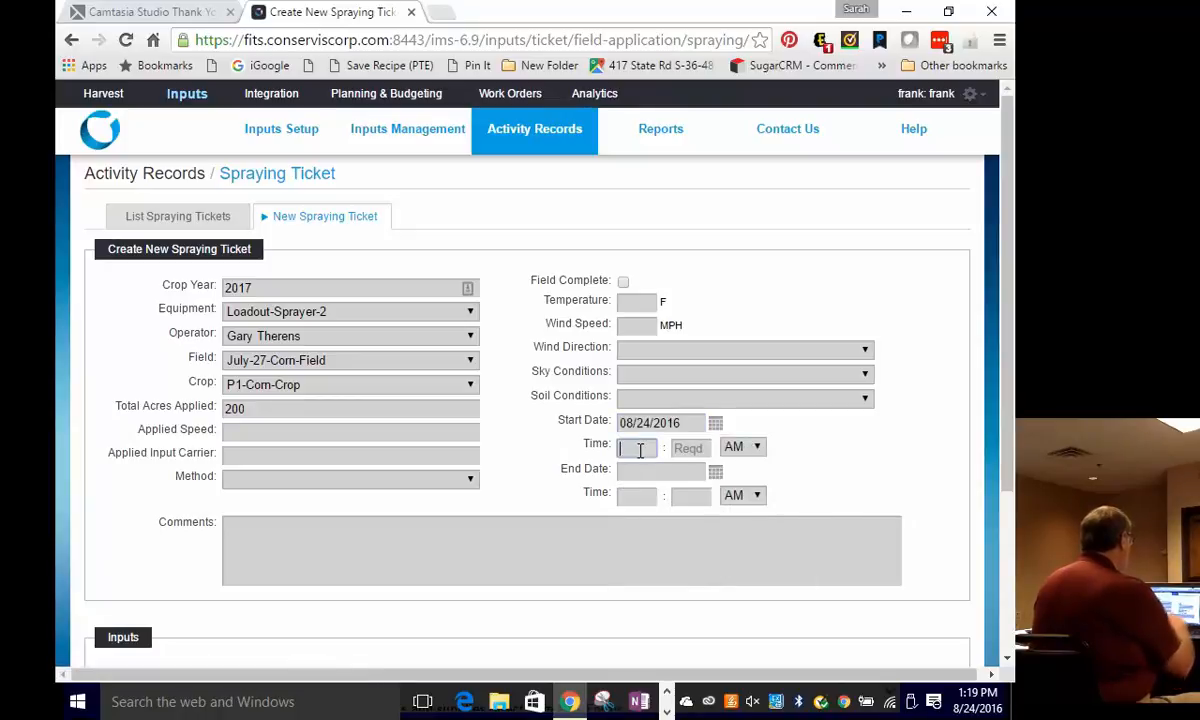
text(8)
click(691, 448)
text(00)
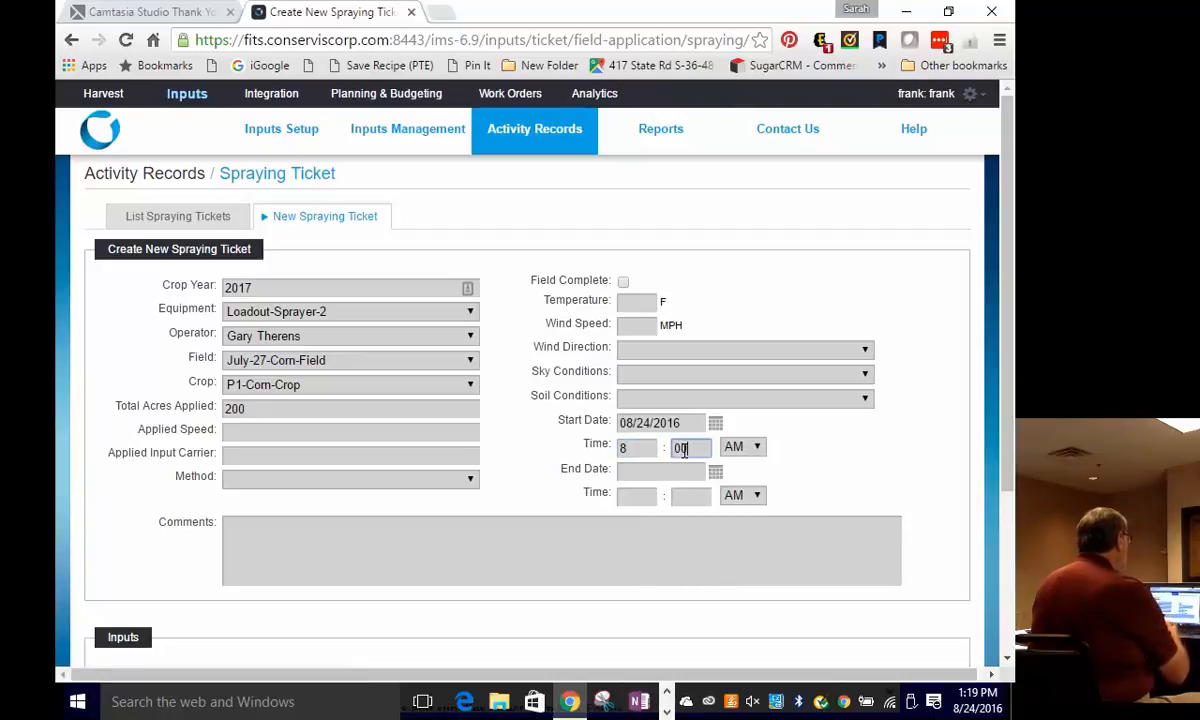
click(716, 471)
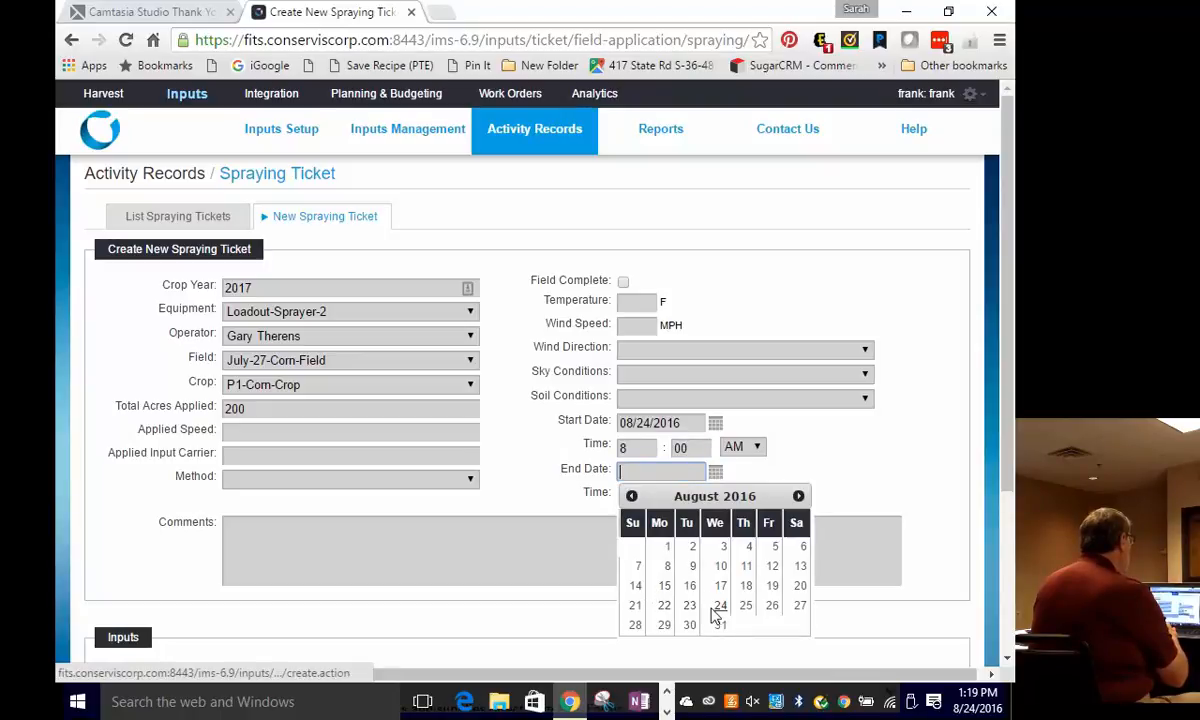
click(720, 605)
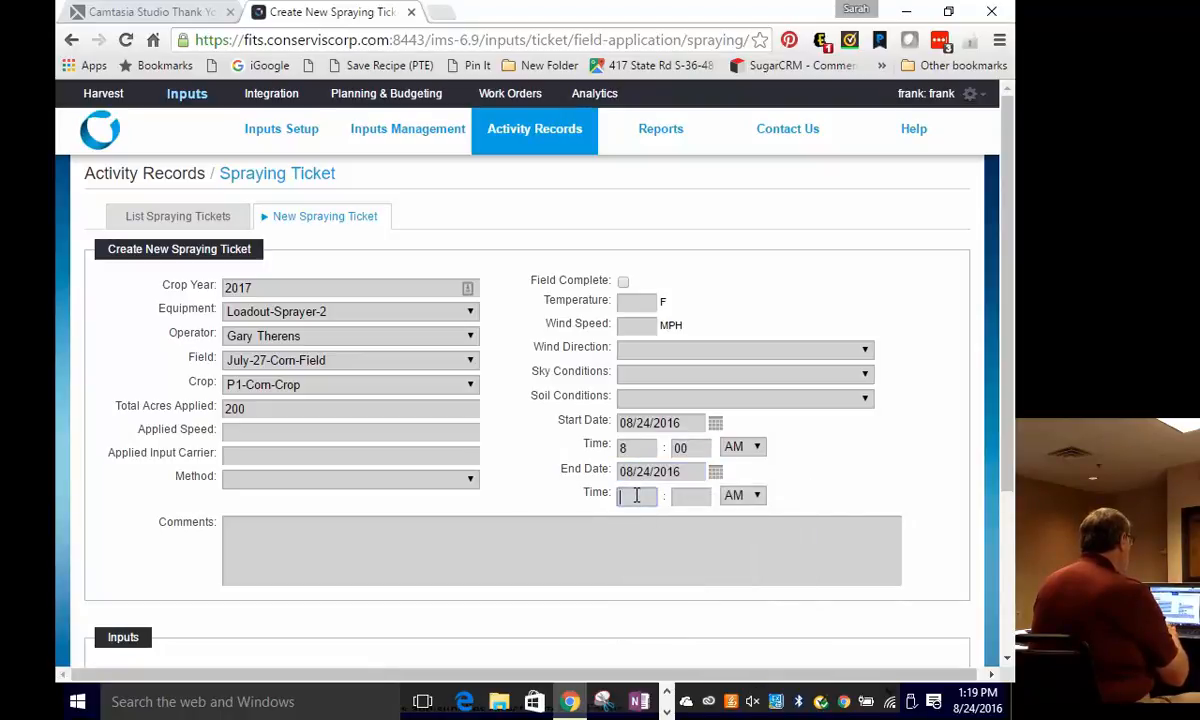
text(11)
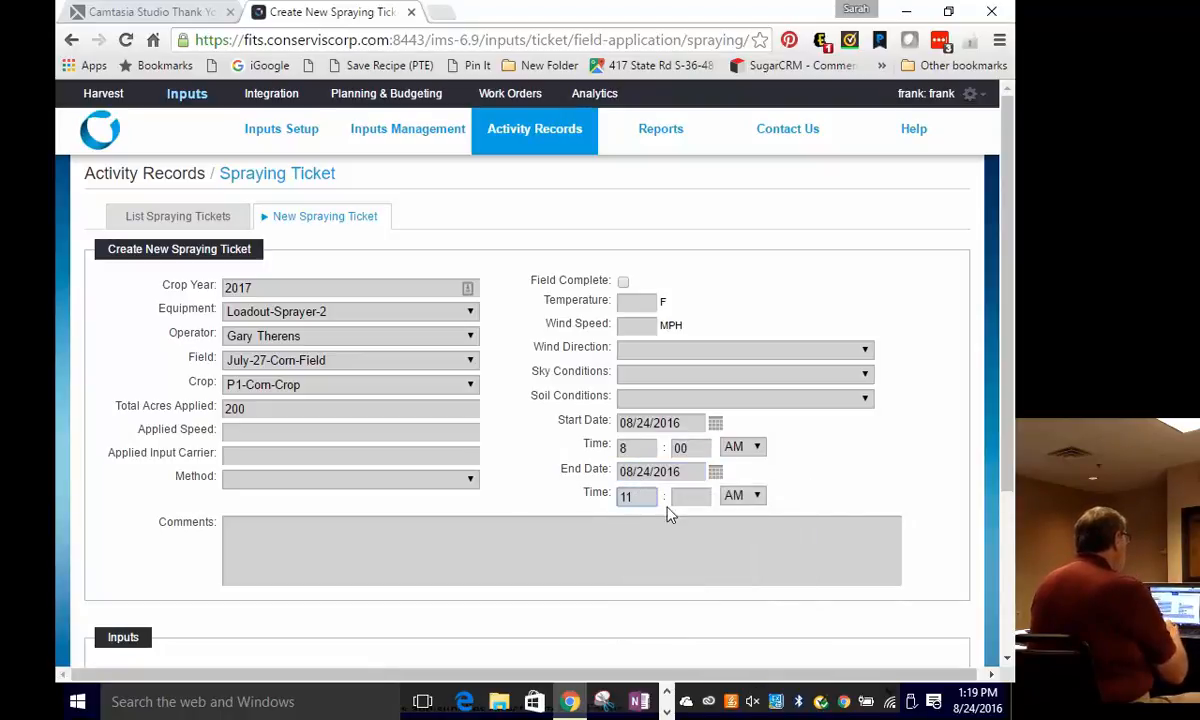
click(690, 495)
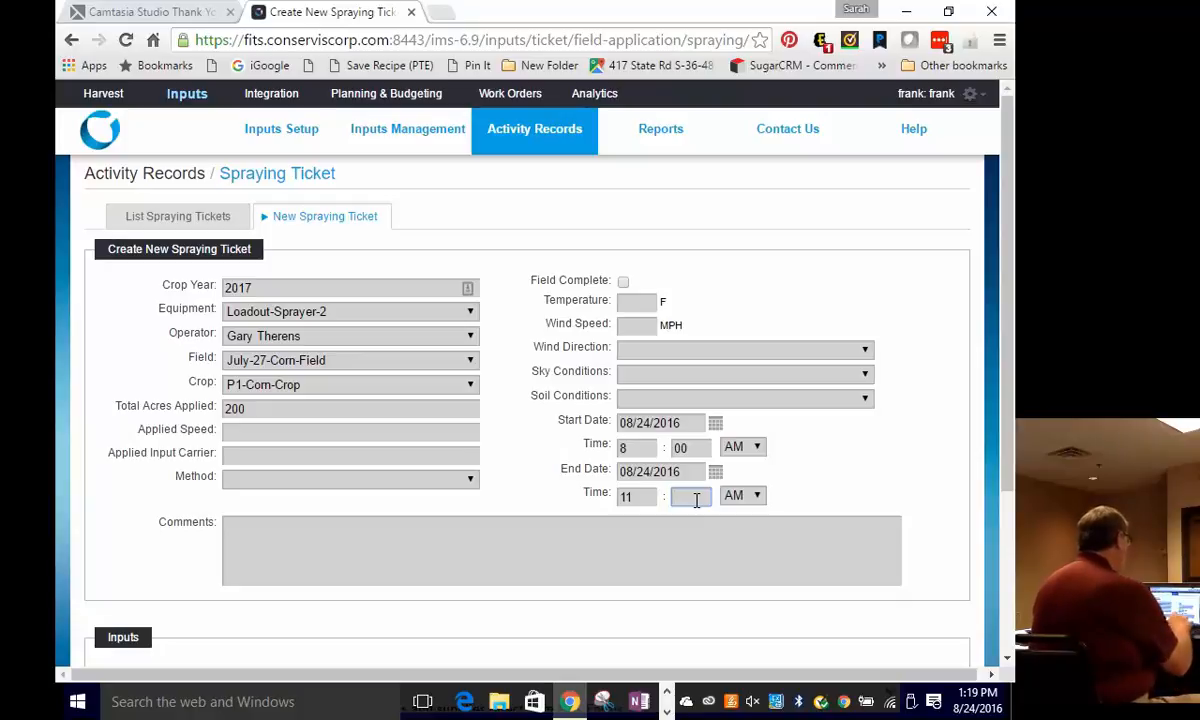
text(00)
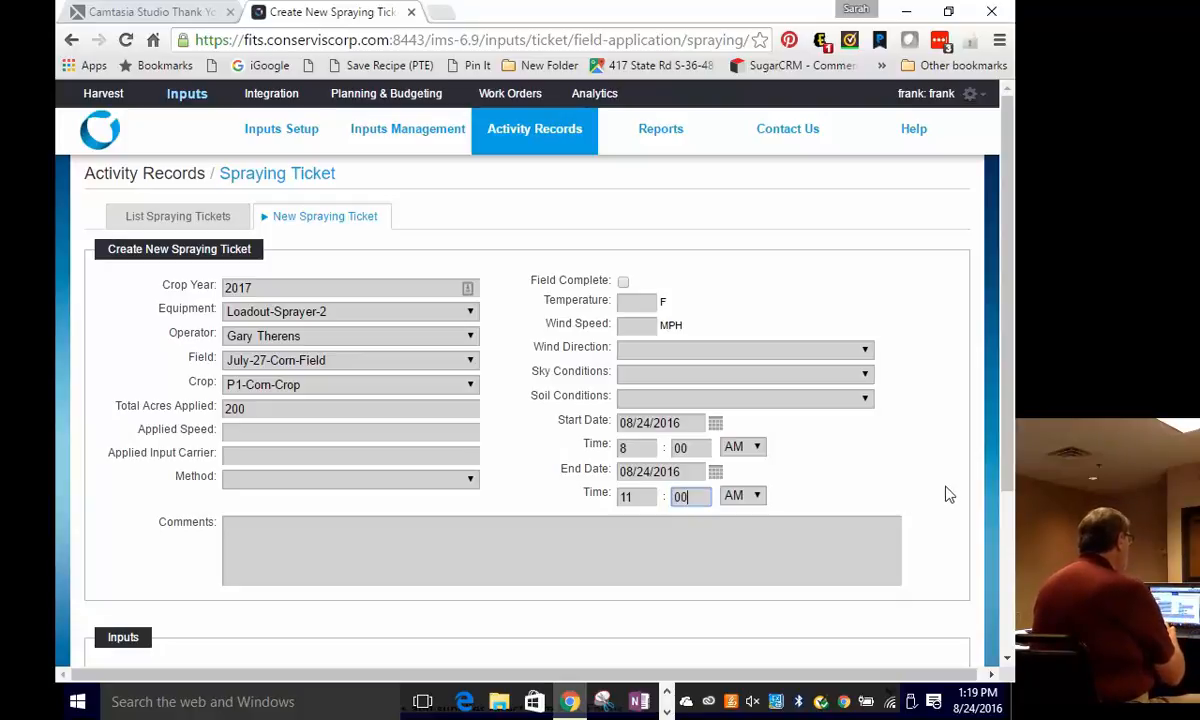
mouse_move(1007, 475)
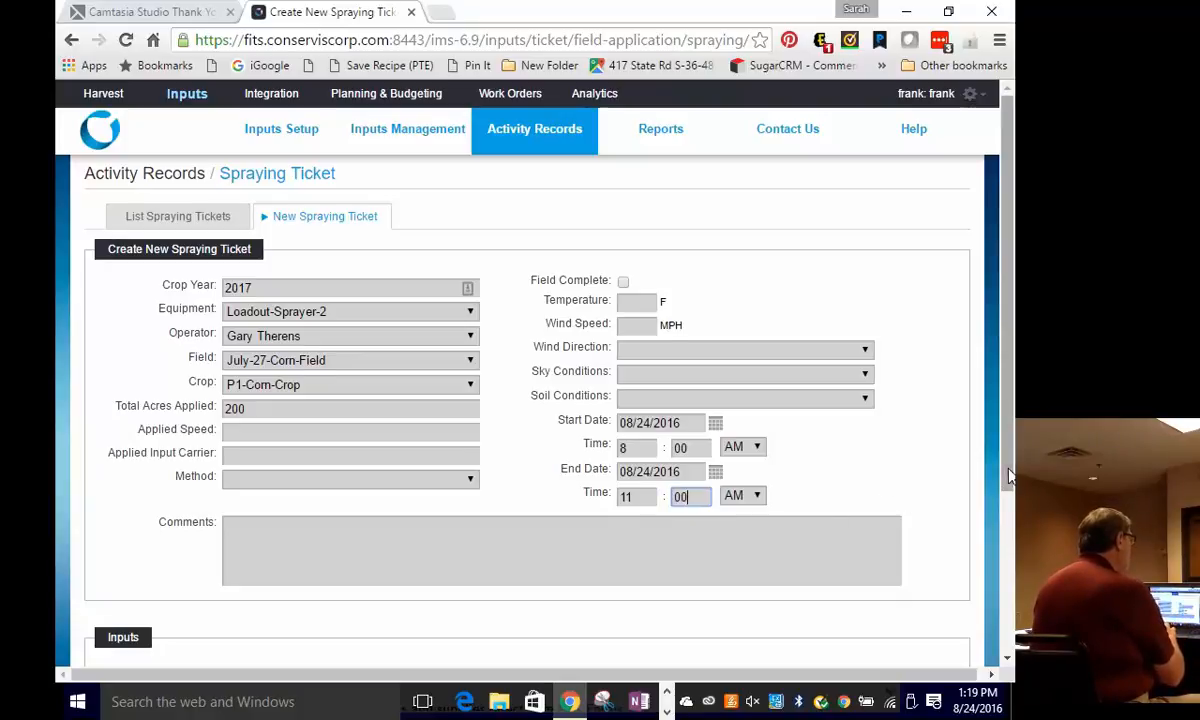
Step: Add chemical Roundup PowerMax at 2 gallons per acre and create the ticket
scroll(down, 3)
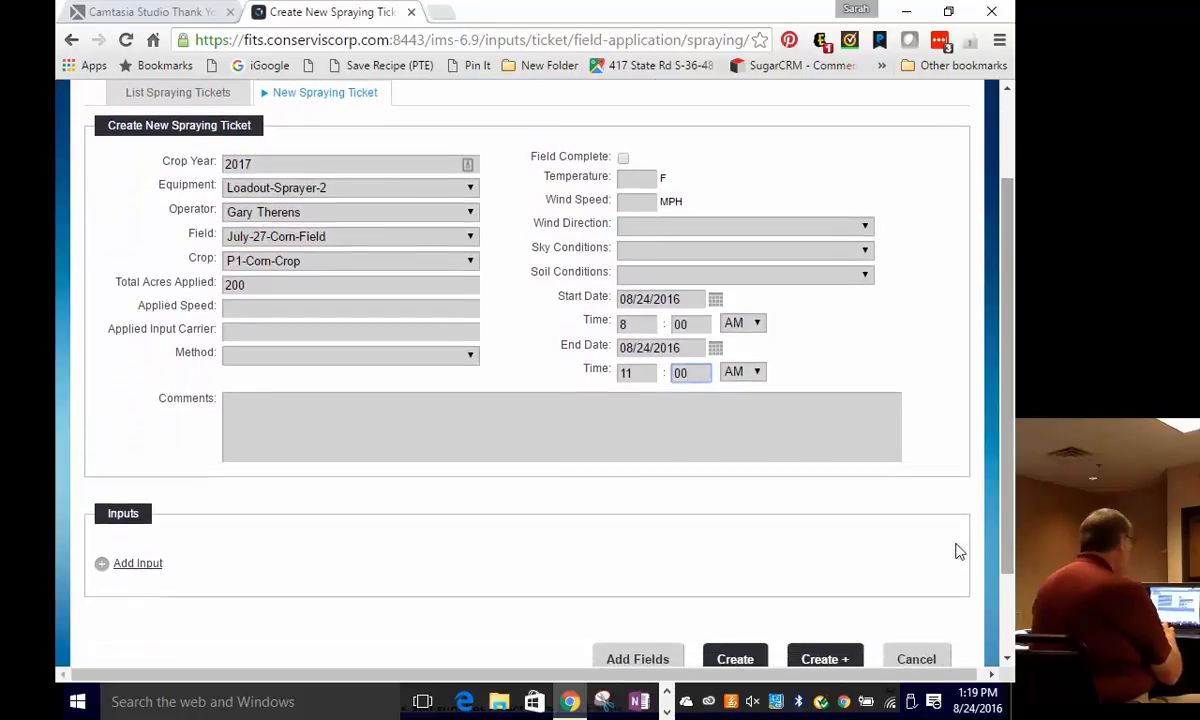
mouse_move(137, 563)
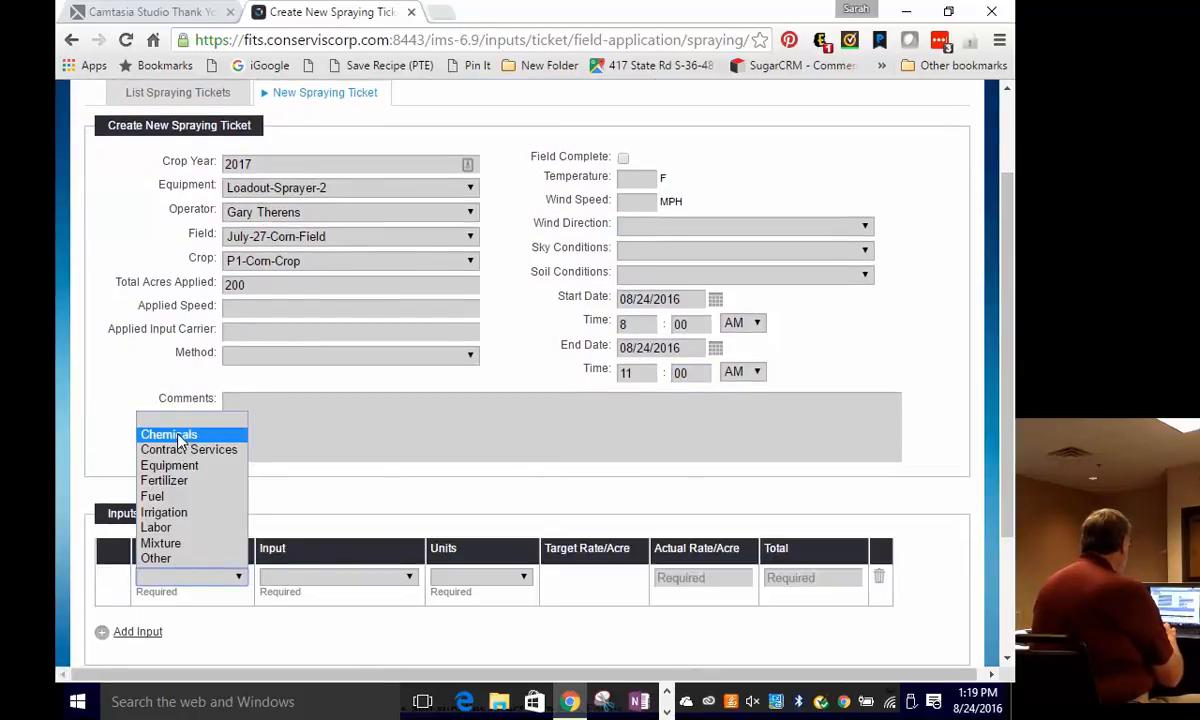
click(168, 434)
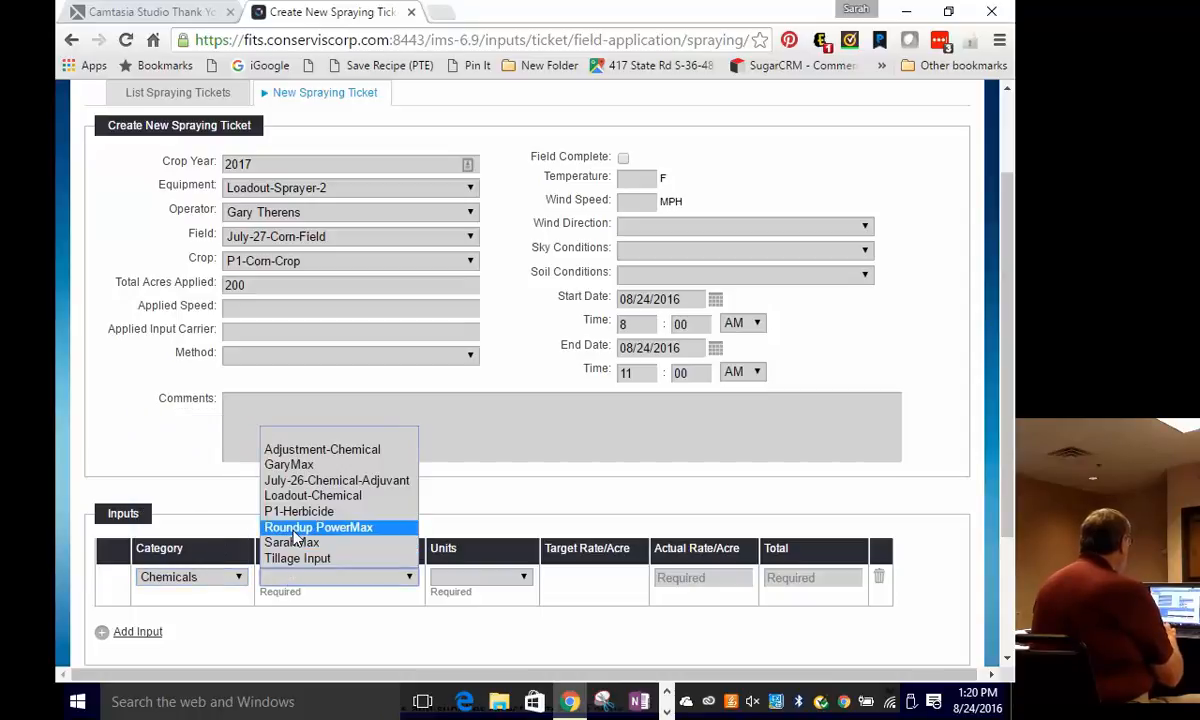
click(318, 527)
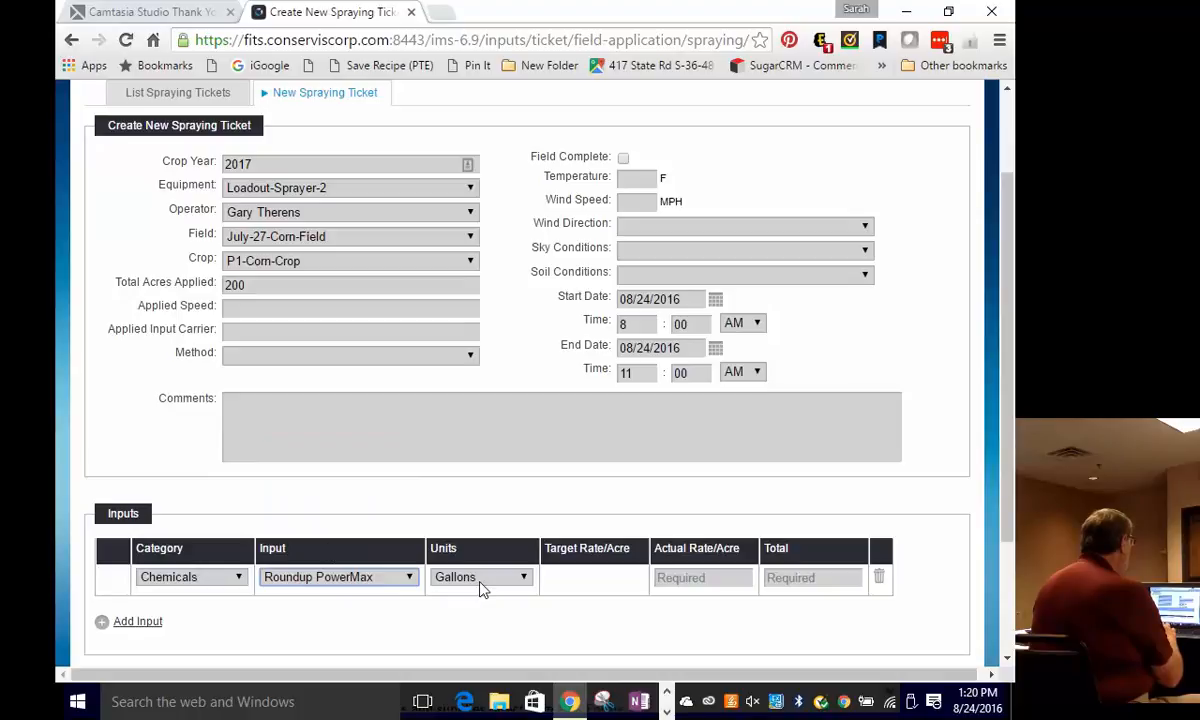
mouse_move(520, 582)
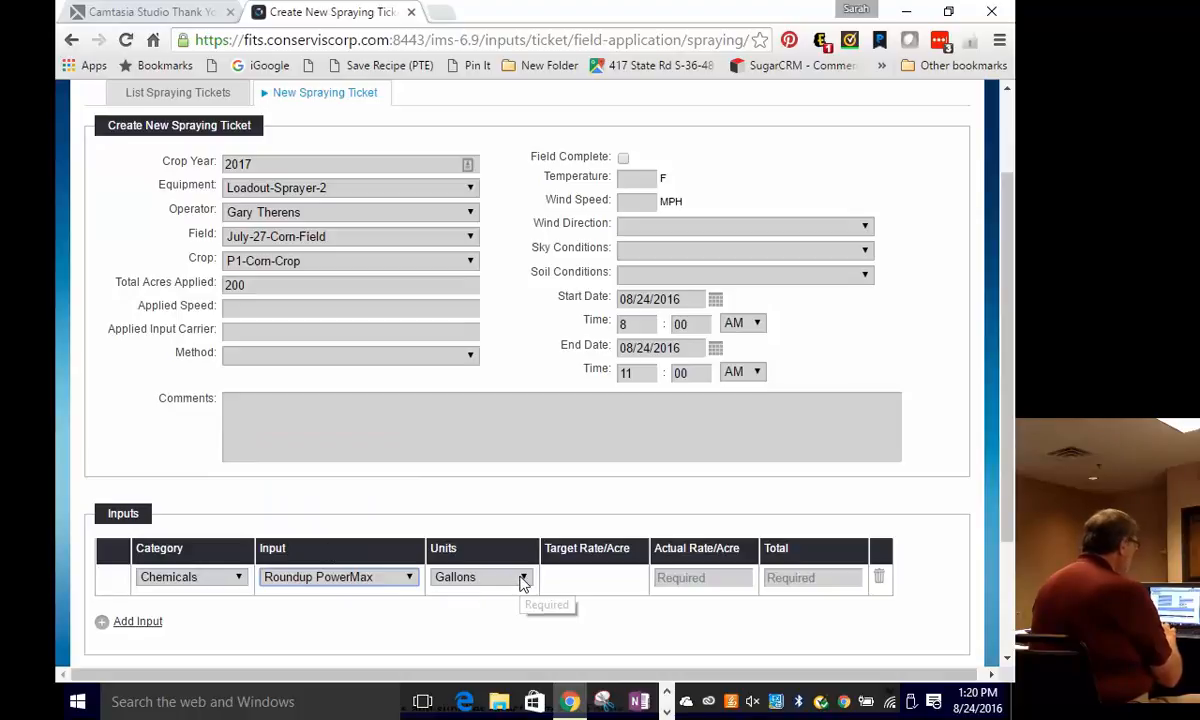
mouse_move(700, 578)
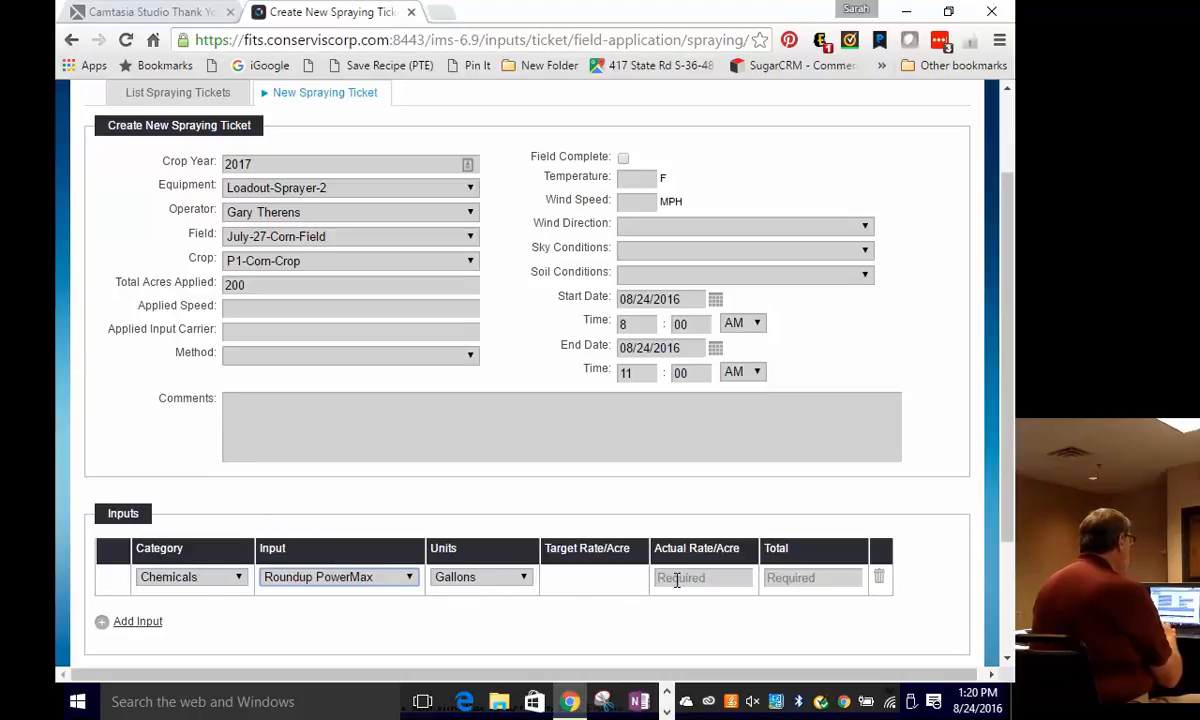
text(2)
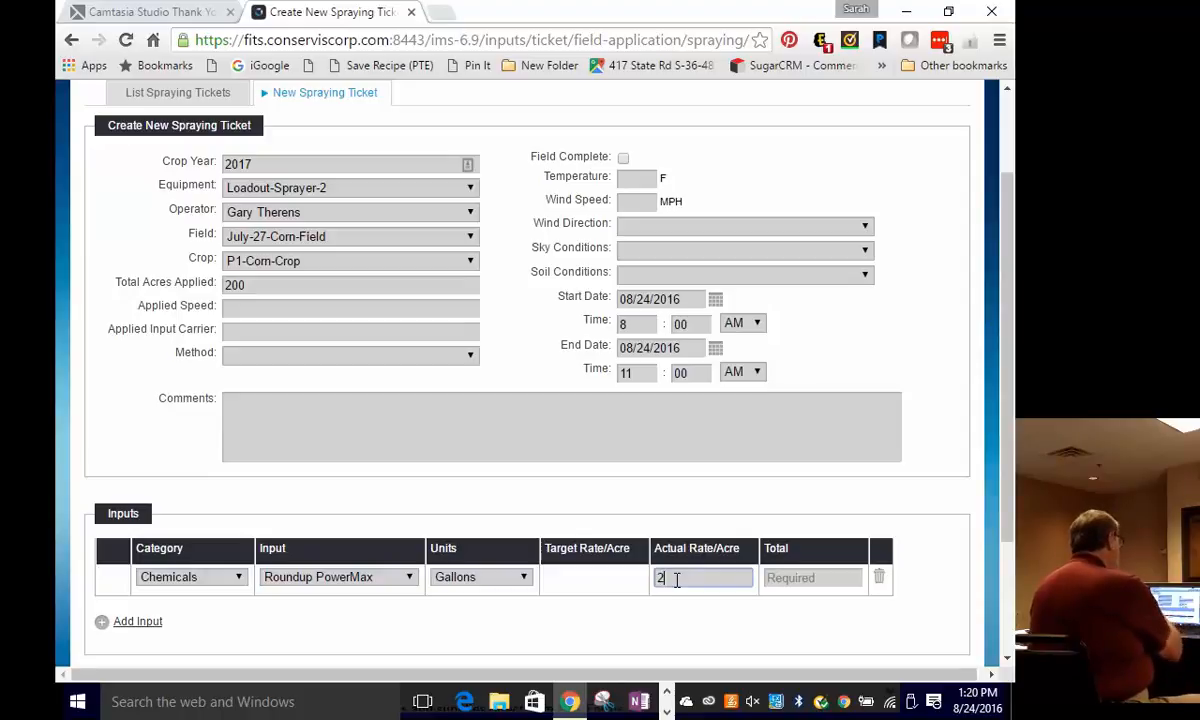
mouse_move(726, 612)
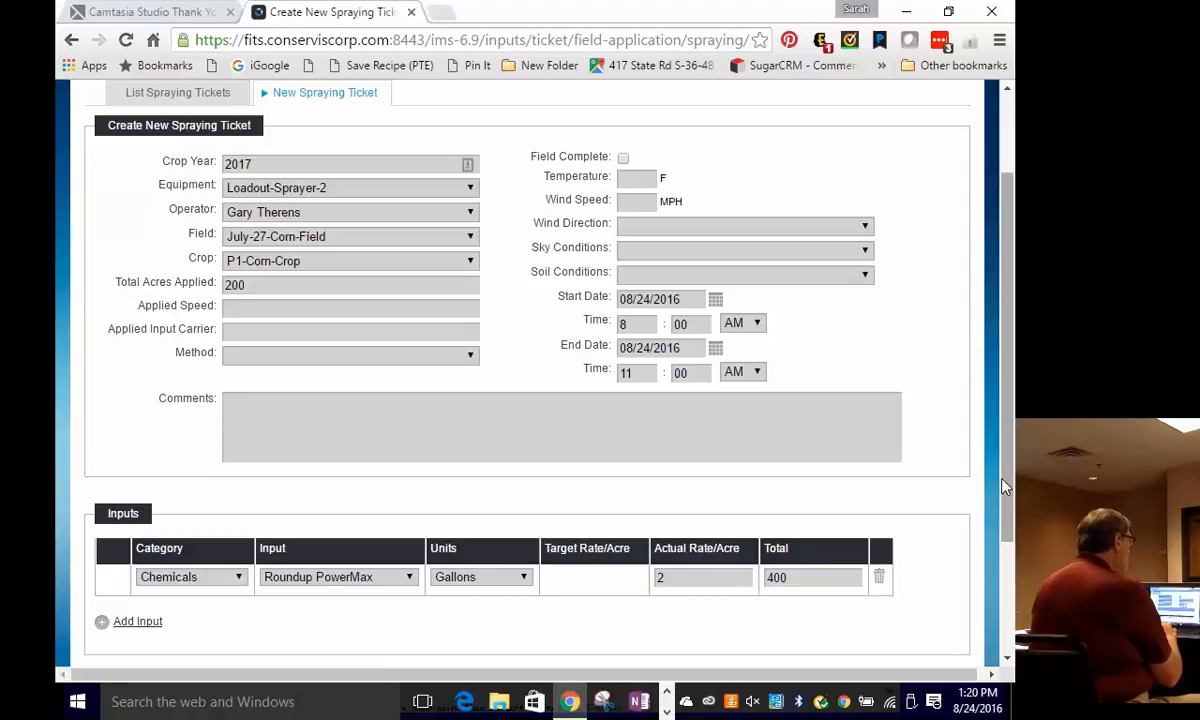
scroll(down, 3)
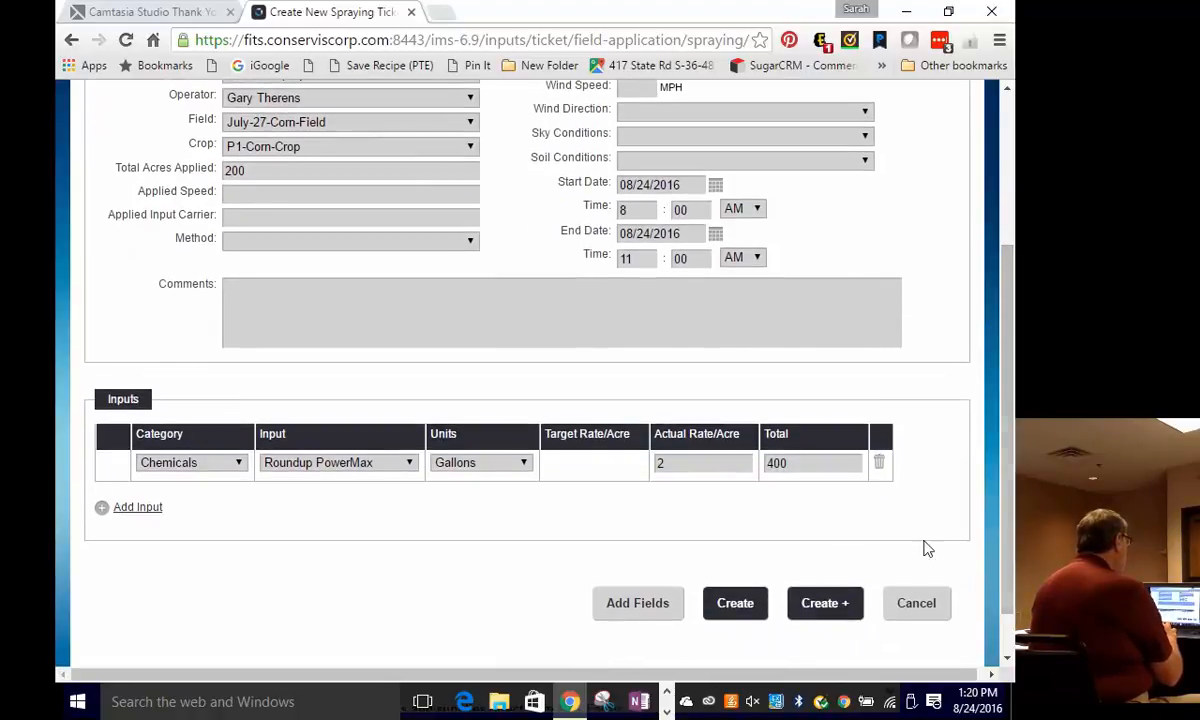
click(735, 603)
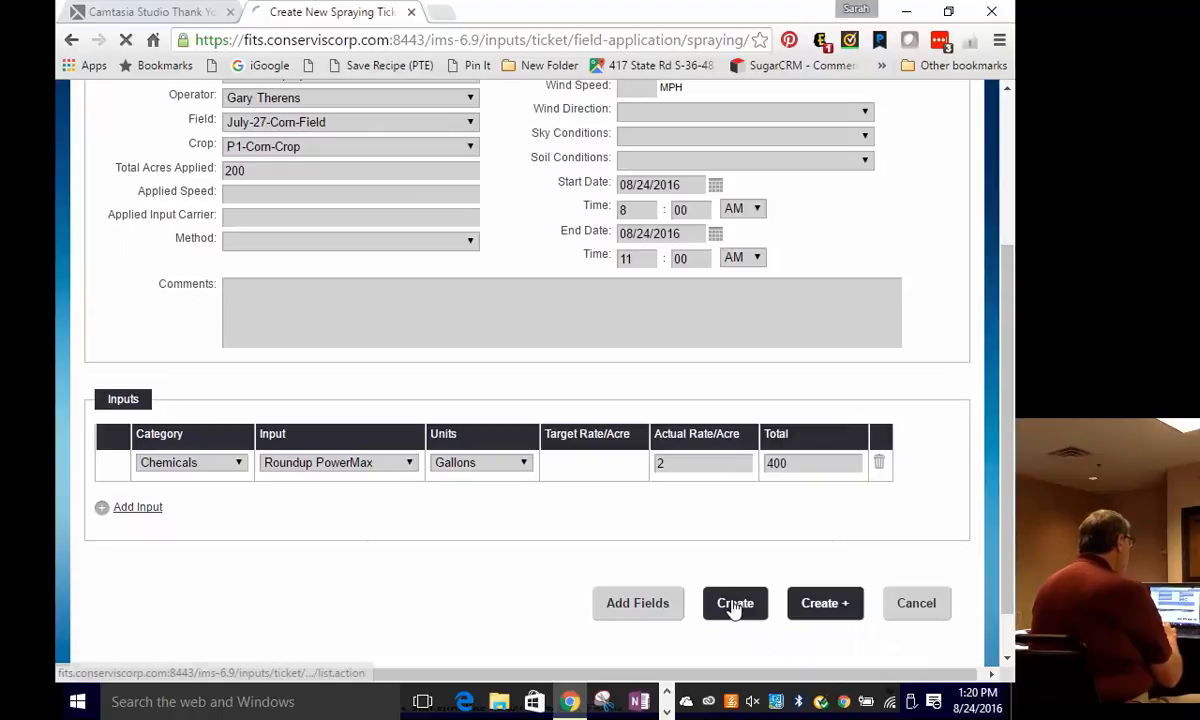
click(735, 603)
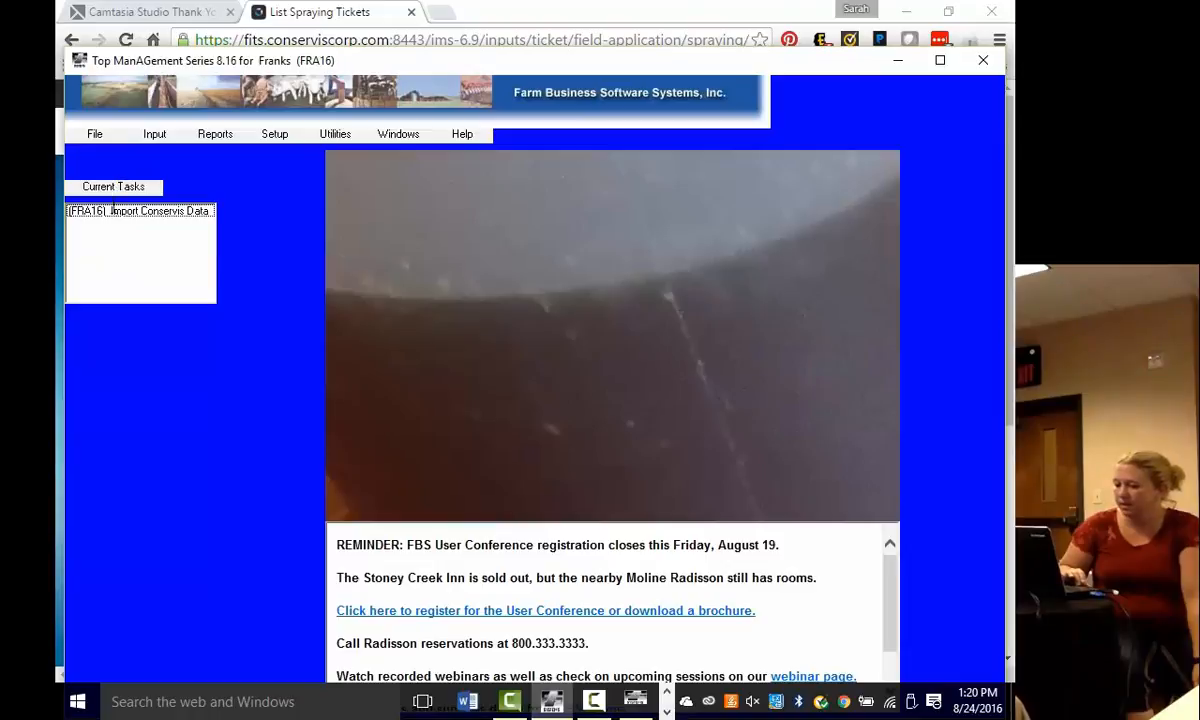
Step: Fetch new Conservis website events, dismiss the no-events message, and relaunch Import Conservis Data
double_click(139, 211)
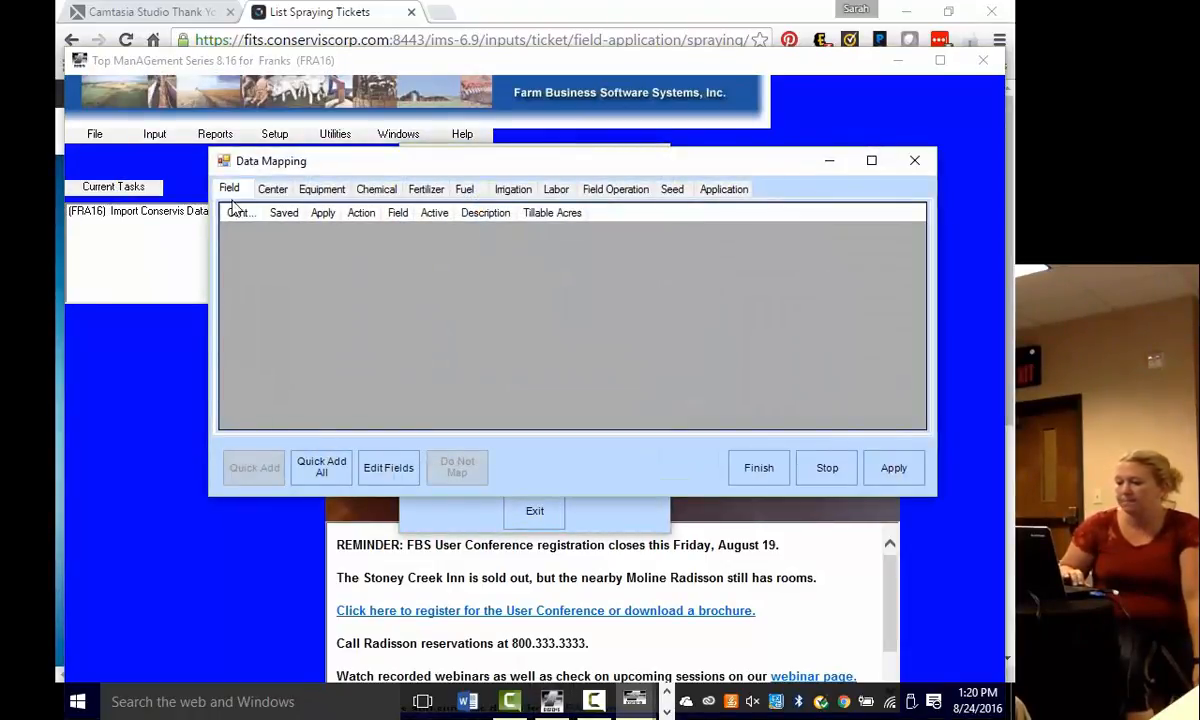
click(272, 189)
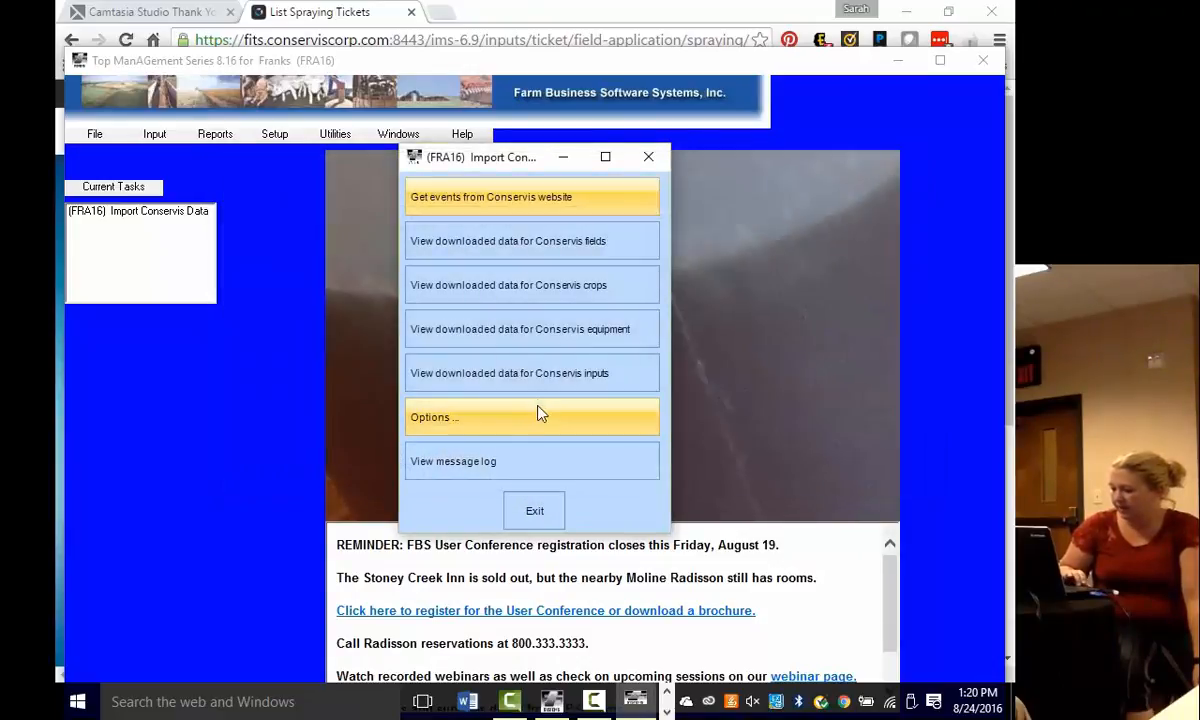
mouse_move(531, 196)
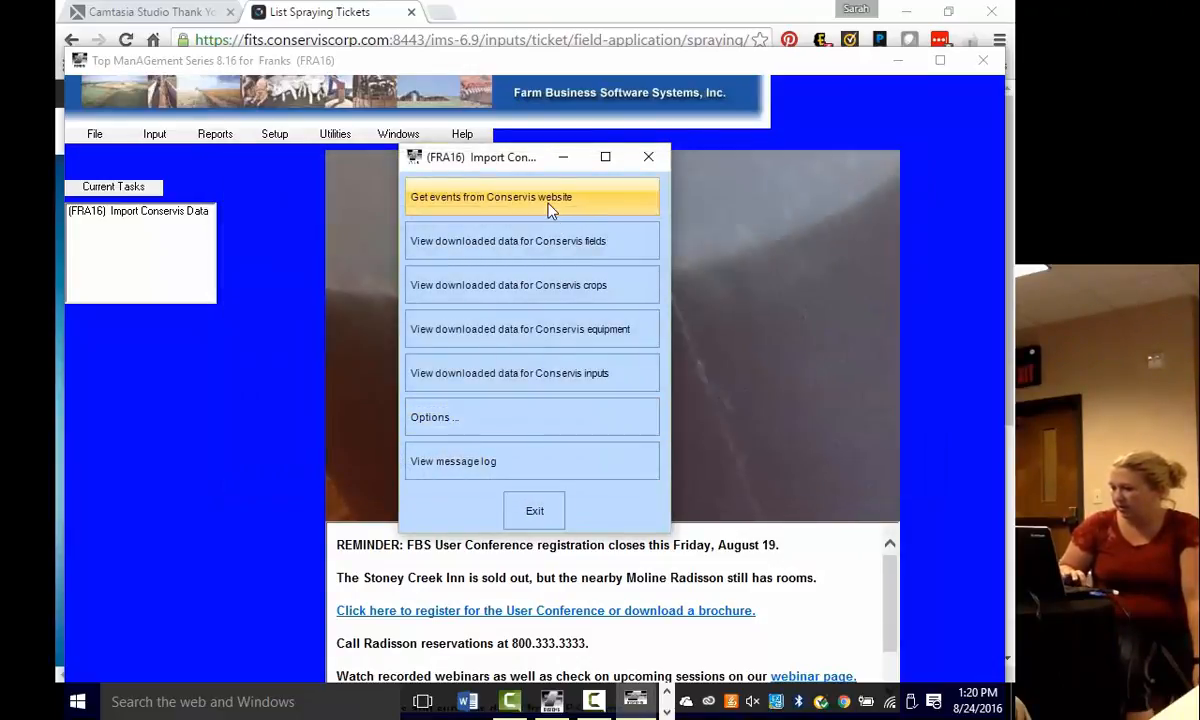
click(531, 196)
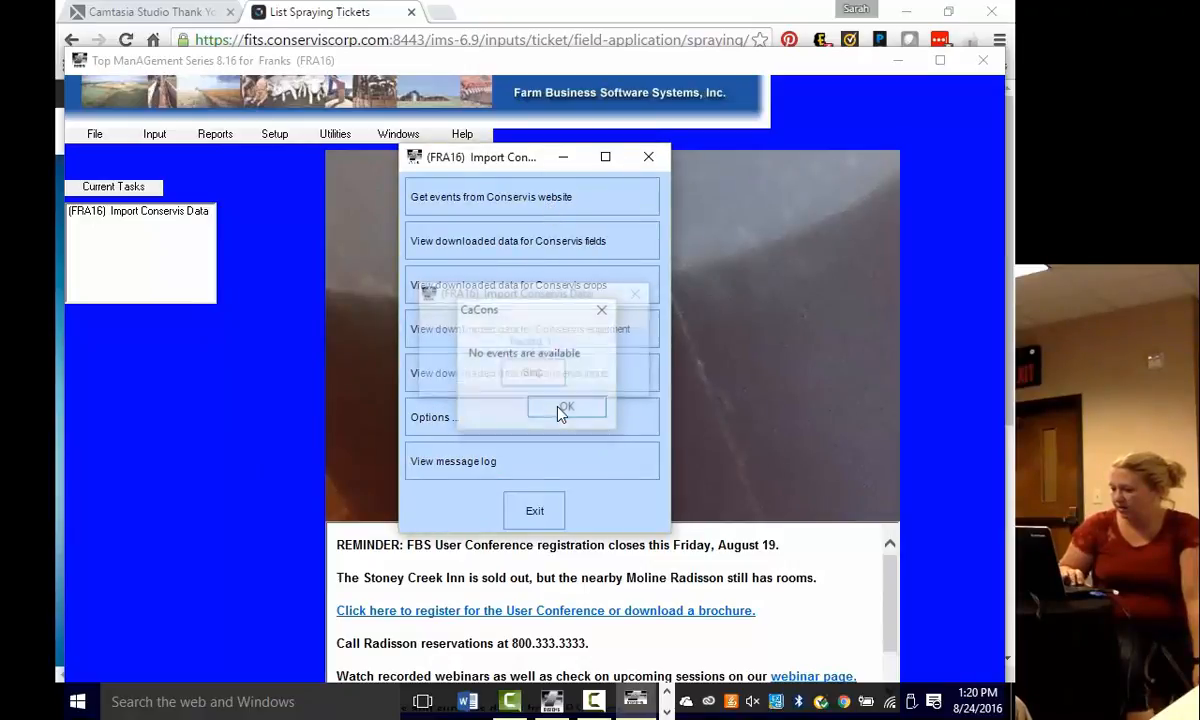
click(566, 407)
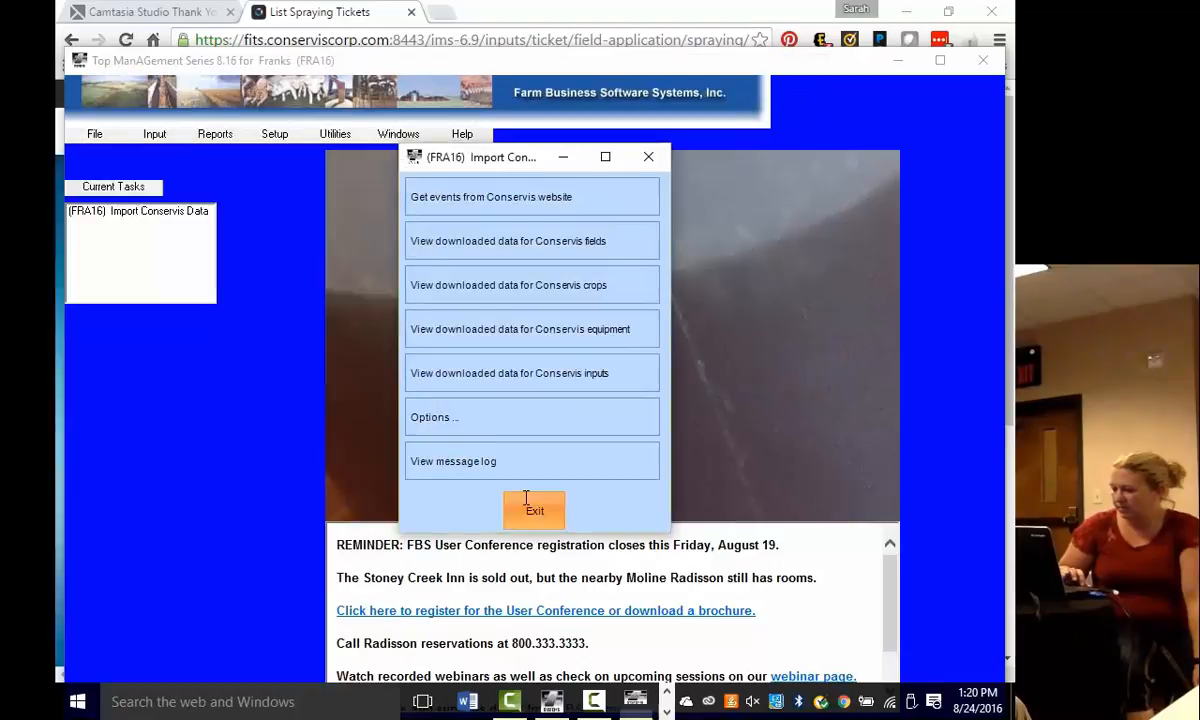
click(534, 510)
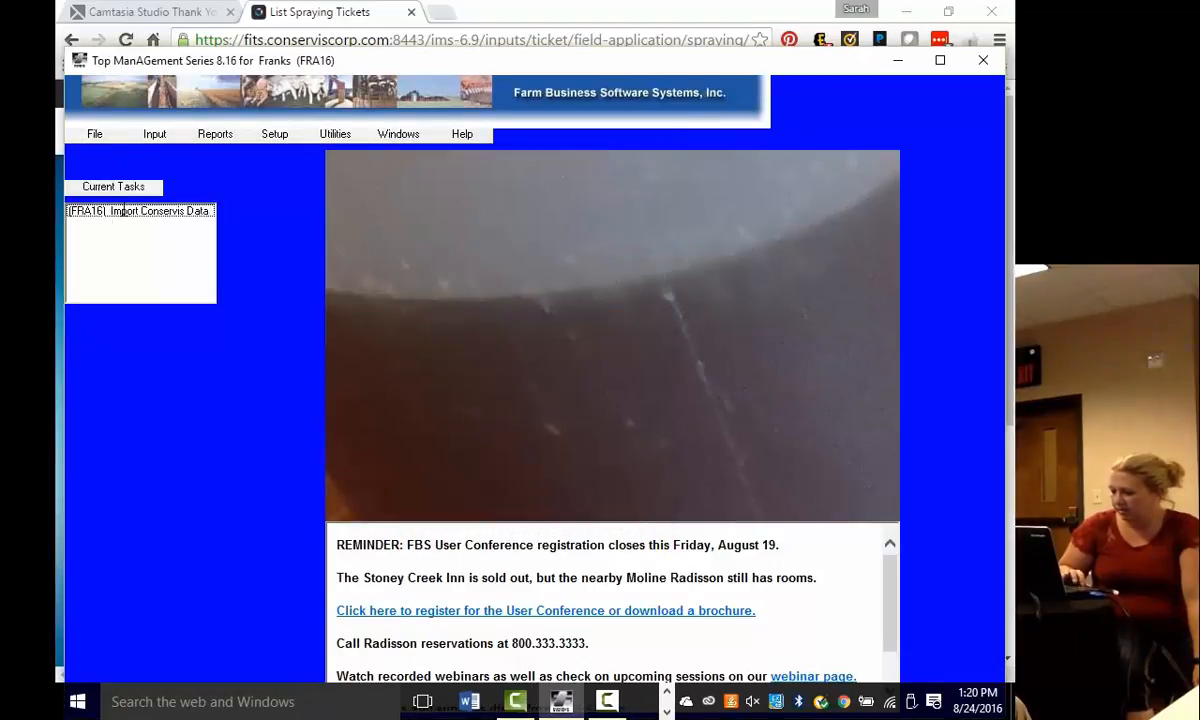
click(154, 133)
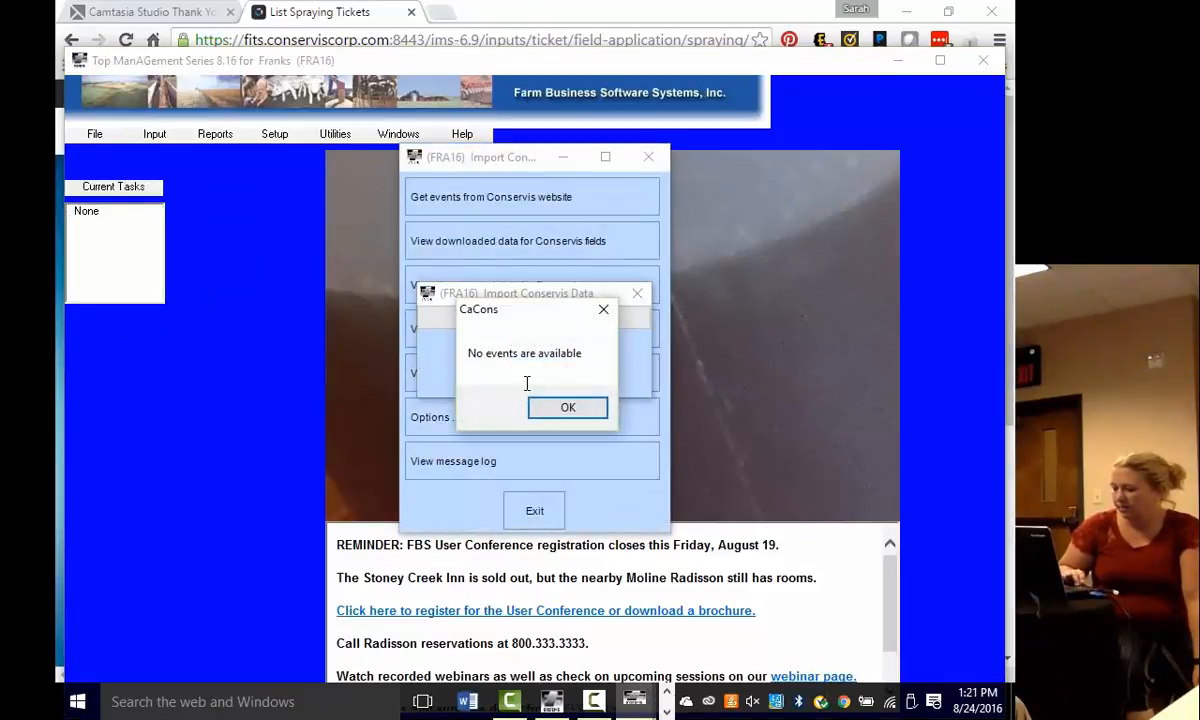
Step: Review Center, Field, Chemical and Application mappings, then apply and finish the spraying record
click(567, 407)
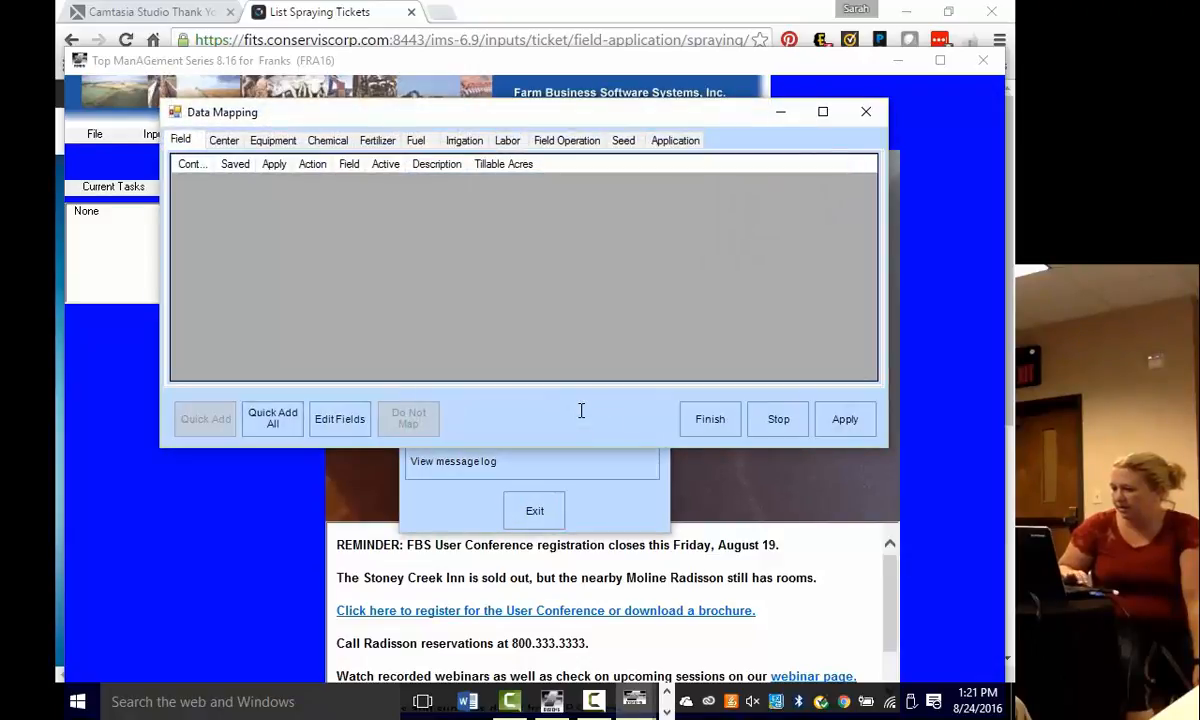
click(224, 140)
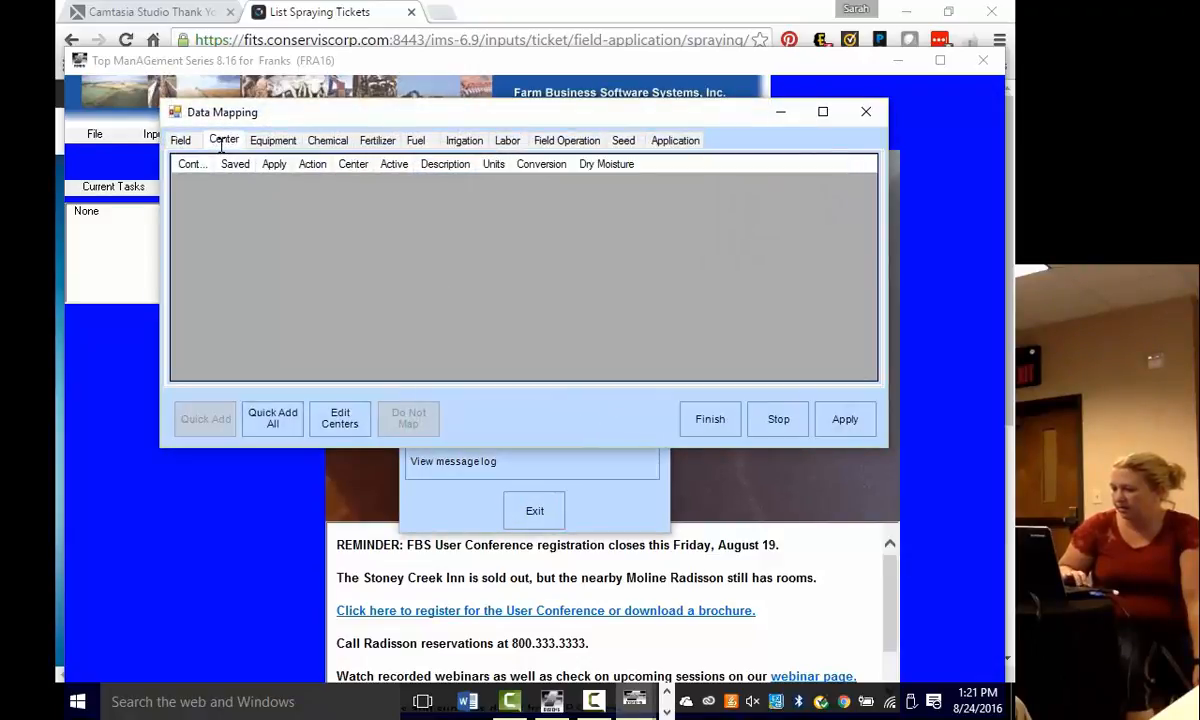
click(675, 140)
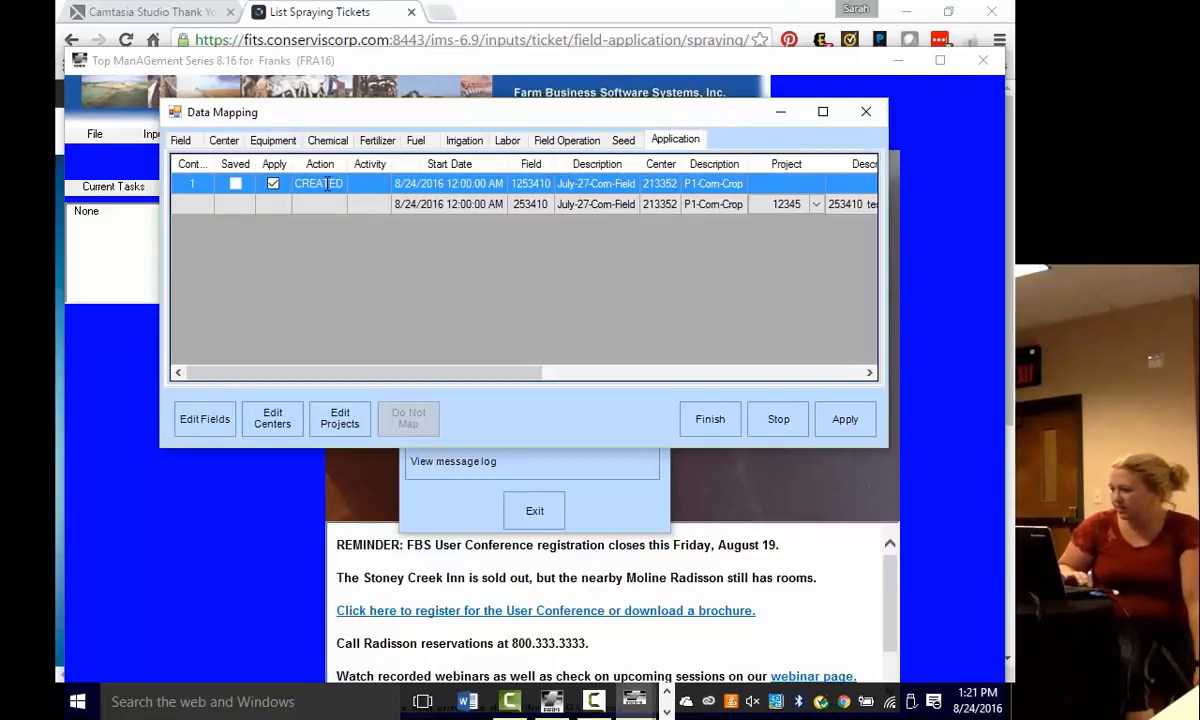
mouse_move(507, 360)
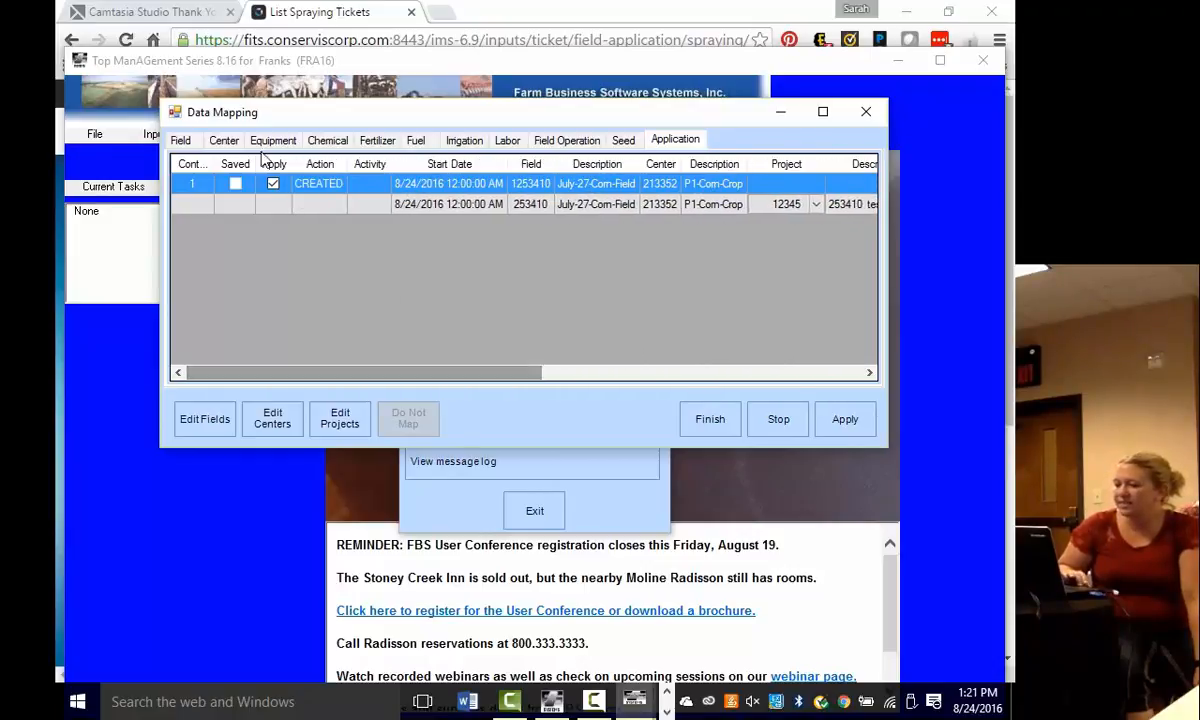
click(223, 140)
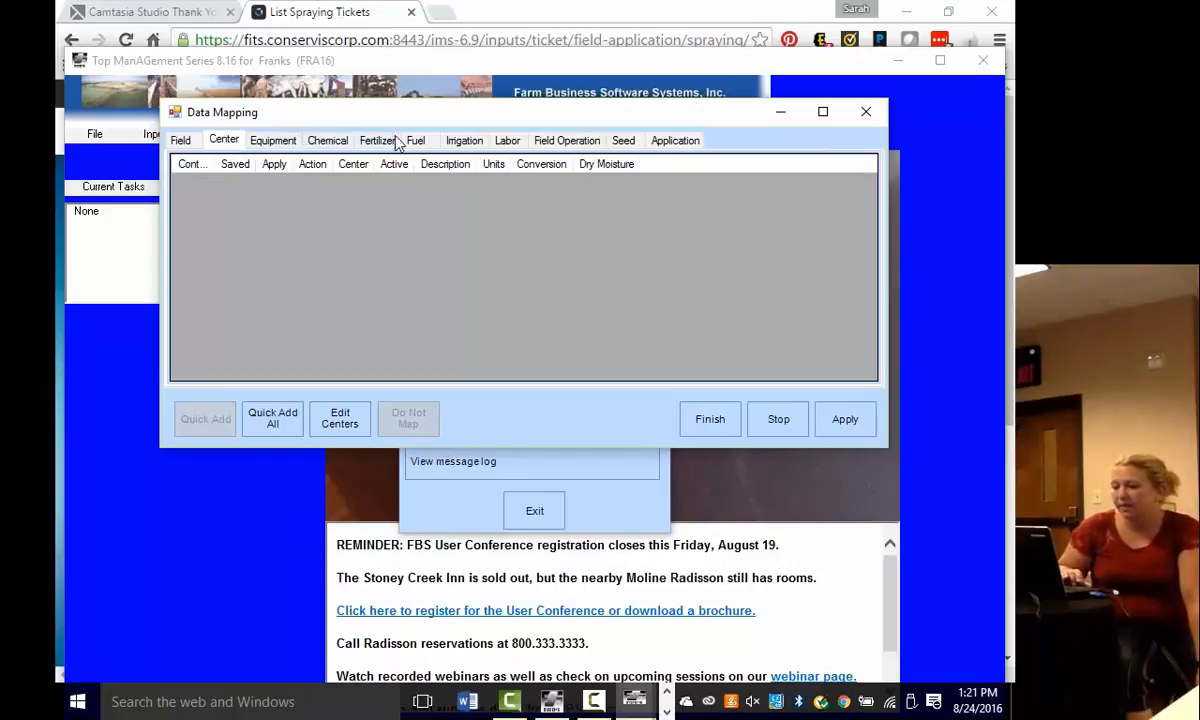
click(180, 140)
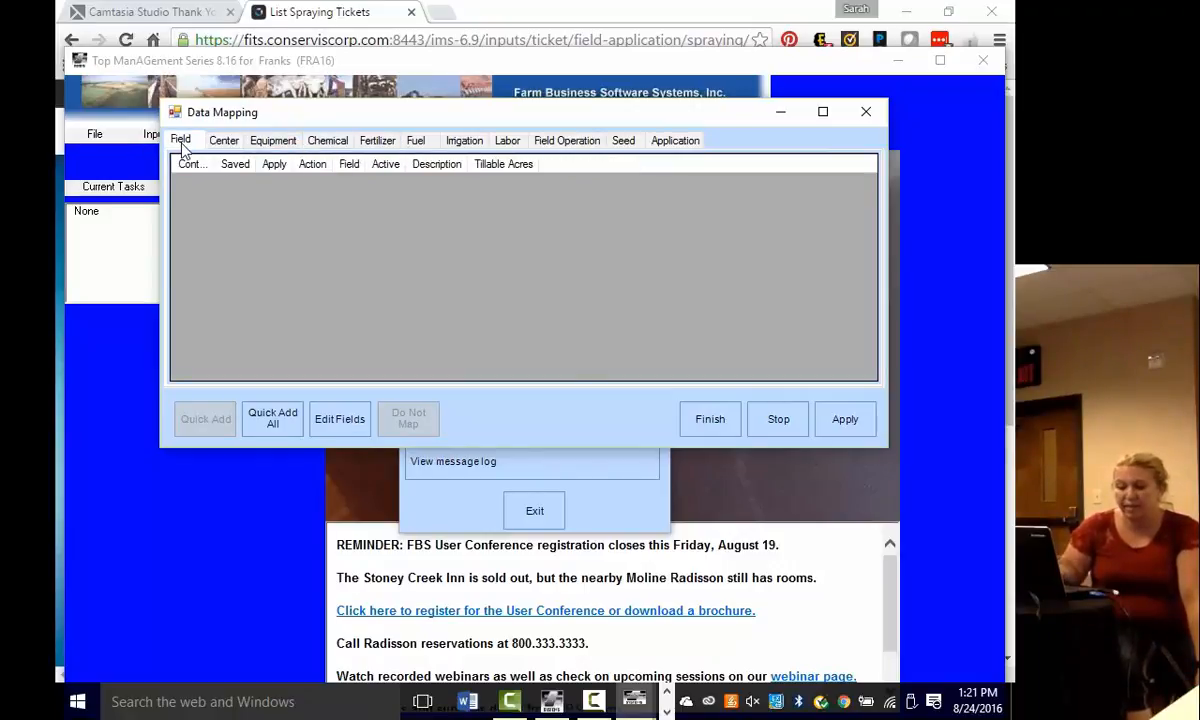
mouse_move(300, 150)
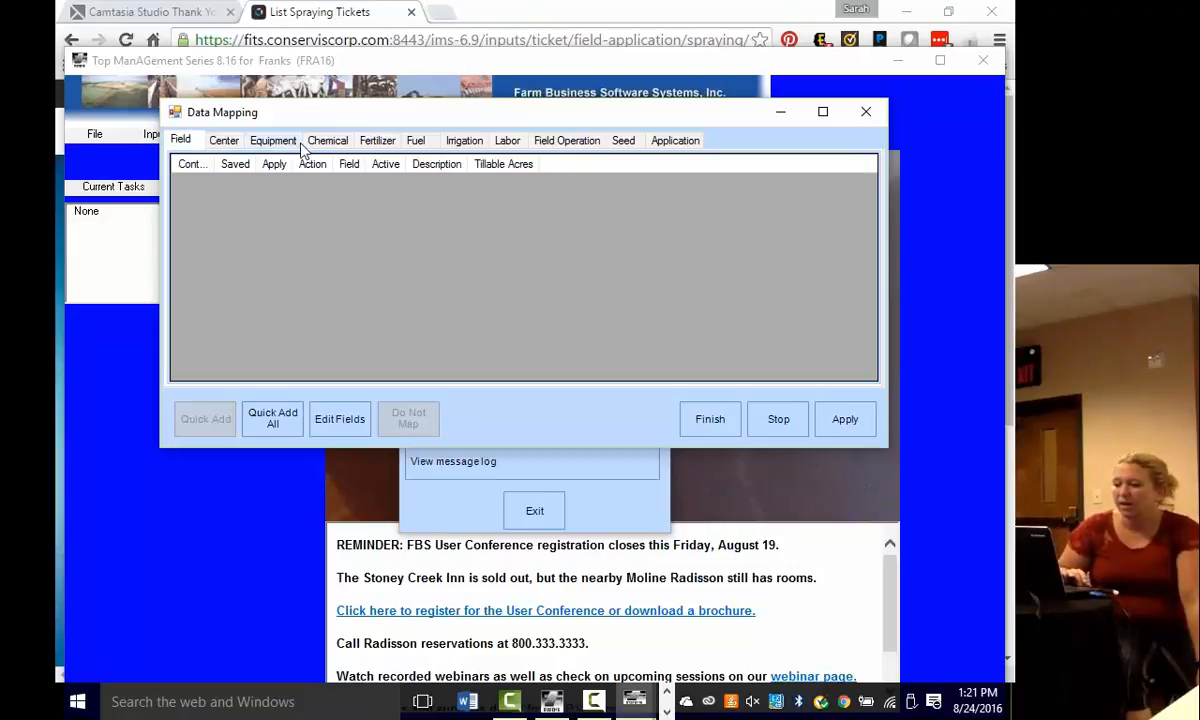
click(328, 140)
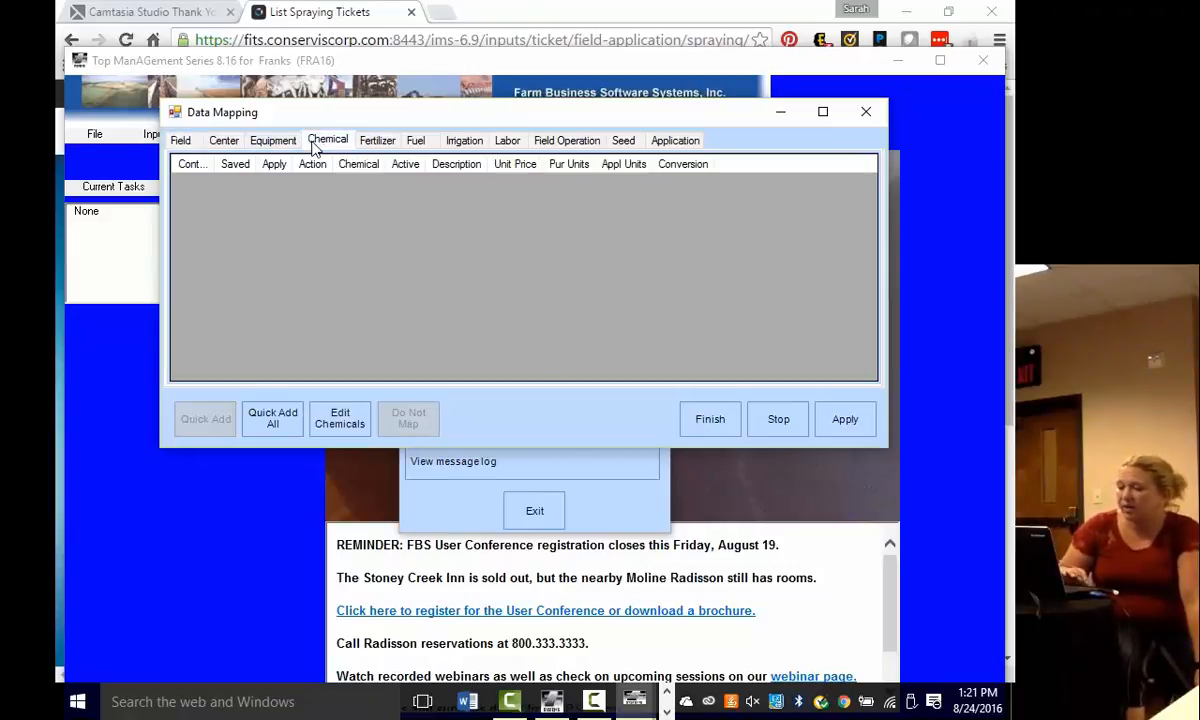
click(675, 140)
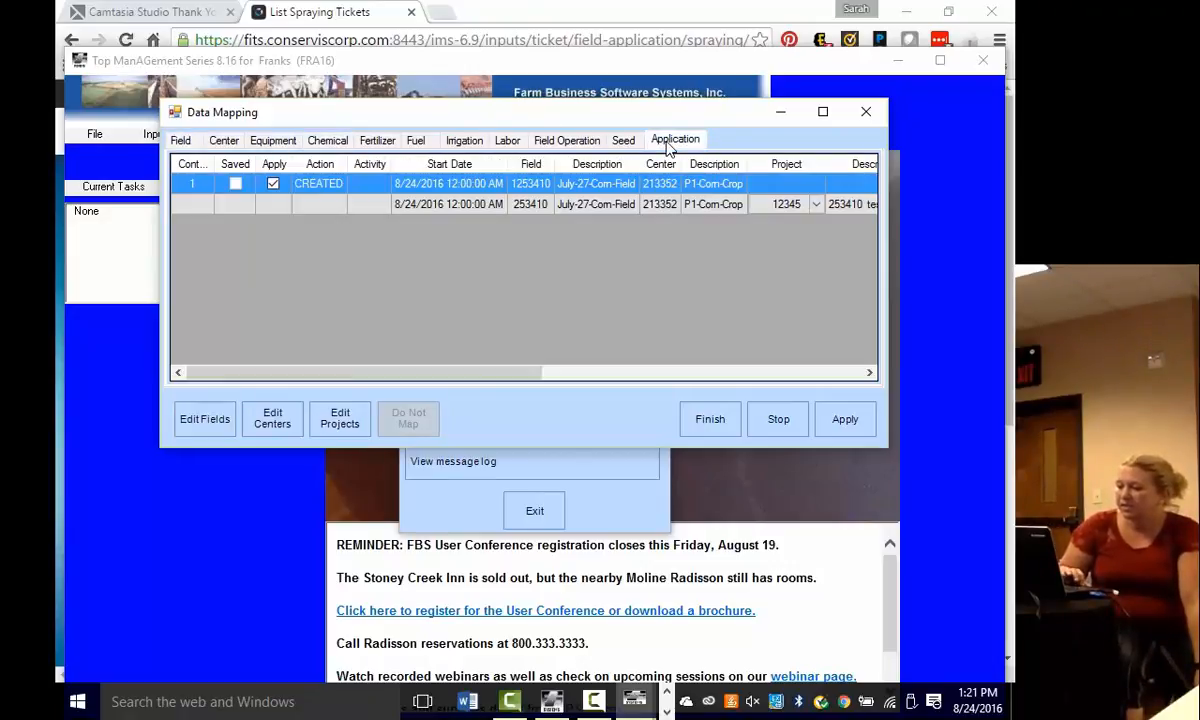
mouse_move(527, 368)
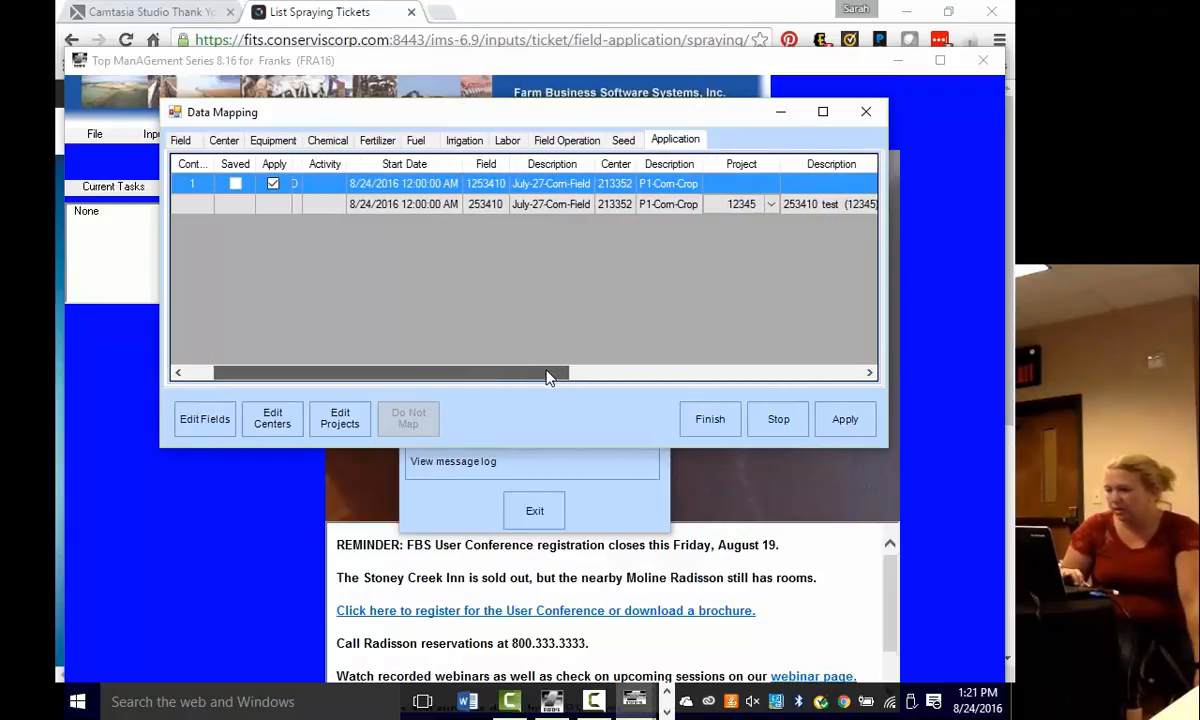
drag(545, 372, 640, 372)
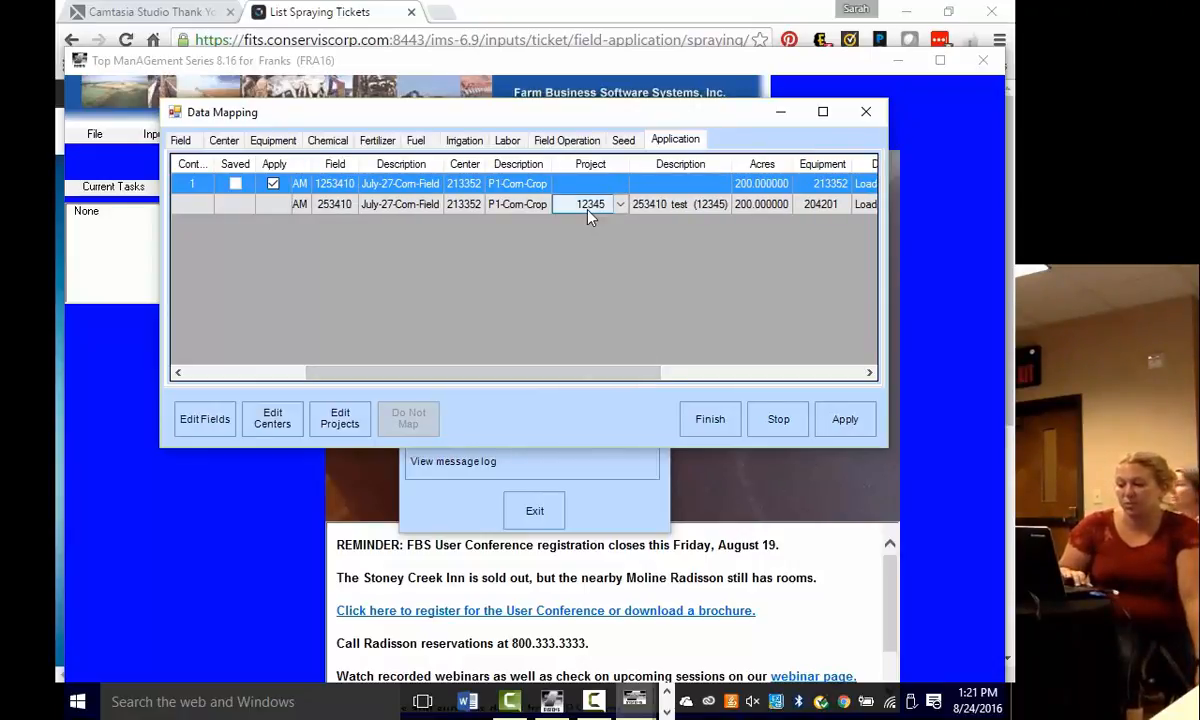
mouse_move(590, 268)
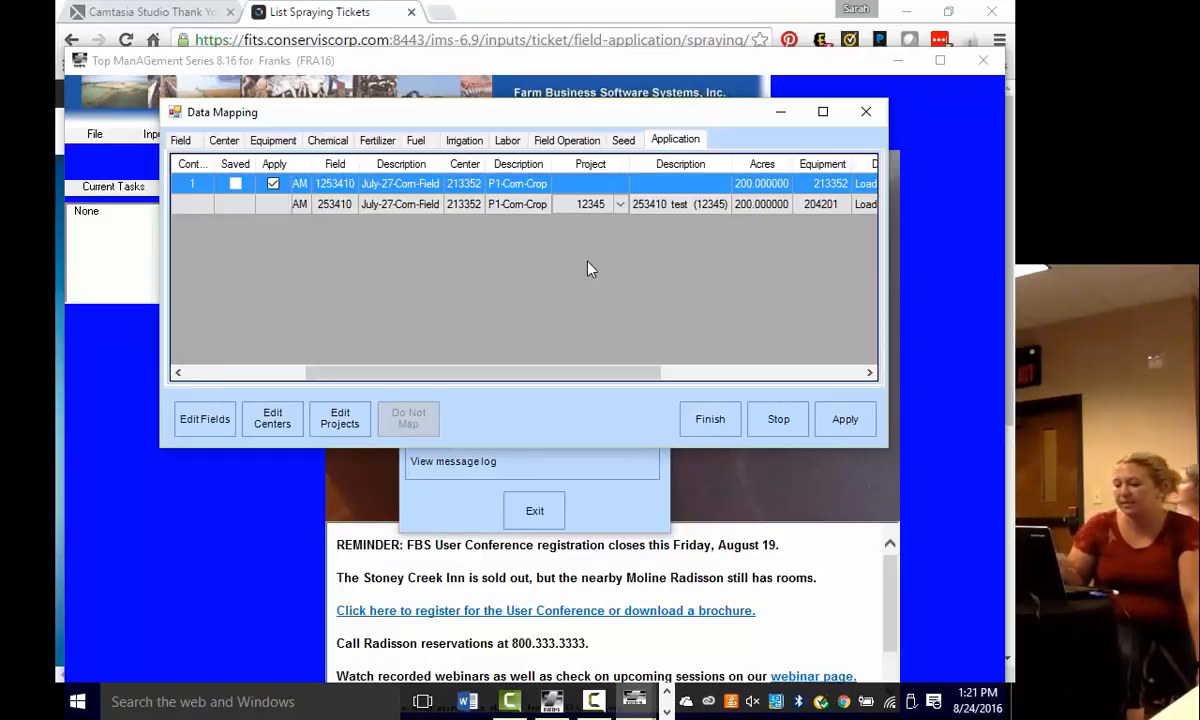
mouse_move(743, 348)
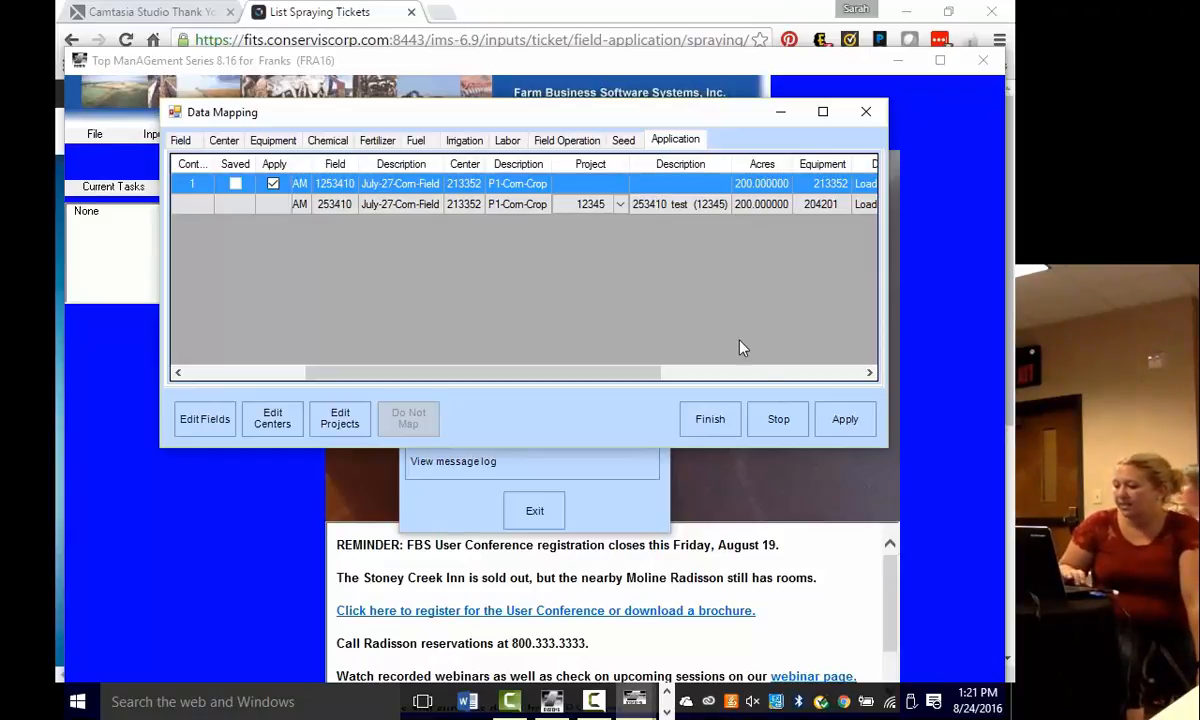
click(844, 419)
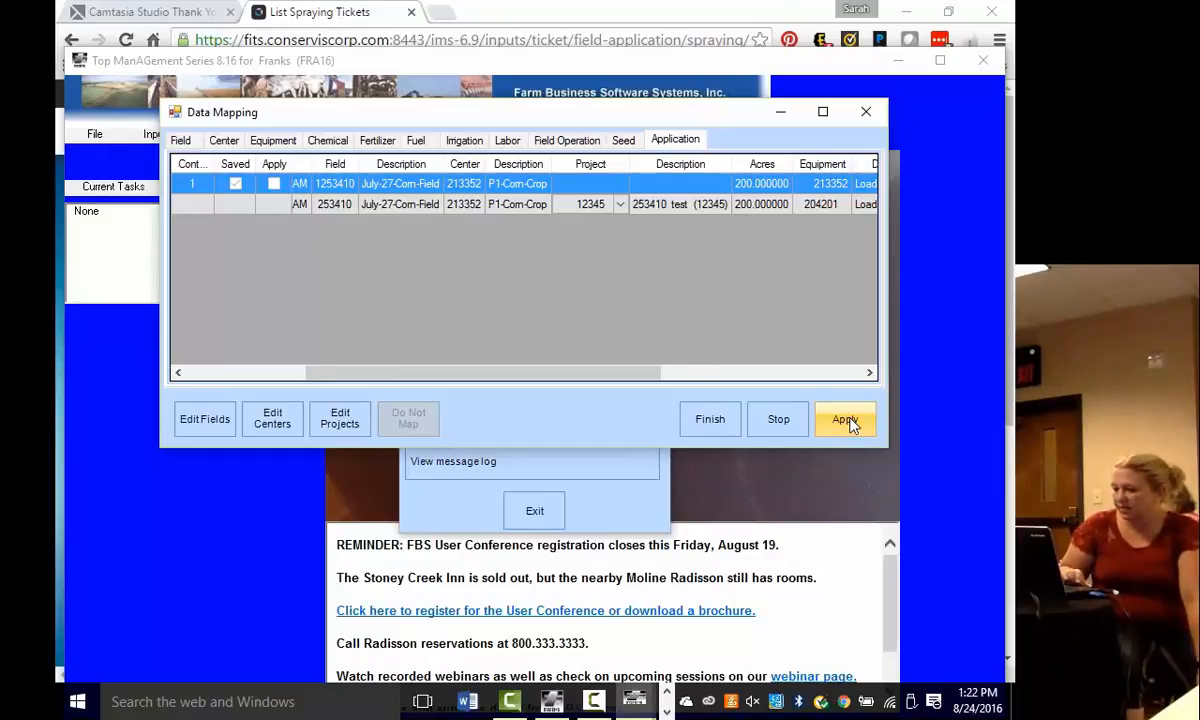
click(845, 419)
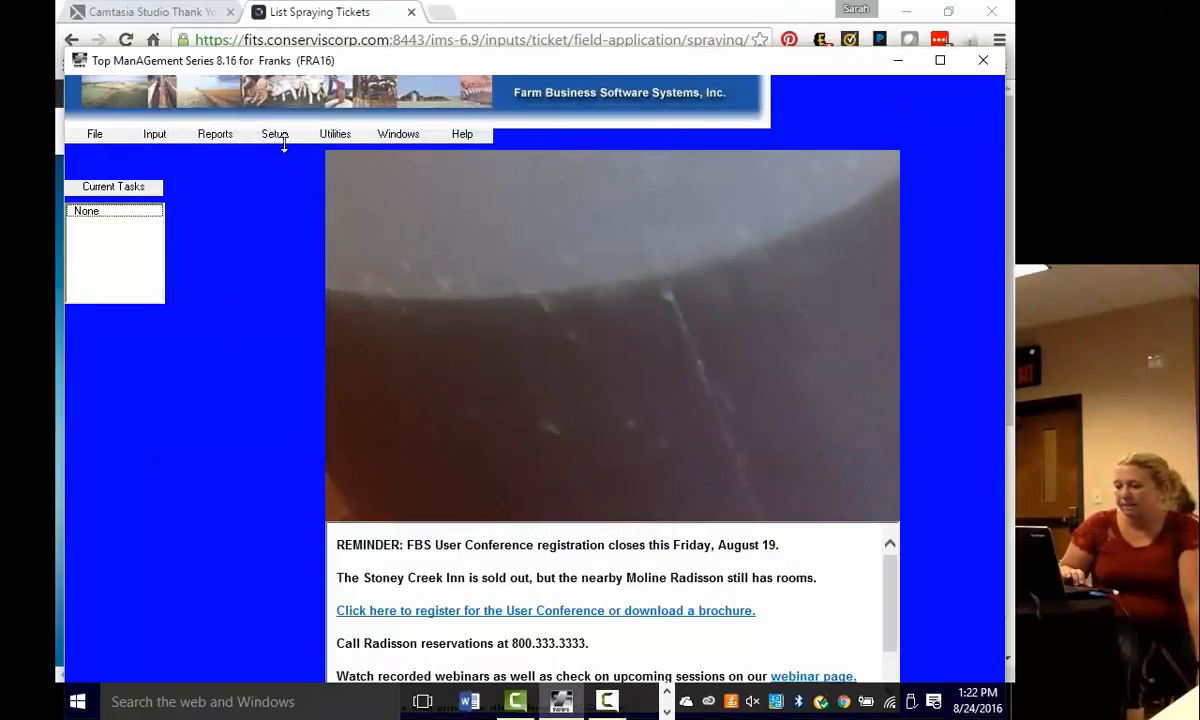
click(214, 133)
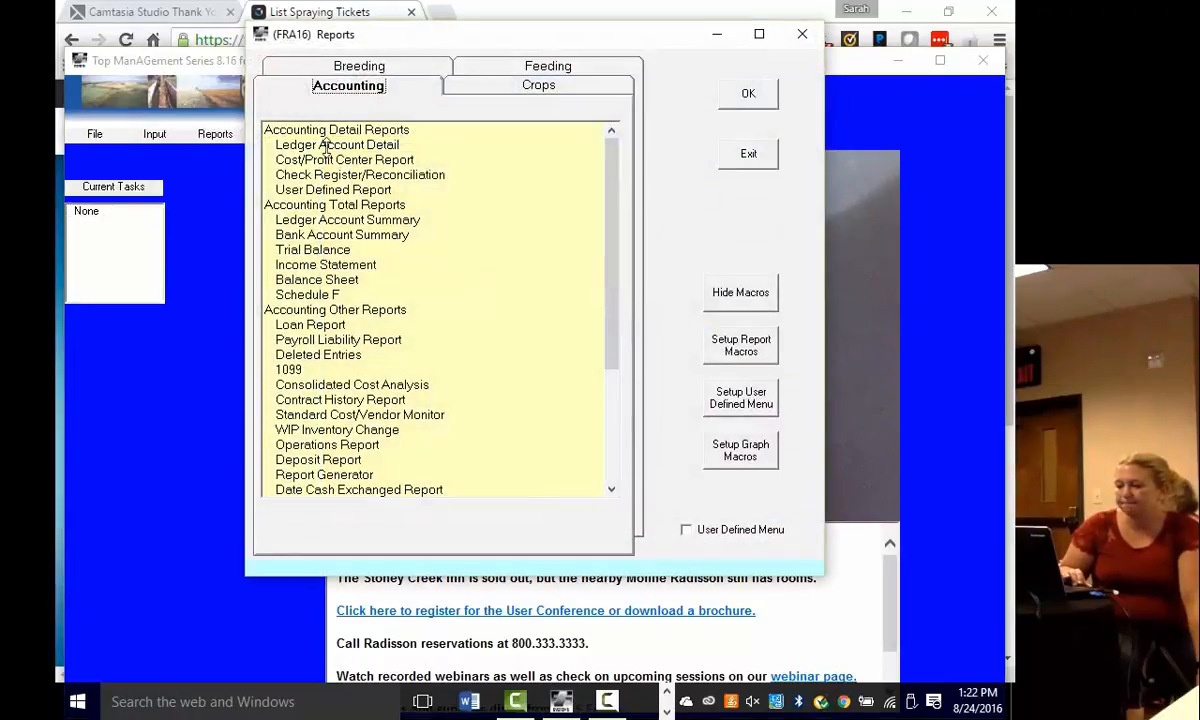
click(538, 85)
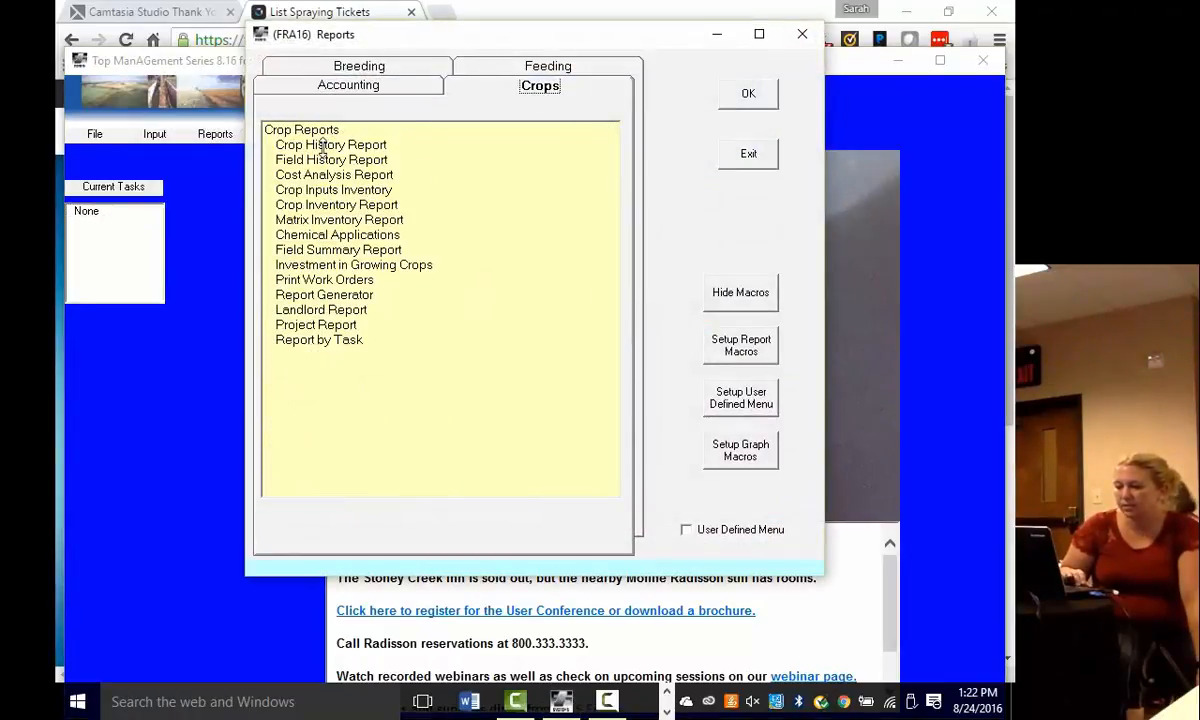
click(330, 145)
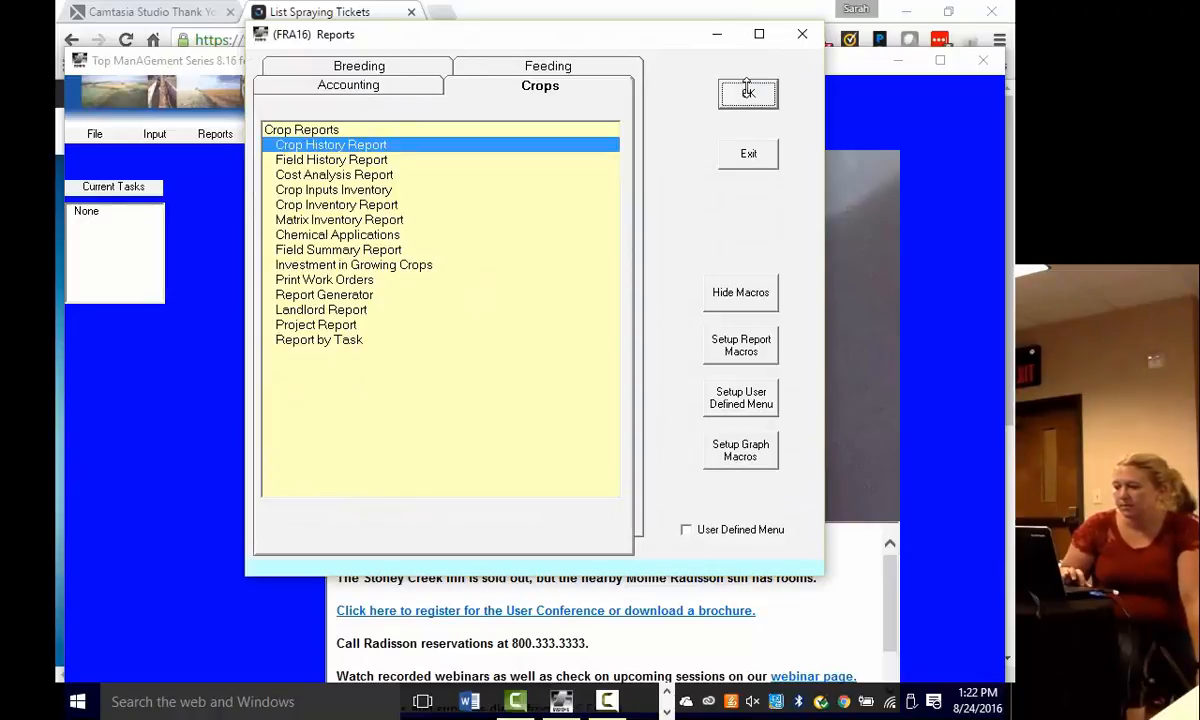
click(748, 93)
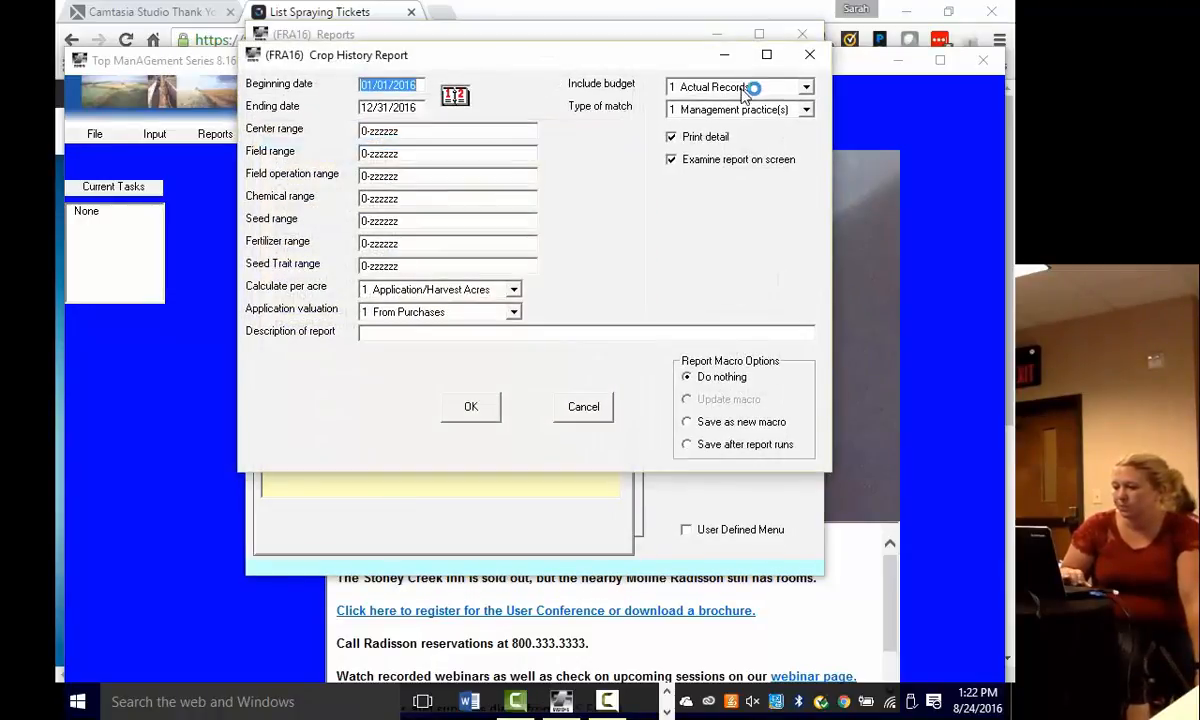
click(447, 131)
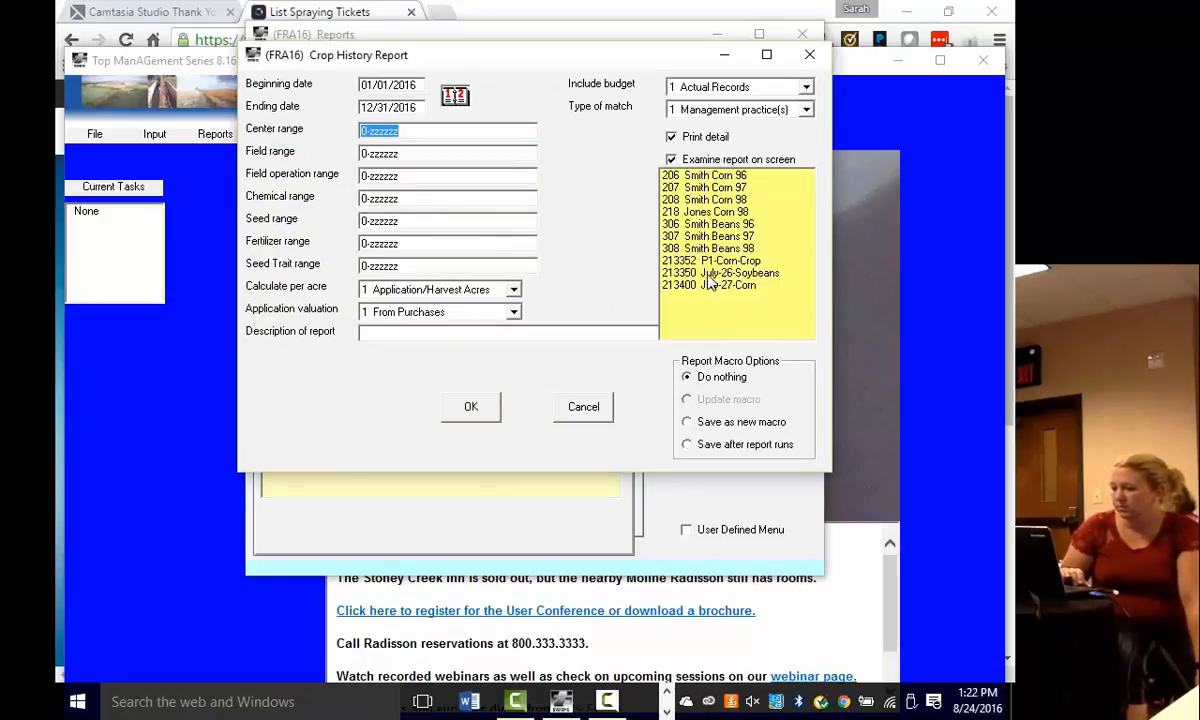
click(712, 260)
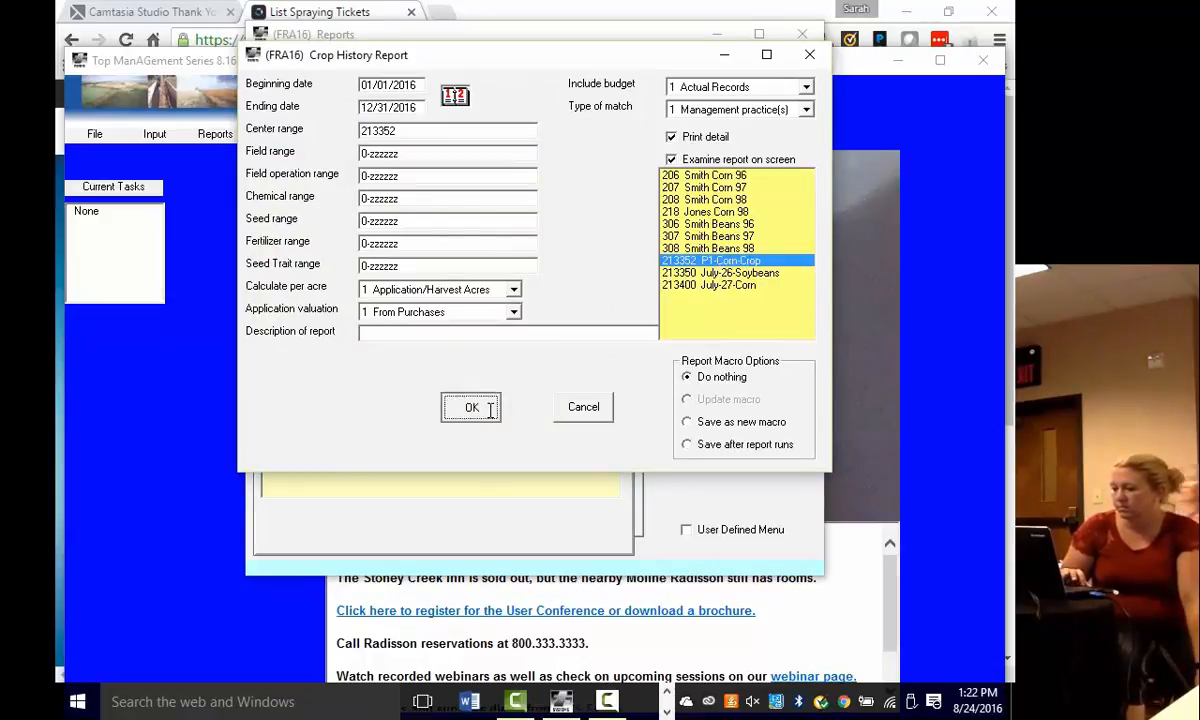
click(471, 407)
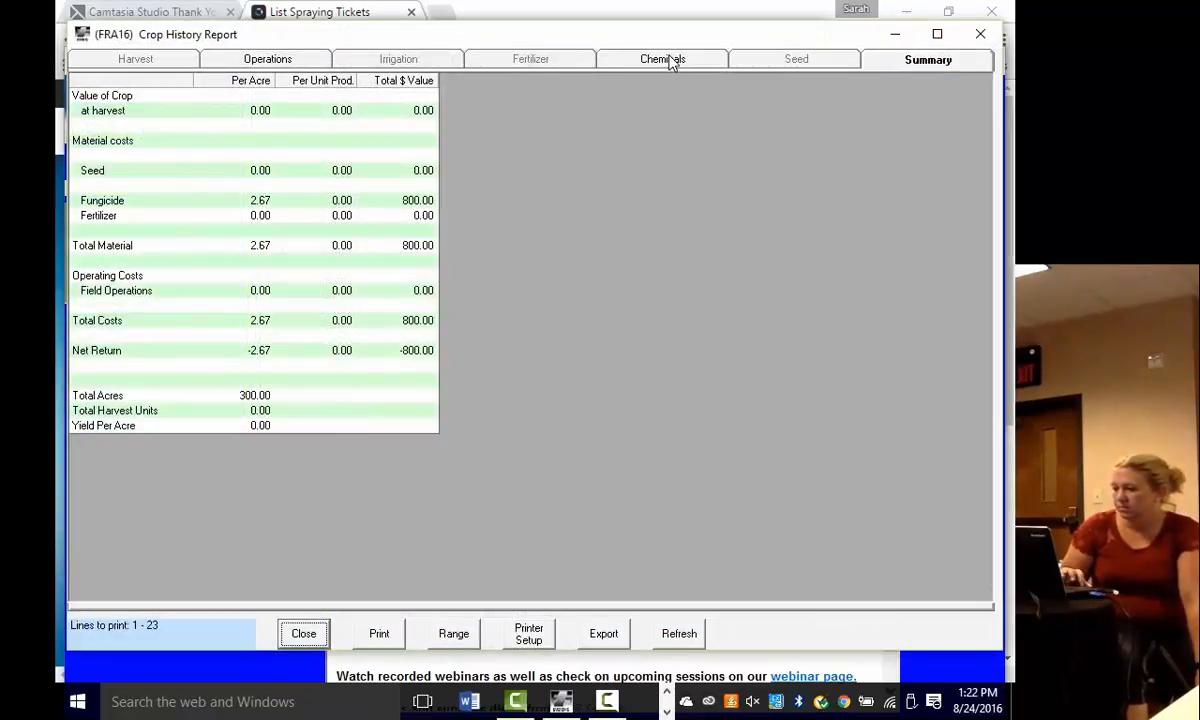
click(663, 59)
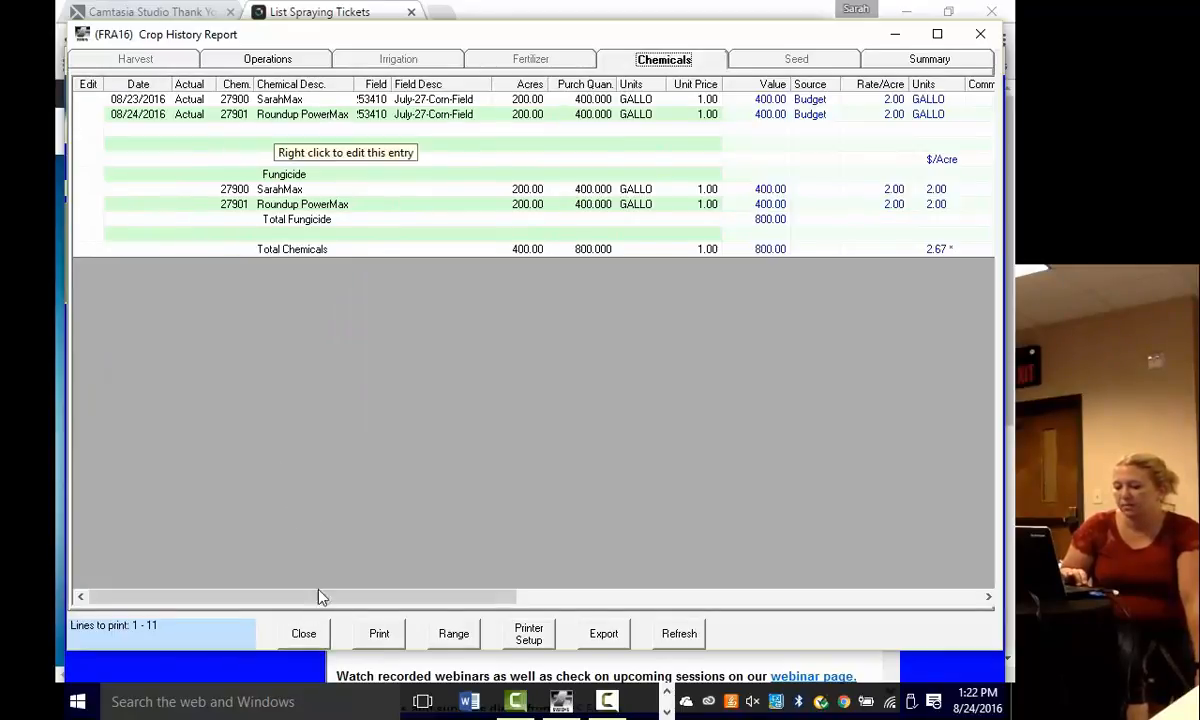
click(303, 633)
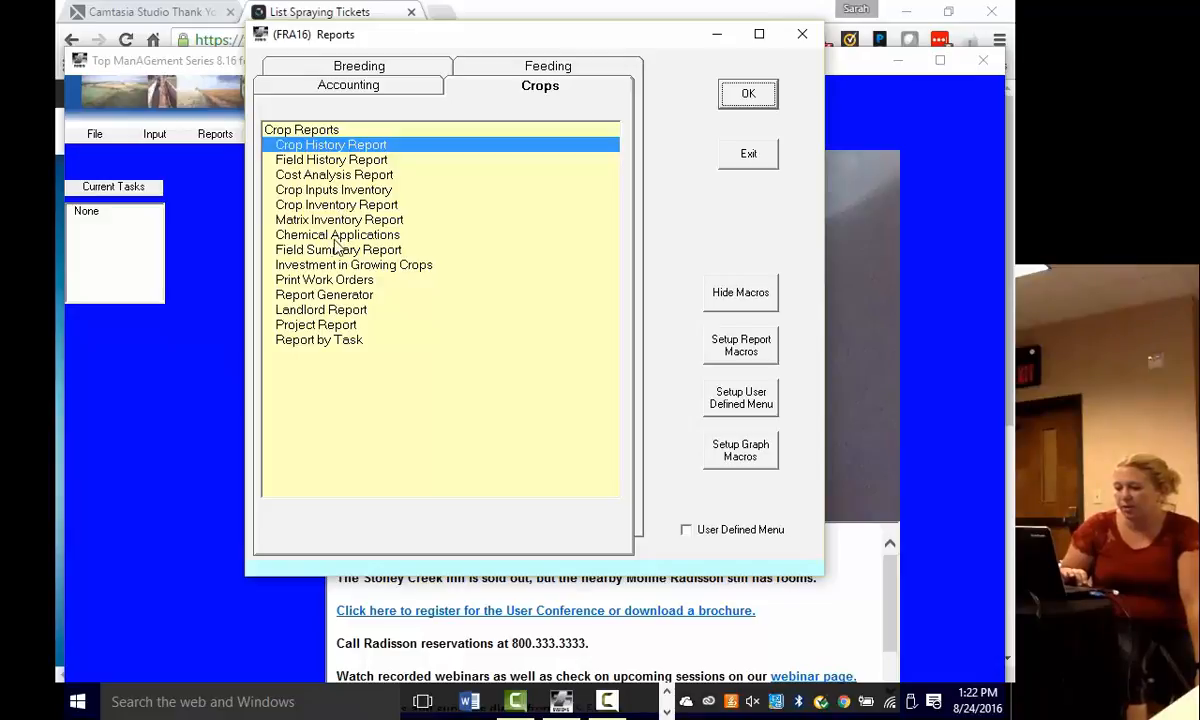
mouse_move(335, 265)
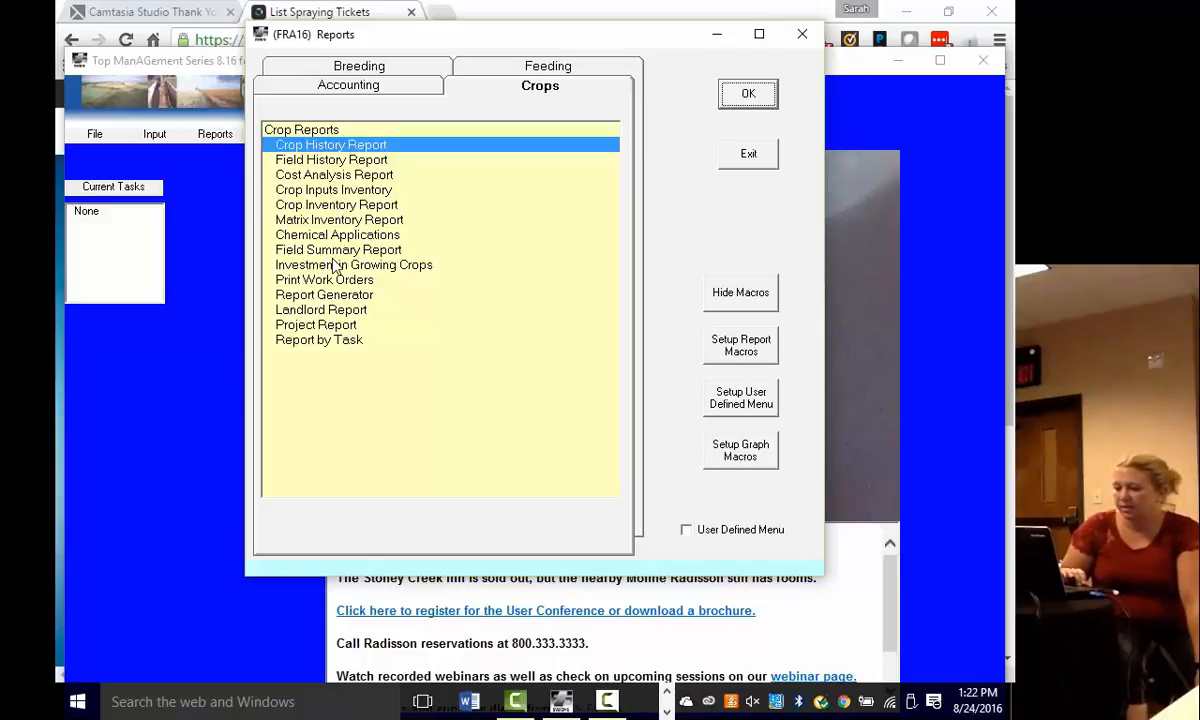
Step: Run the Crop Inputs Inventory report for chemical 27901 Roundup PowerMax and widen the Chemical column
click(333, 189)
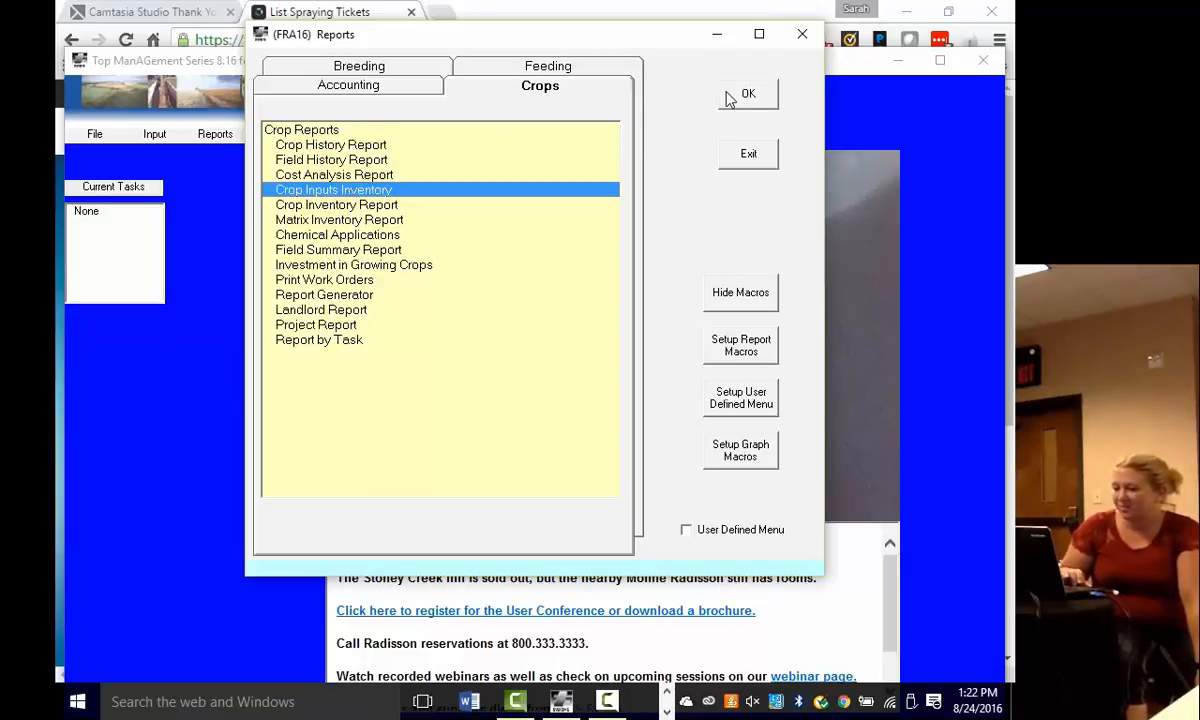
click(747, 93)
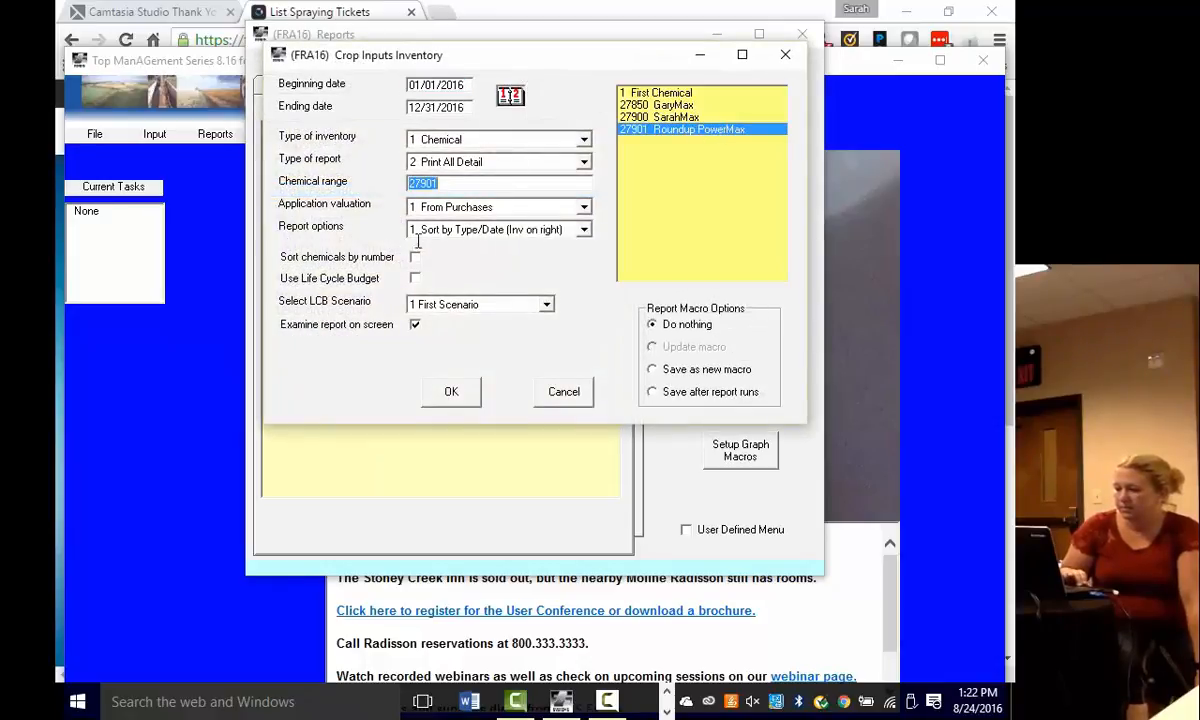
click(451, 391)
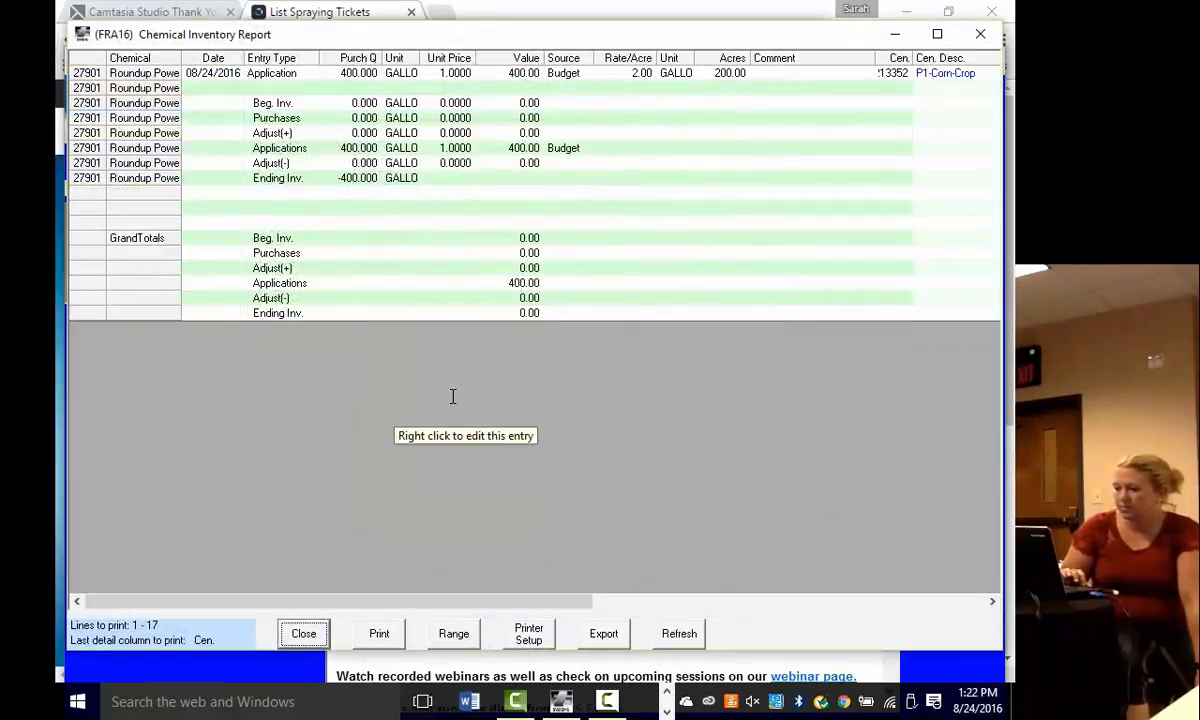
mouse_move(508, 148)
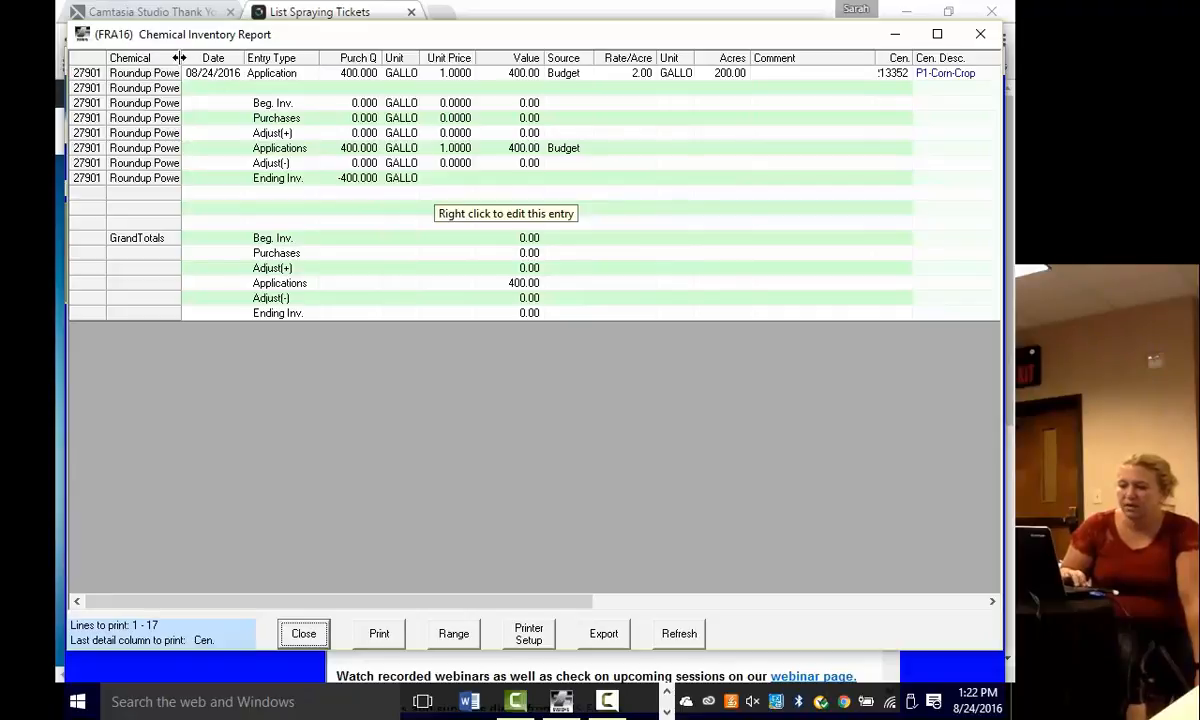
drag(180, 57, 297, 57)
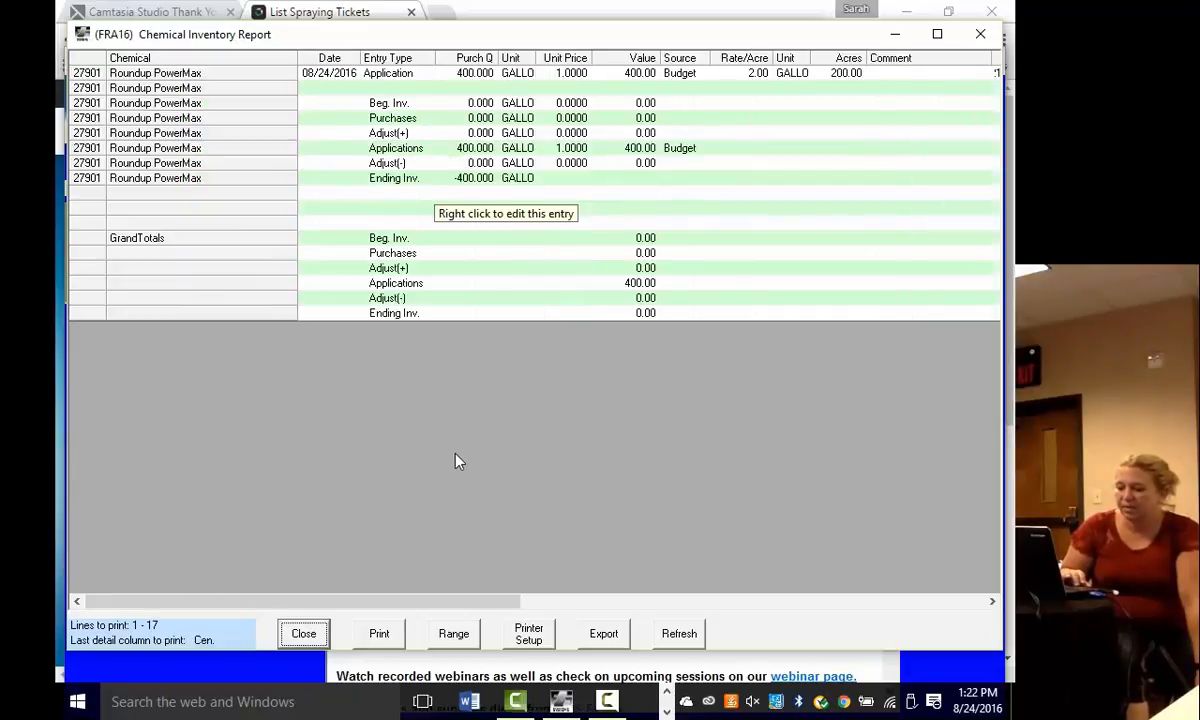
click(303, 633)
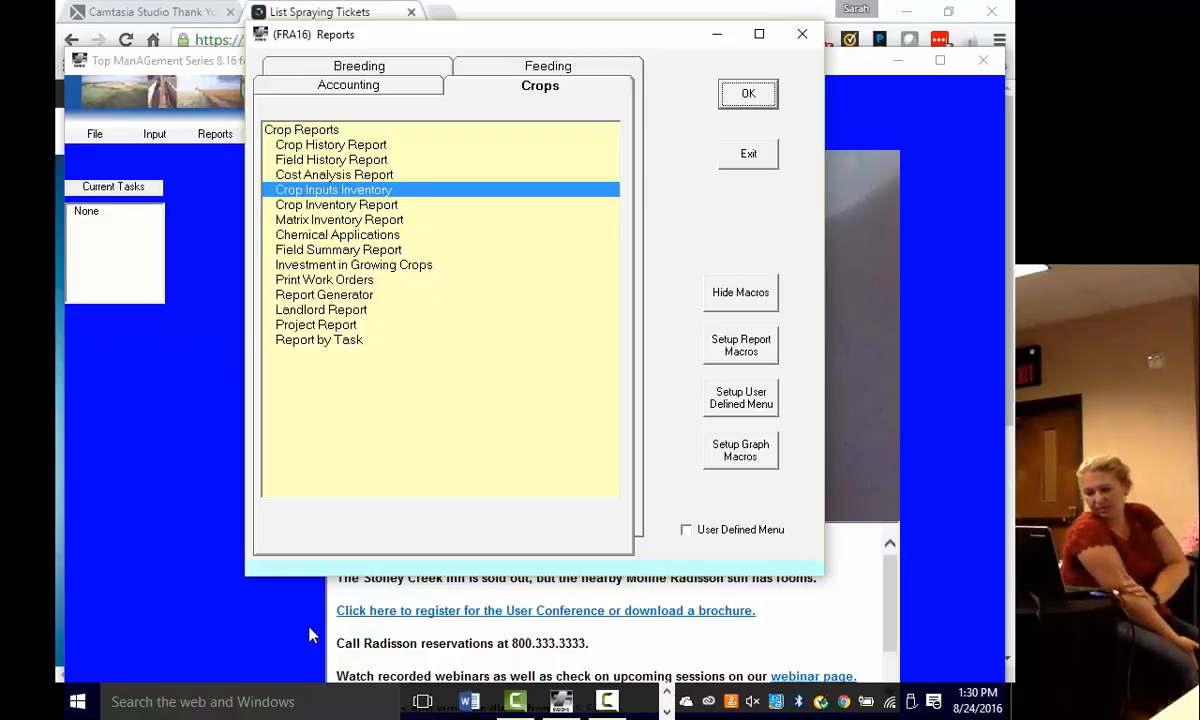
mouse_move(738, 205)
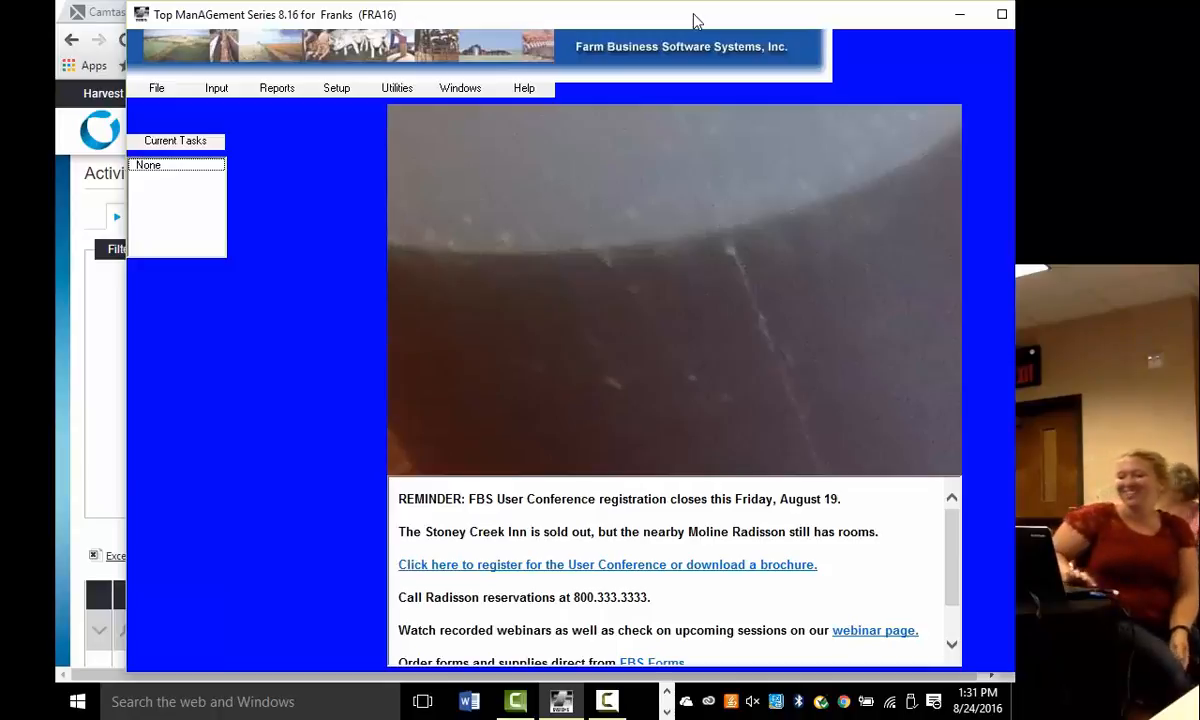
mouse_move(543, 27)
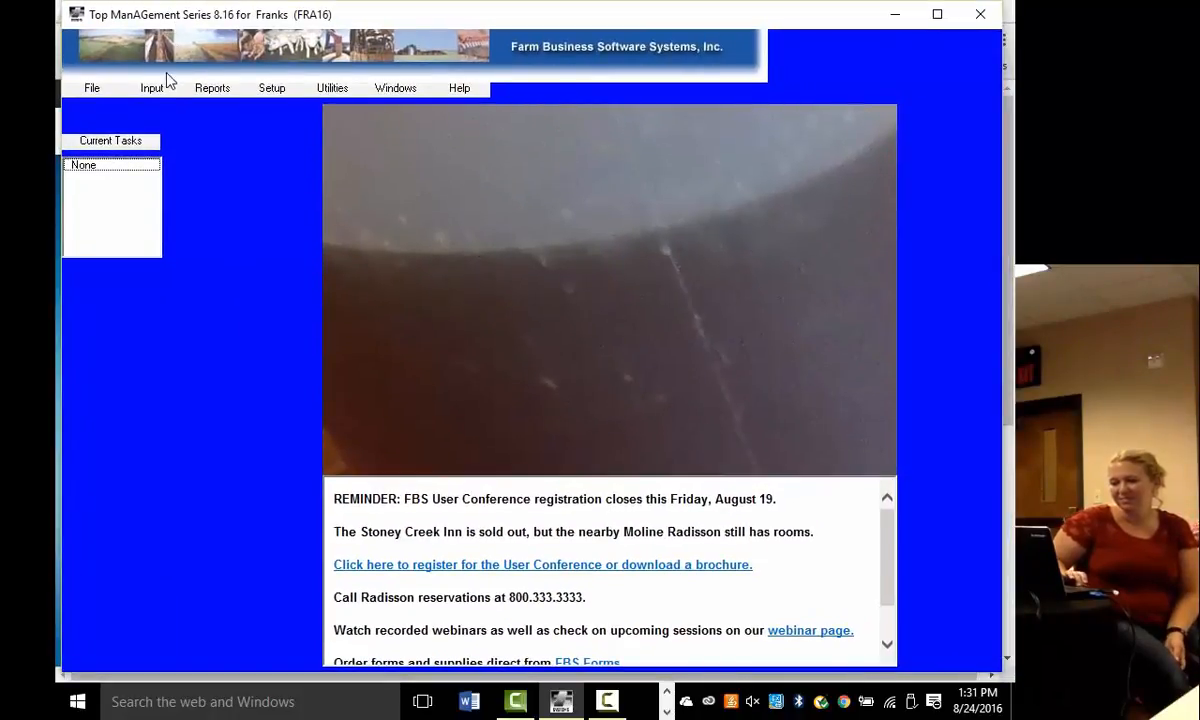
Step: Open the Input menu showing General, Budgets, Inventory Register and Import/Export Data
click(152, 87)
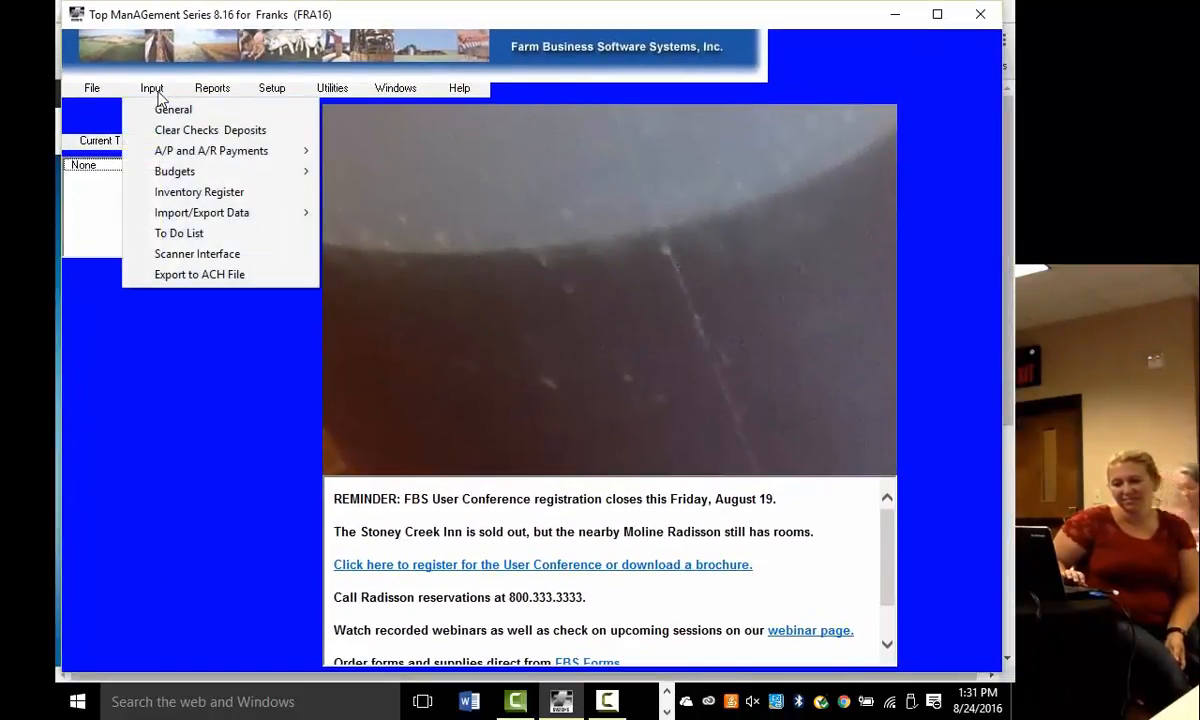